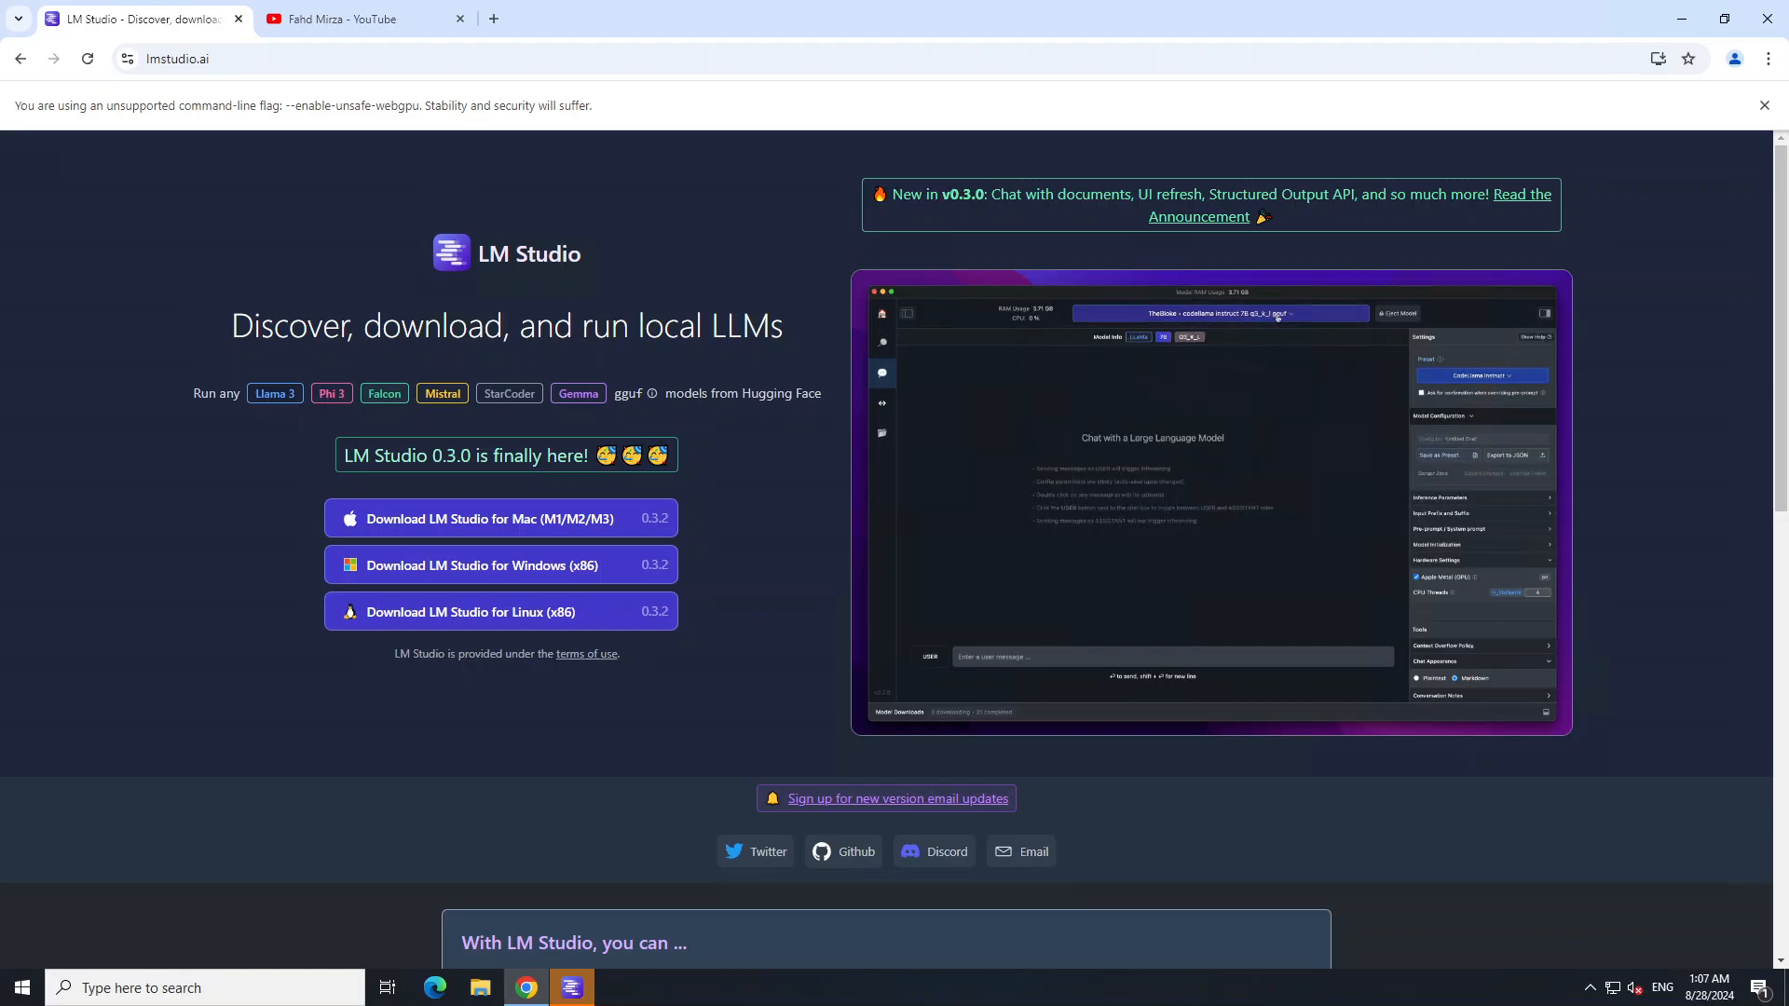
Step: Scroll through the channel's RAG in LM Studio videos, then return to the lmstudio.ai tab
click(1481, 374)
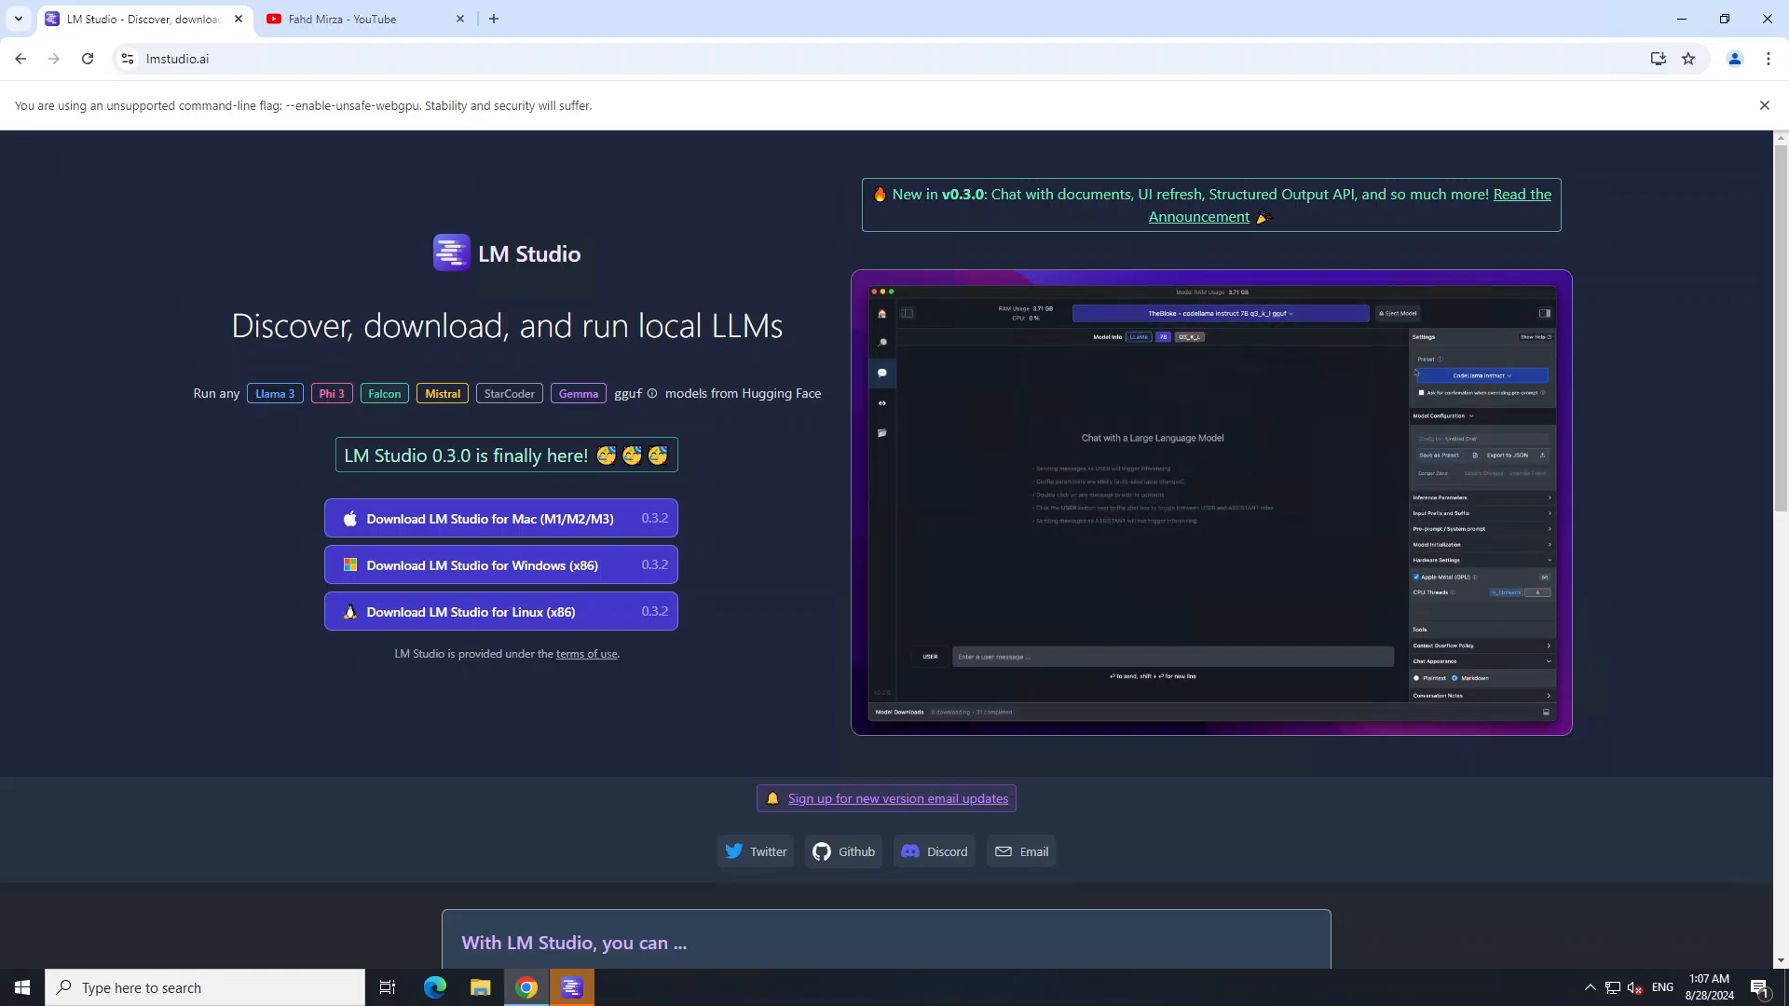
click(1482, 375)
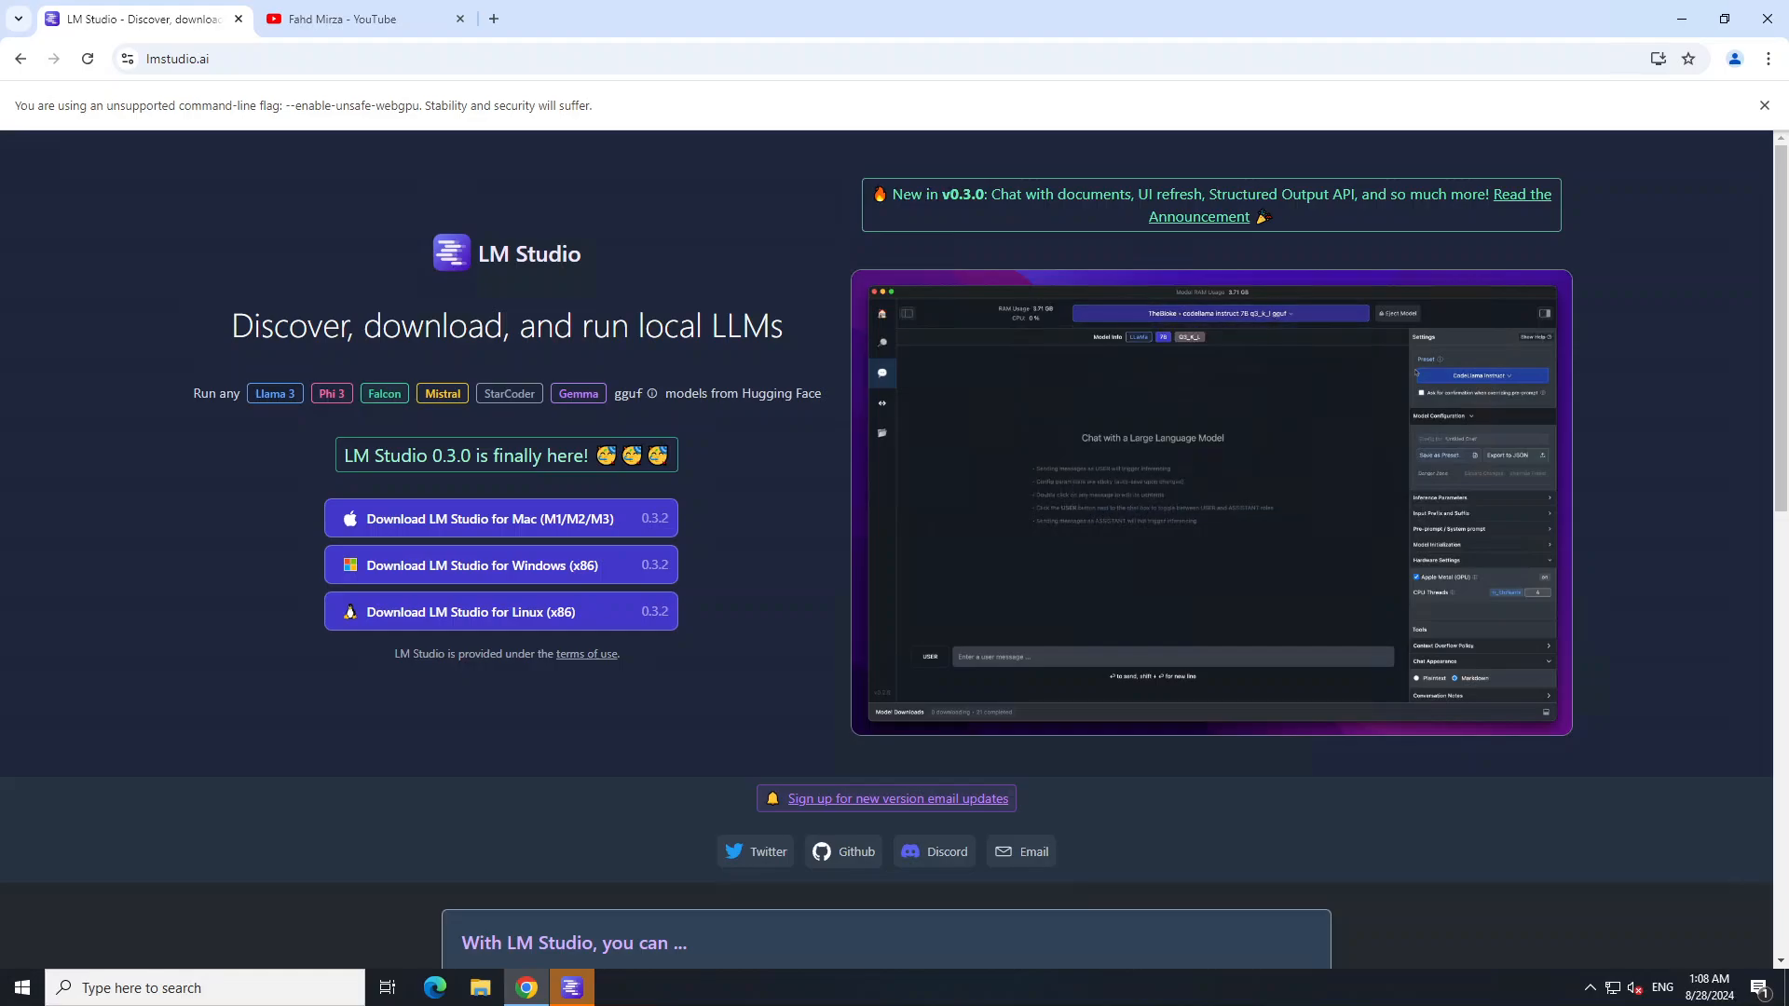
click(365, 19)
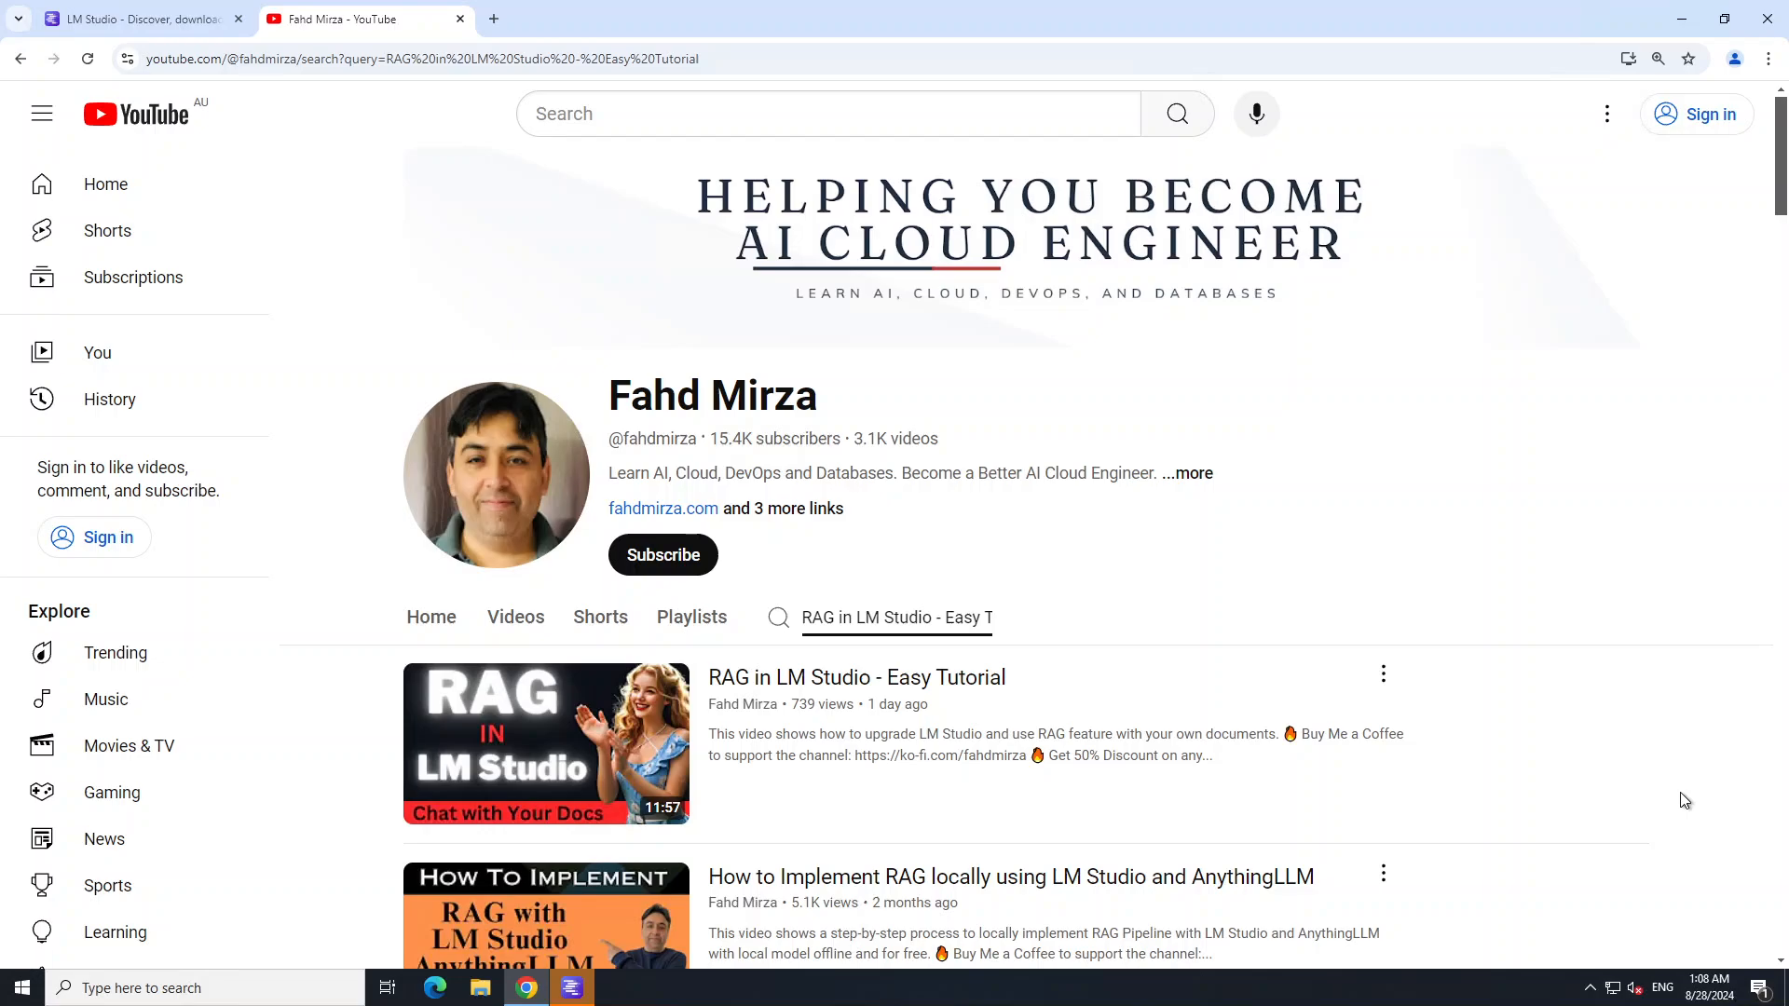
mouse_move(1584, 845)
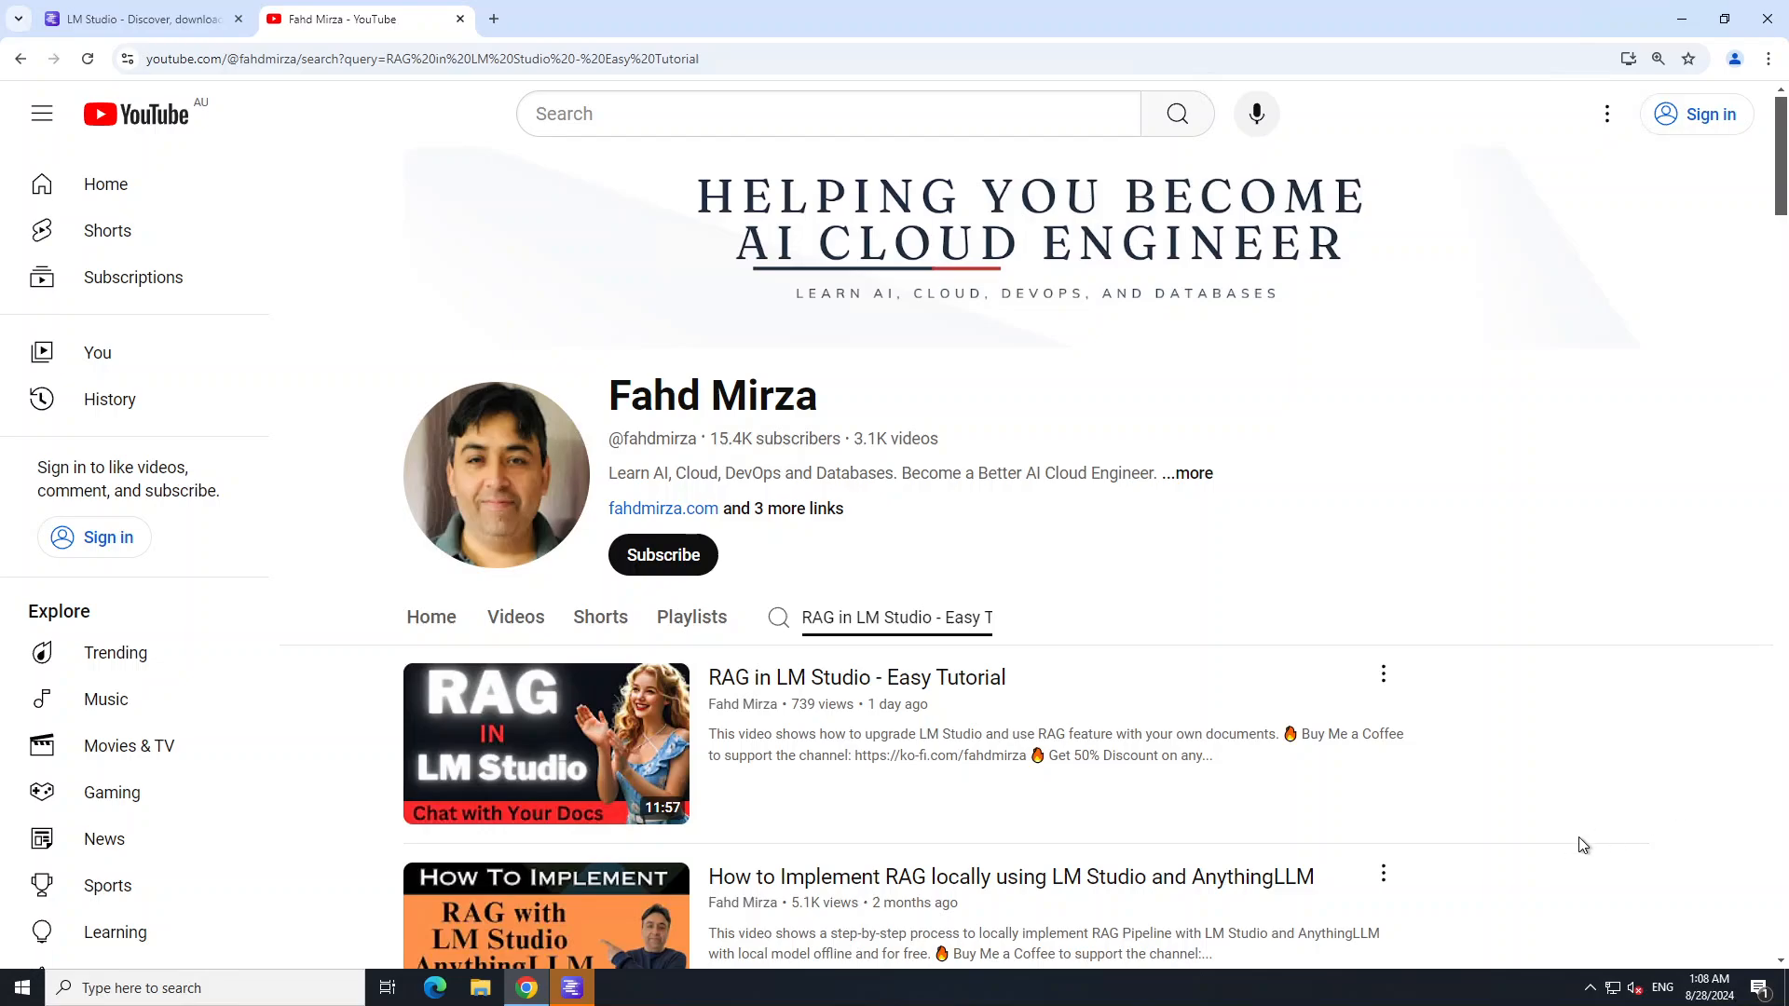
mouse_move(1419, 824)
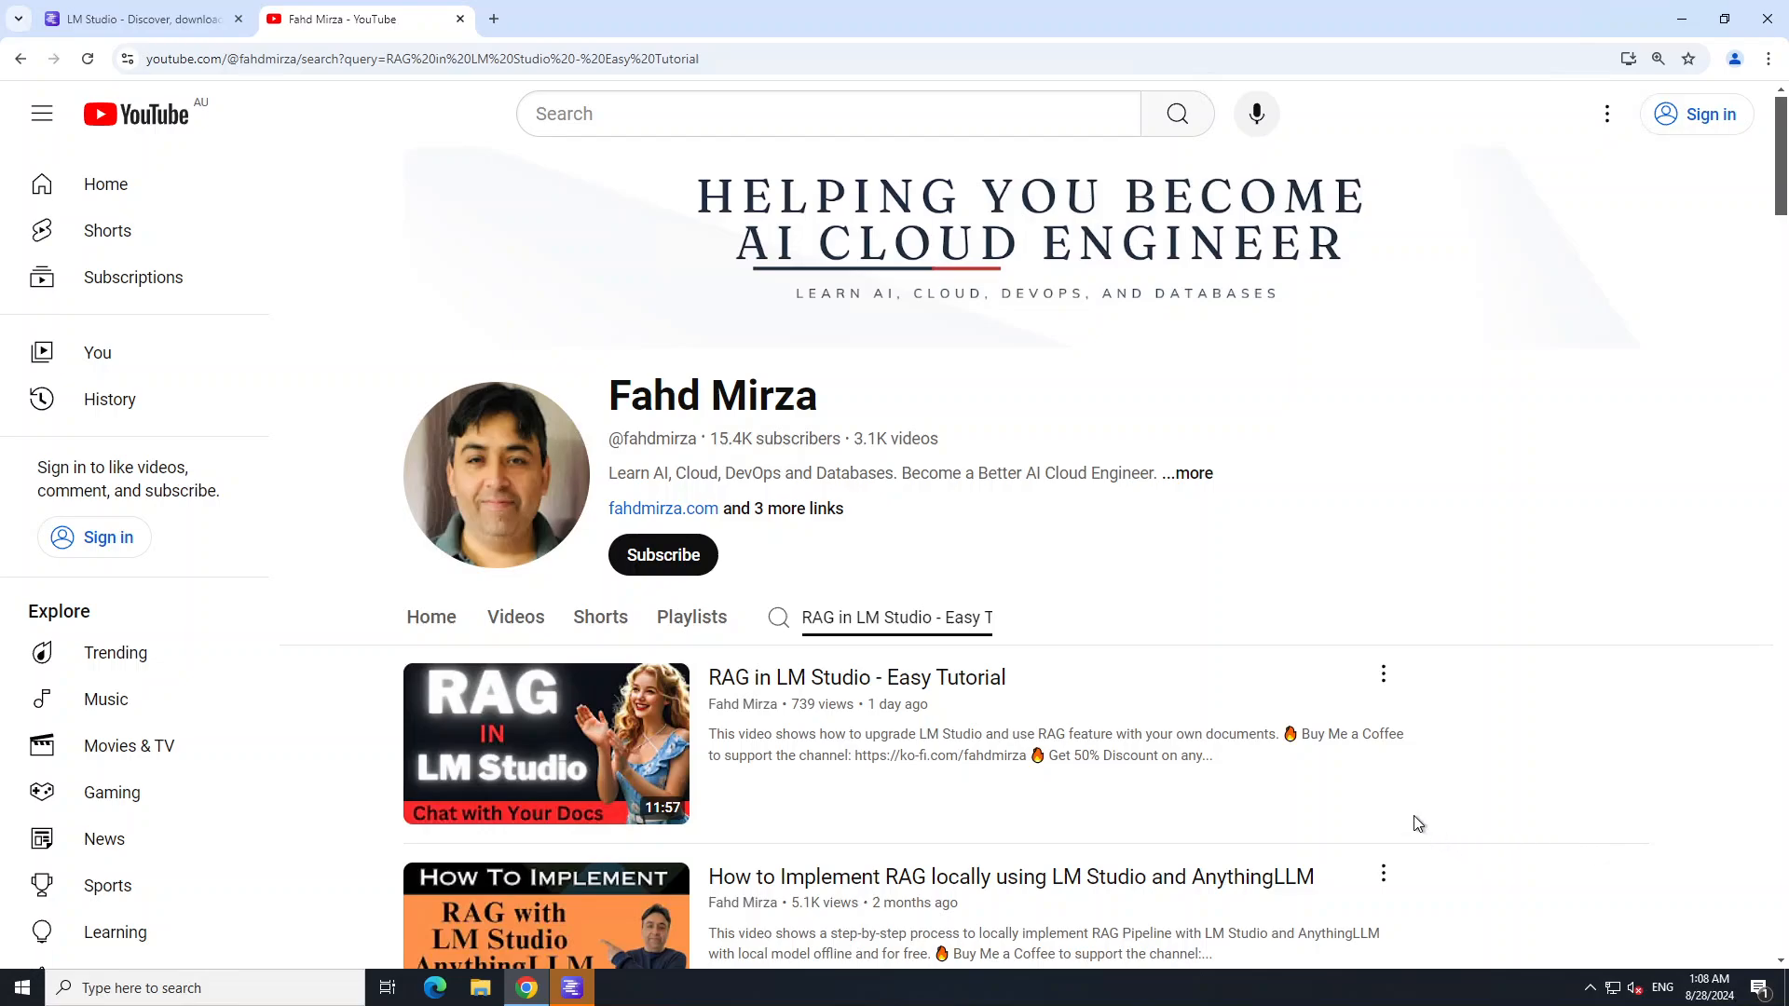
scroll(down, 3)
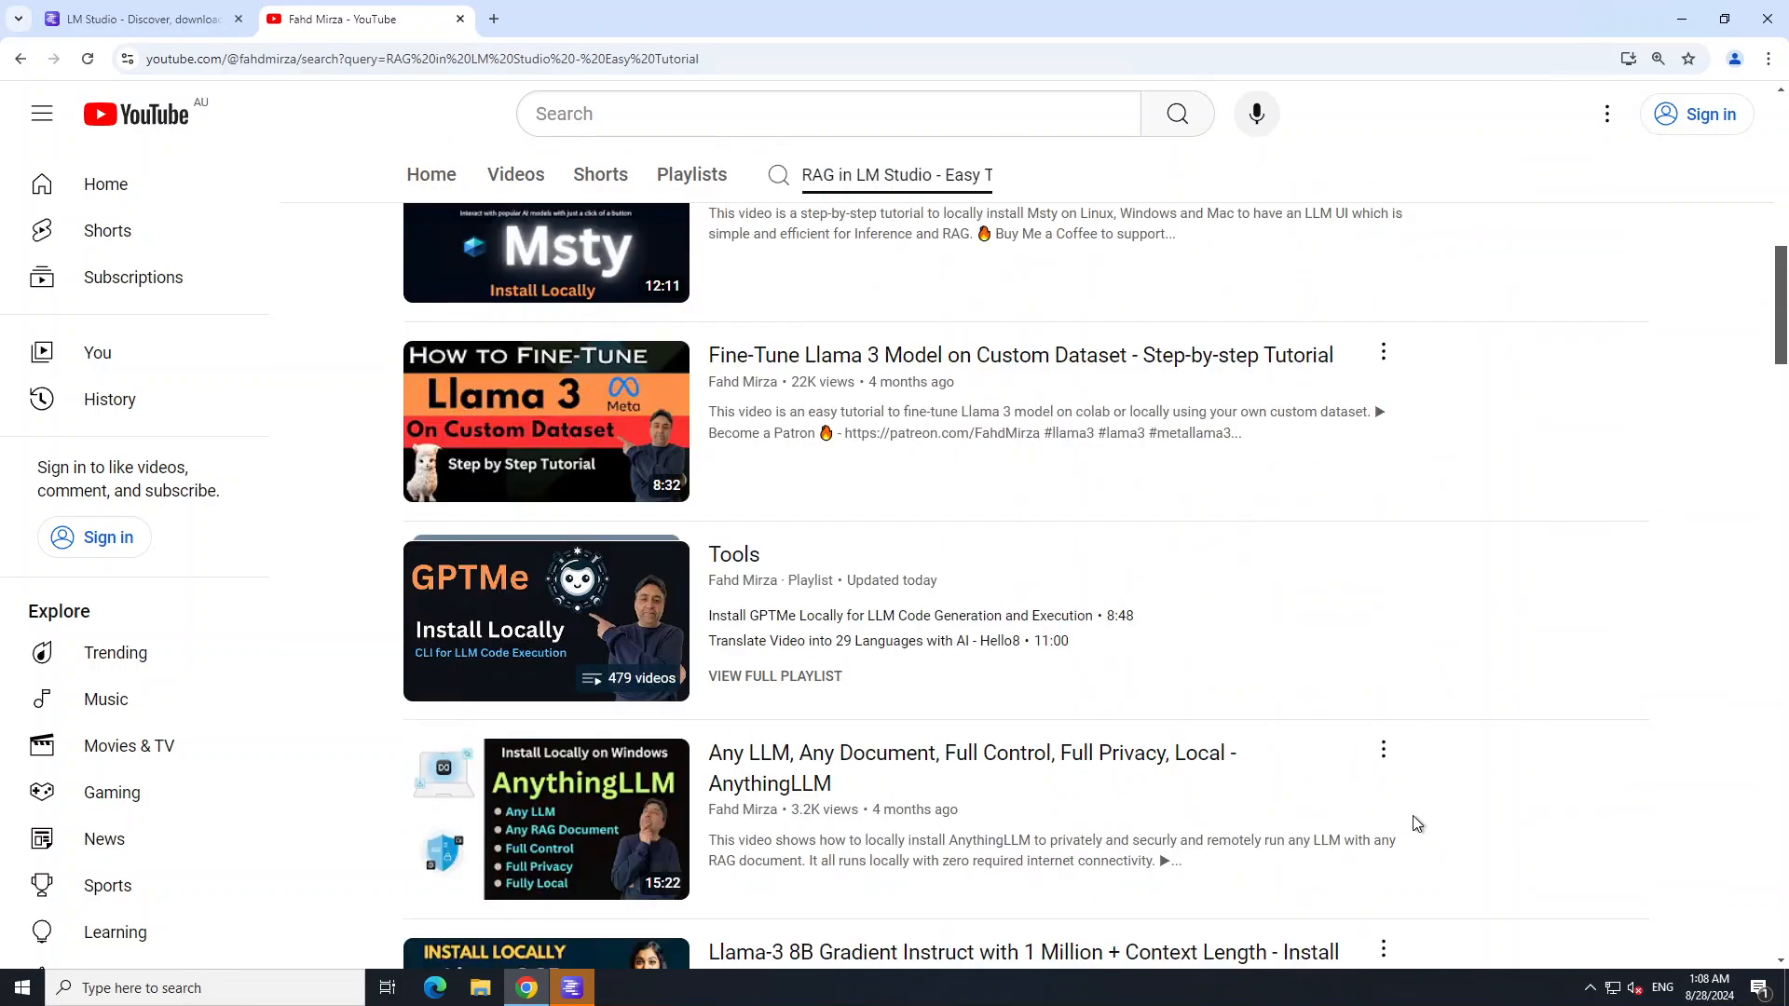
scroll(down, 3)
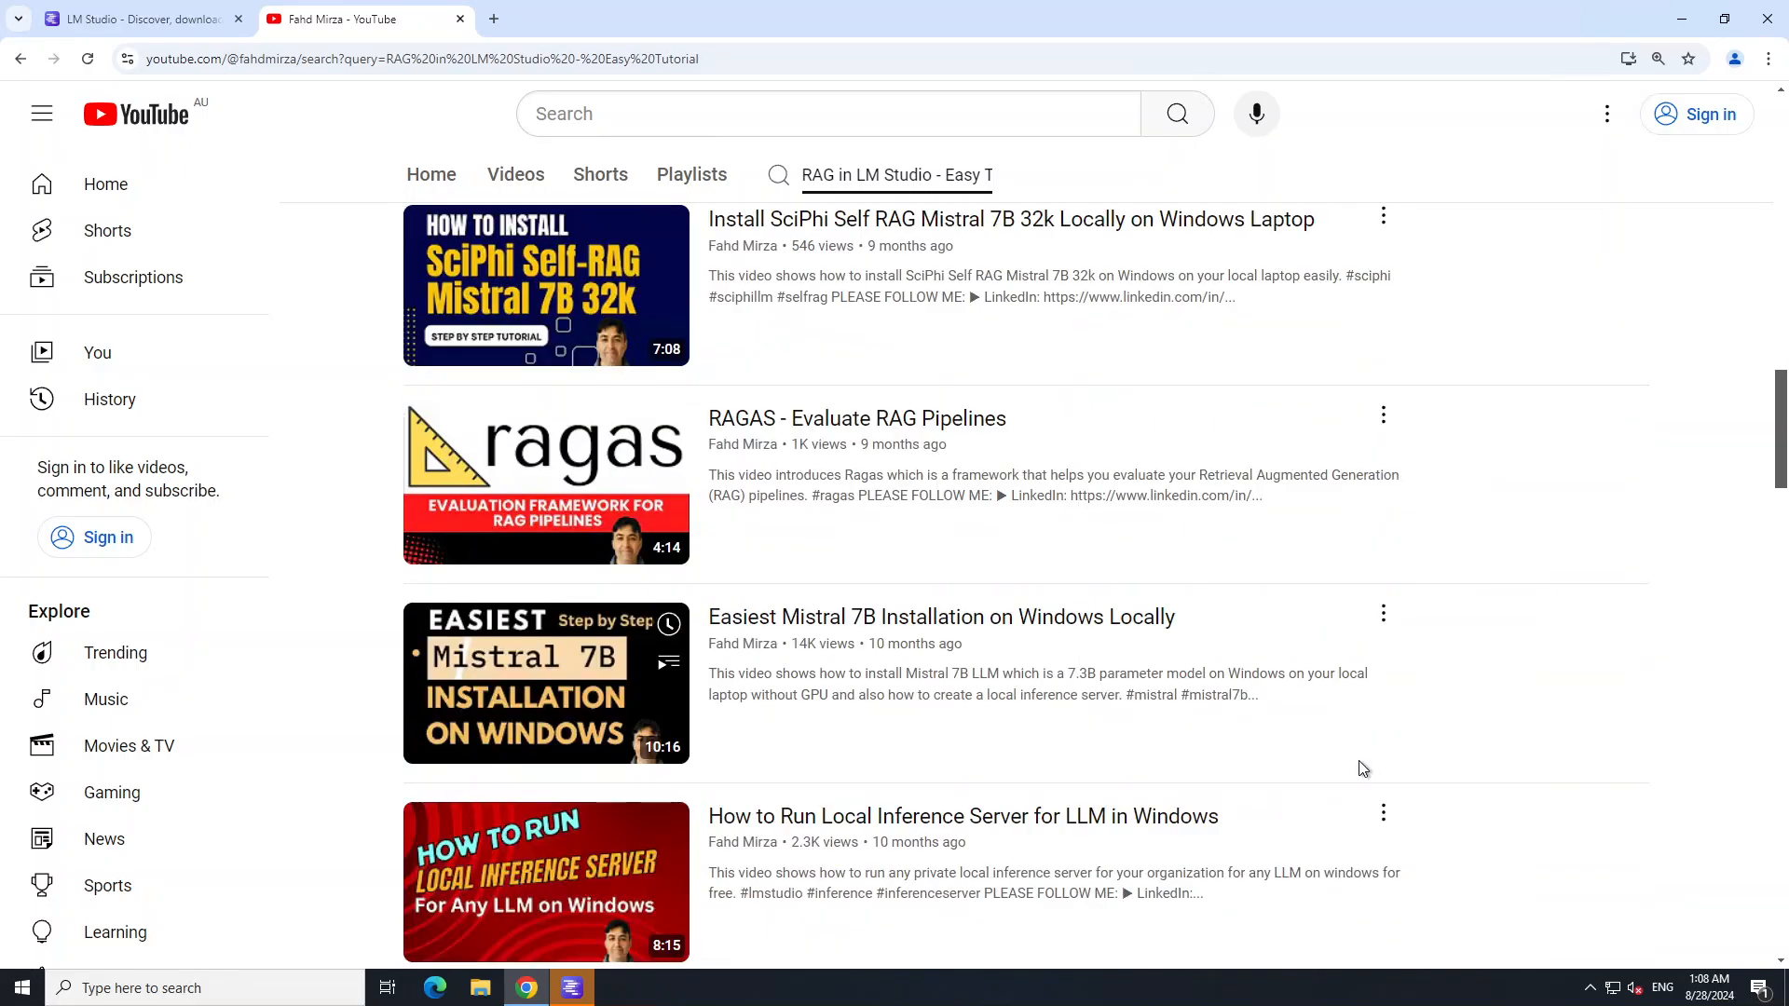
scroll(up, 3)
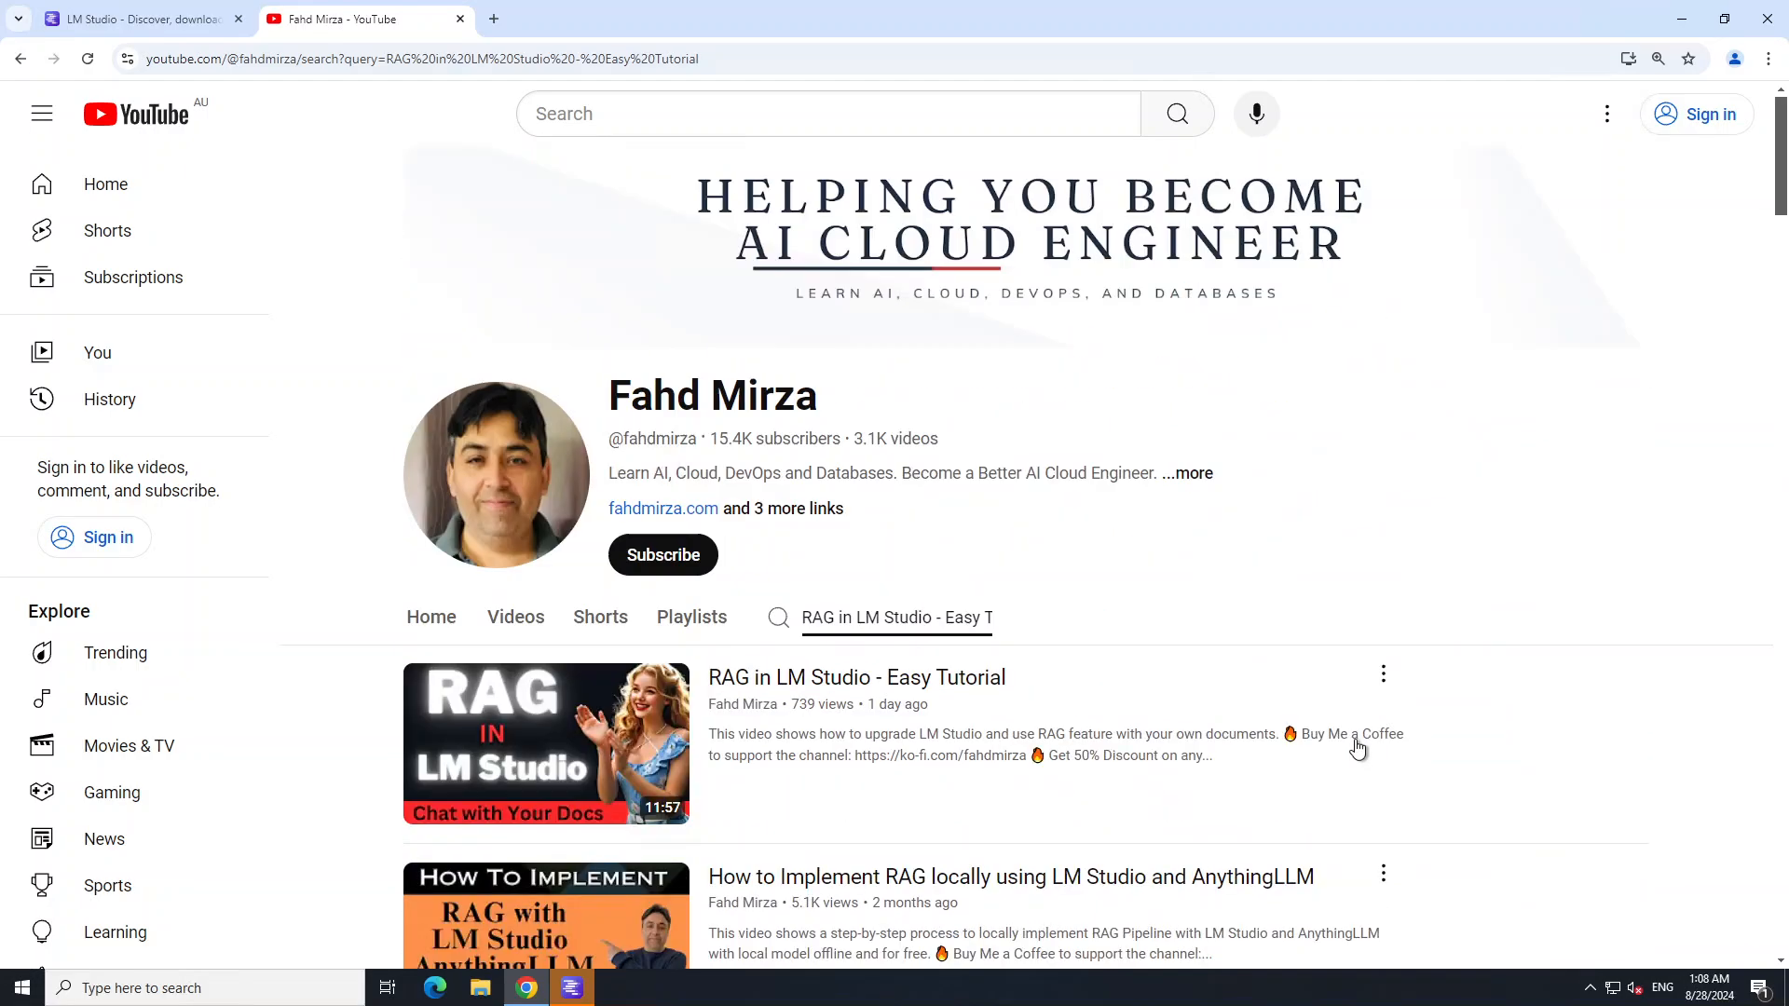
mouse_move(1191, 358)
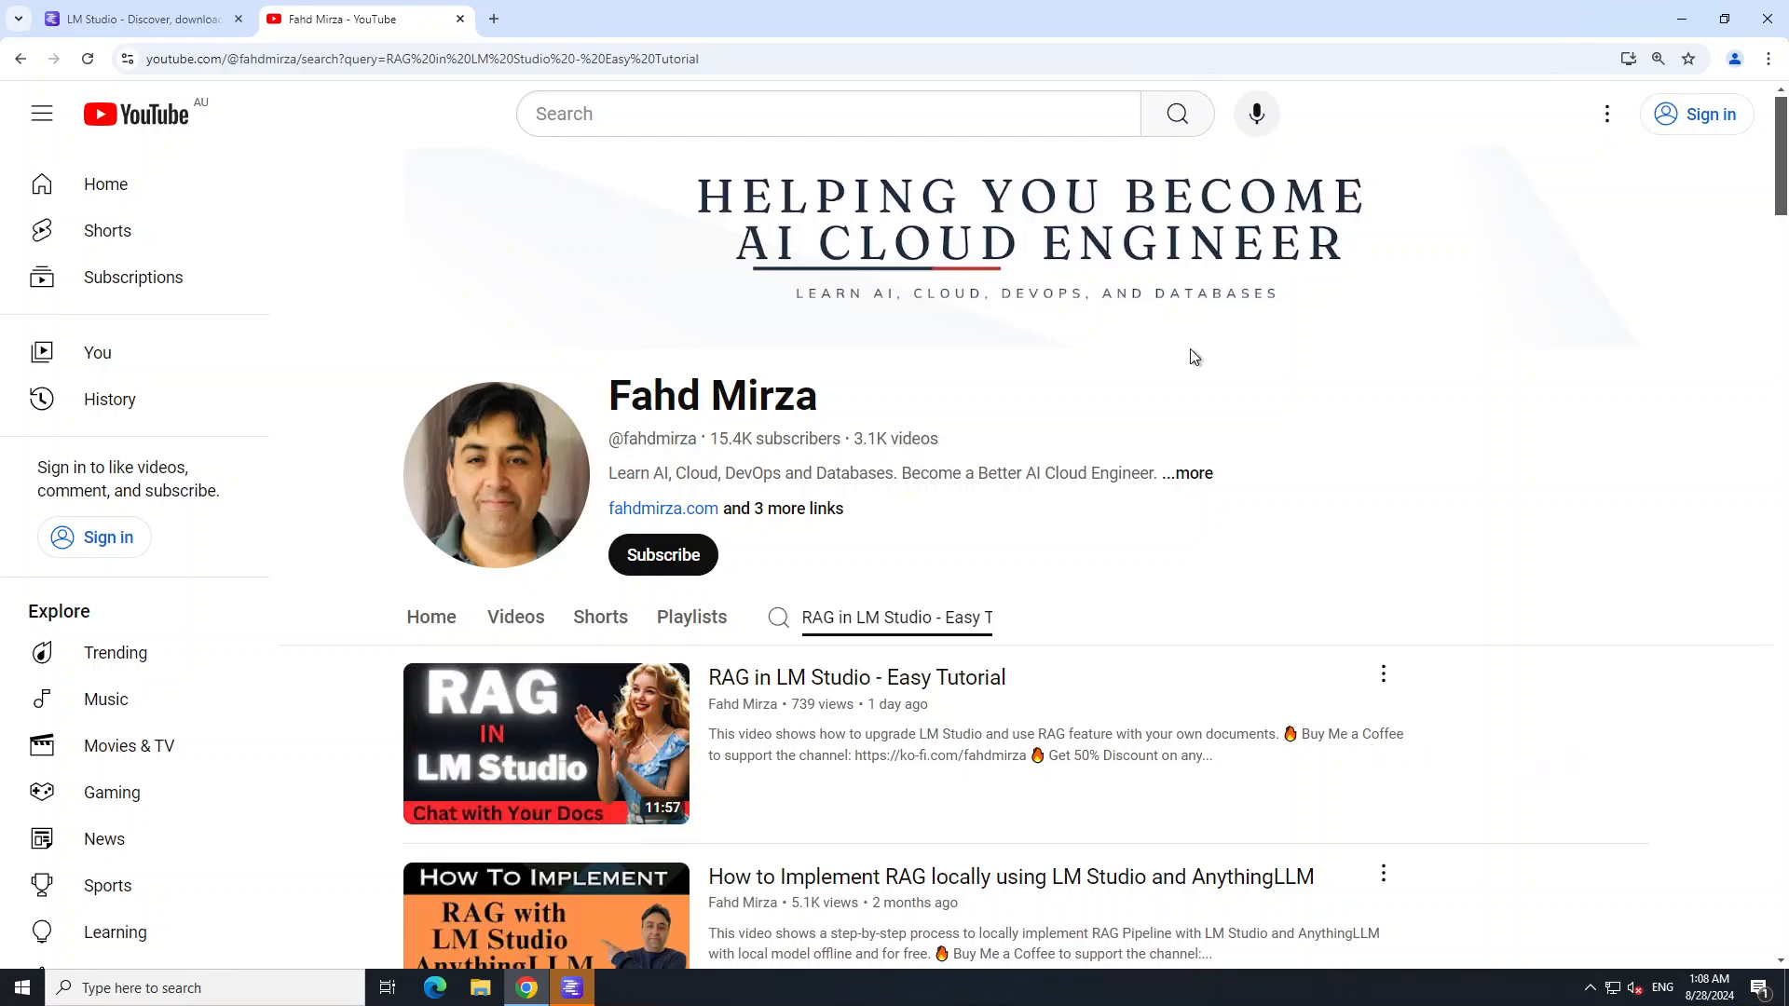
click(130, 18)
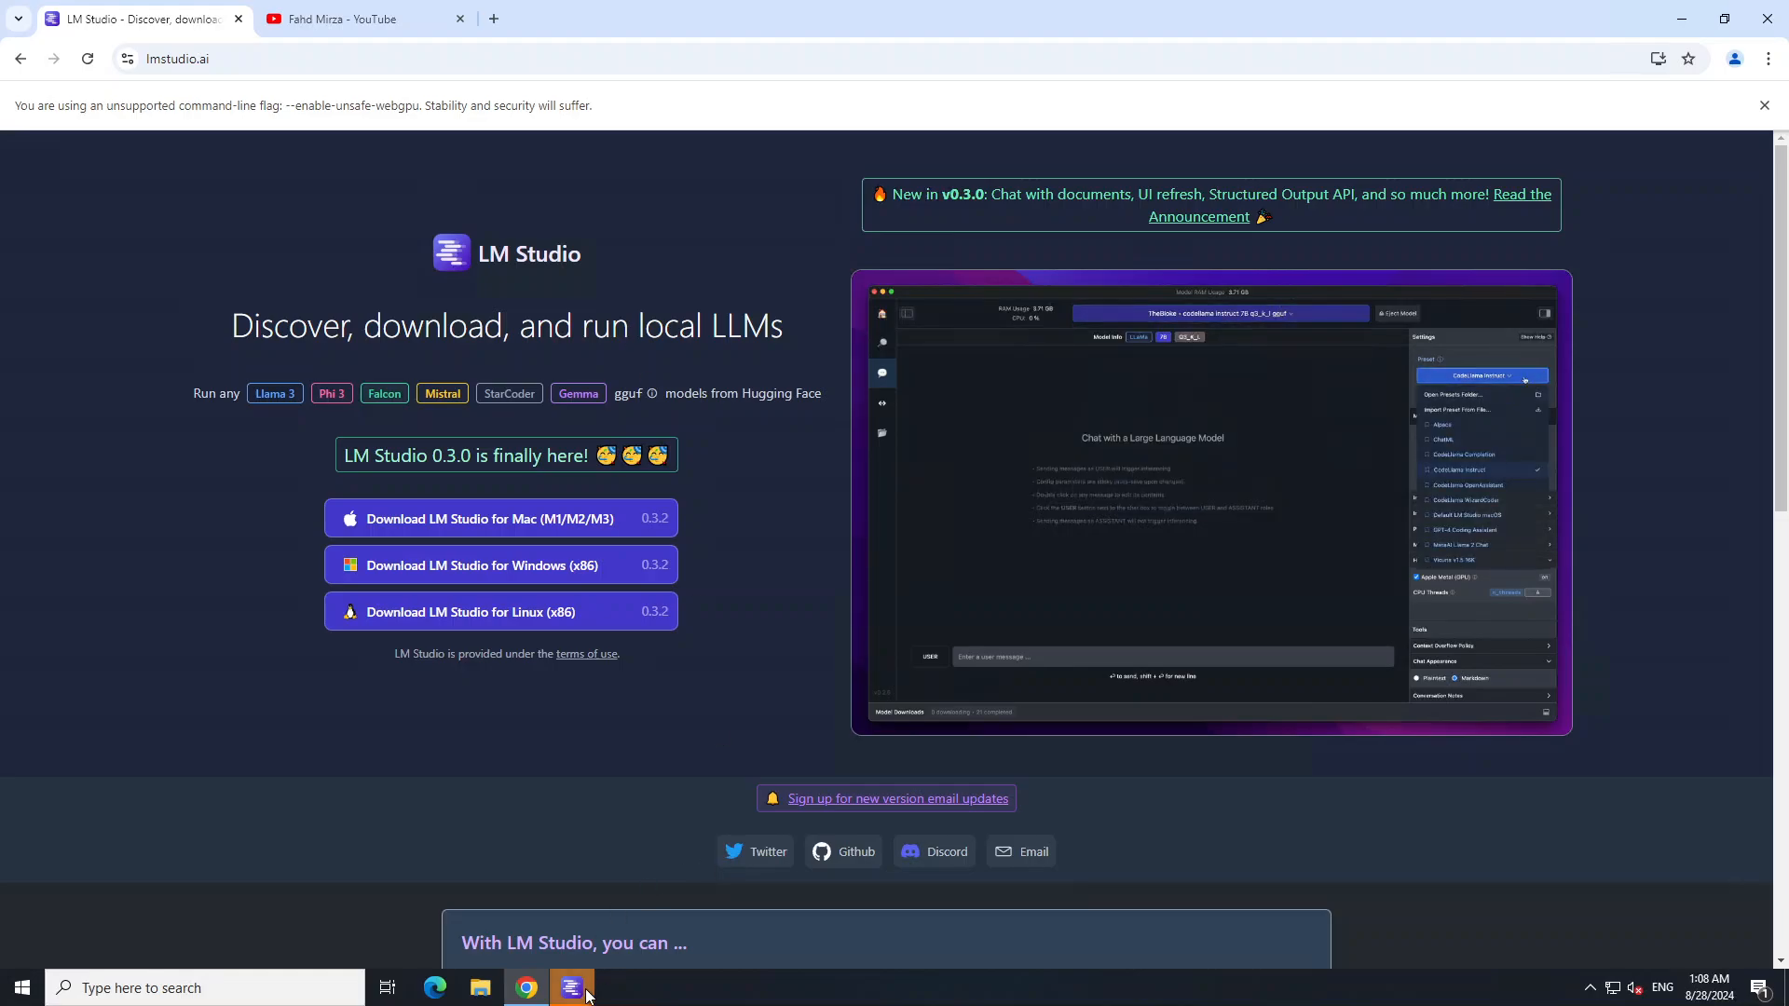
Step: Bring up the installed LM Studio 0.2.28 app, which prompts an update to 0.2.31
click(572, 988)
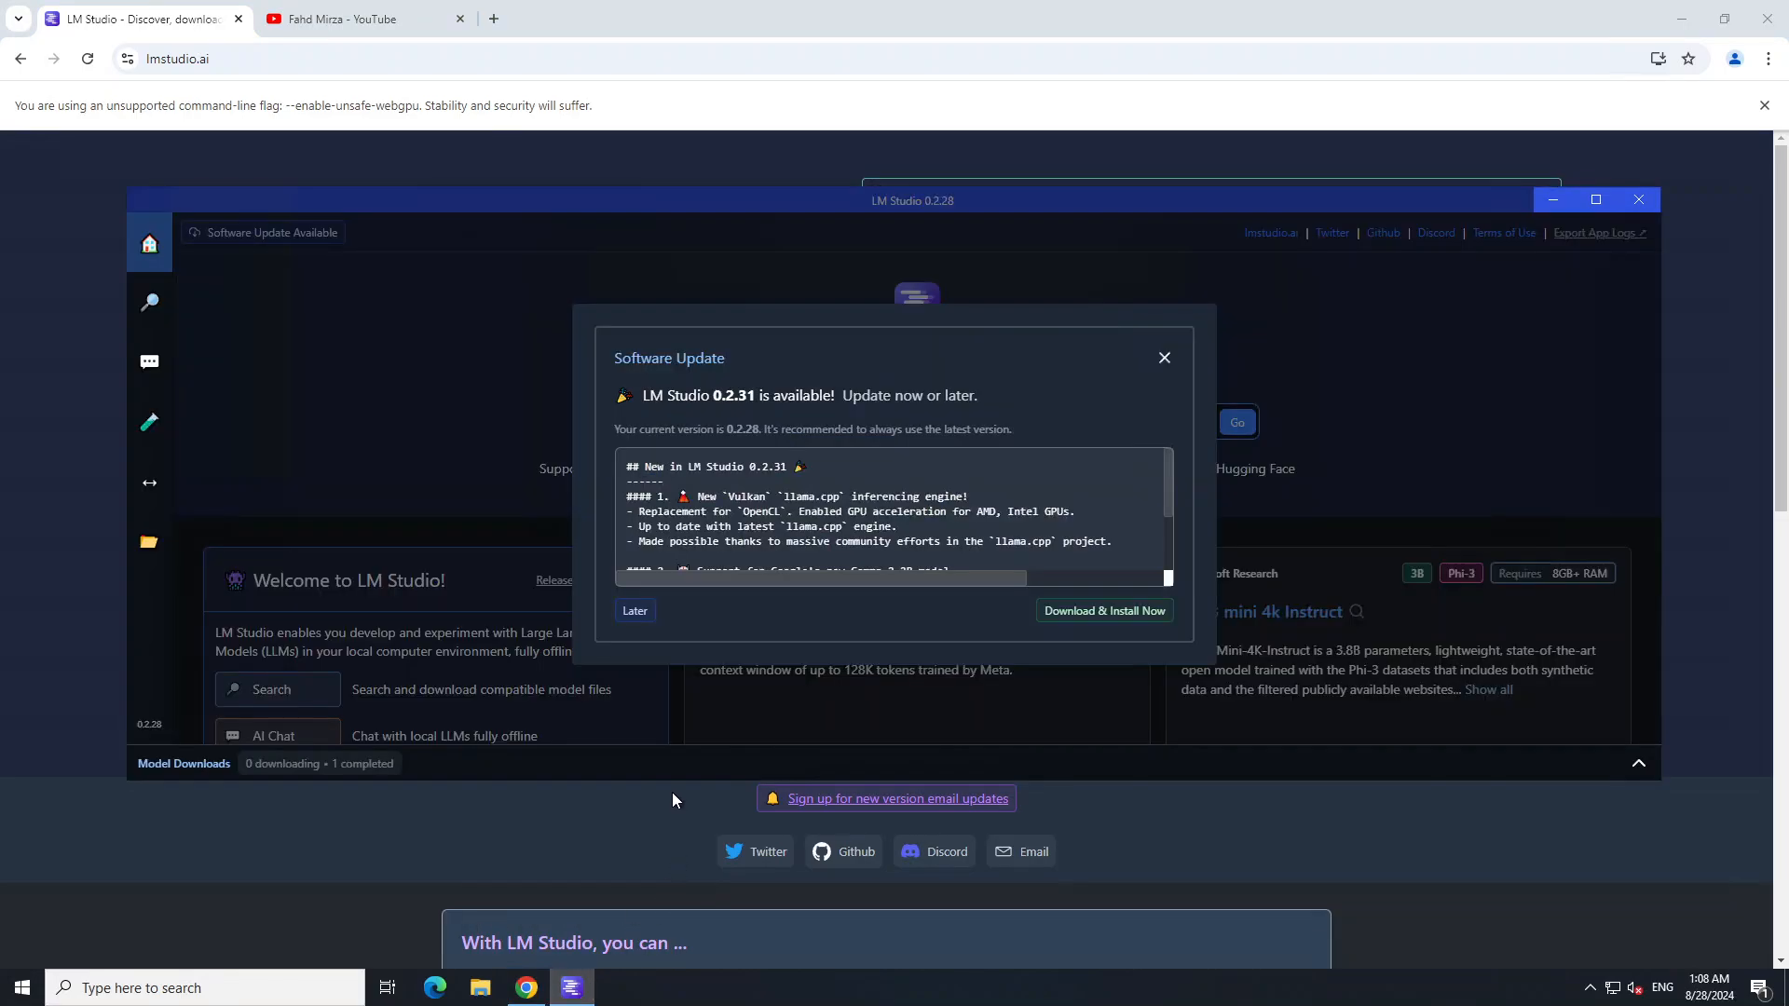
mouse_move(731, 562)
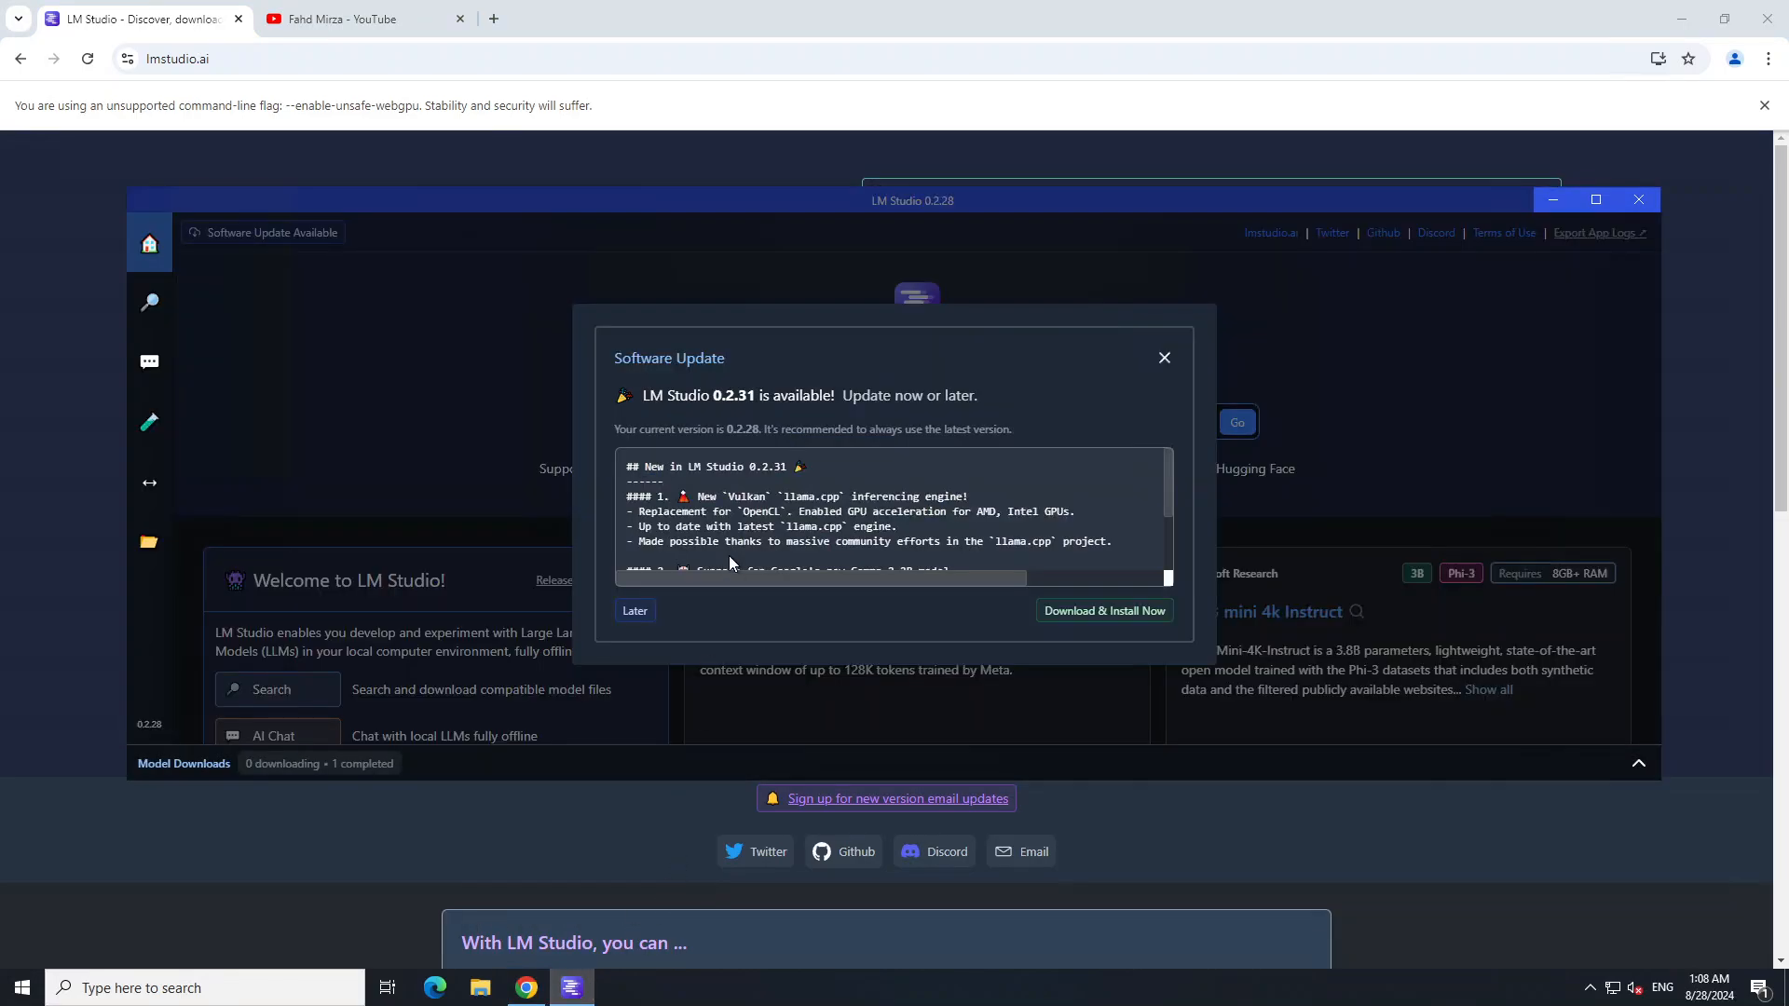
mouse_move(754, 368)
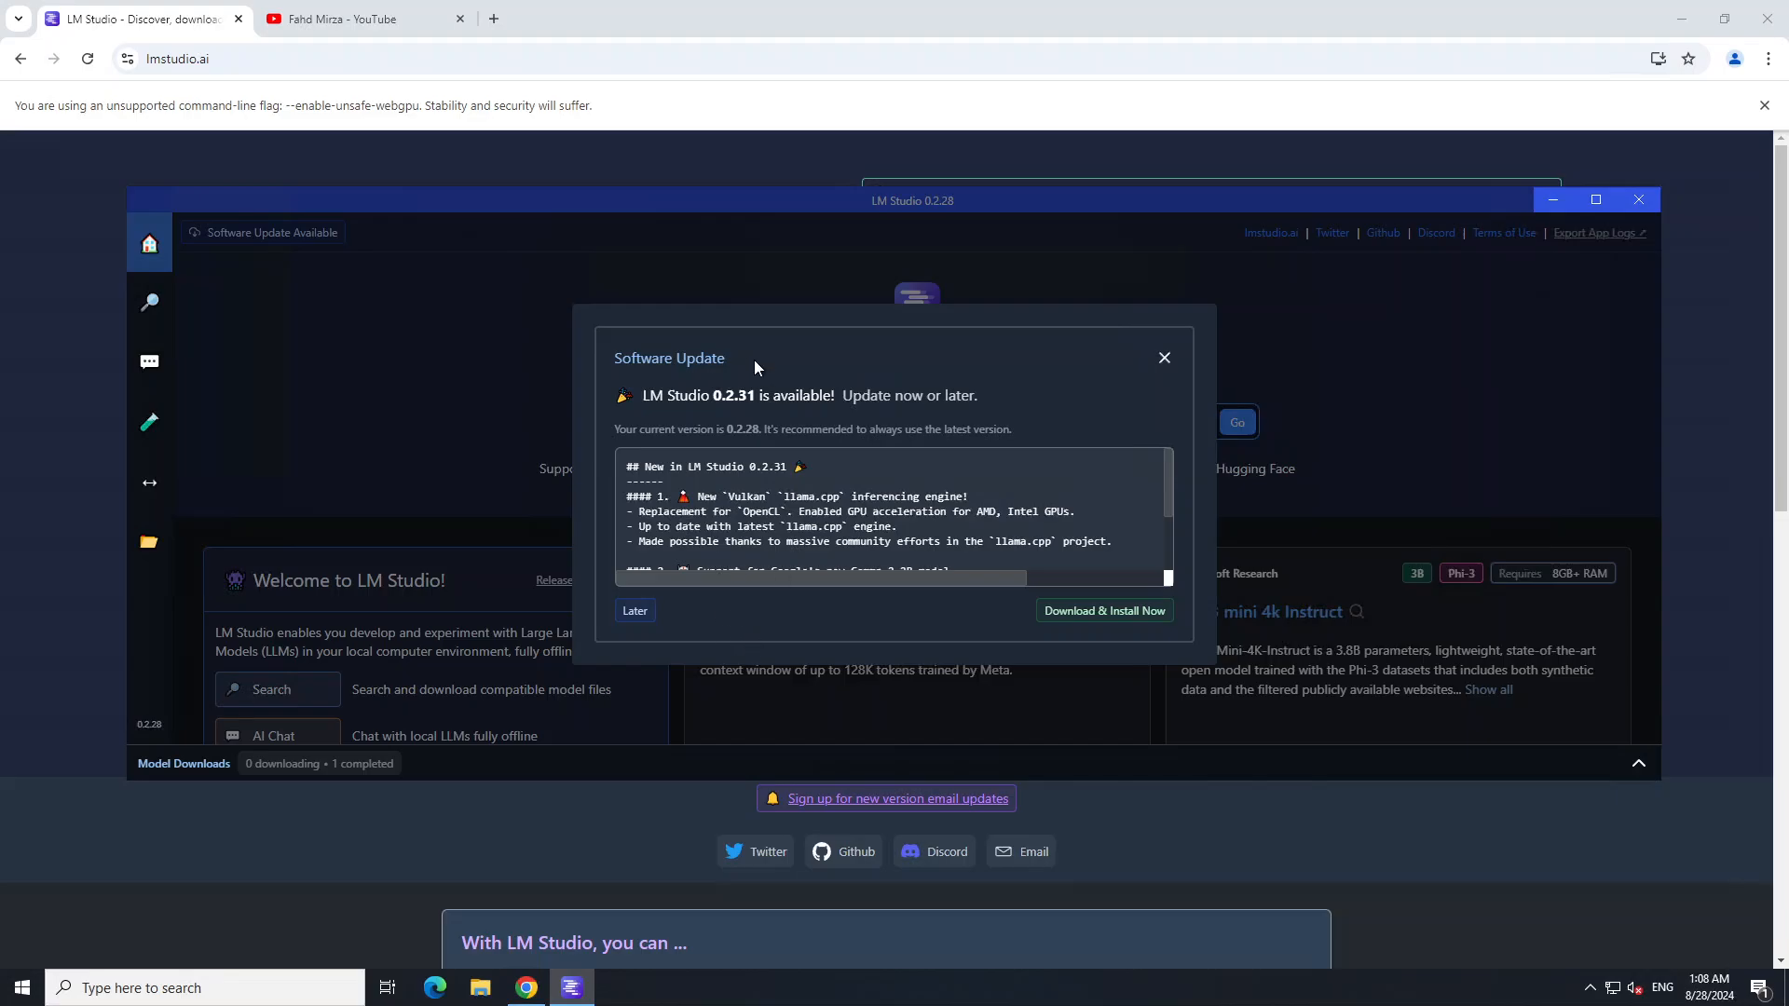
mouse_move(844, 416)
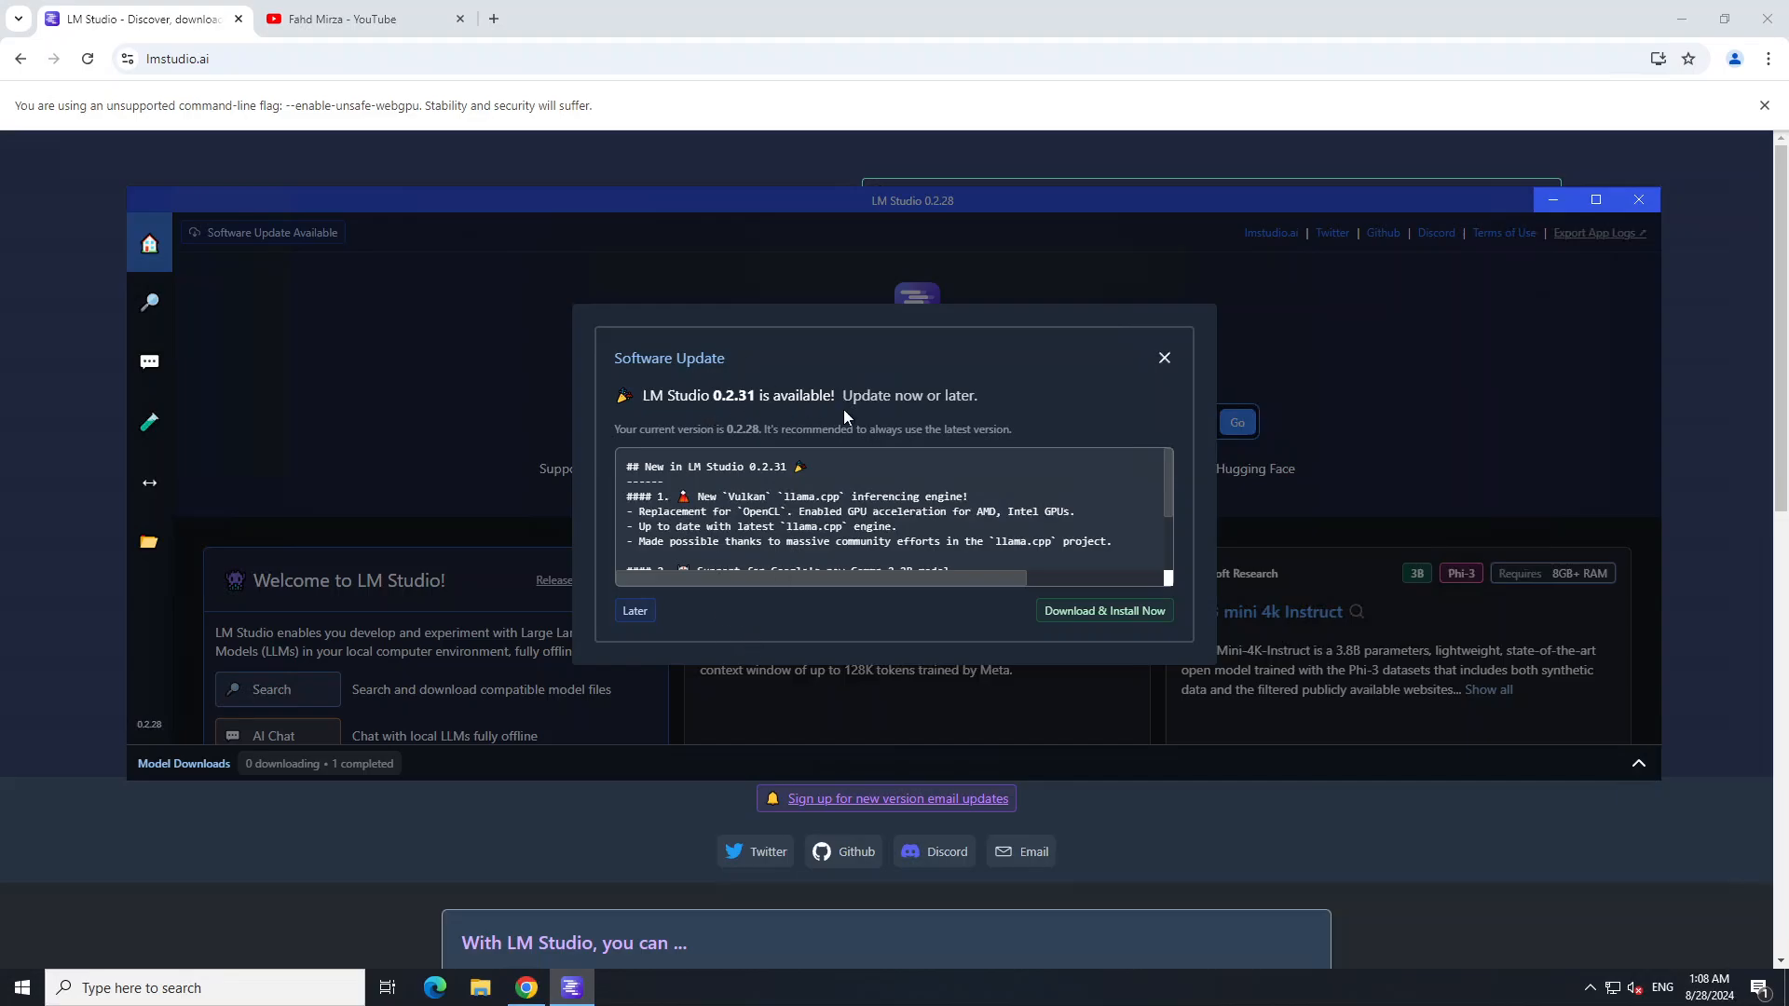
mouse_move(1104, 611)
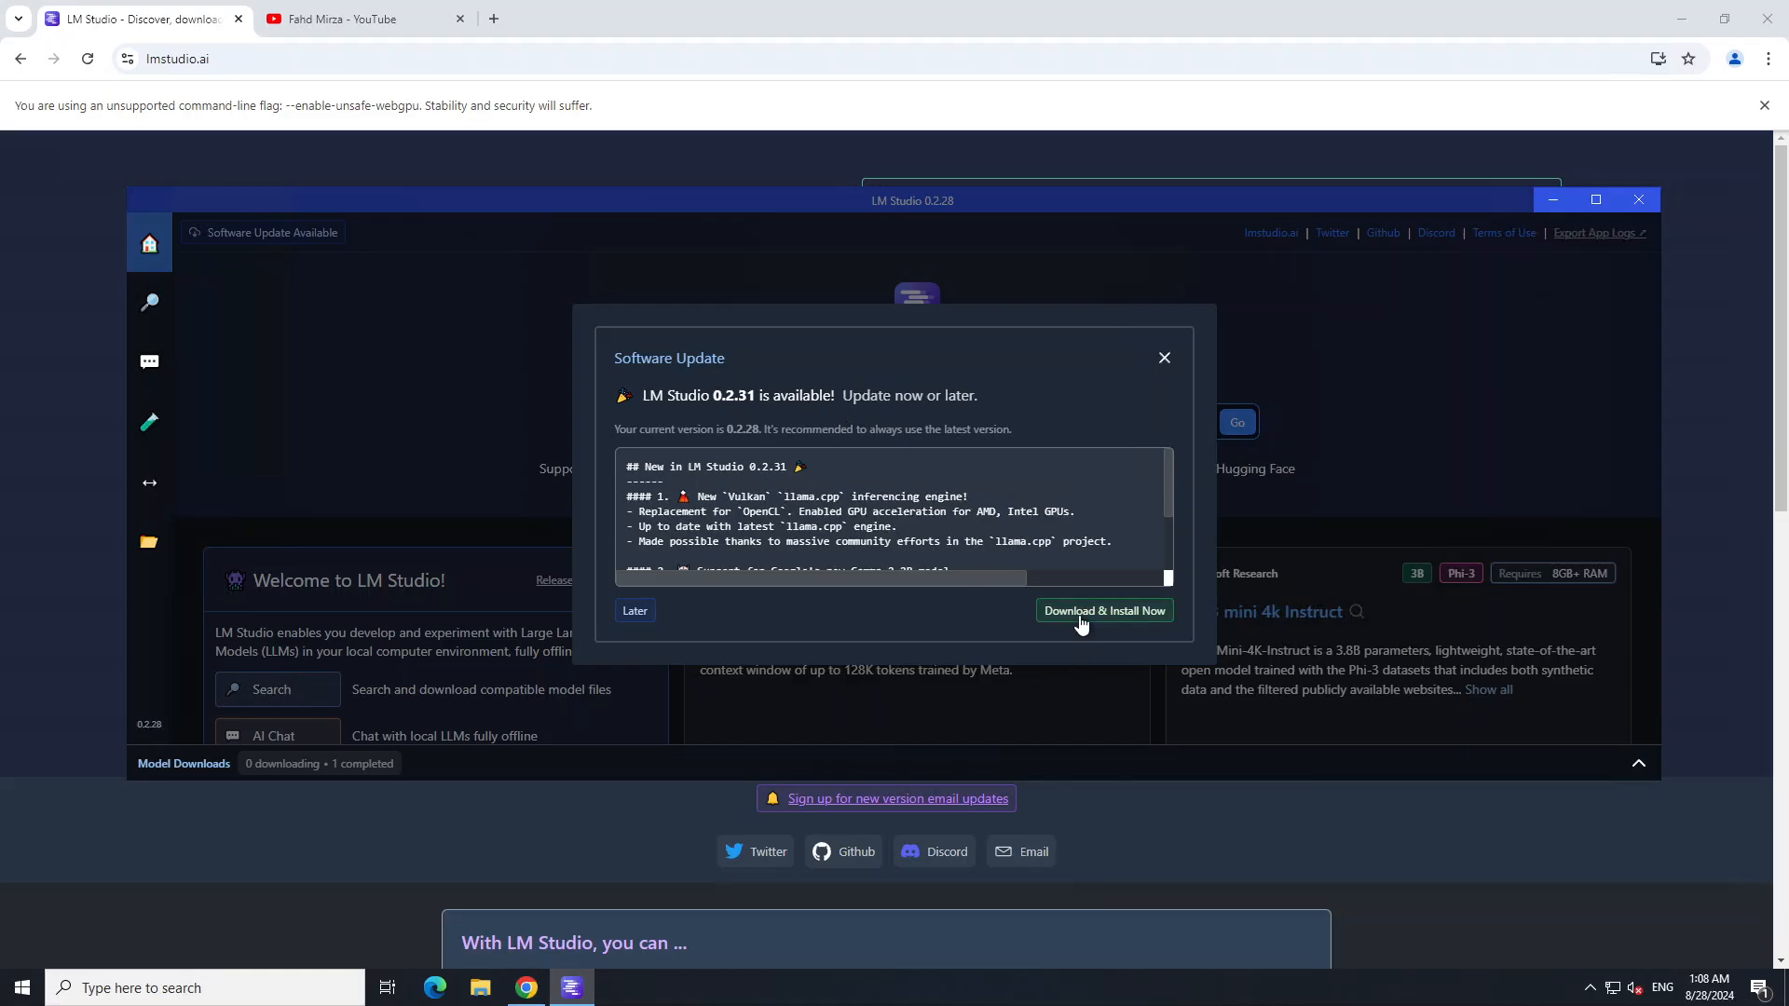
mouse_move(1039, 634)
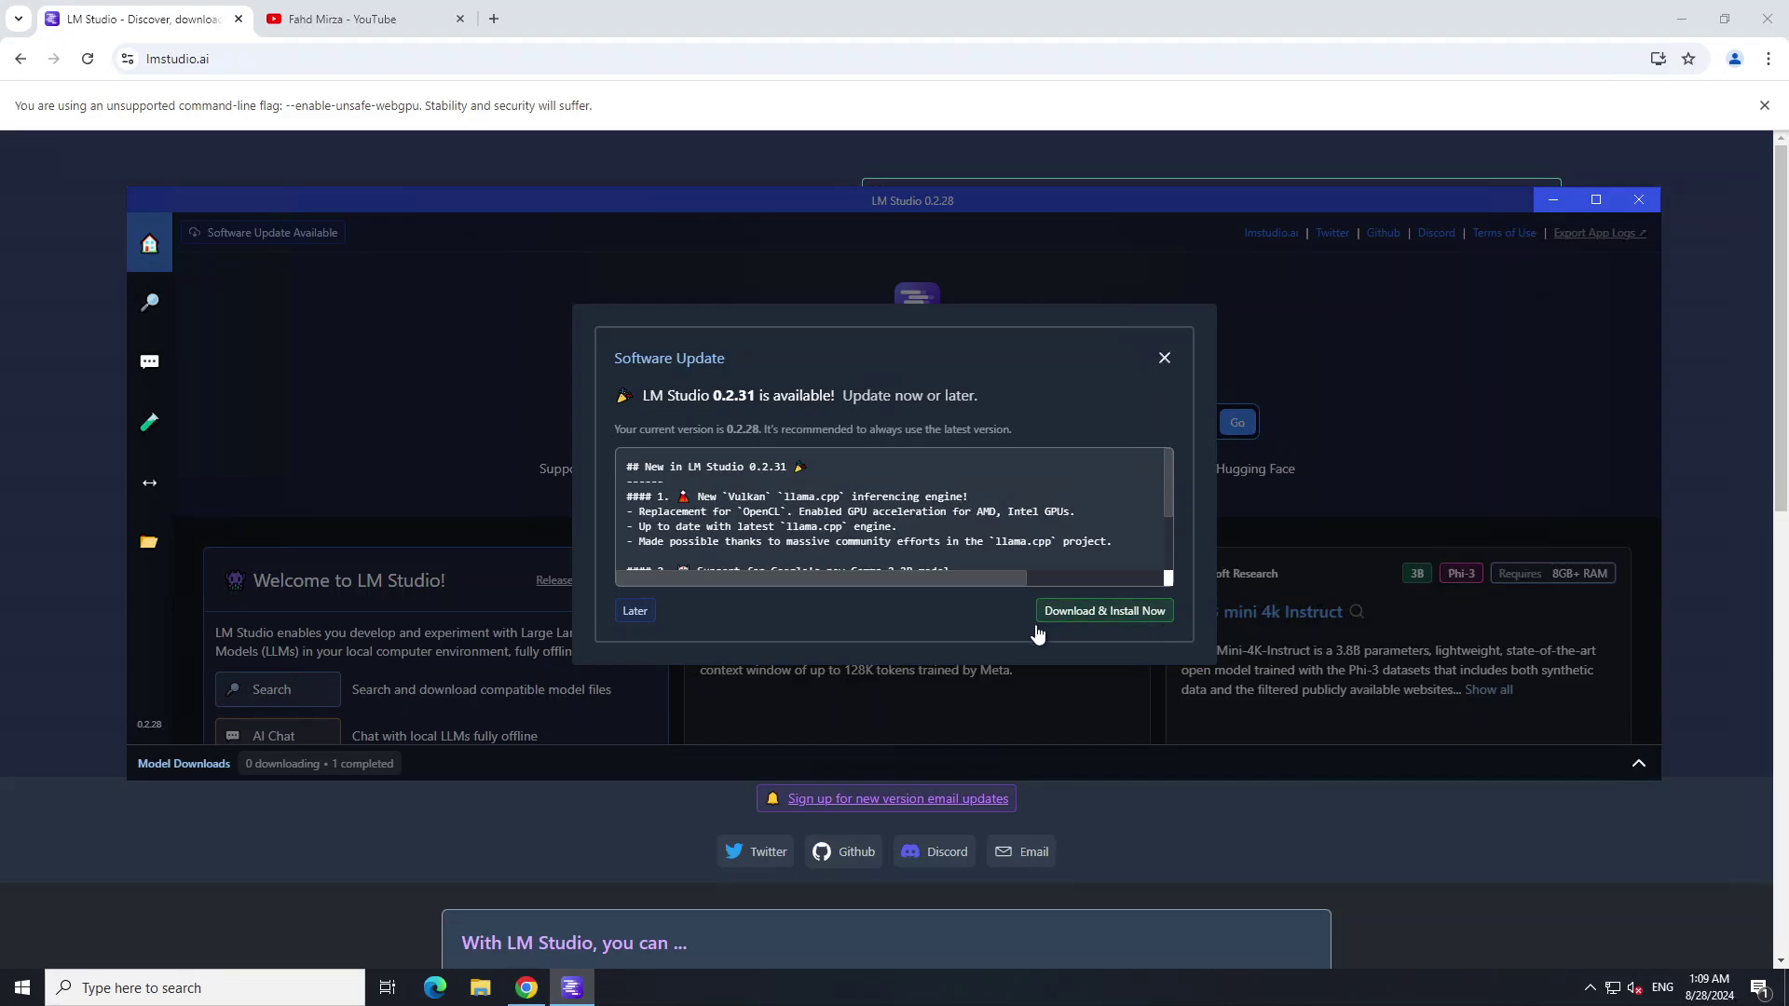
mouse_move(1100, 626)
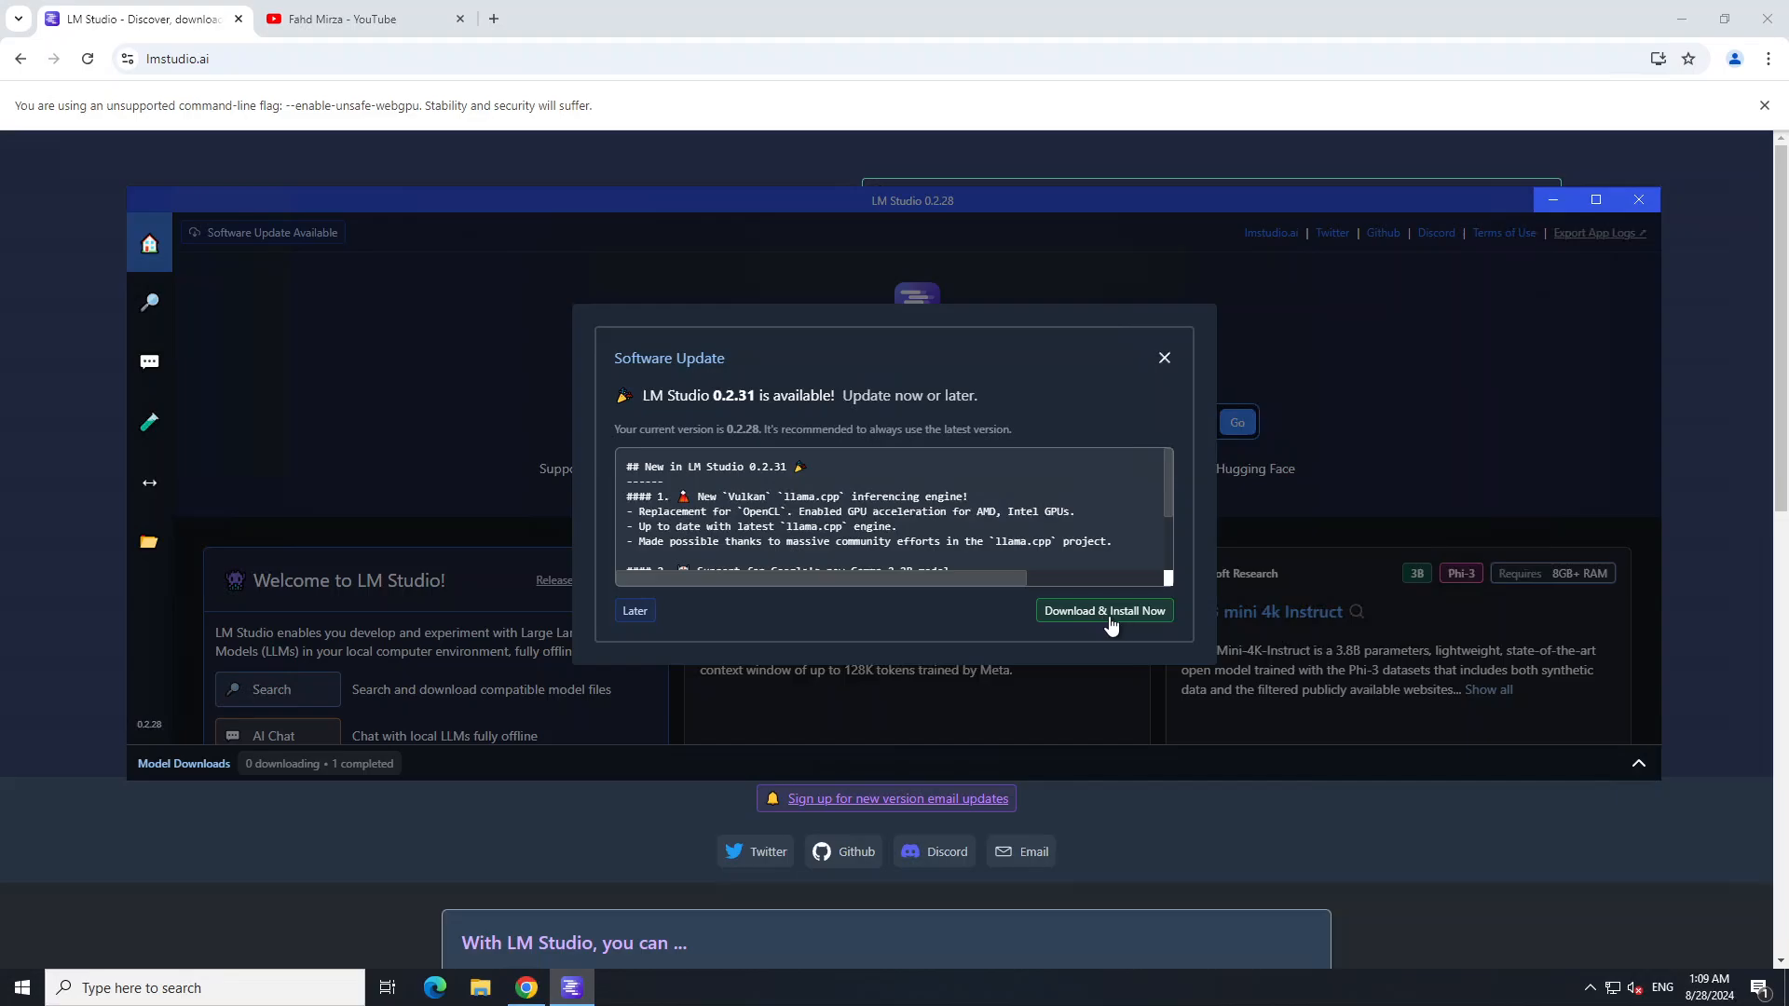
mouse_move(1065, 683)
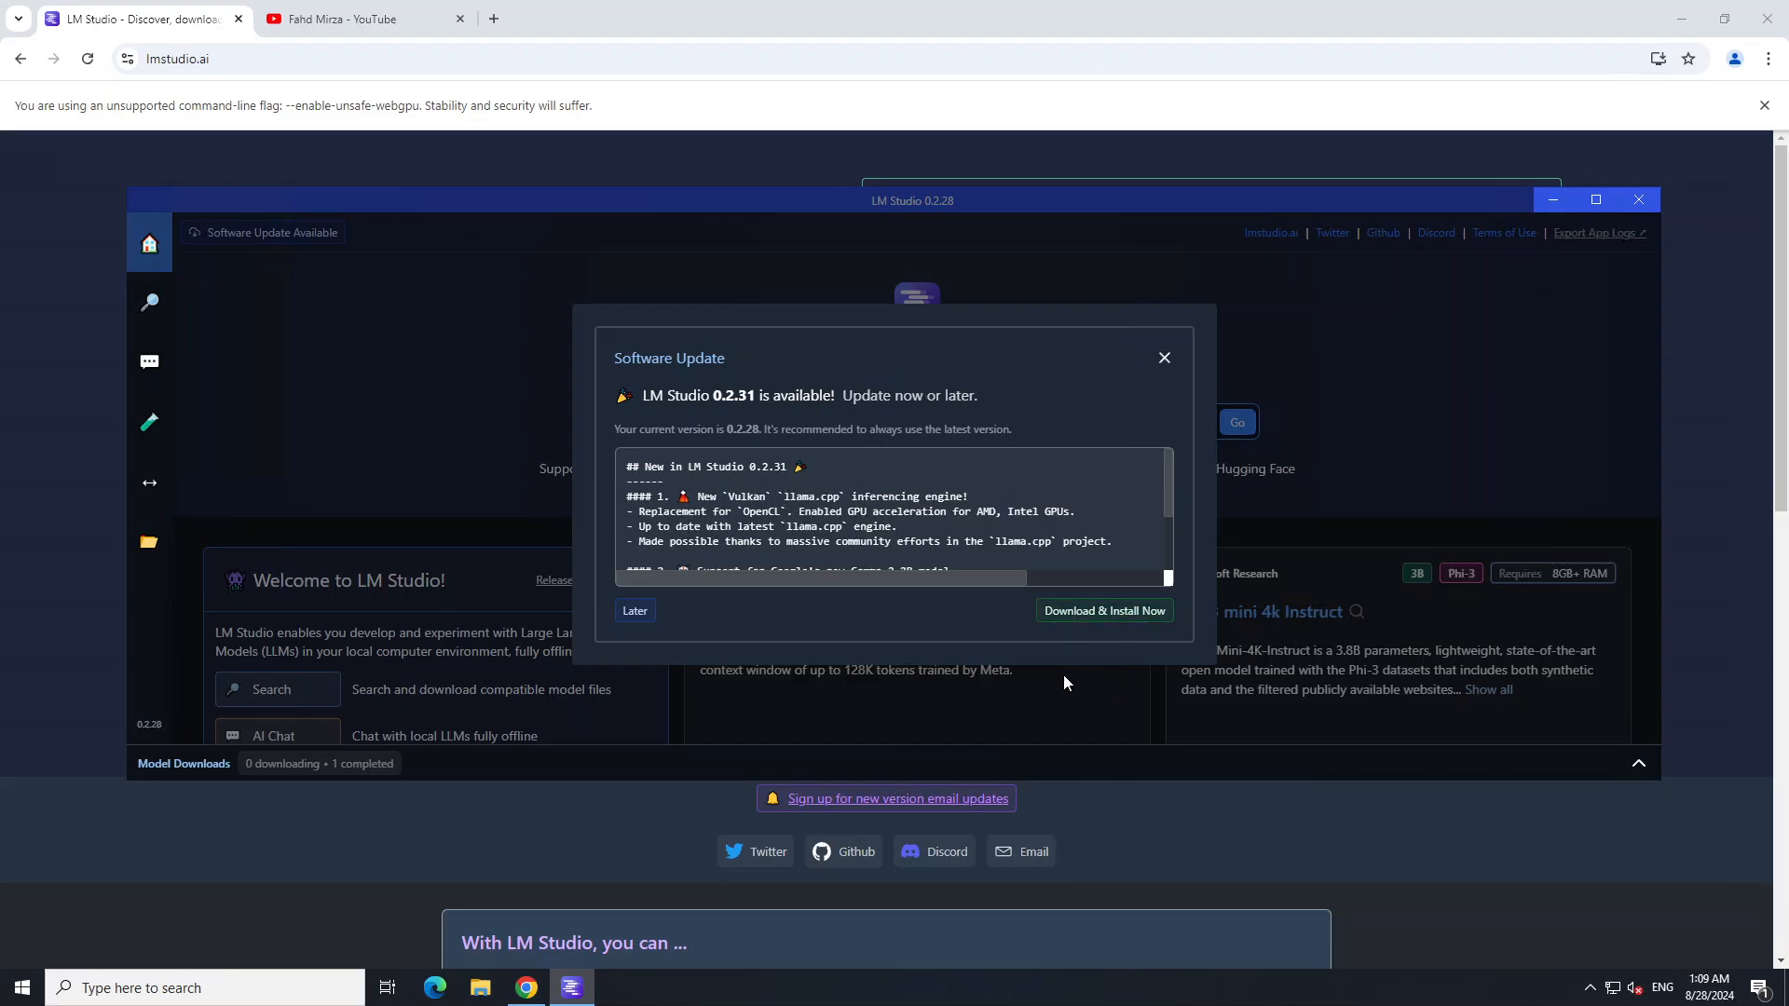
mouse_move(1106, 647)
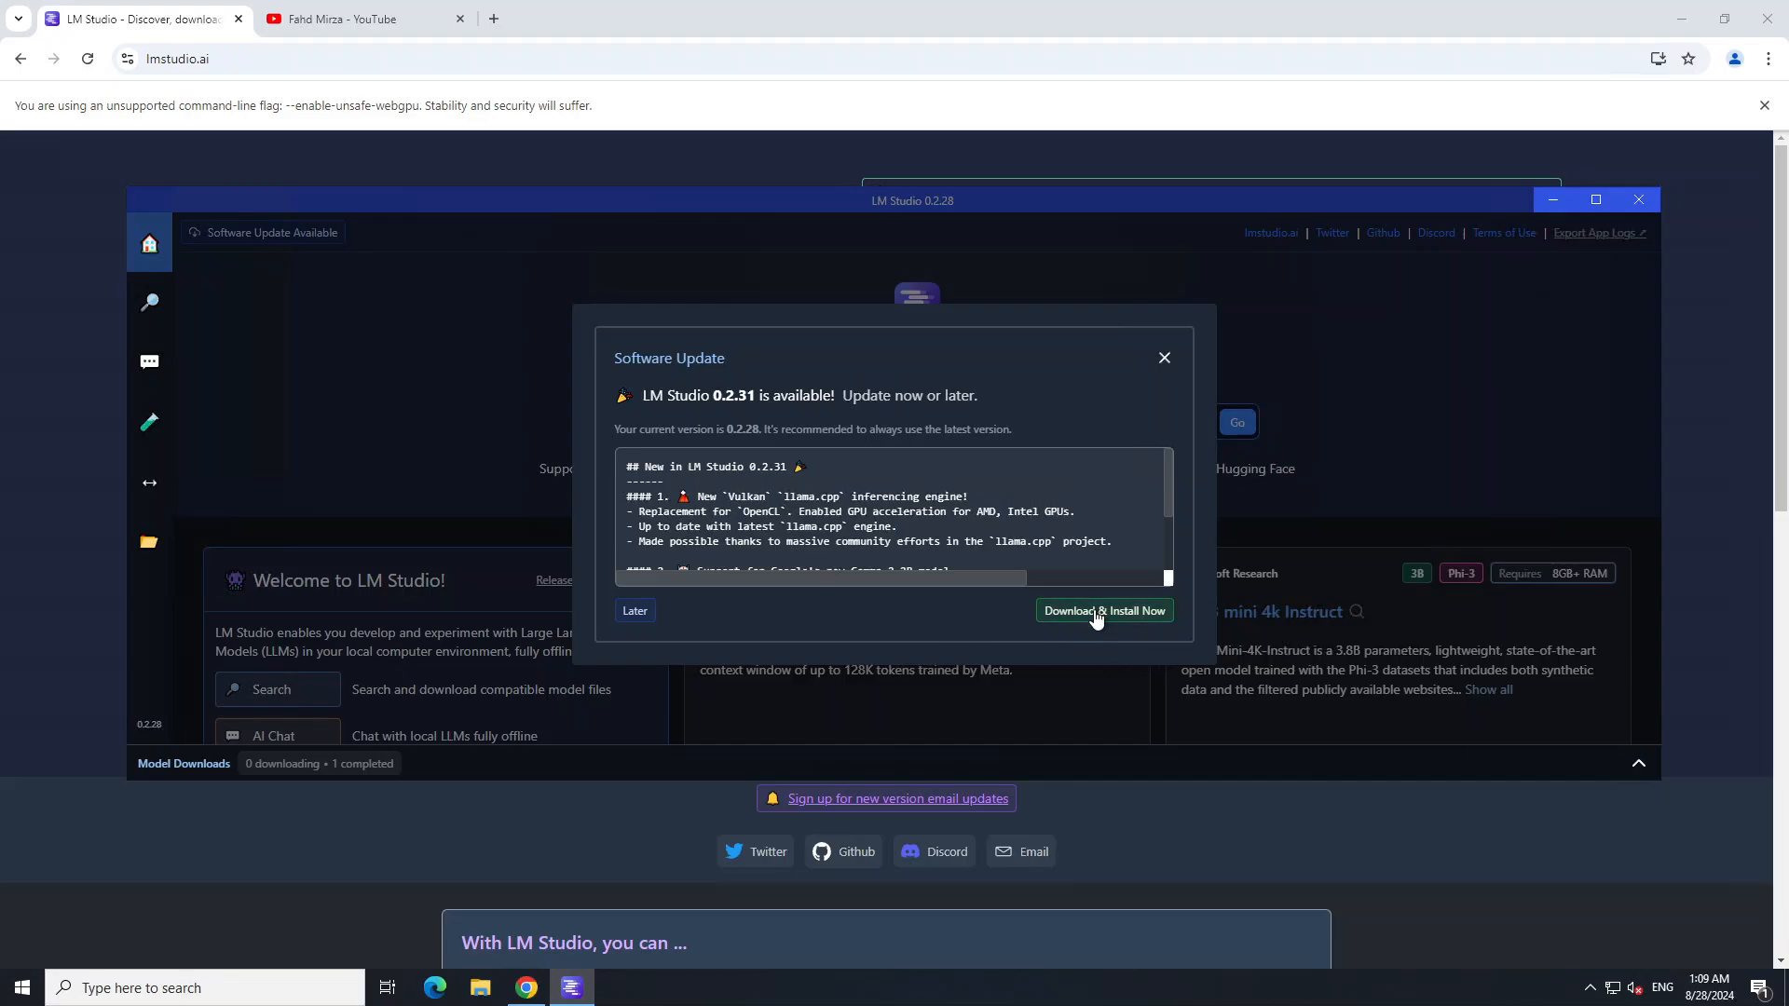
Step: Start downloading and installing the 0.2.31 update from the Software Update dialog
click(1101, 612)
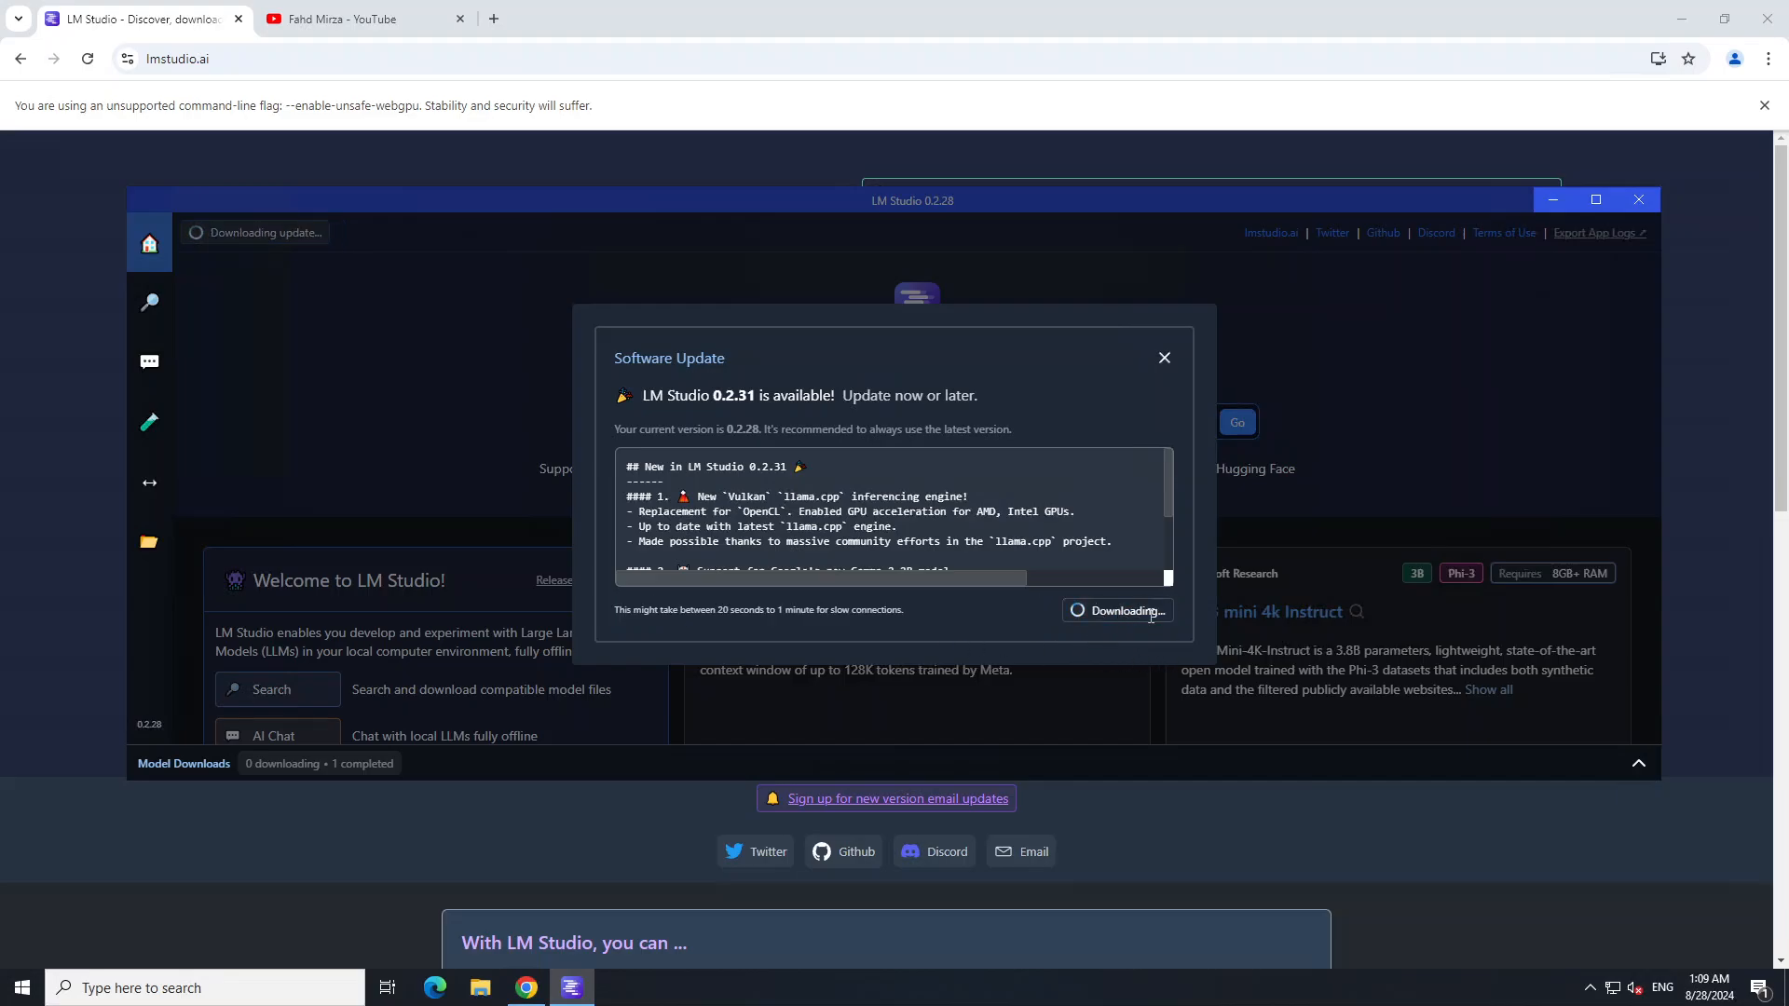
mouse_move(1172, 611)
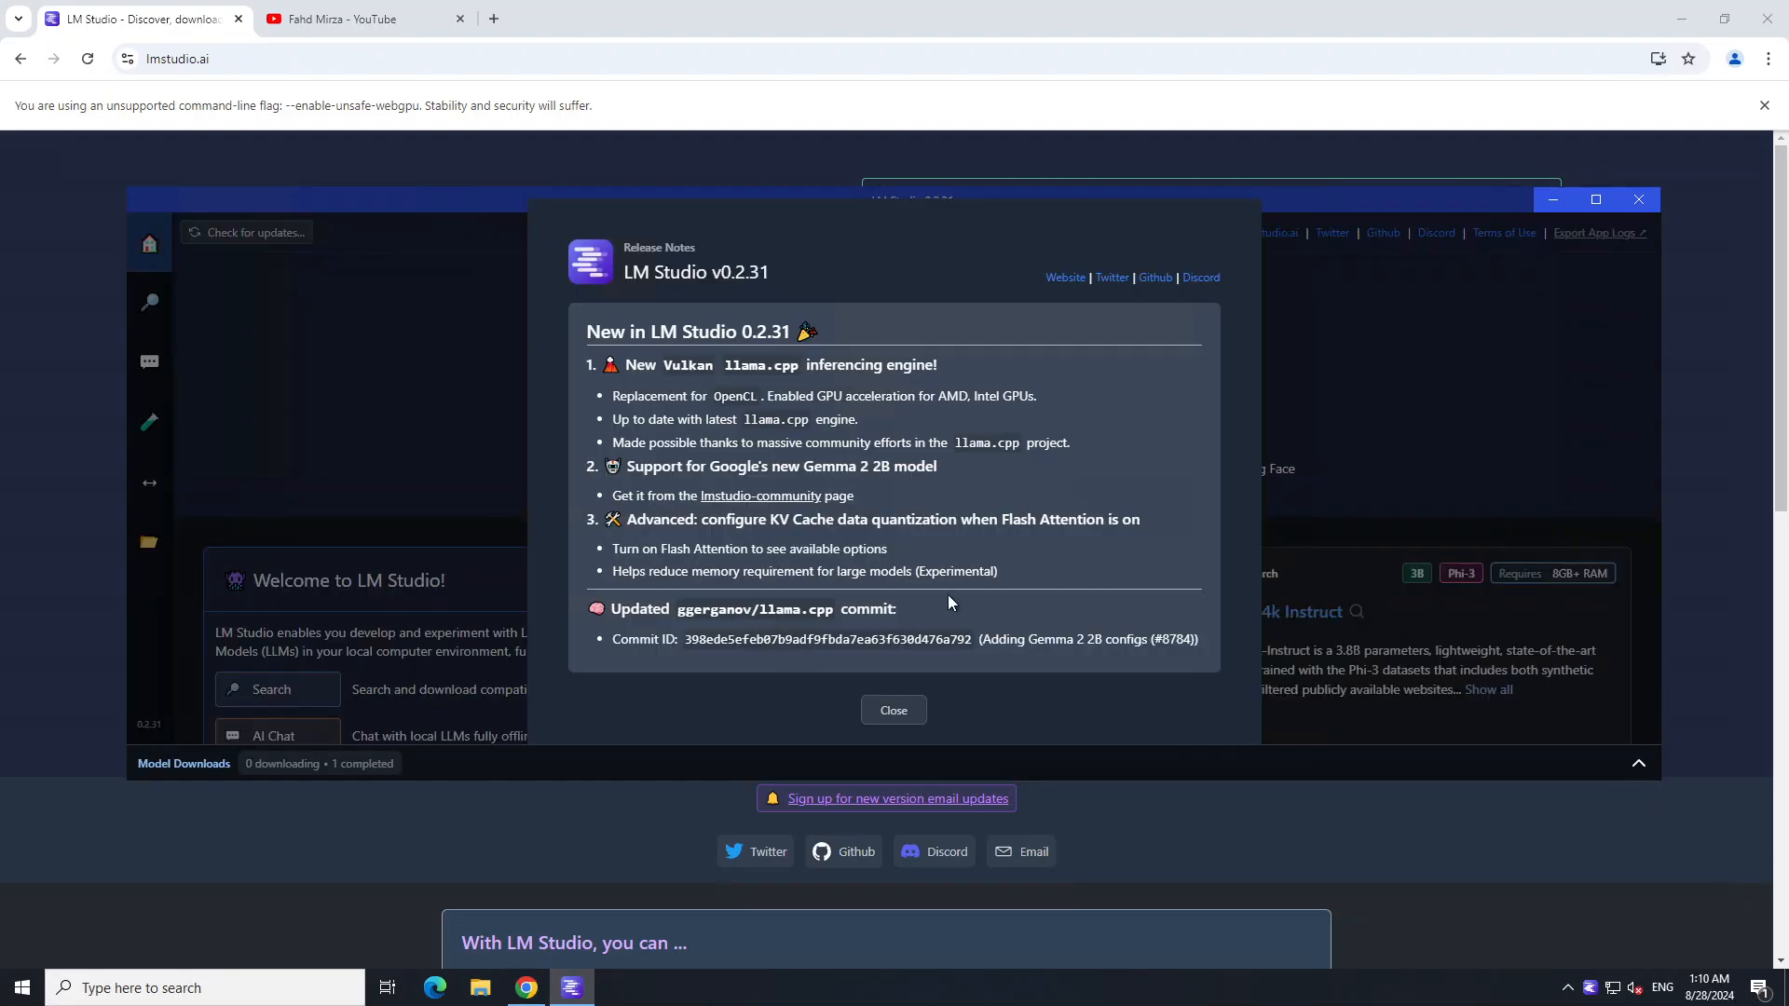
mouse_move(976, 498)
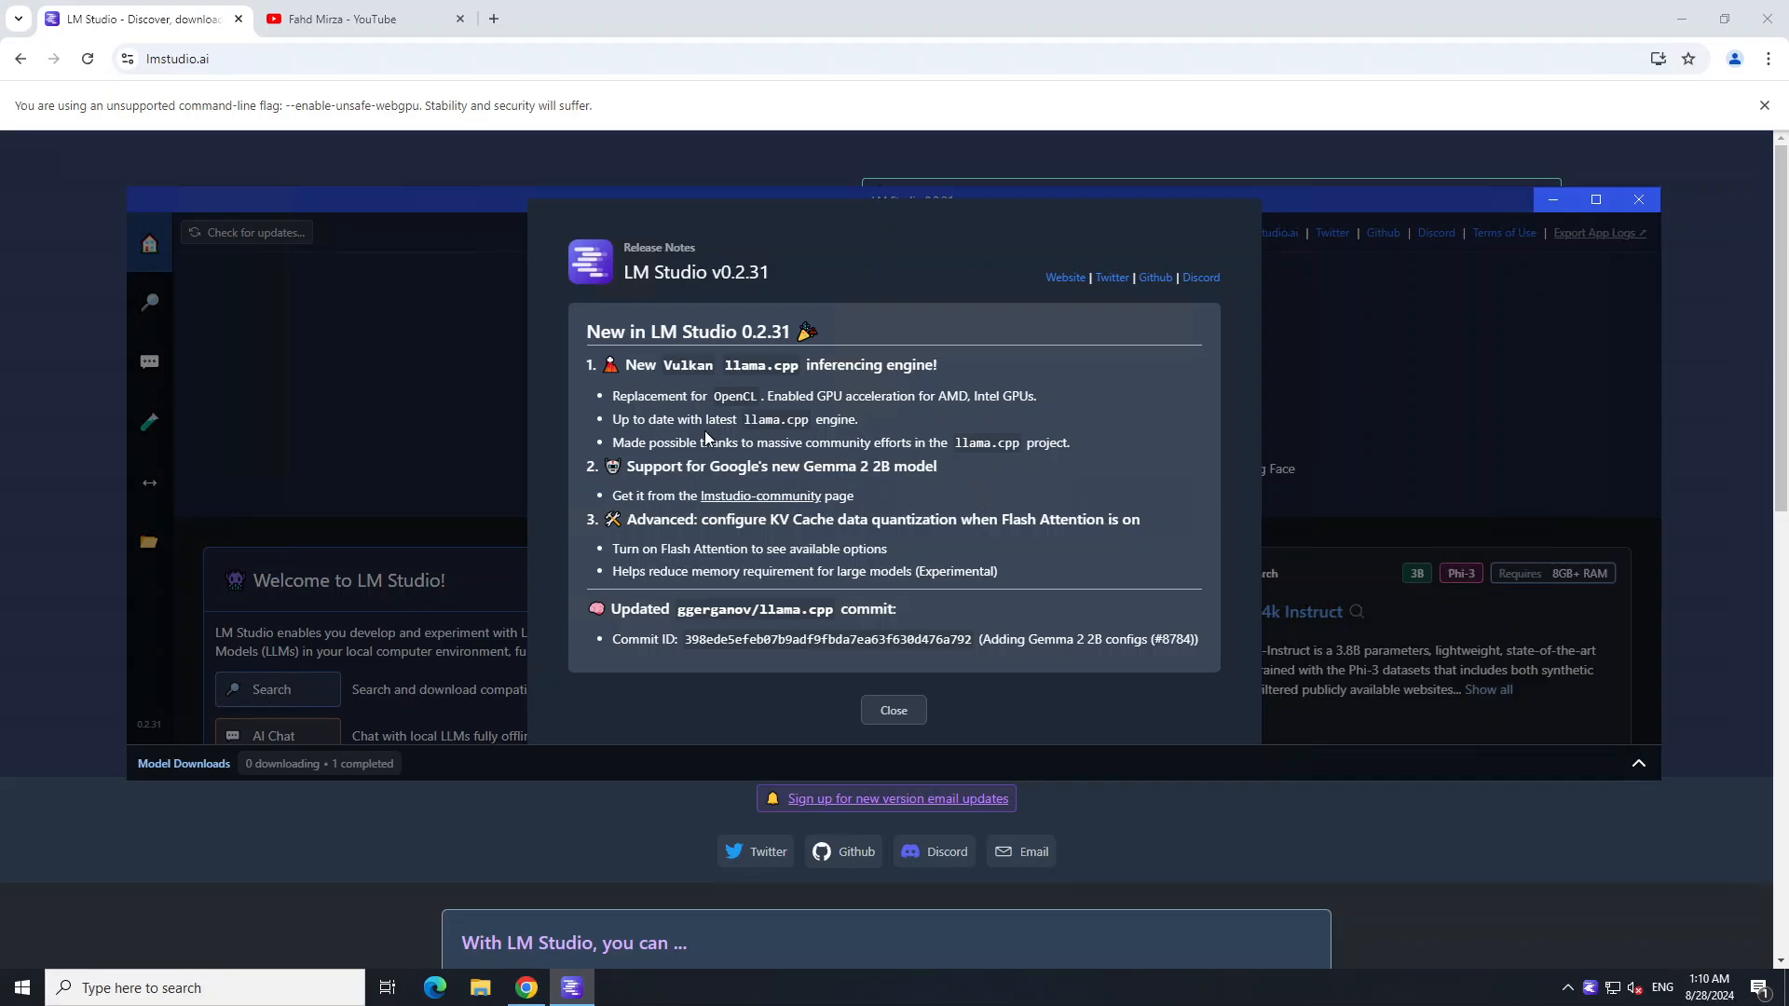
mouse_move(958, 520)
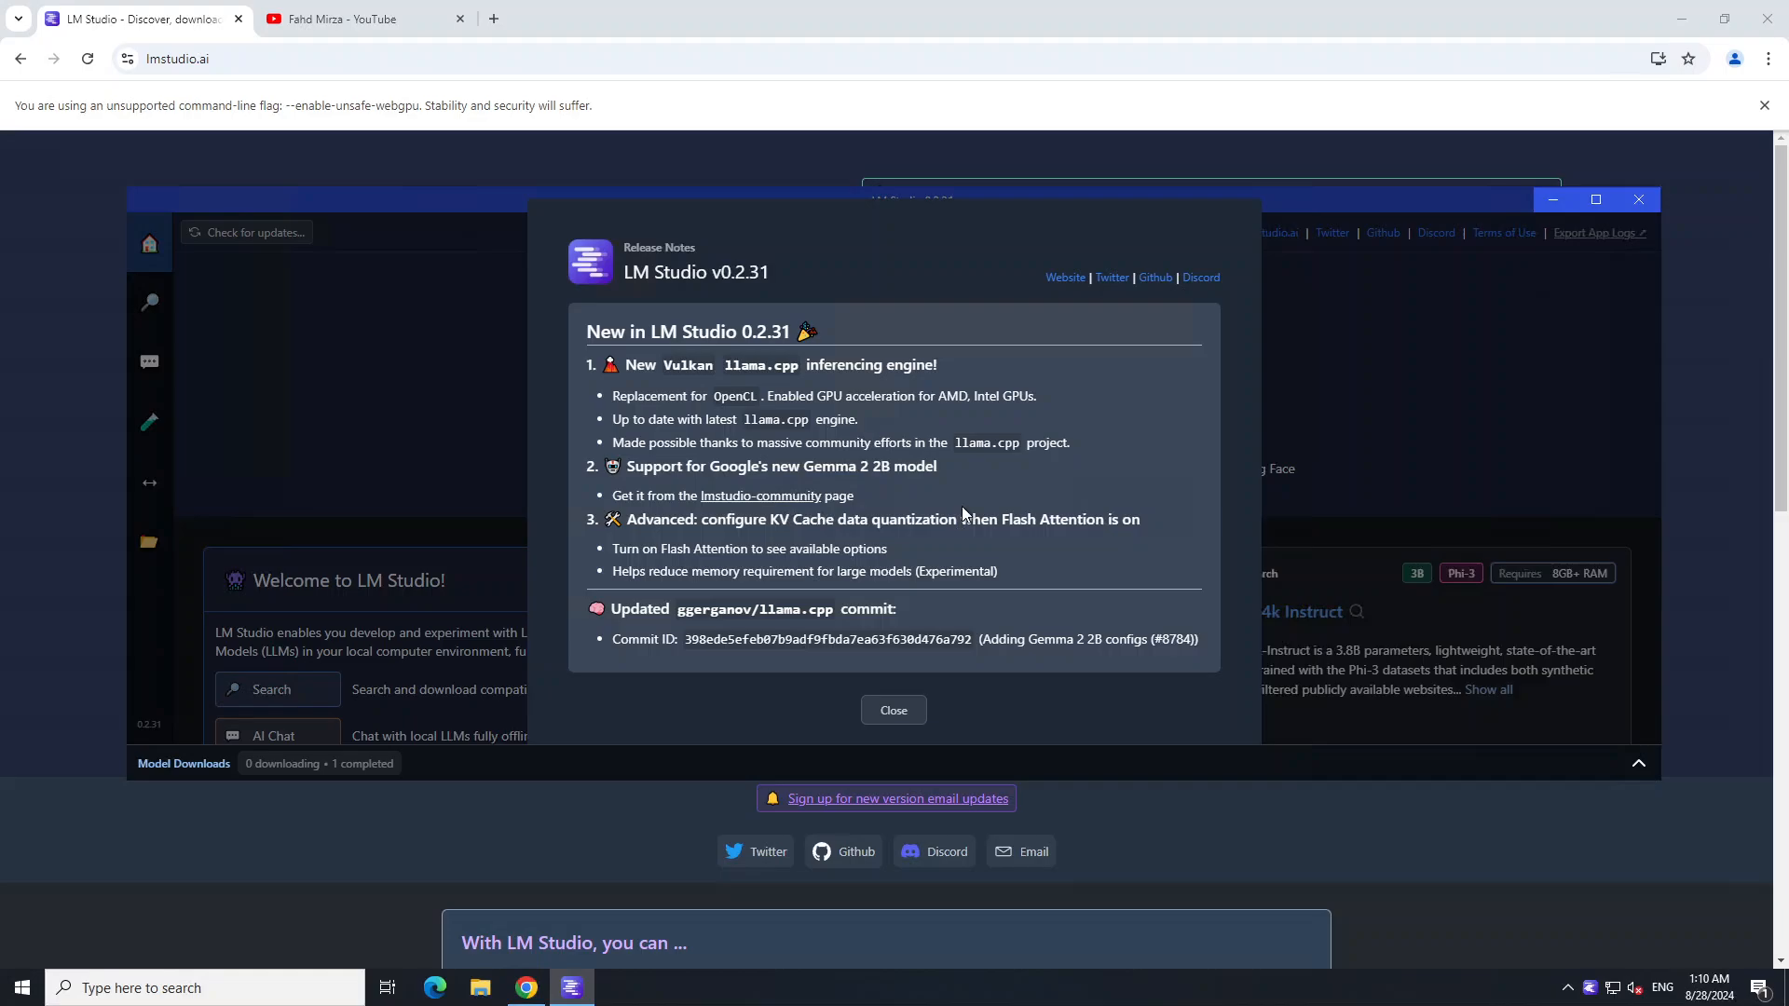
mouse_move(862, 488)
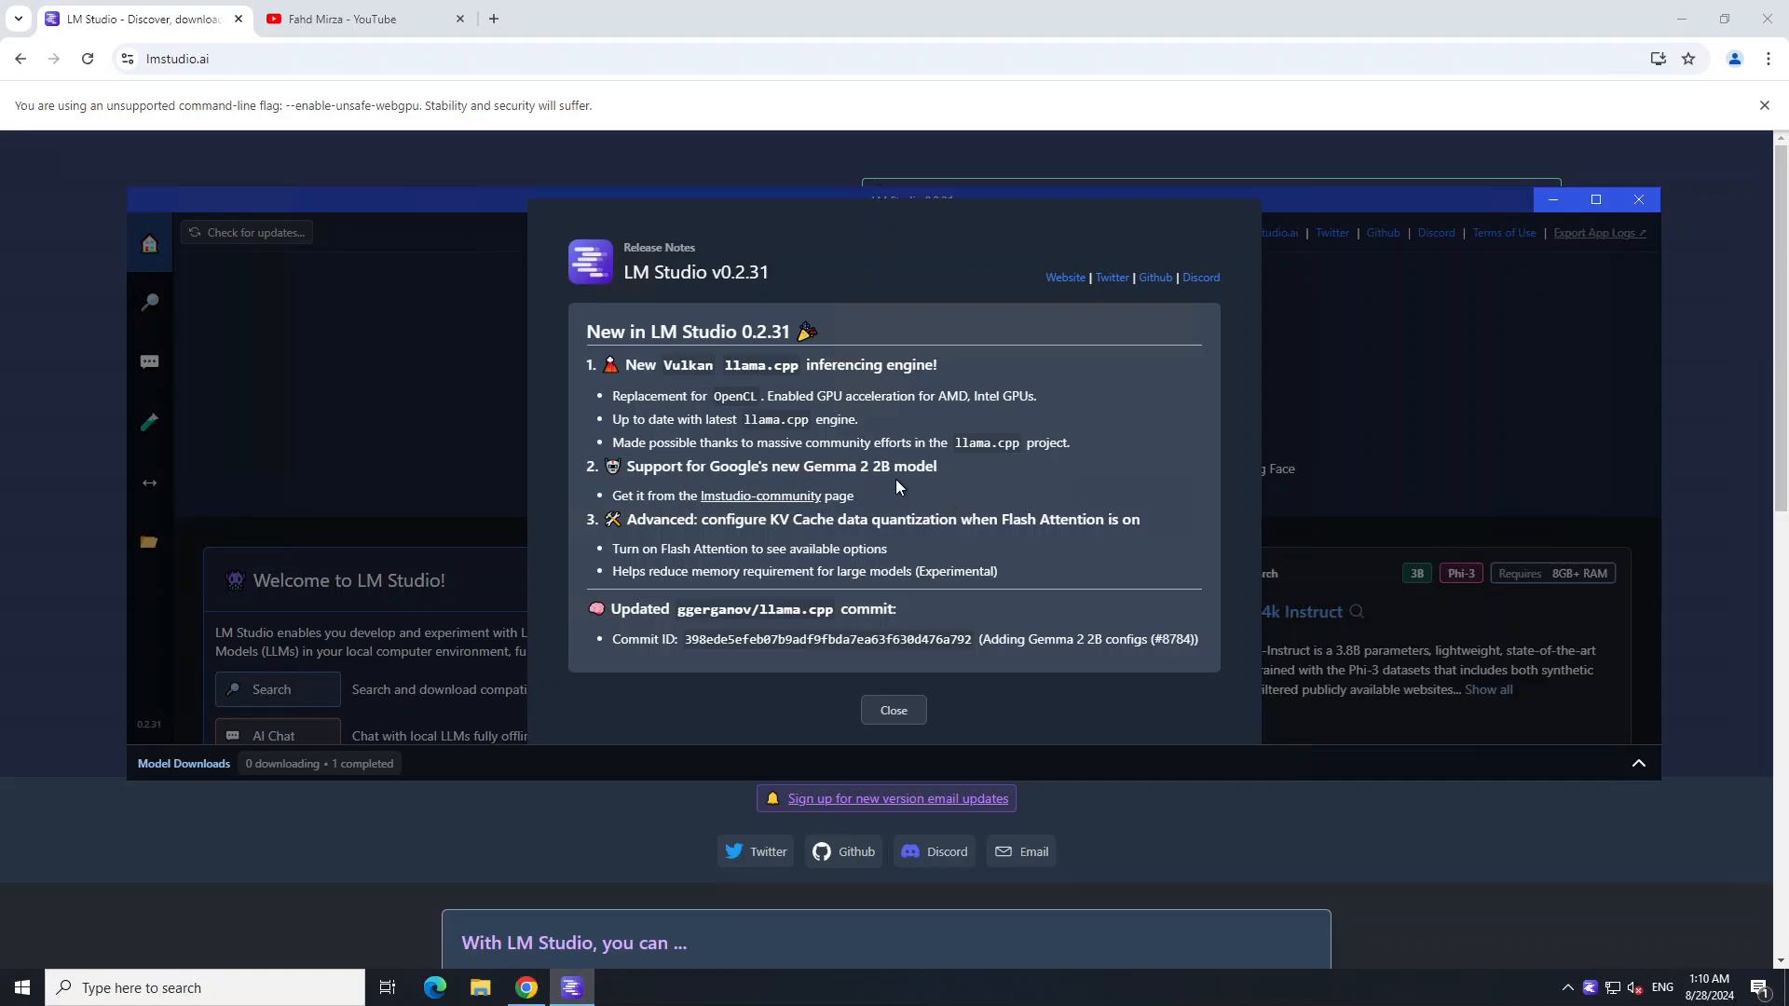
mouse_move(934, 487)
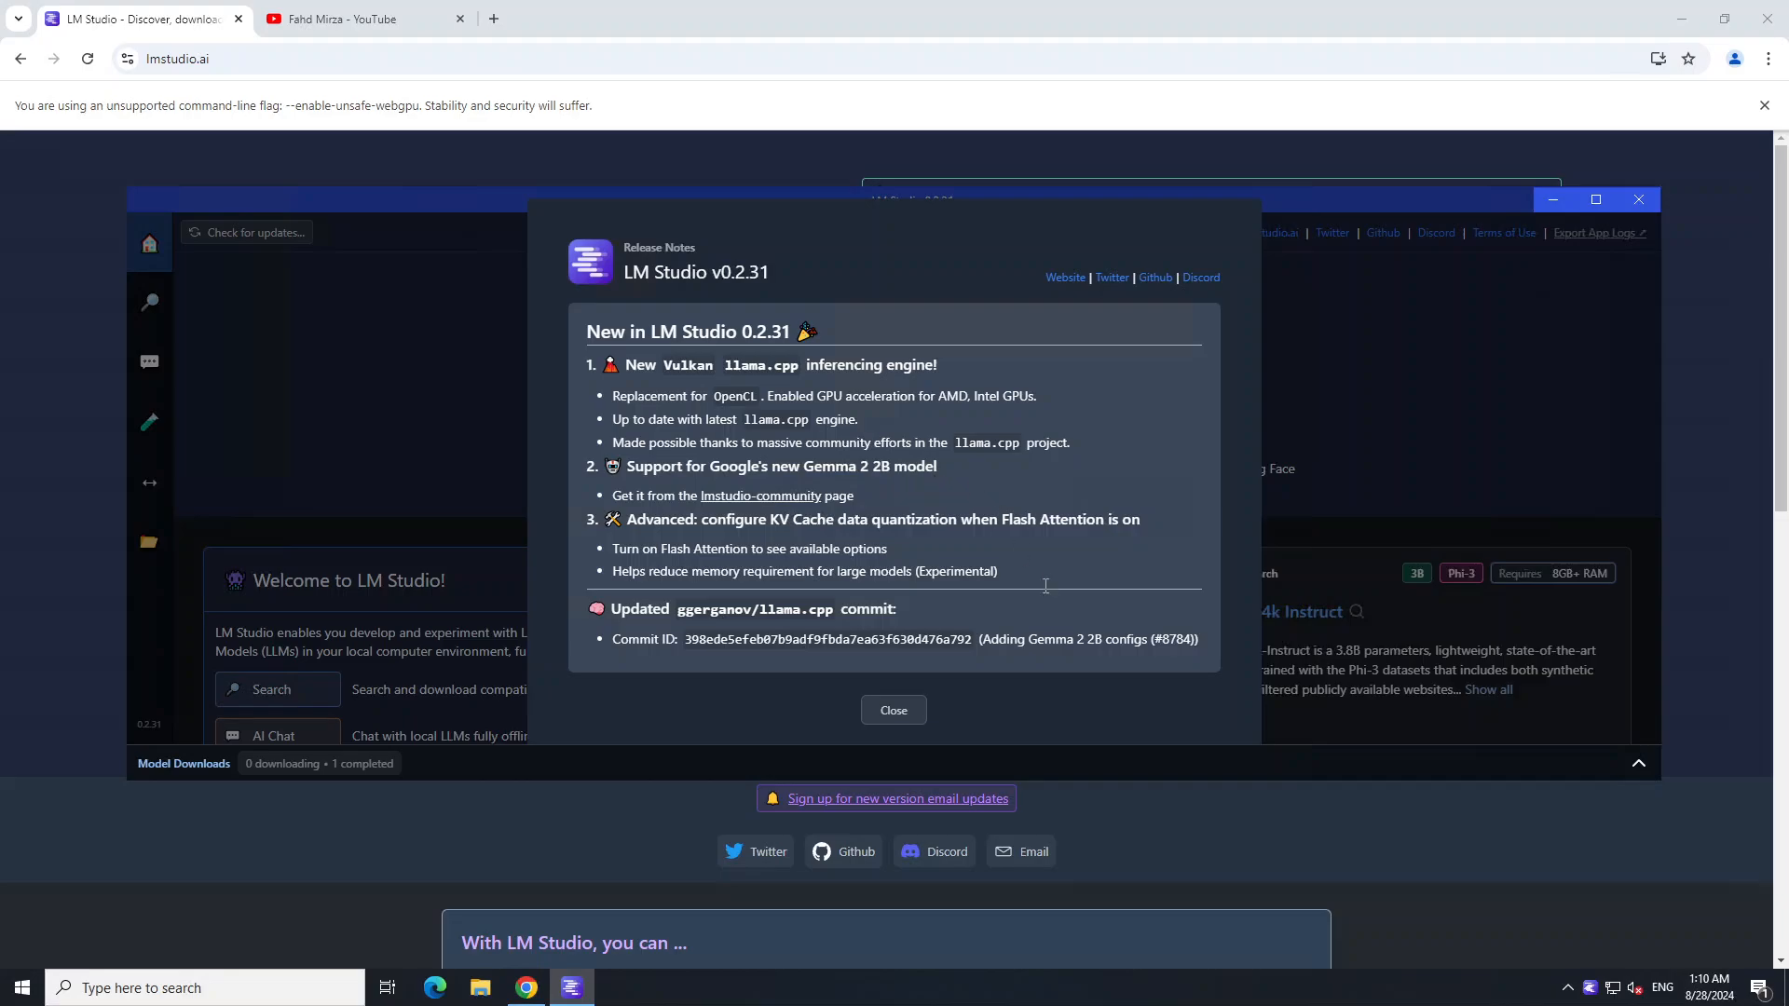
click(893, 710)
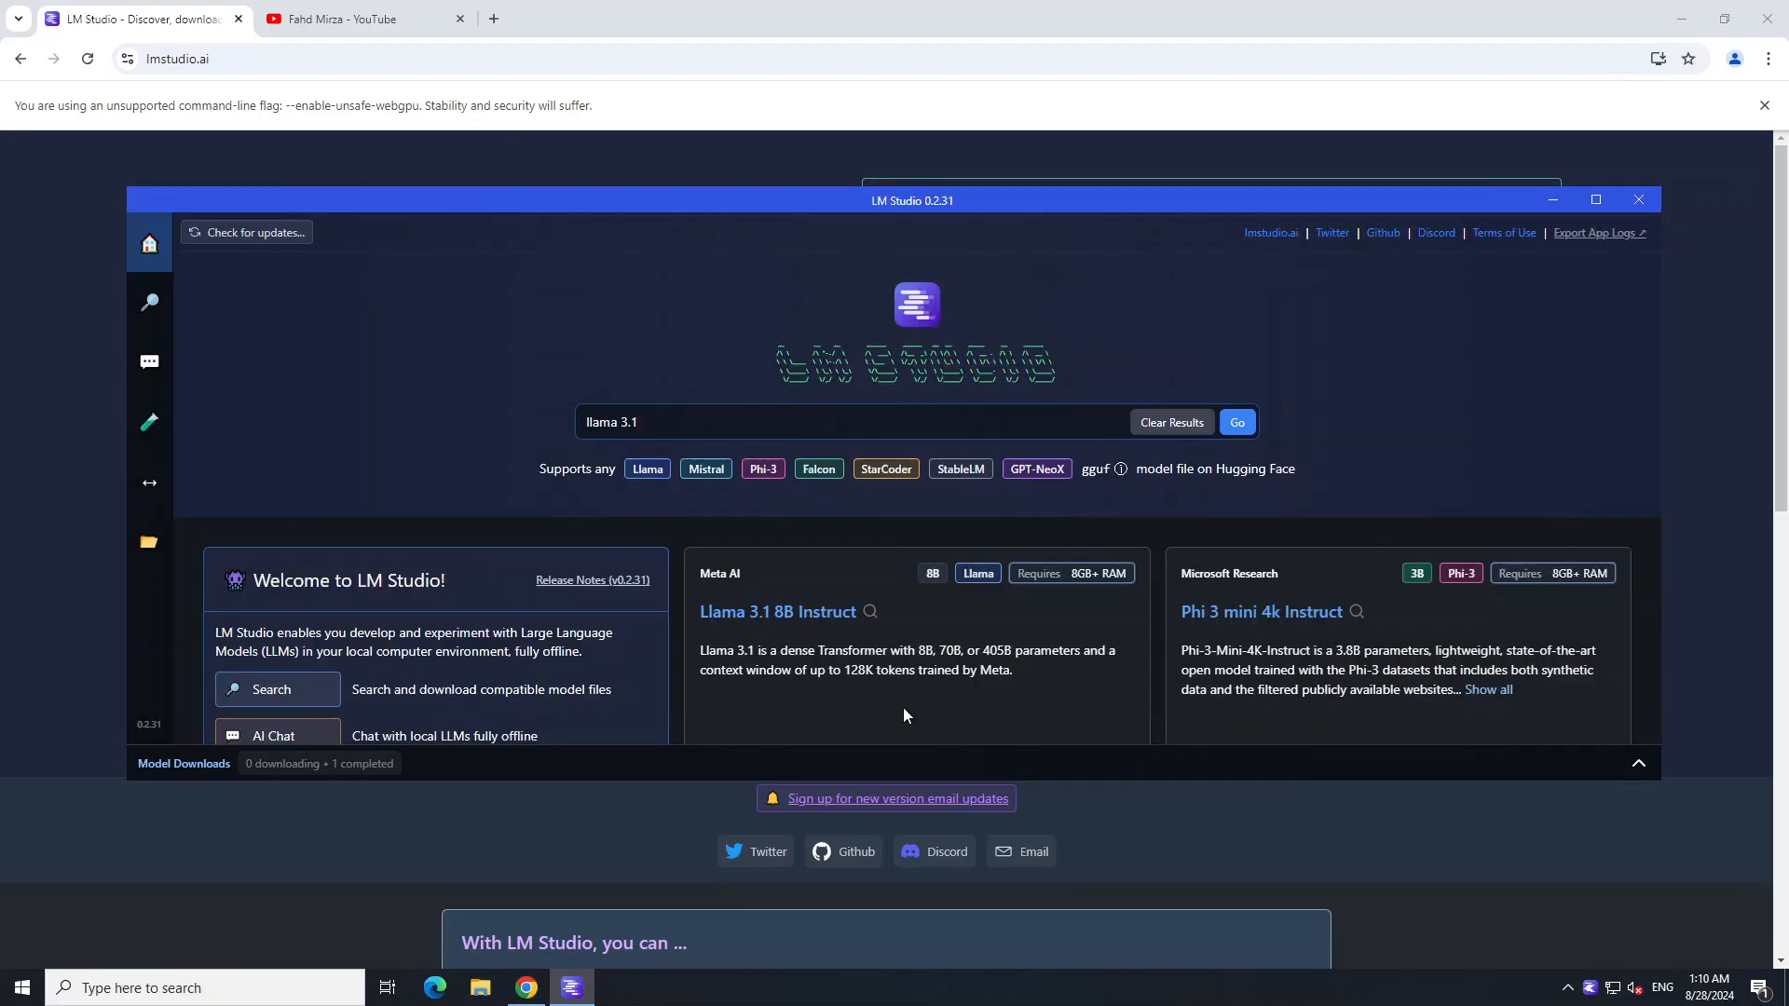
mouse_move(969, 632)
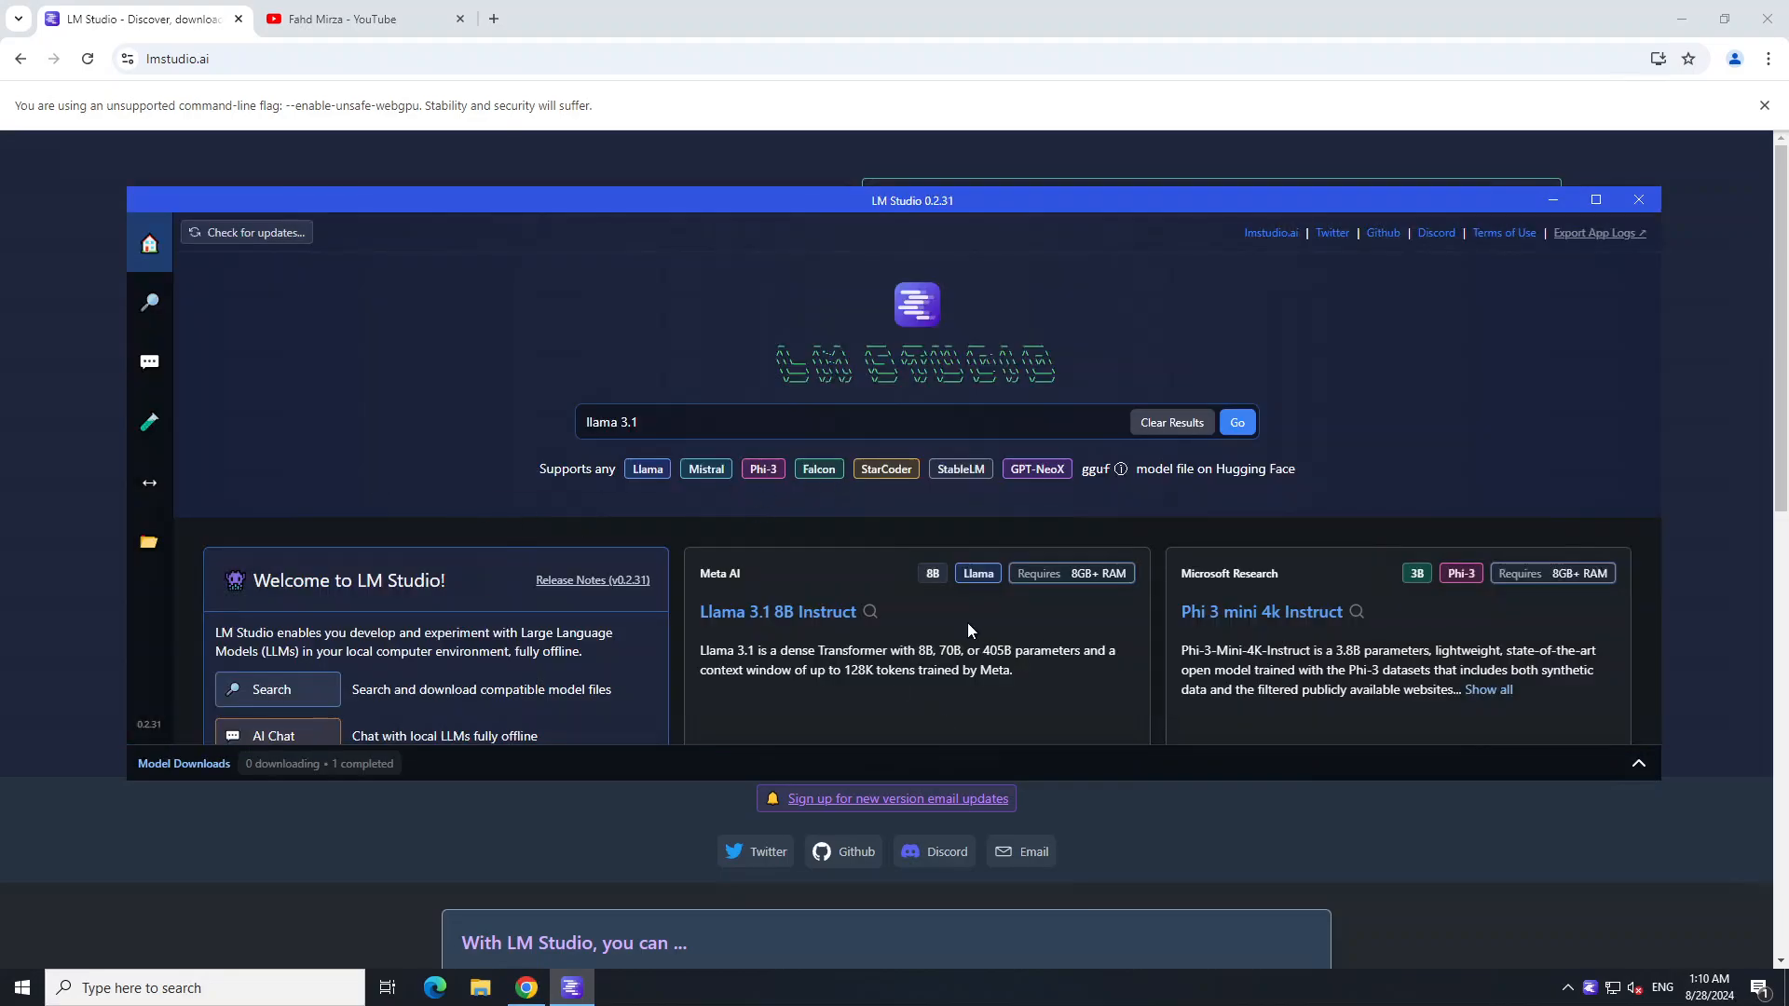
mouse_move(1159, 596)
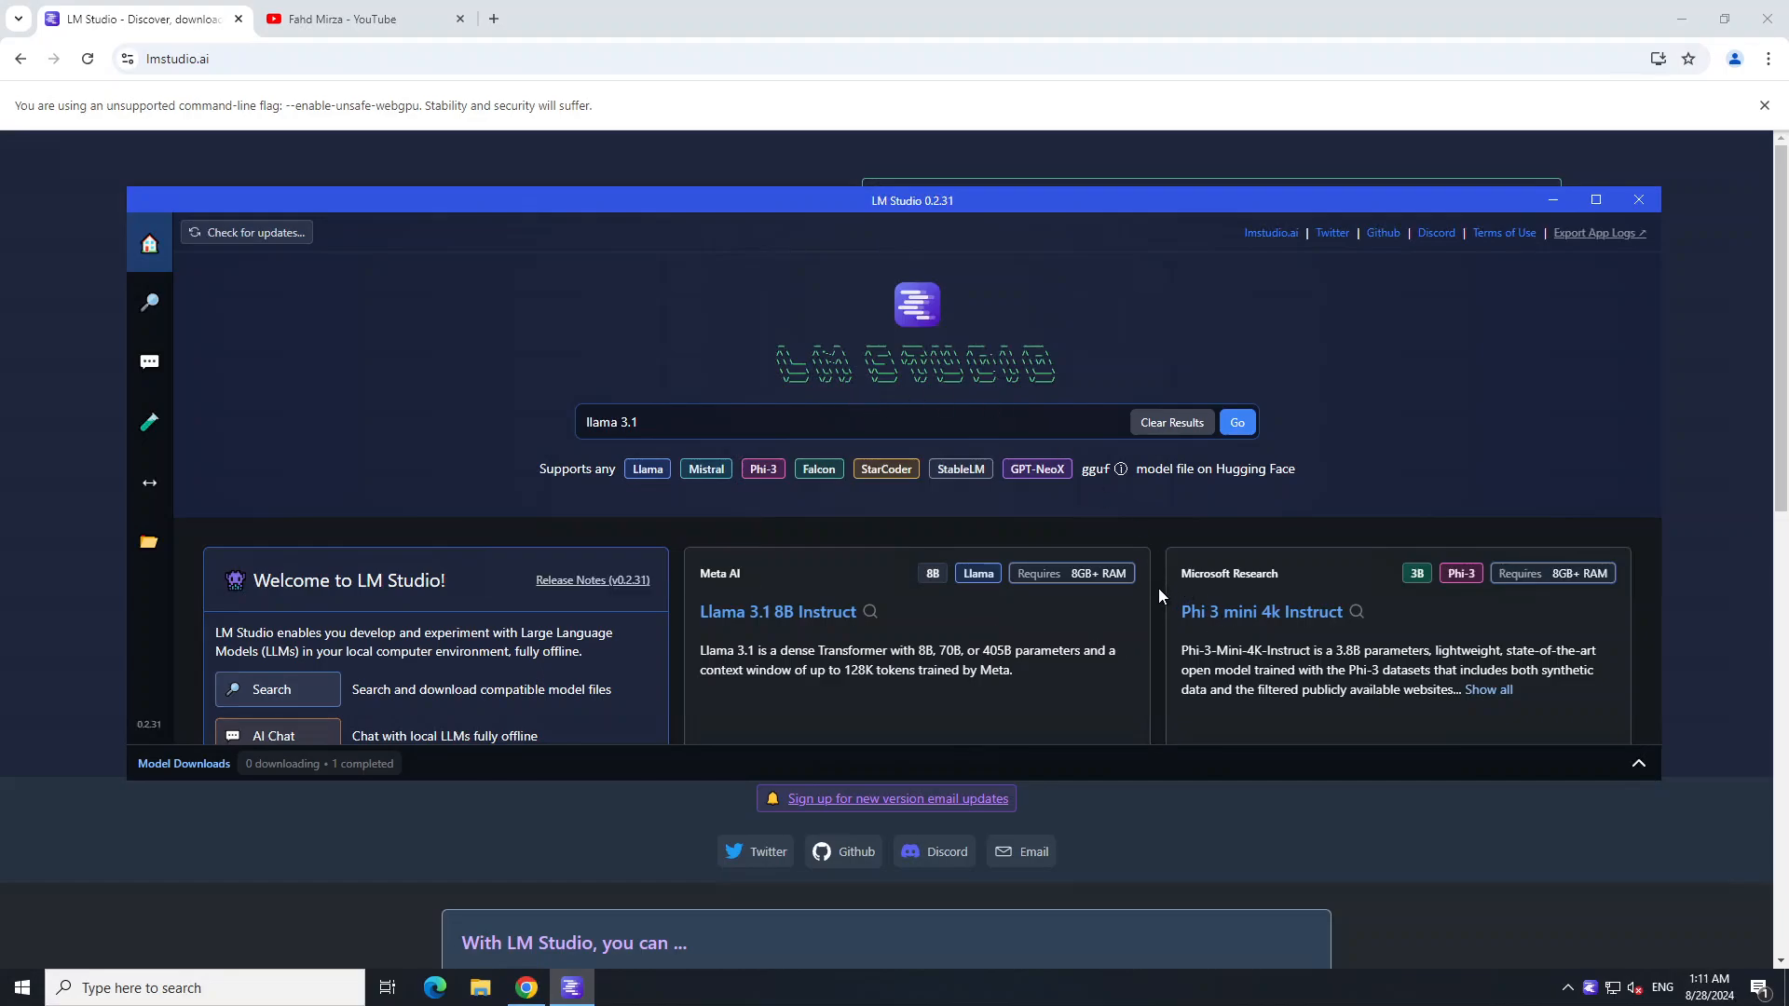
mouse_move(246, 233)
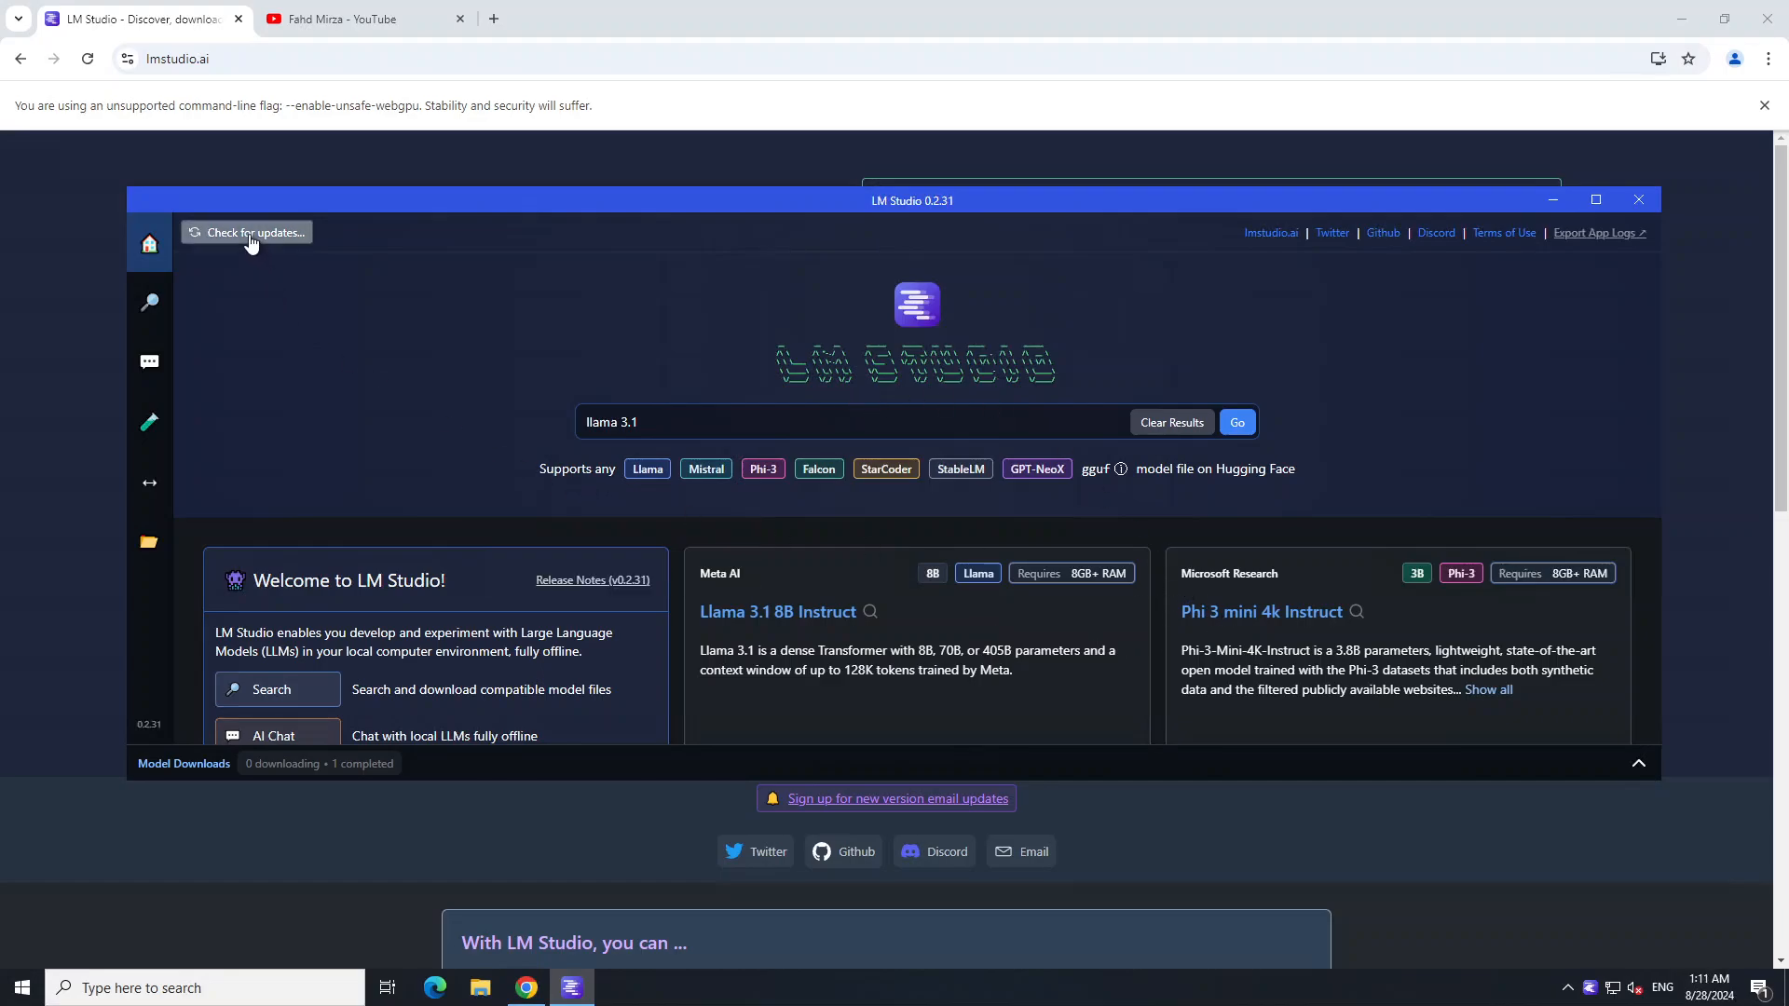
click(248, 233)
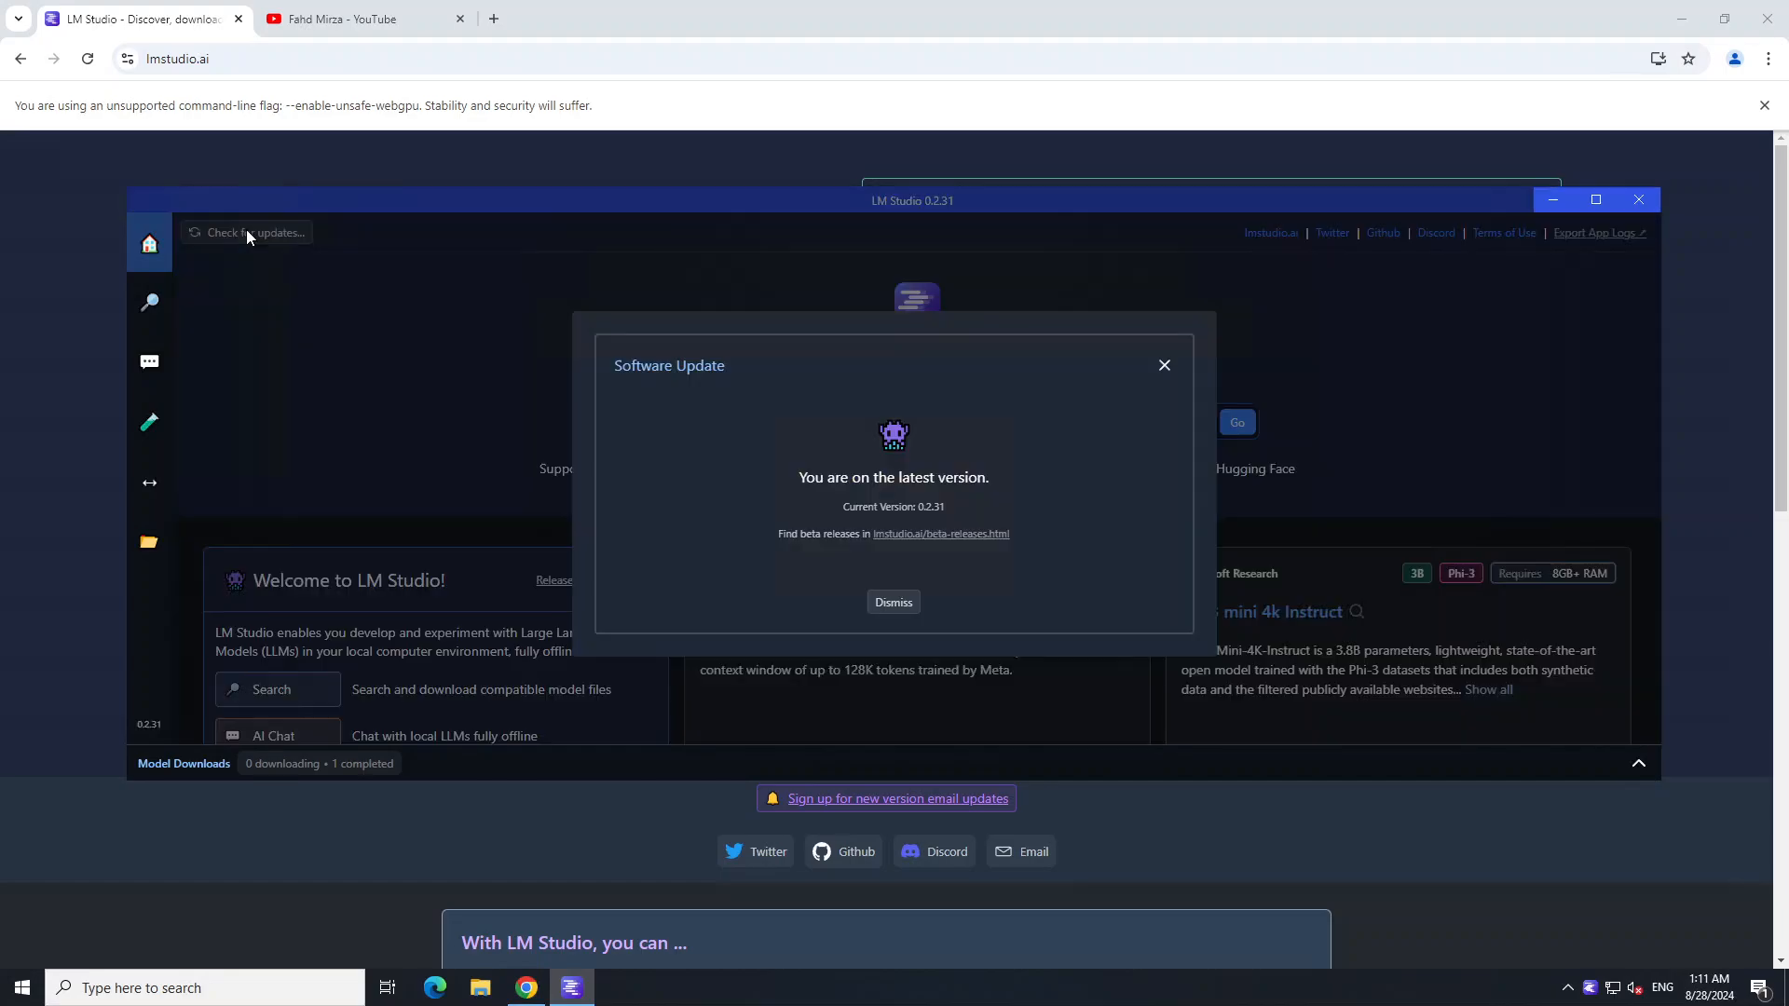
mouse_move(855, 515)
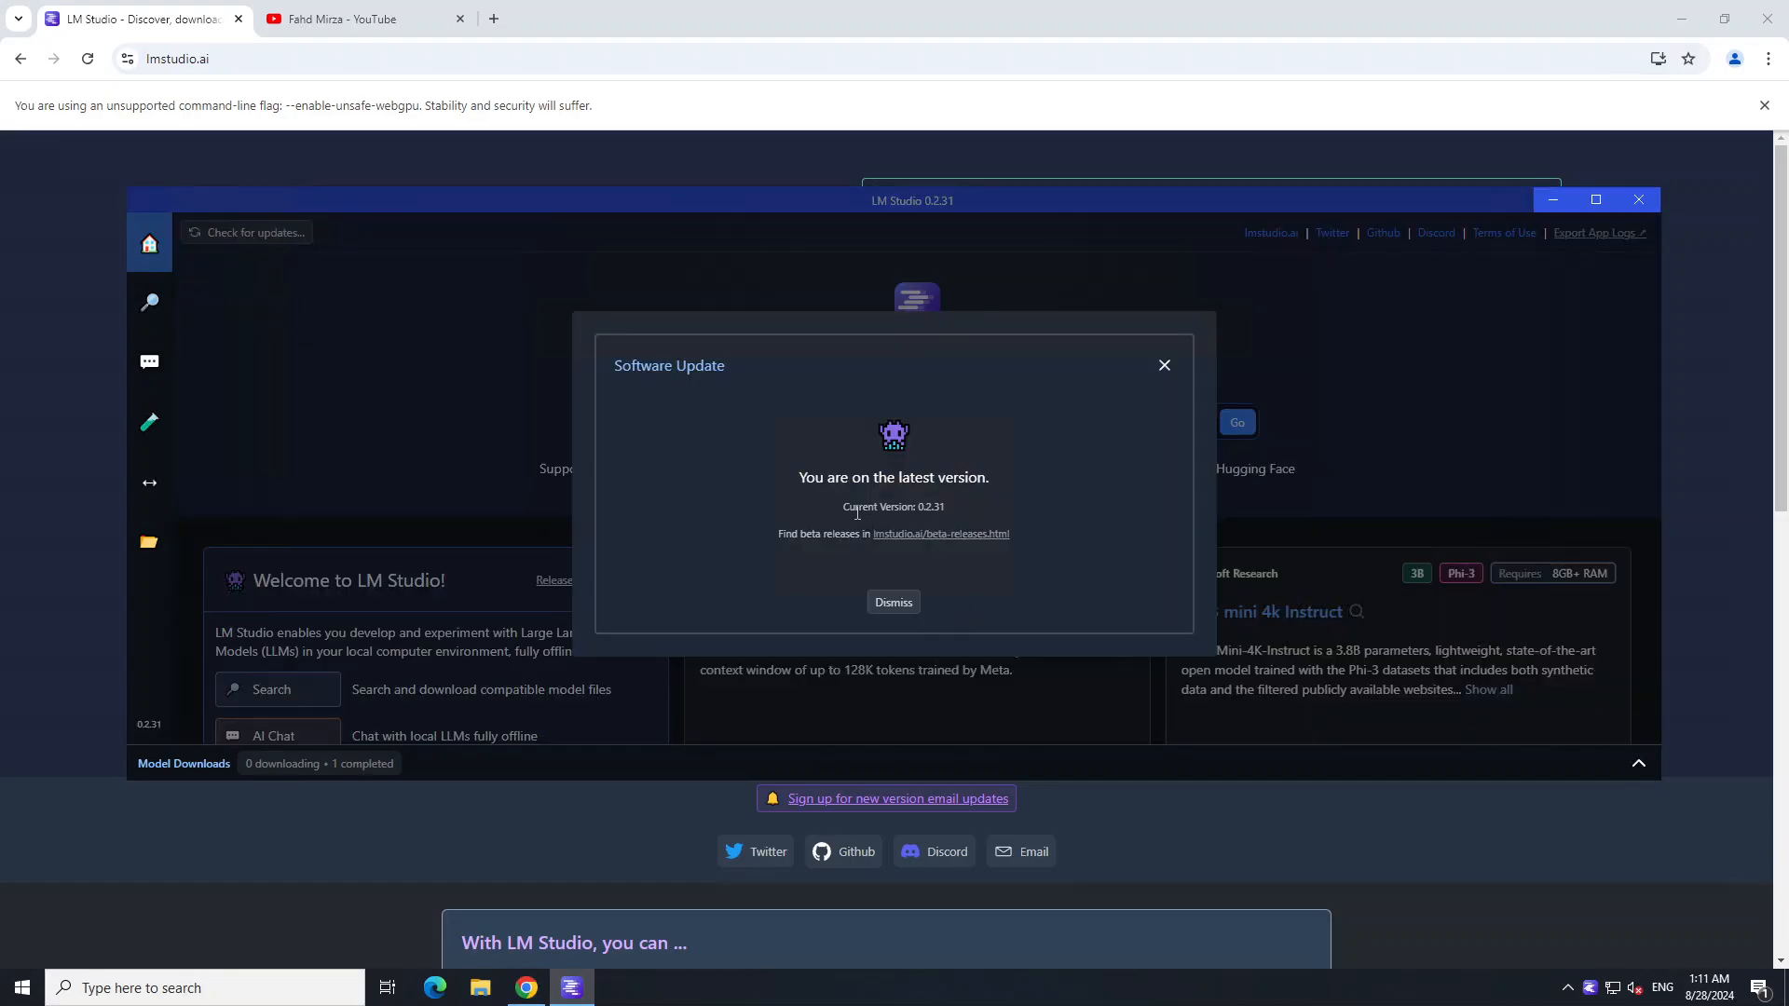
mouse_move(914, 666)
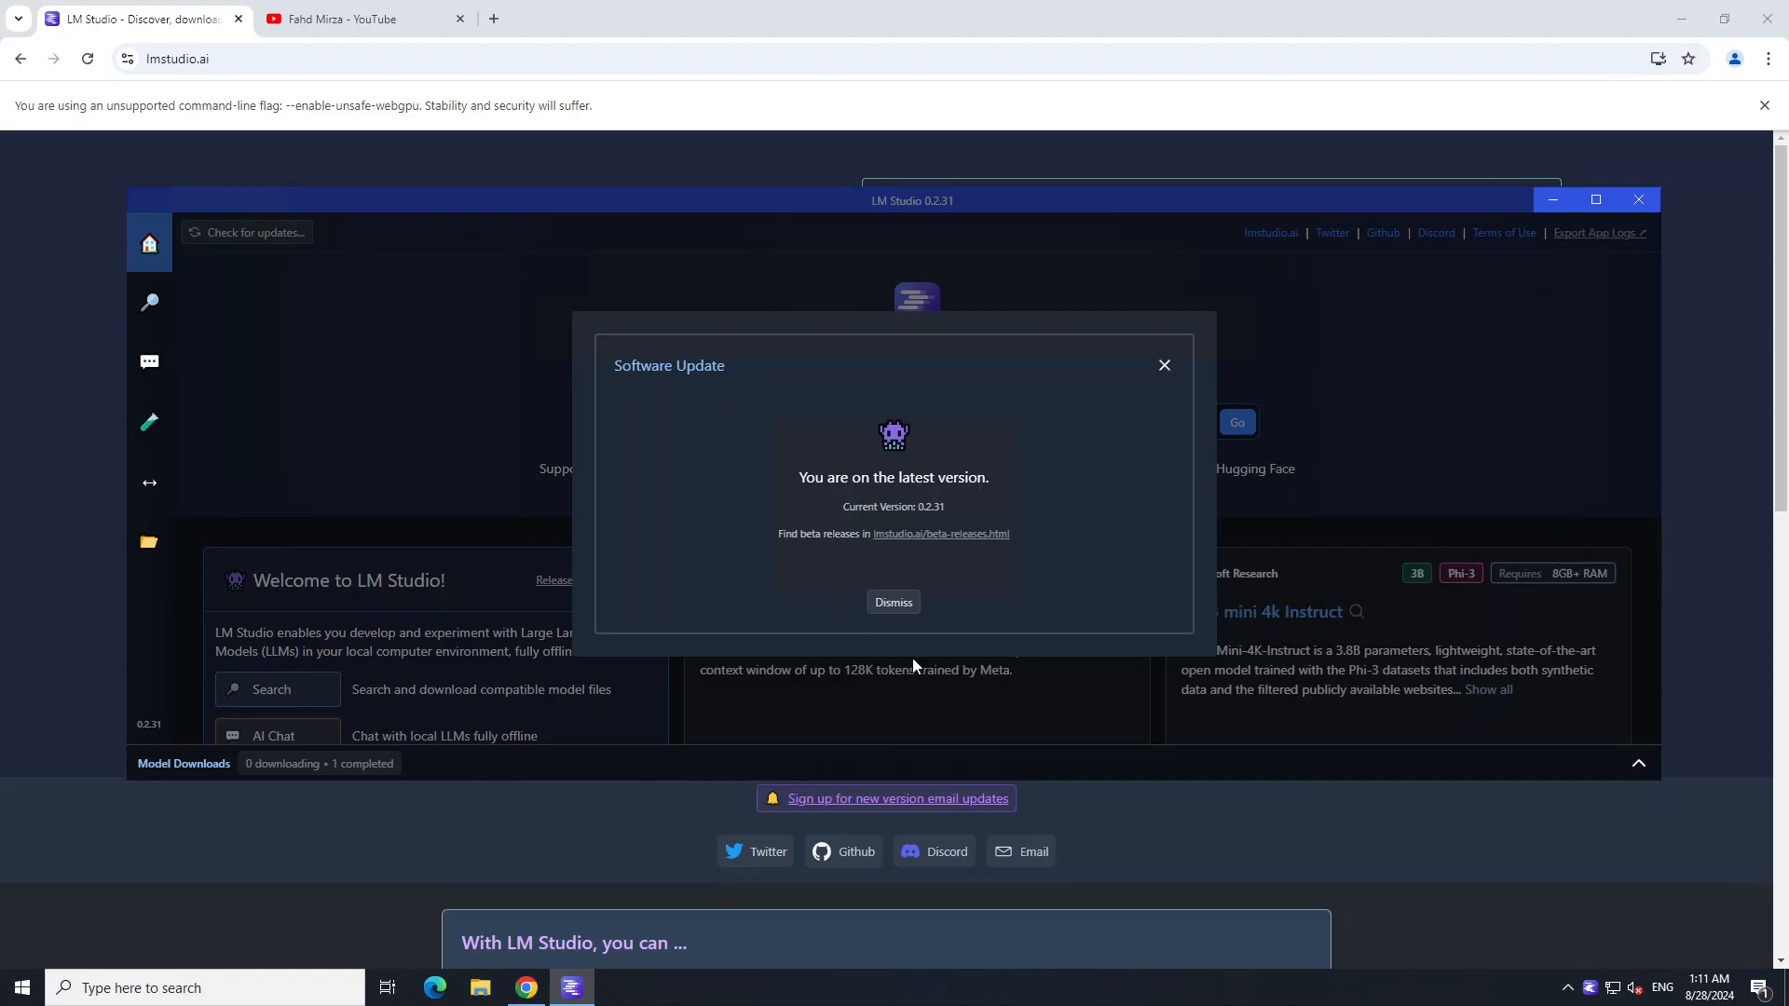
mouse_move(893, 602)
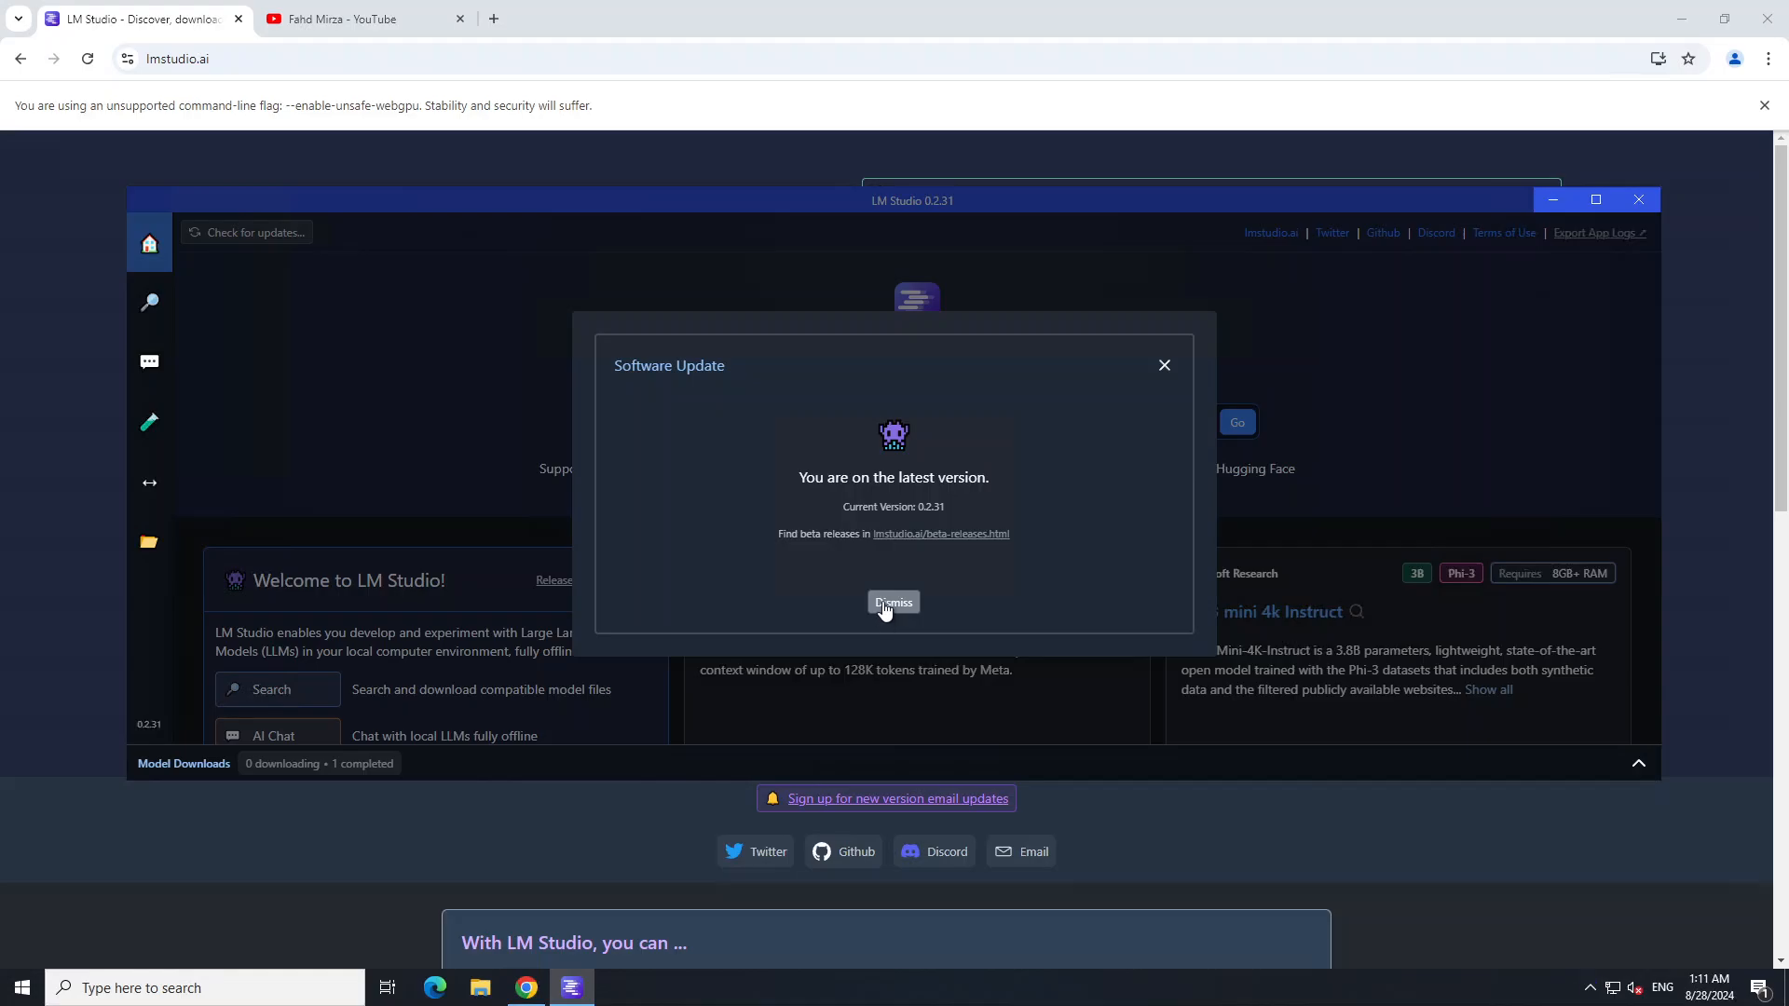
mouse_move(910, 546)
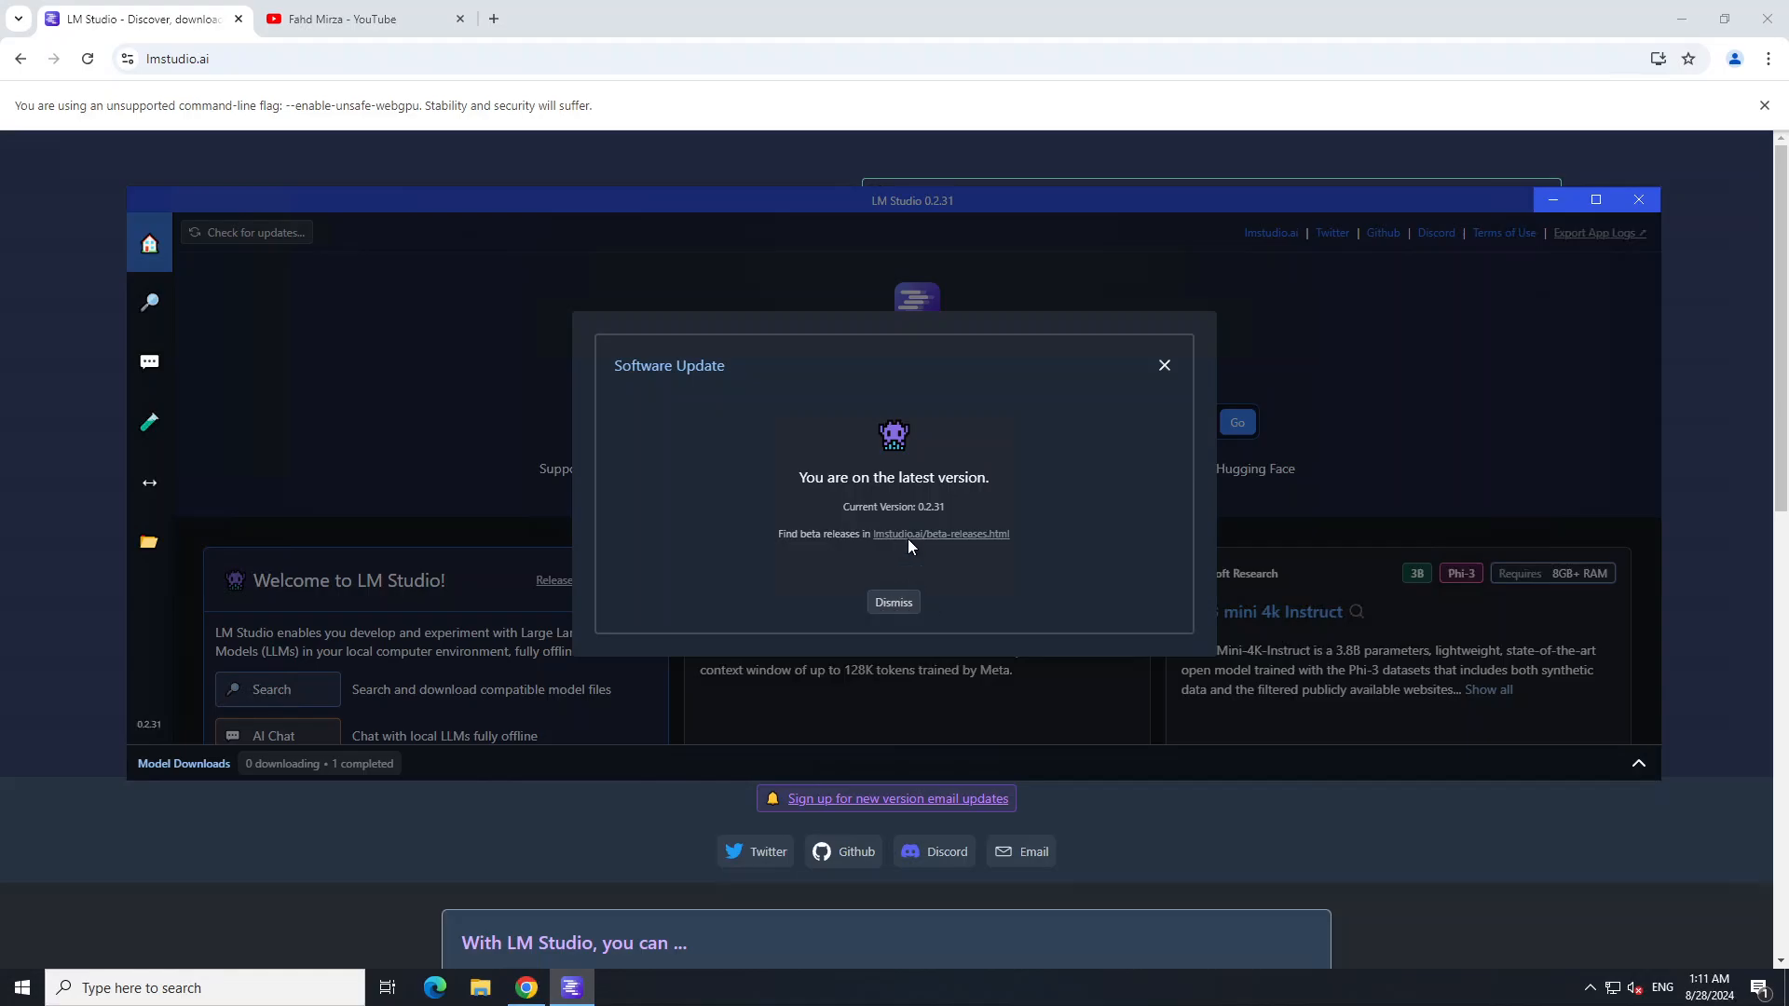
mouse_move(1094, 554)
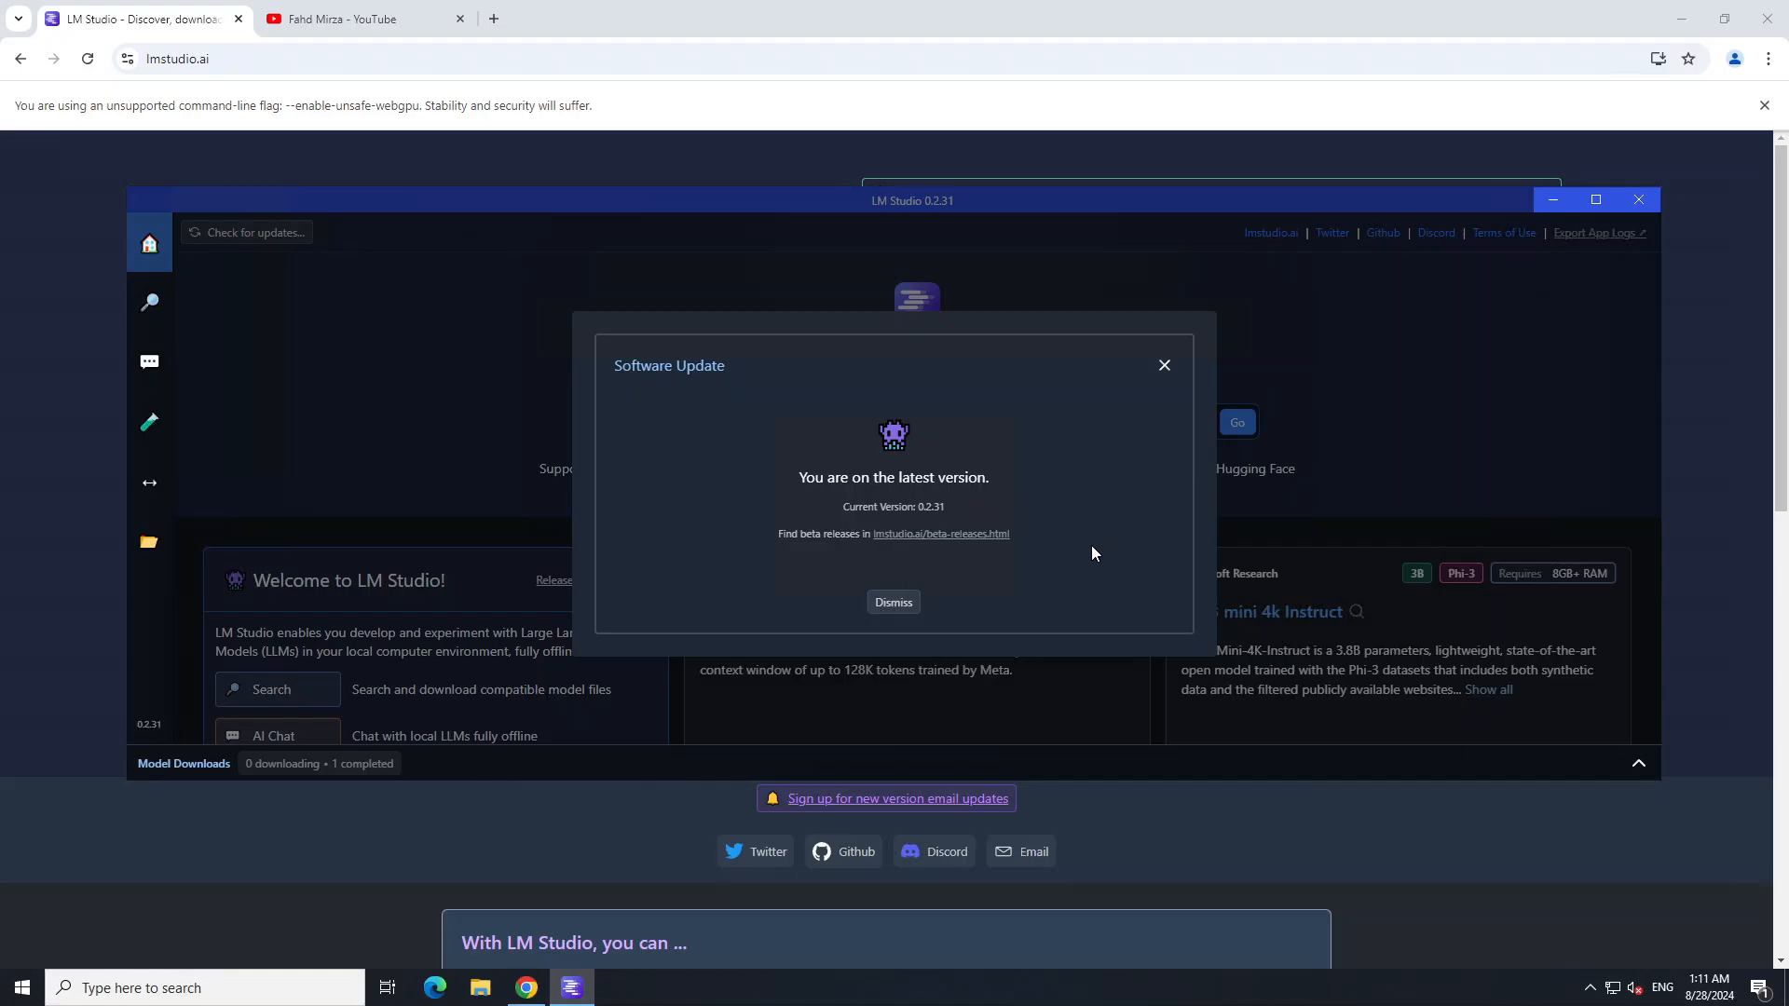
click(892, 602)
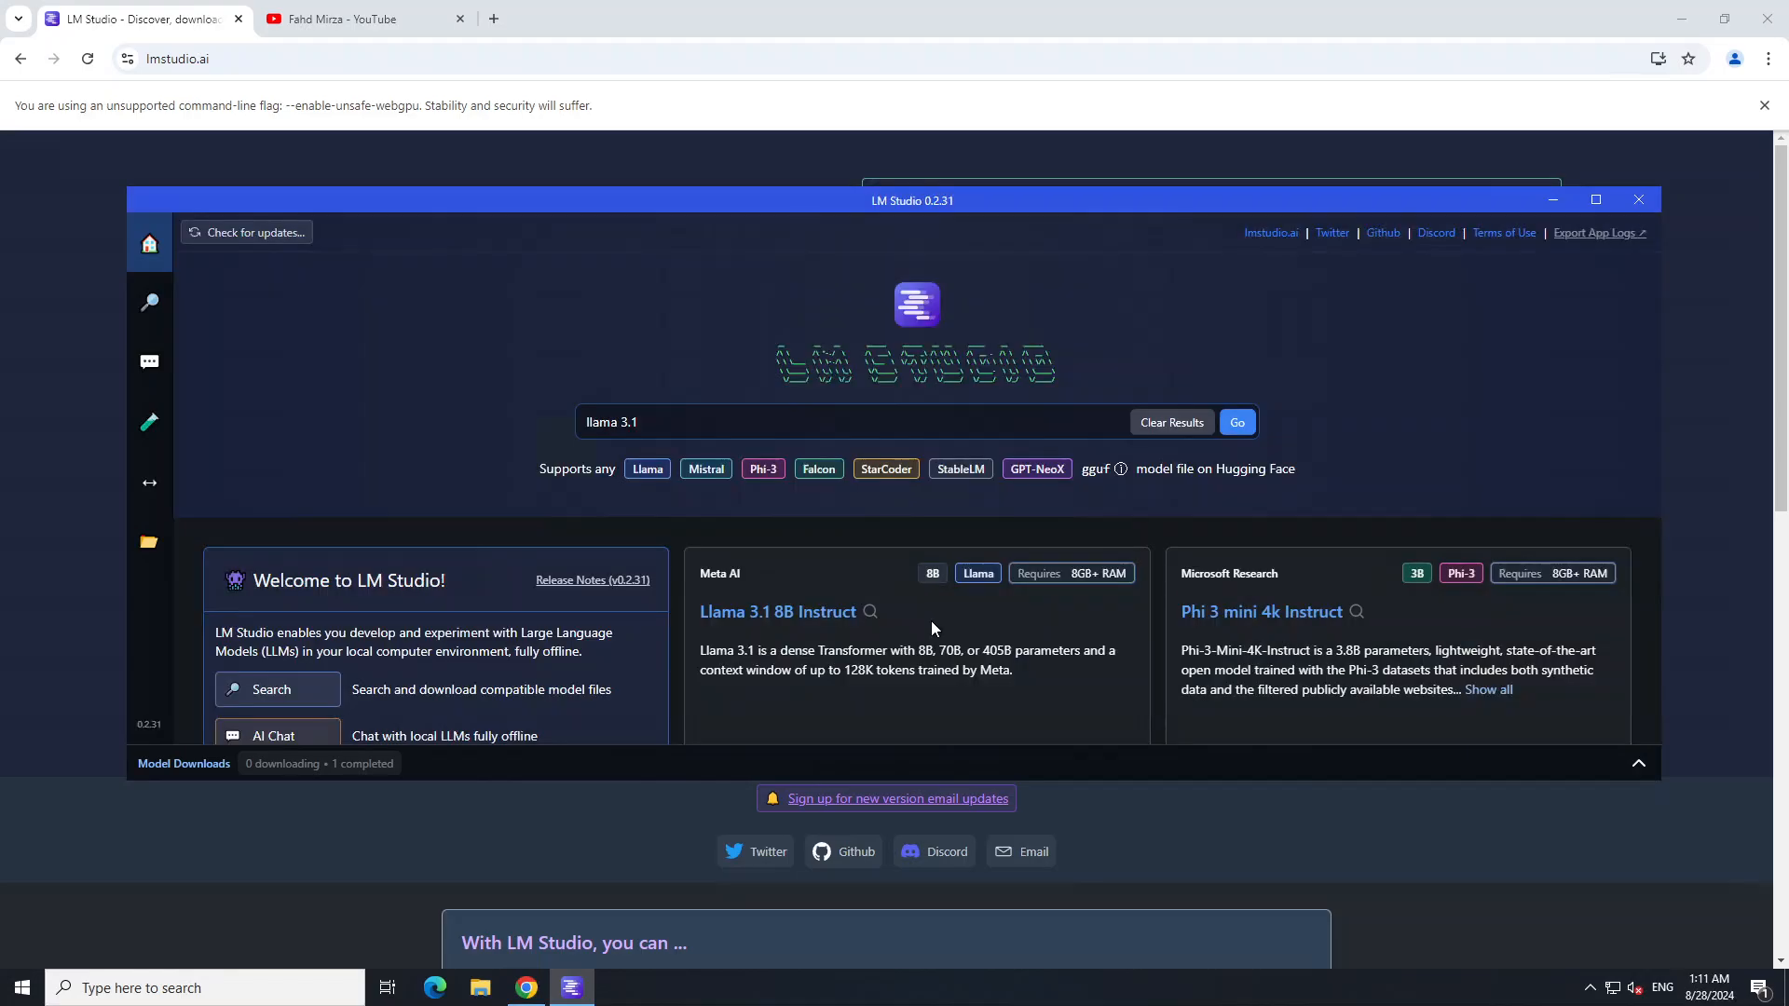
mouse_move(283, 97)
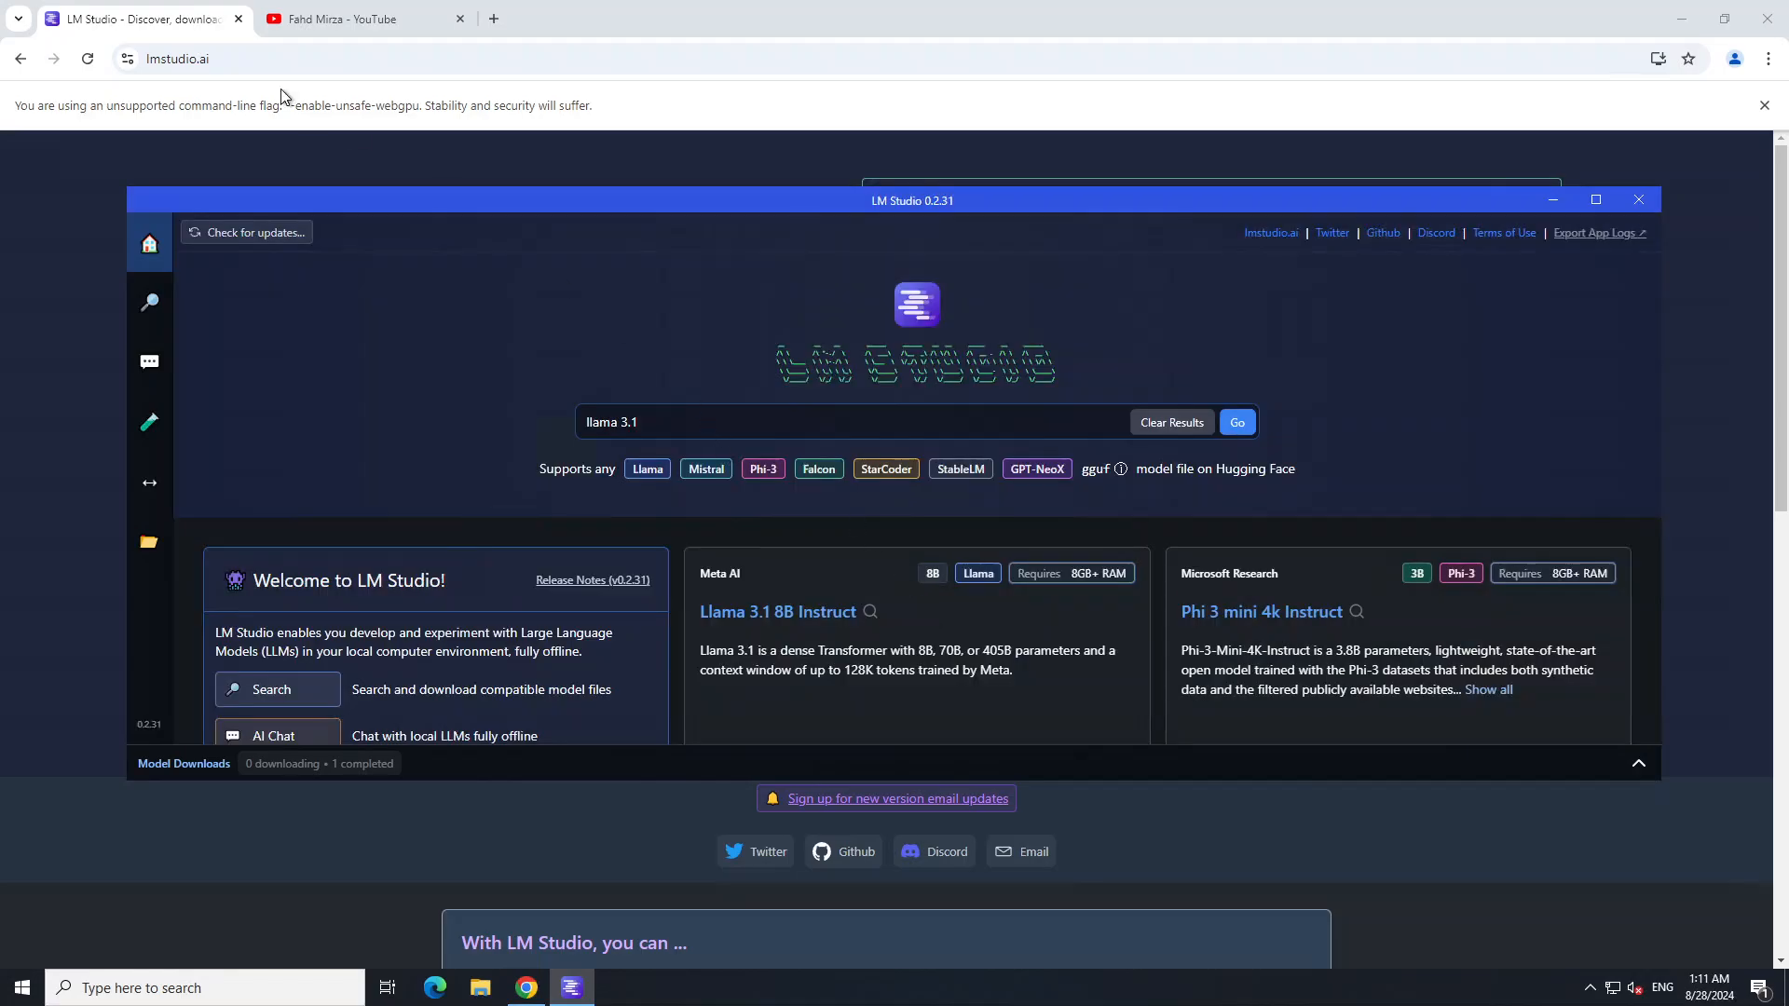
Step: Minimize LM Studio to reveal the lmstudio.ai page with its 0.3.2 download buttons
click(1638, 199)
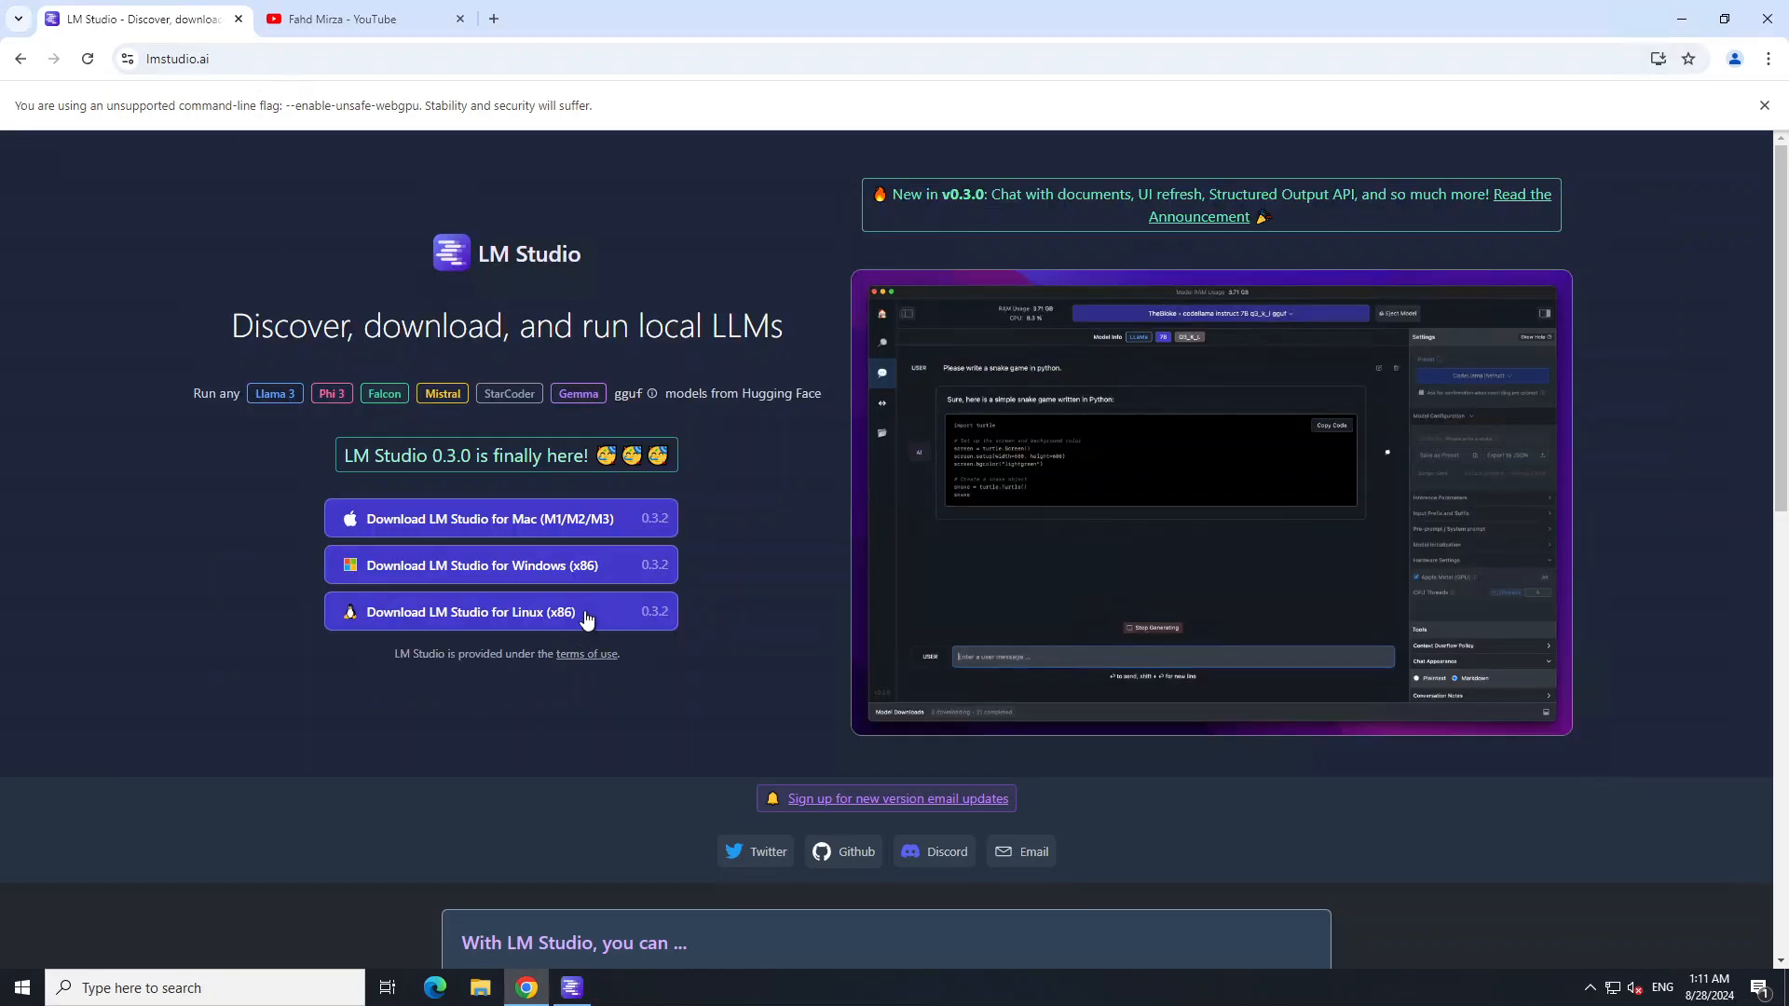
mouse_move(498, 619)
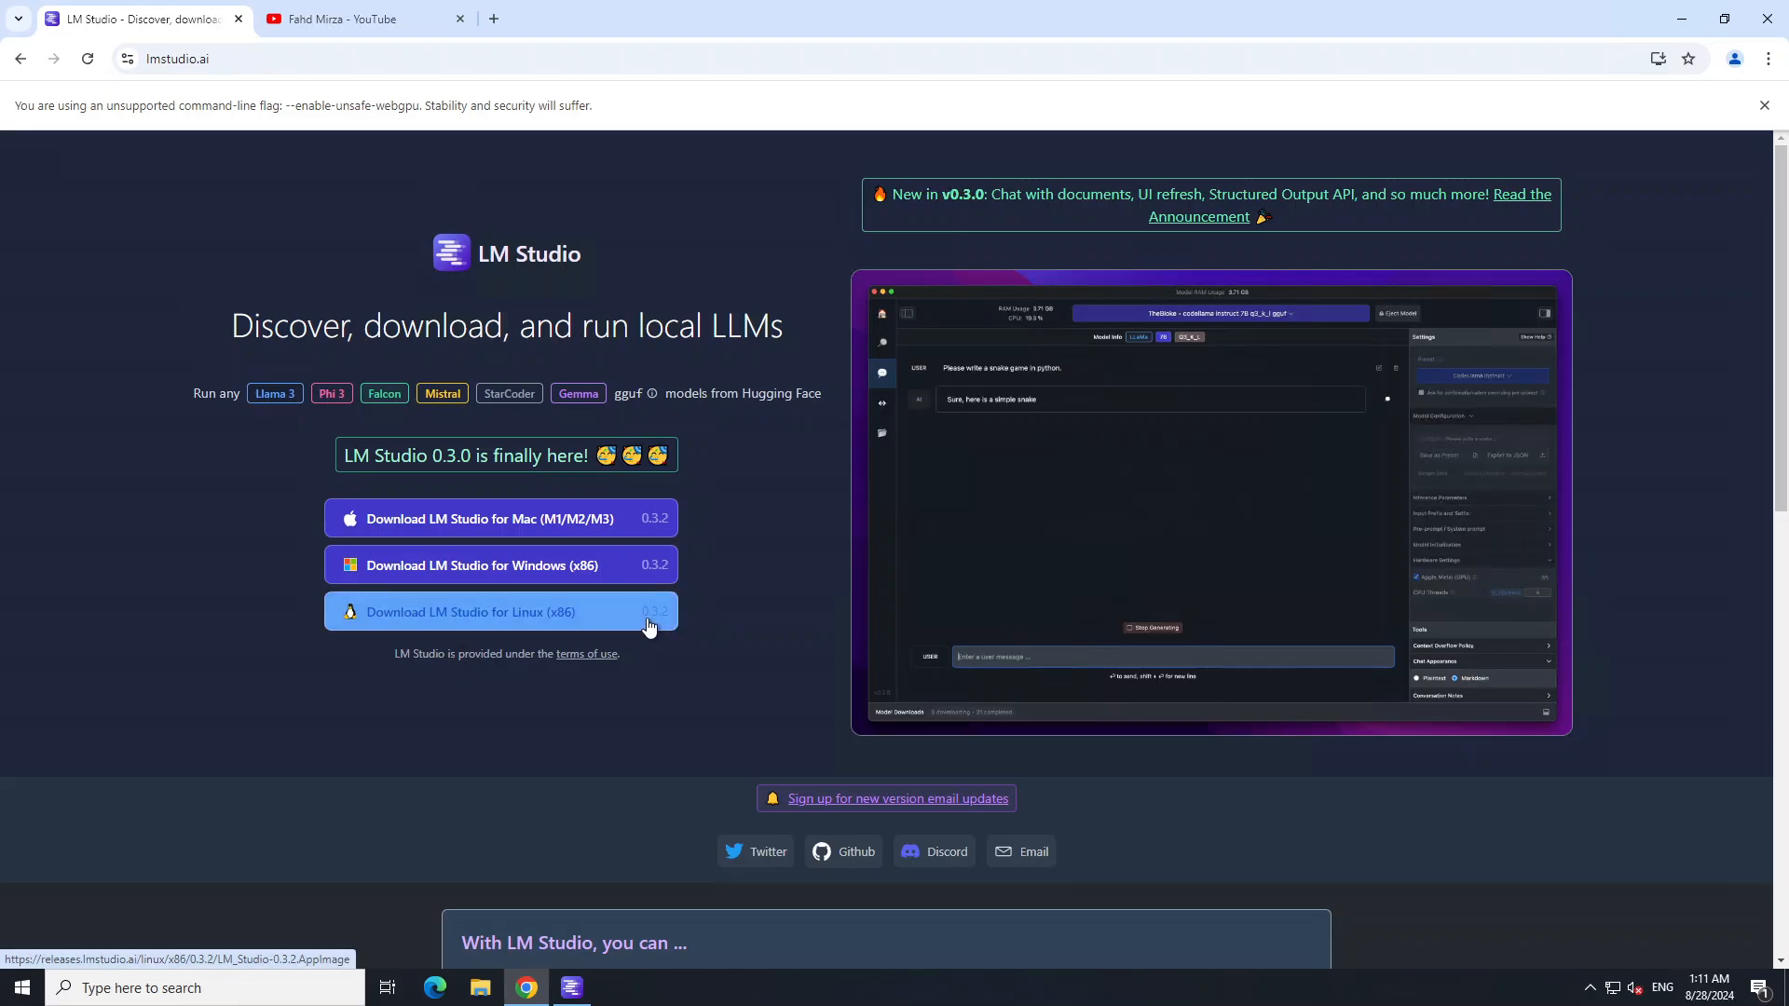
mouse_move(705, 572)
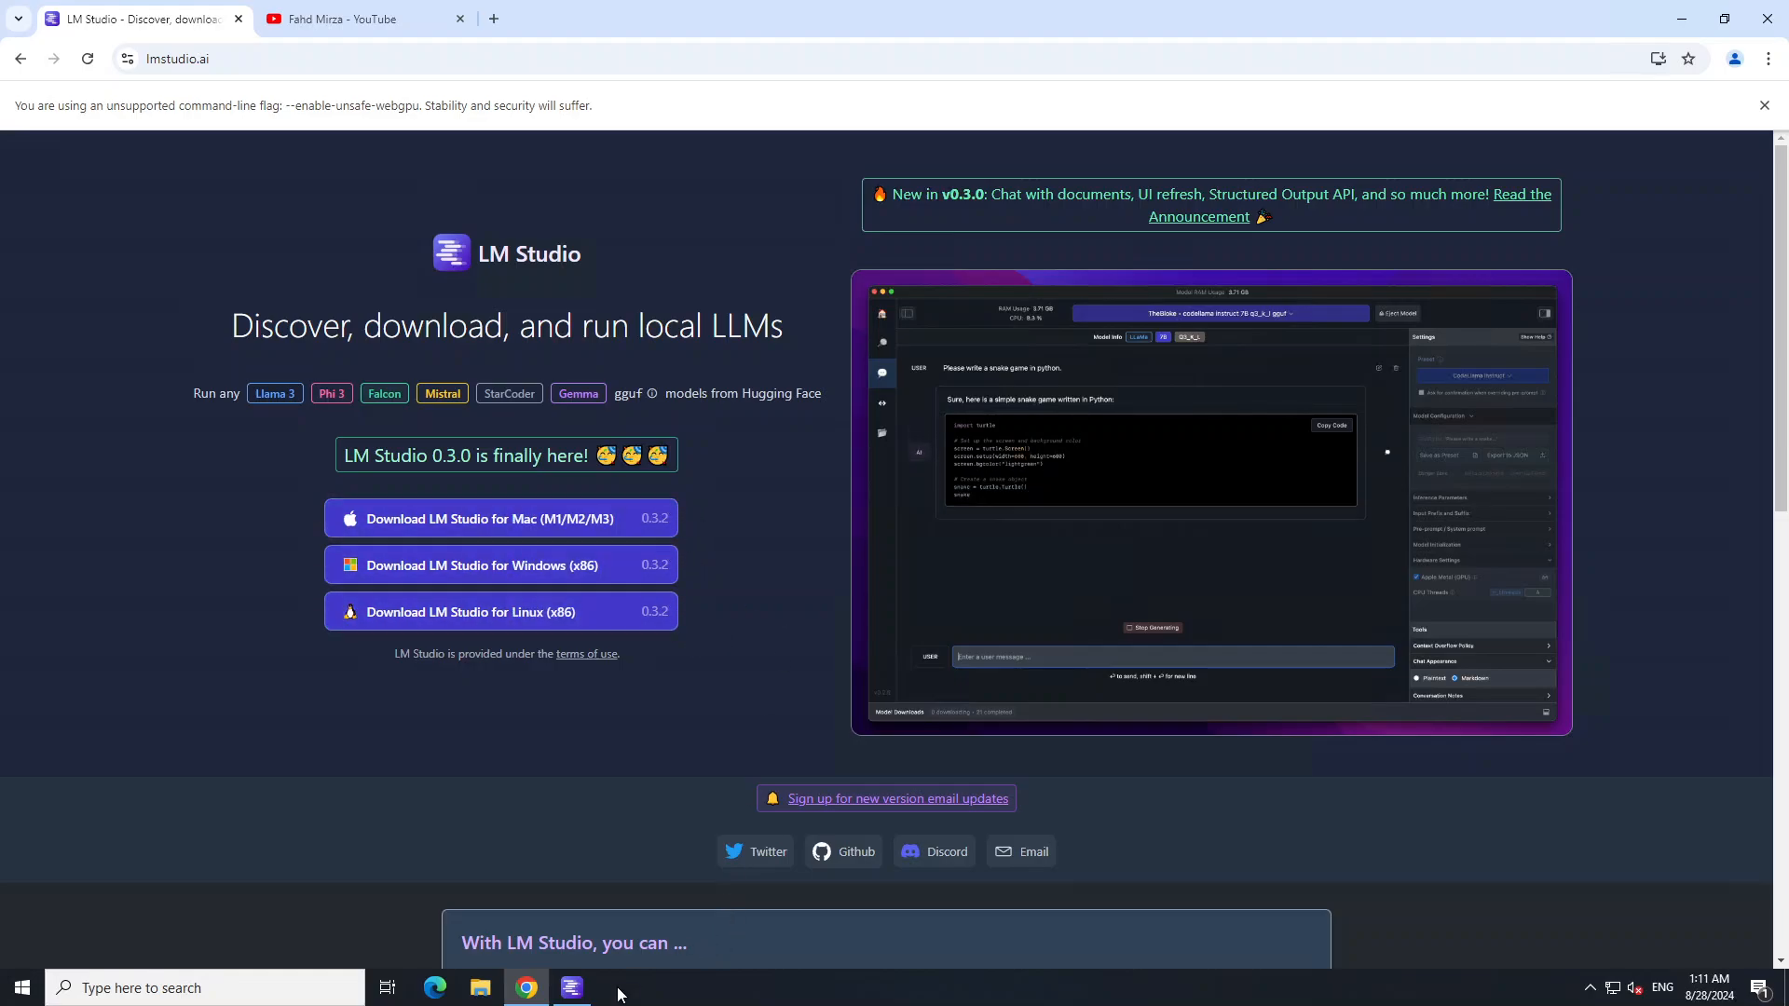
Step: Search Discover for 'gemma' and attempt to download the google/gemma-2-2b-it GGUF file
click(571, 988)
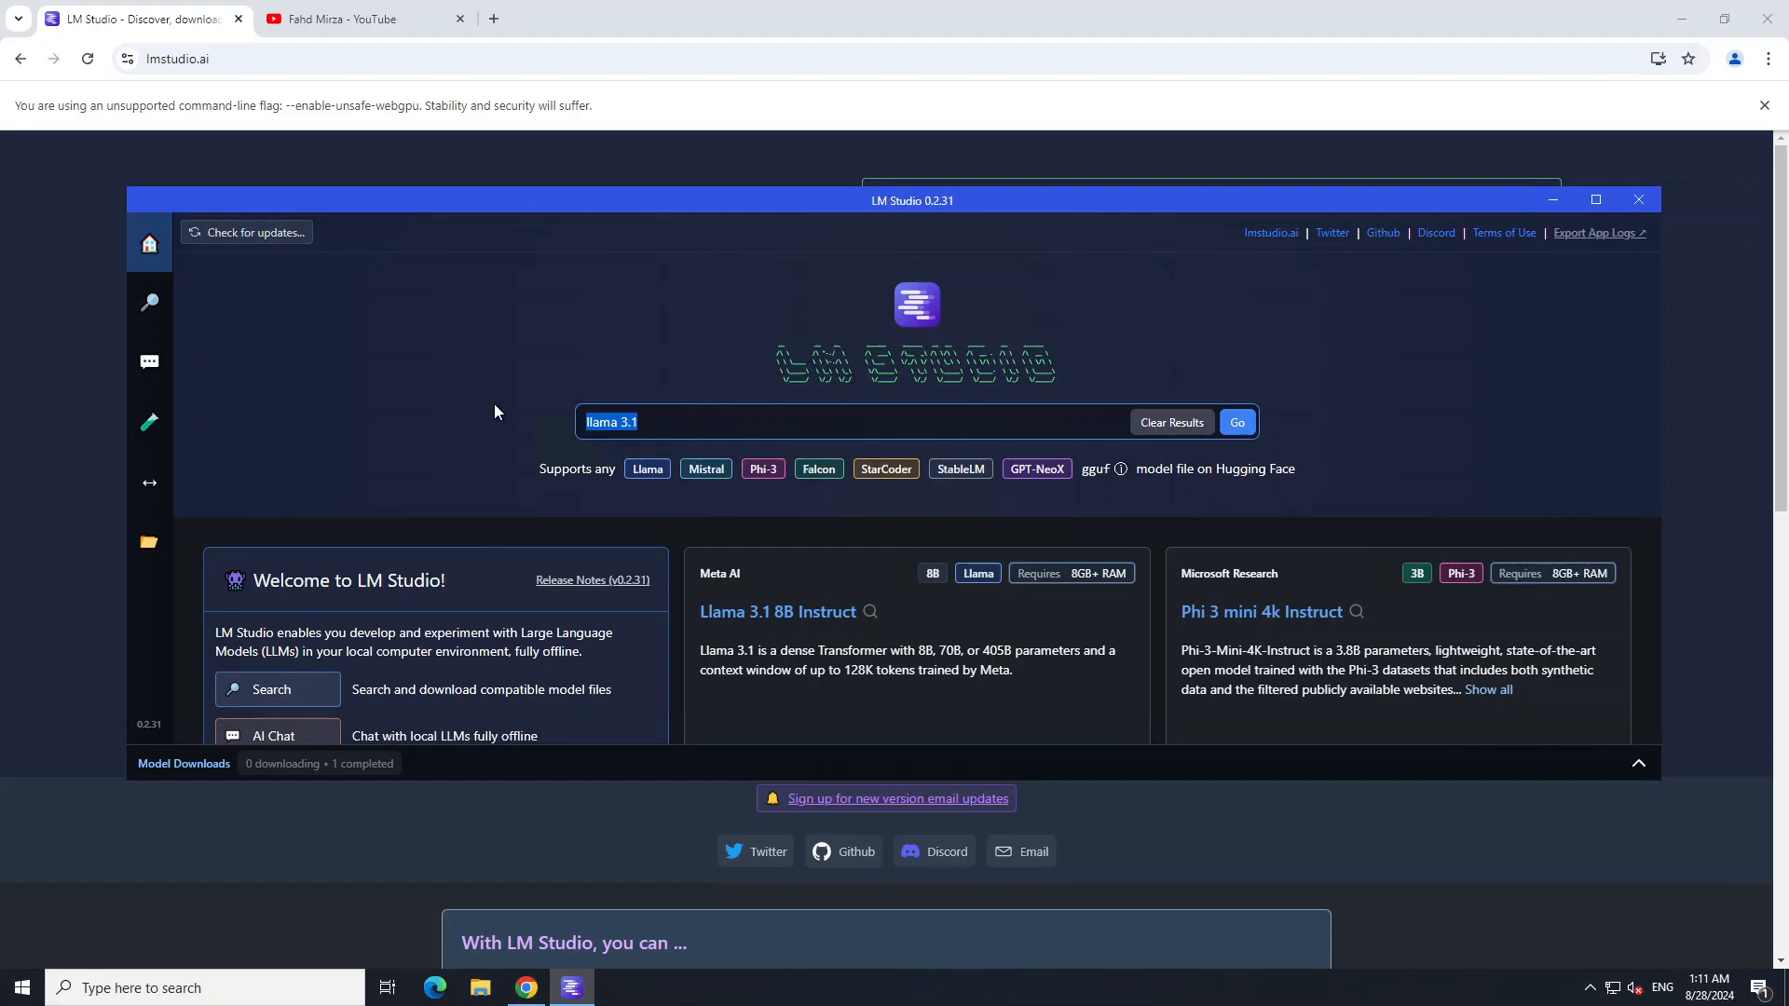
text(gemma 2)
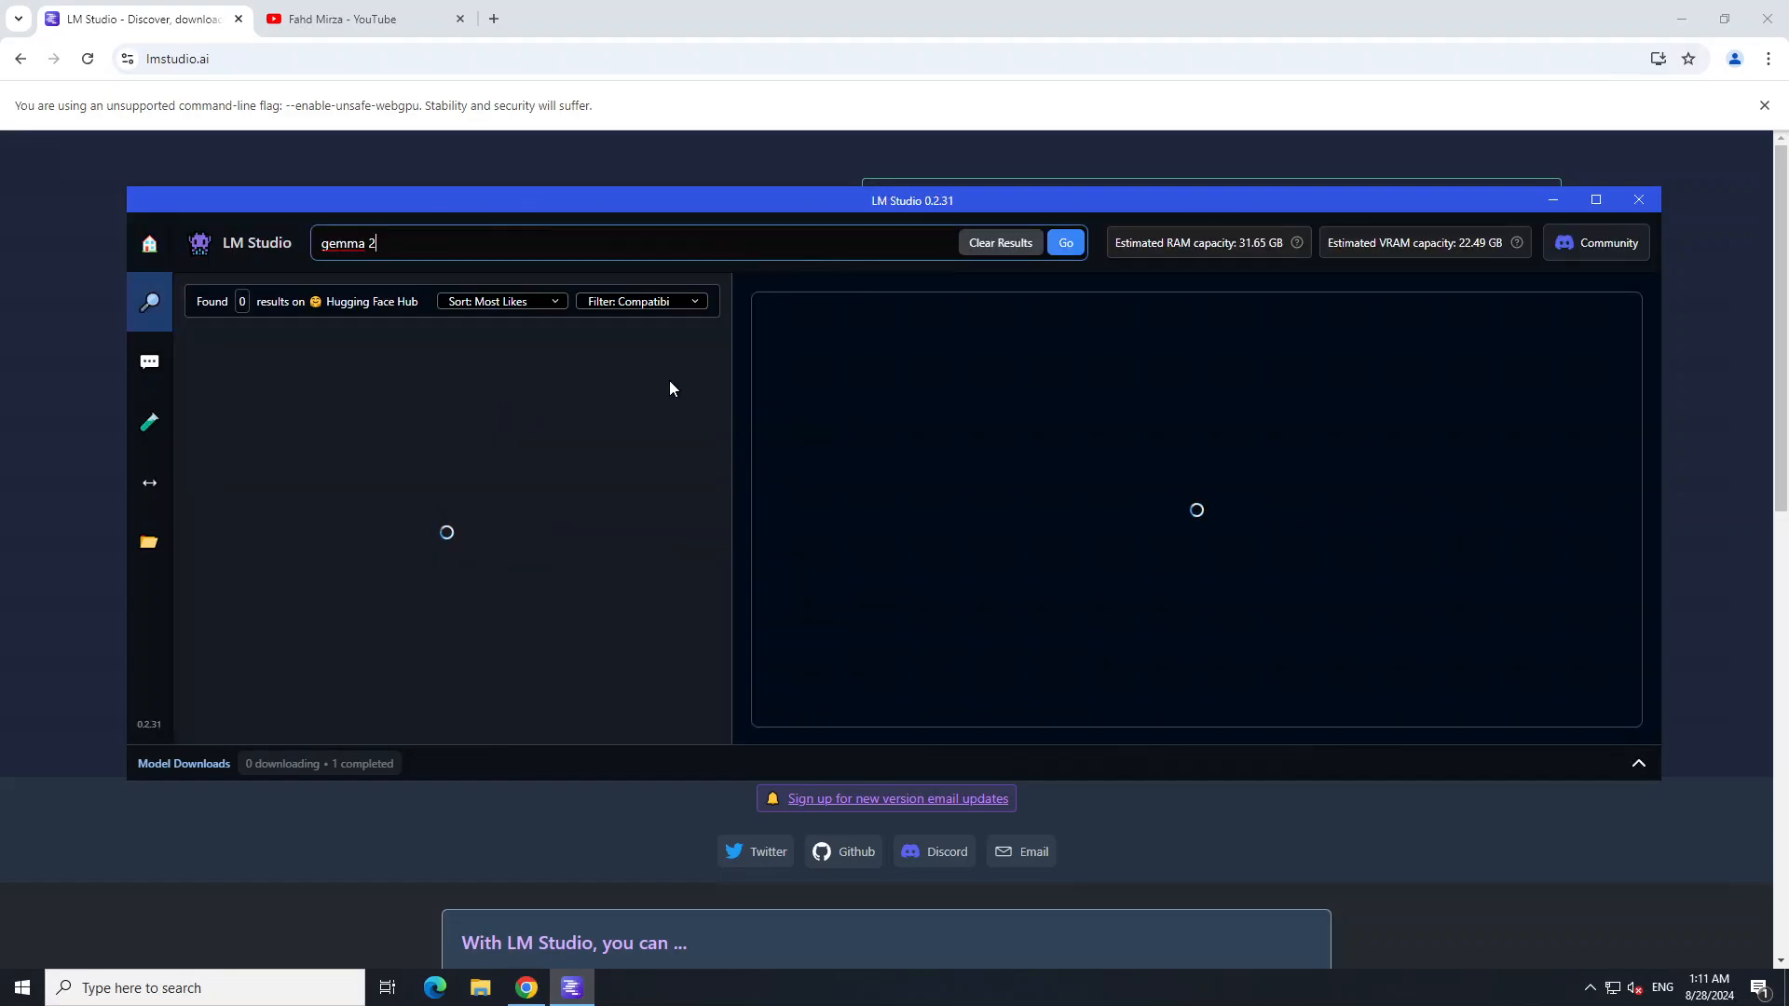
mouse_move(613, 507)
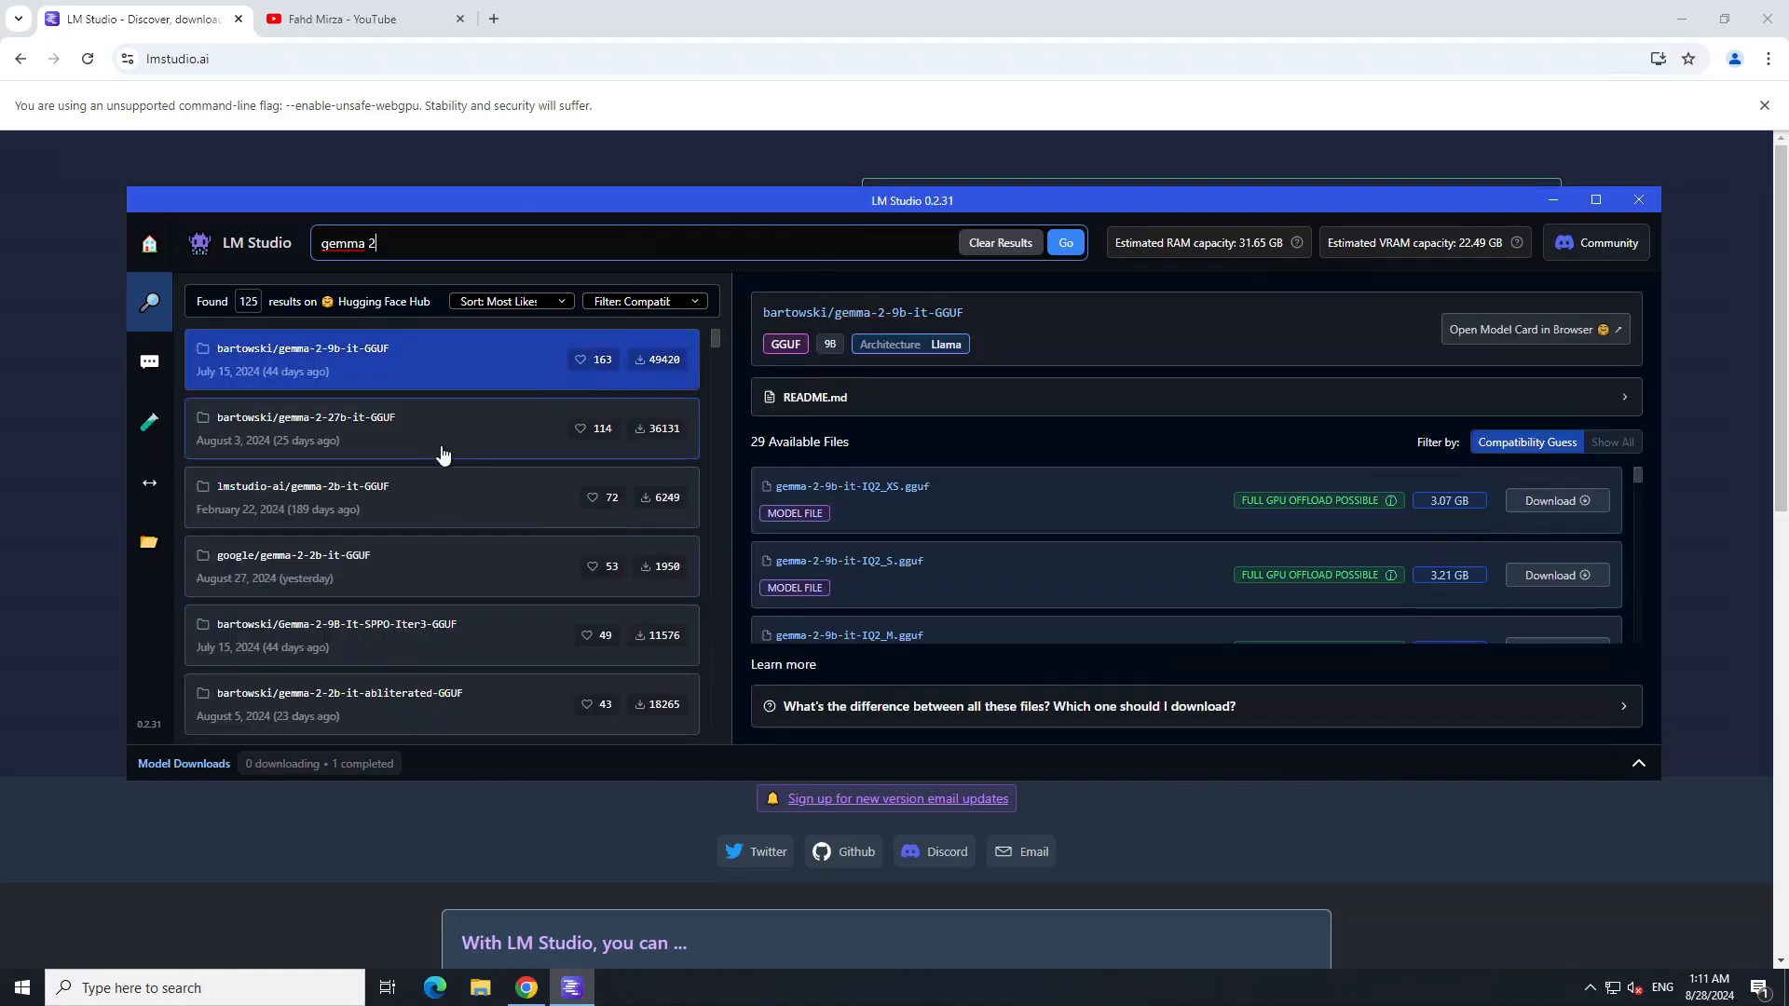
mouse_move(339, 367)
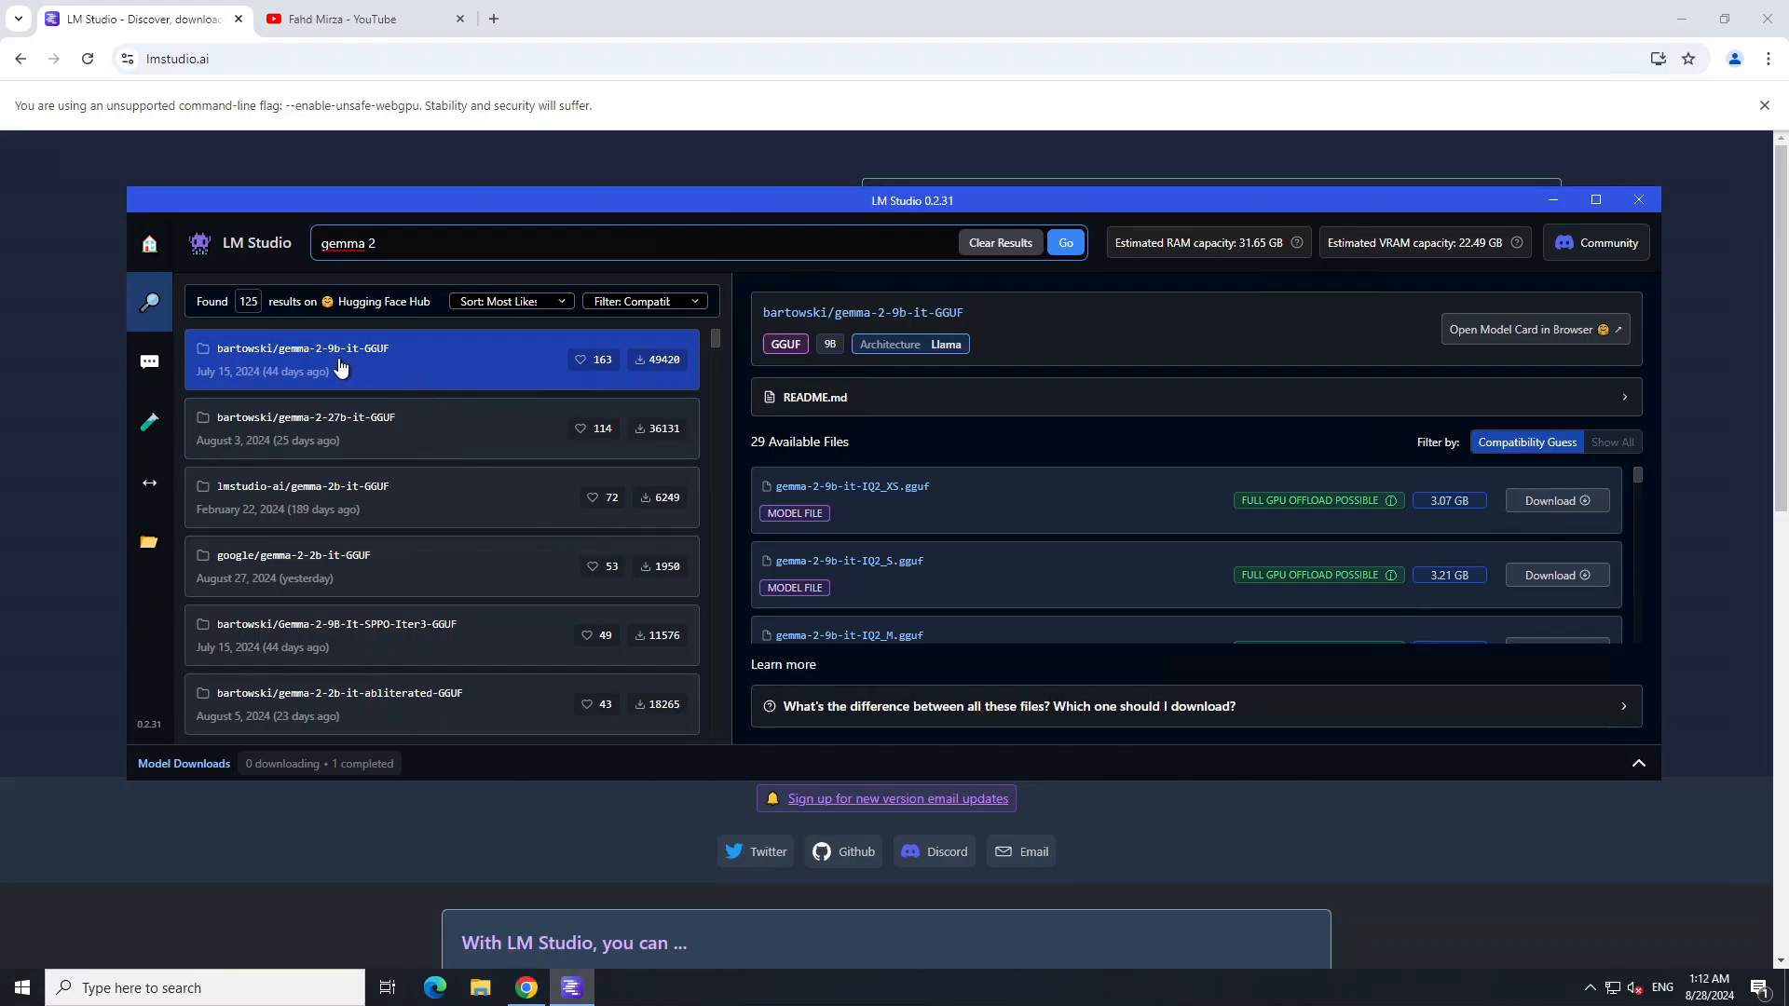
mouse_move(370, 436)
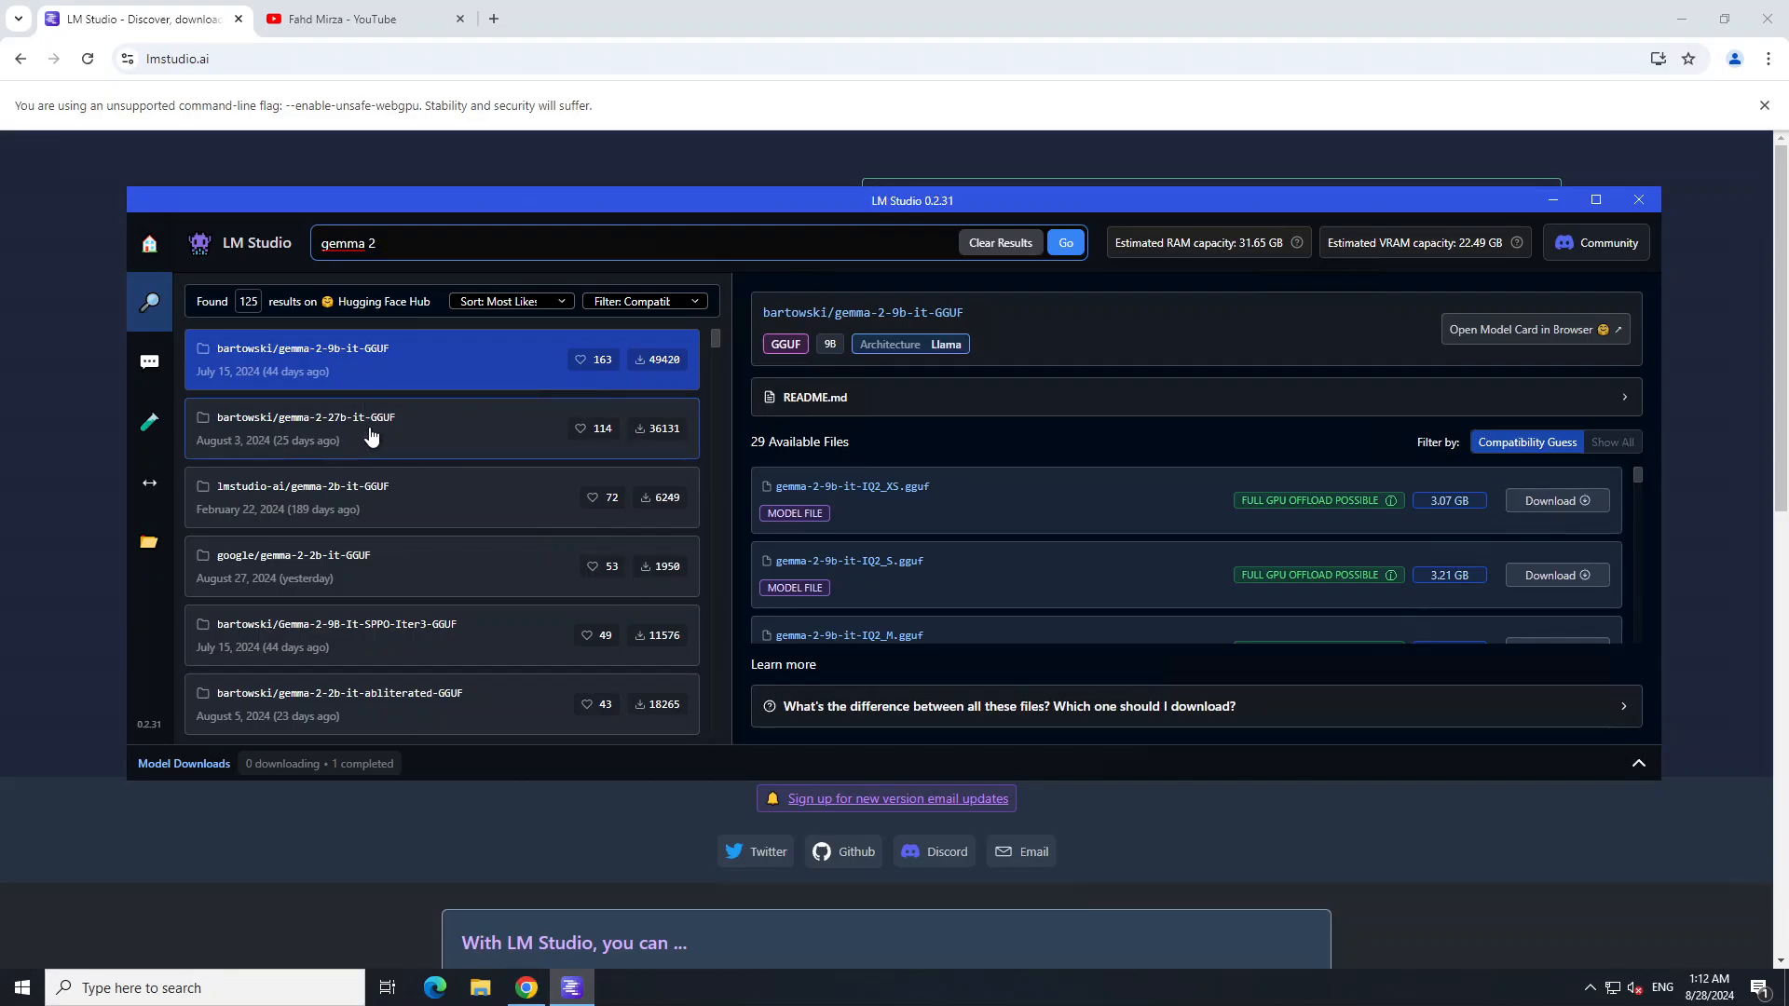
mouse_move(428, 516)
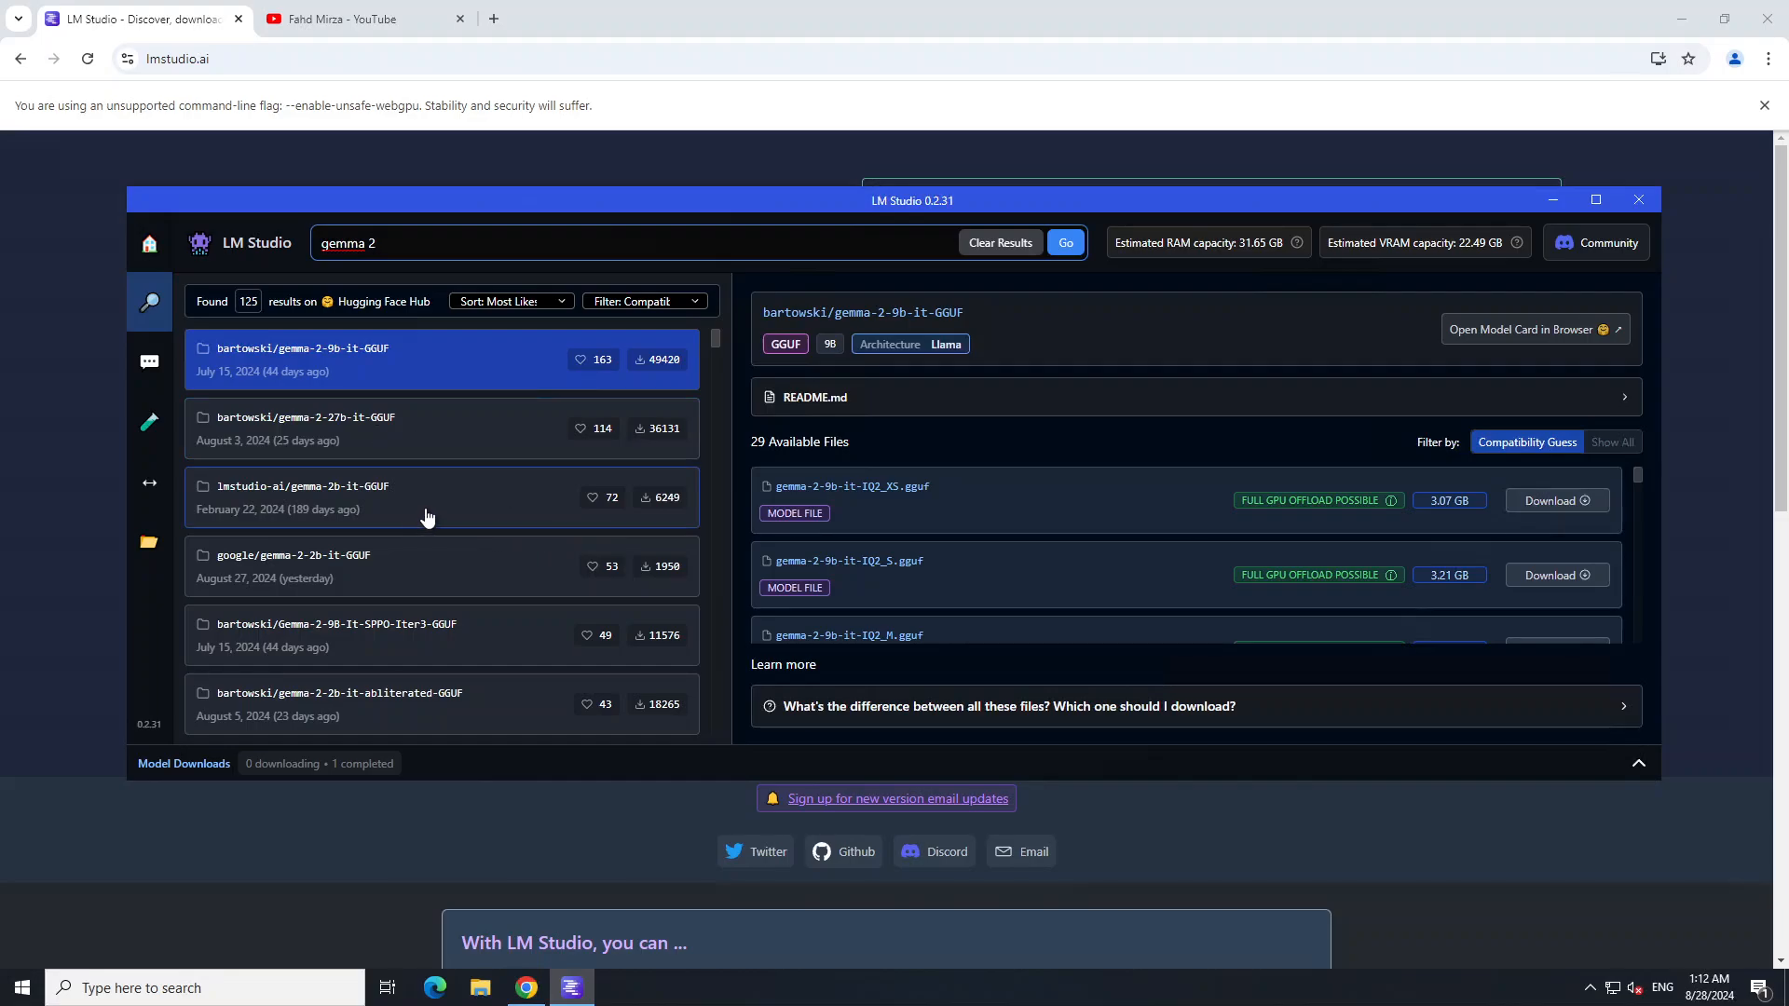
mouse_move(421, 570)
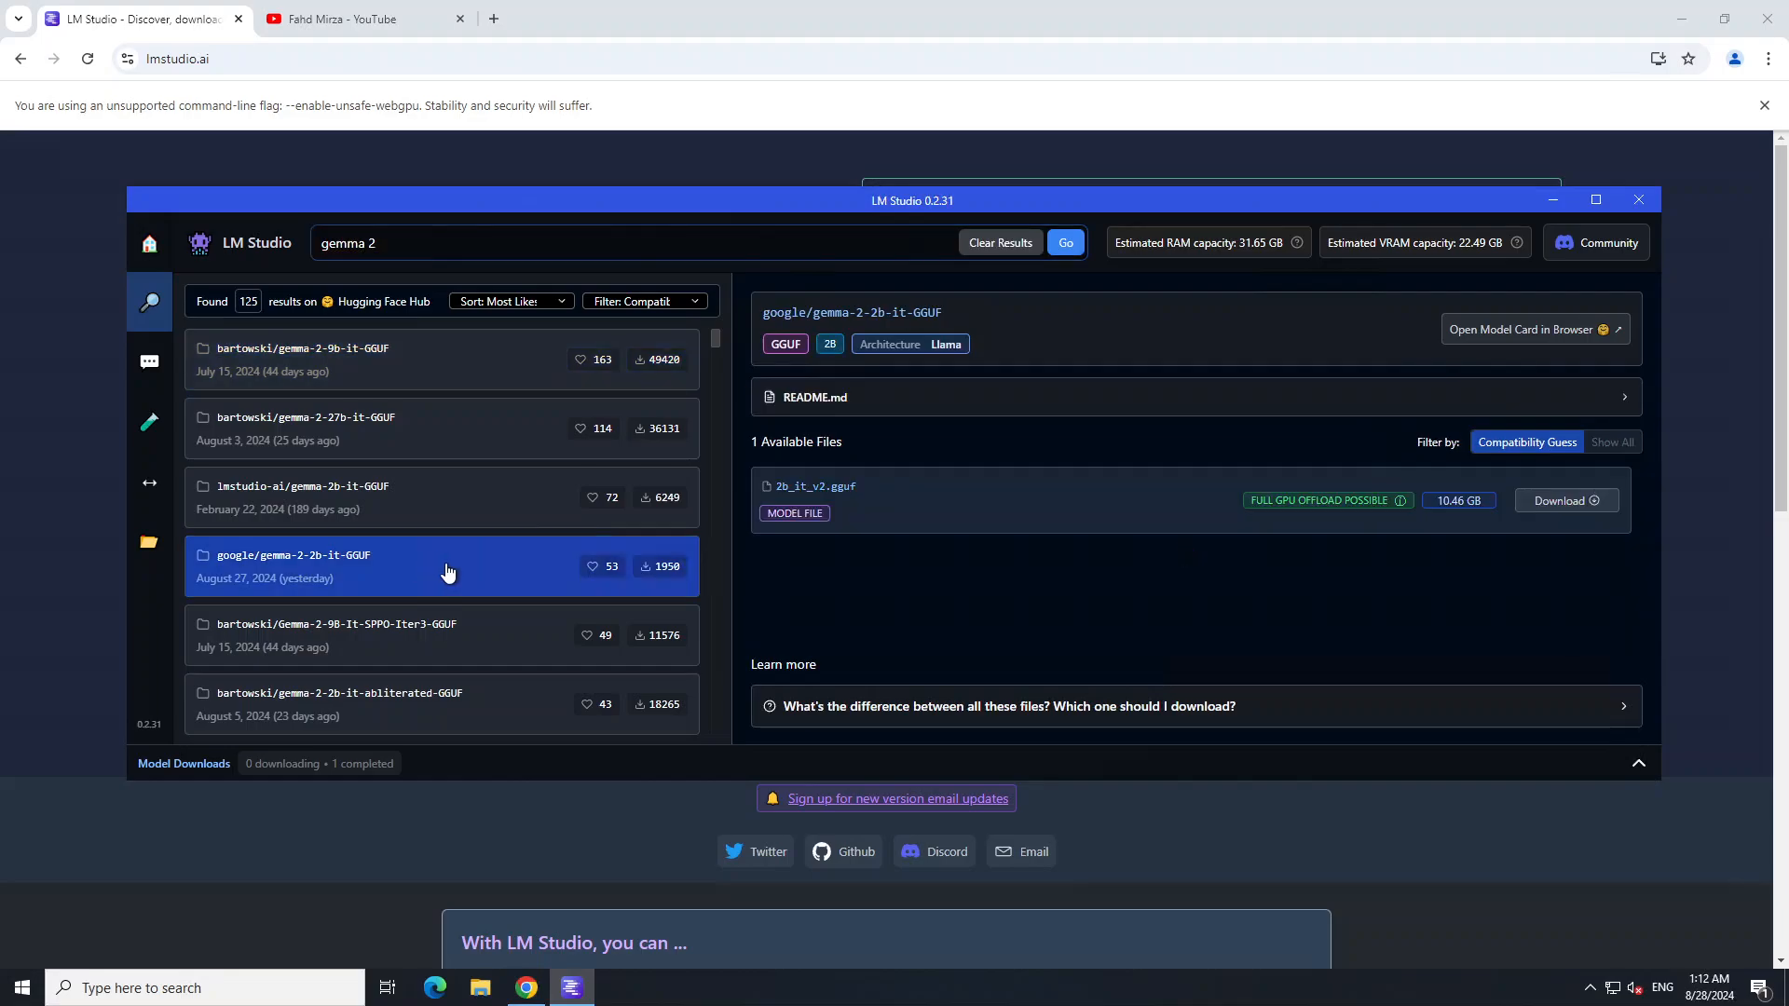
mouse_move(419, 586)
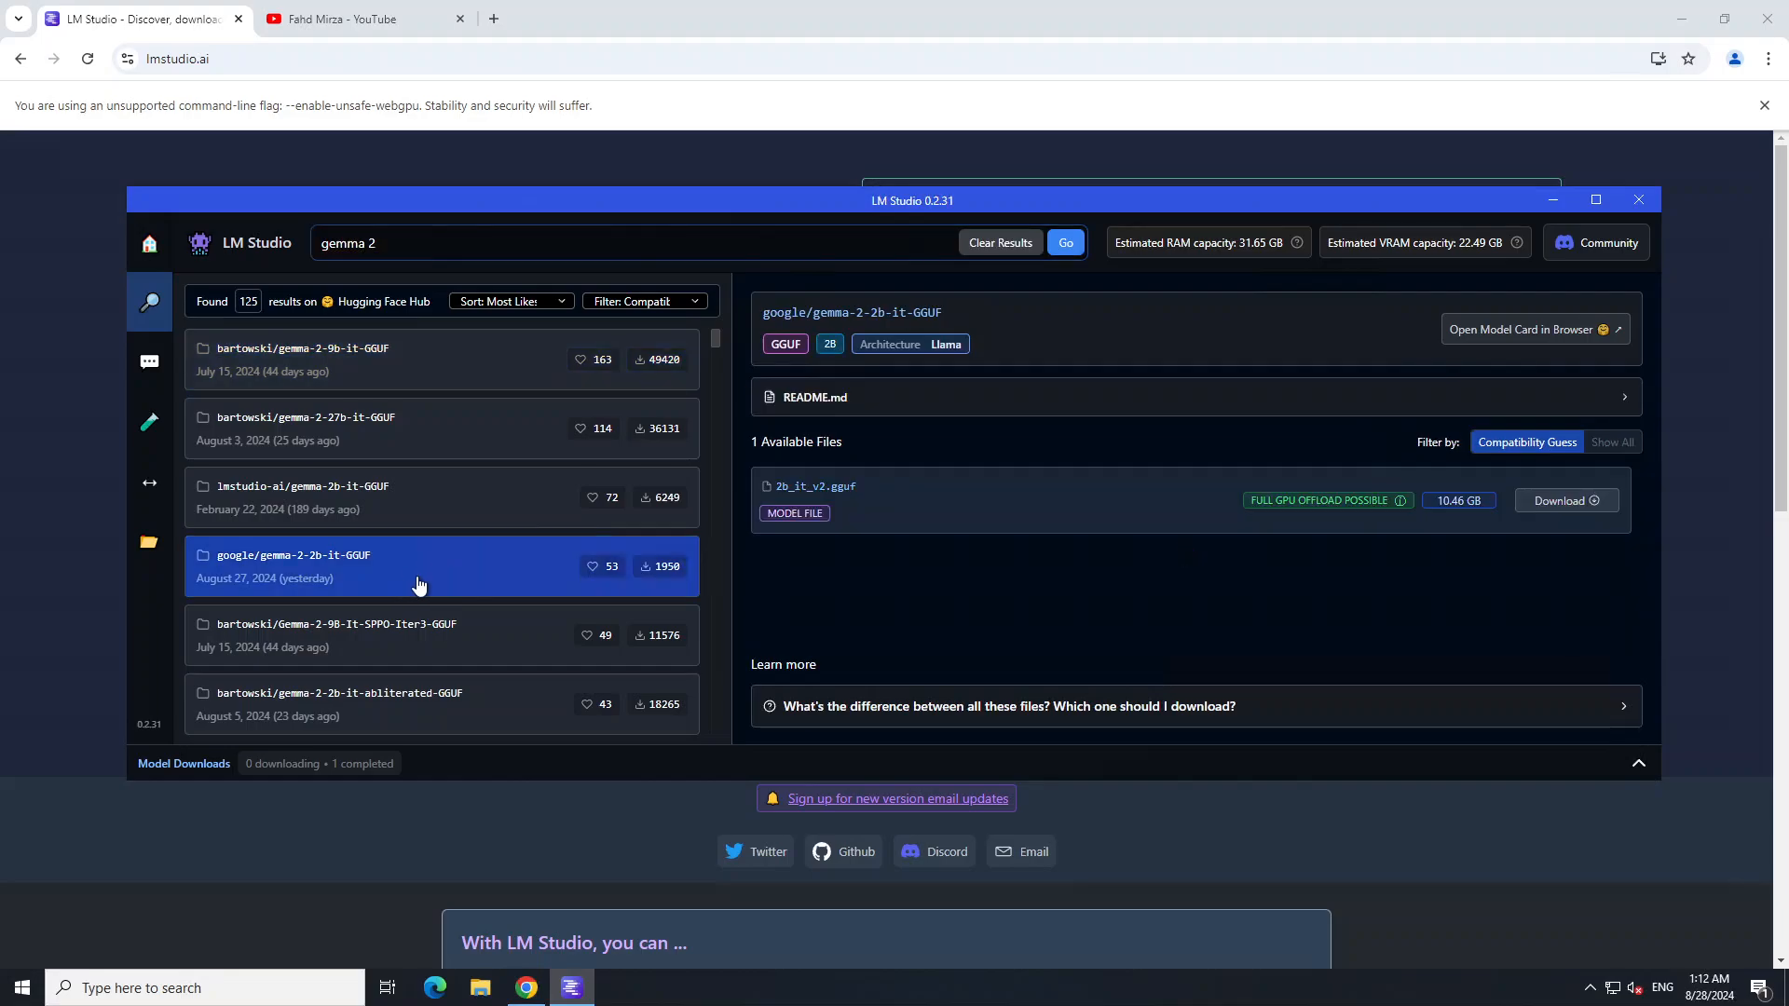
mouse_move(1599, 565)
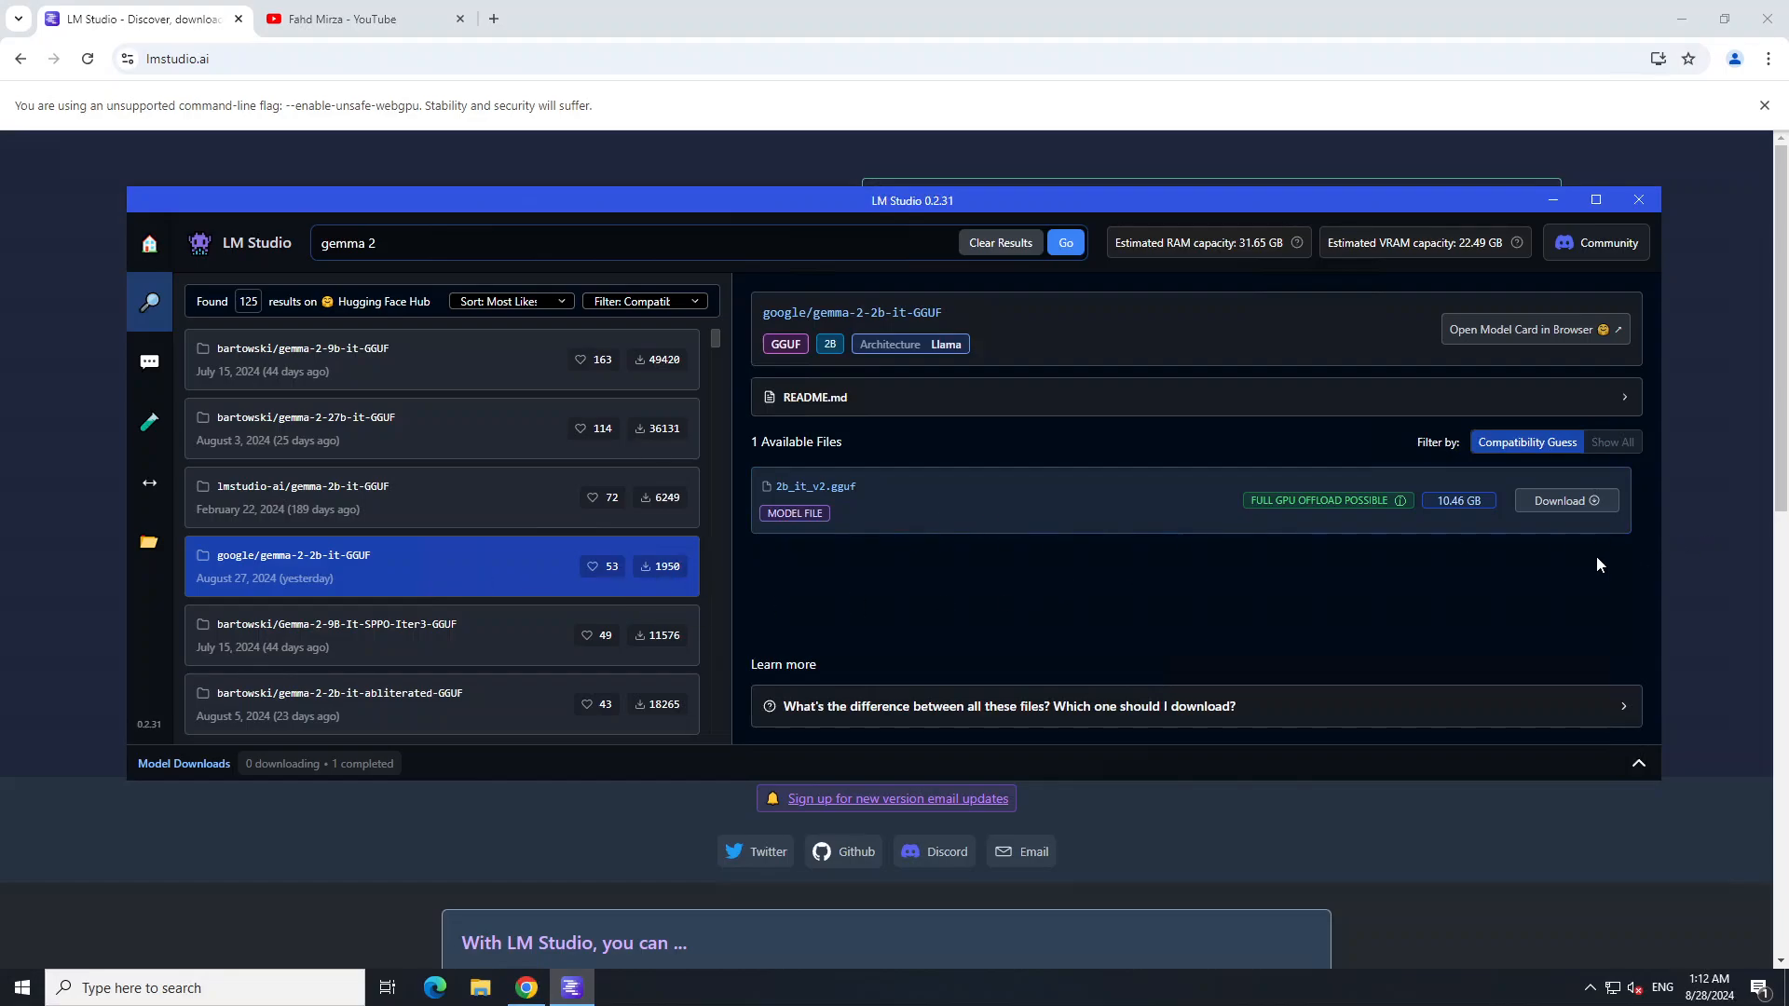
mouse_move(376, 596)
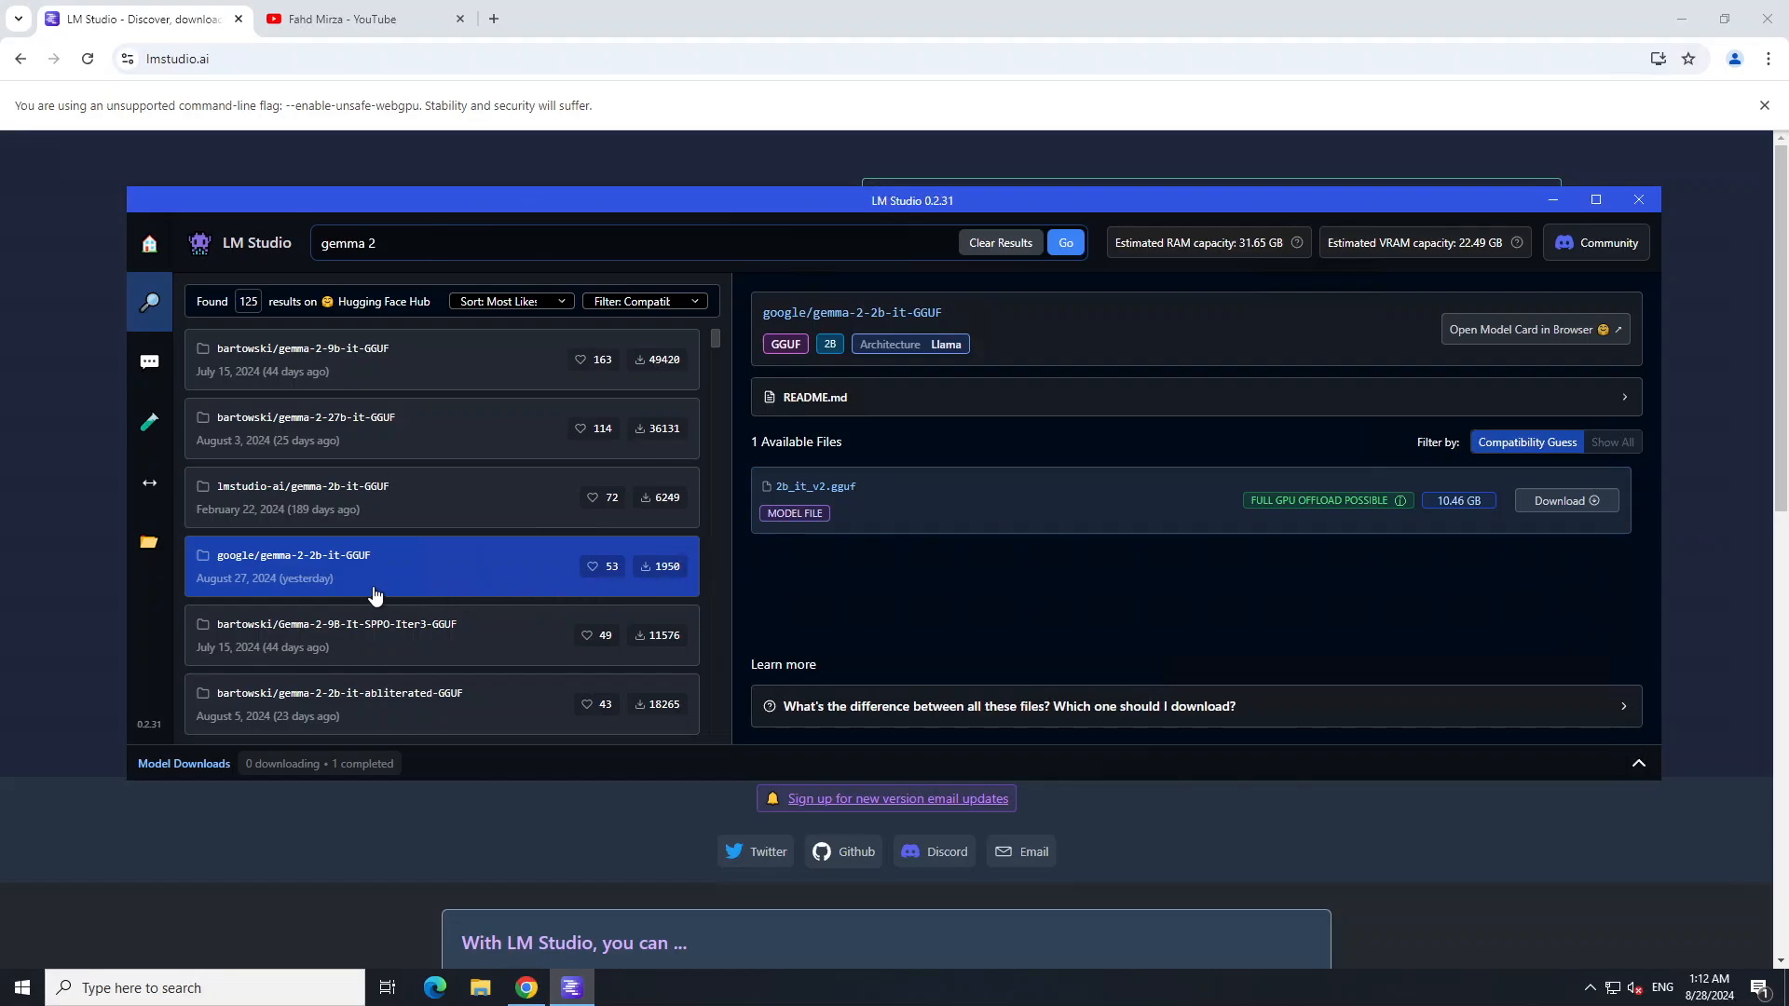
mouse_move(1488, 559)
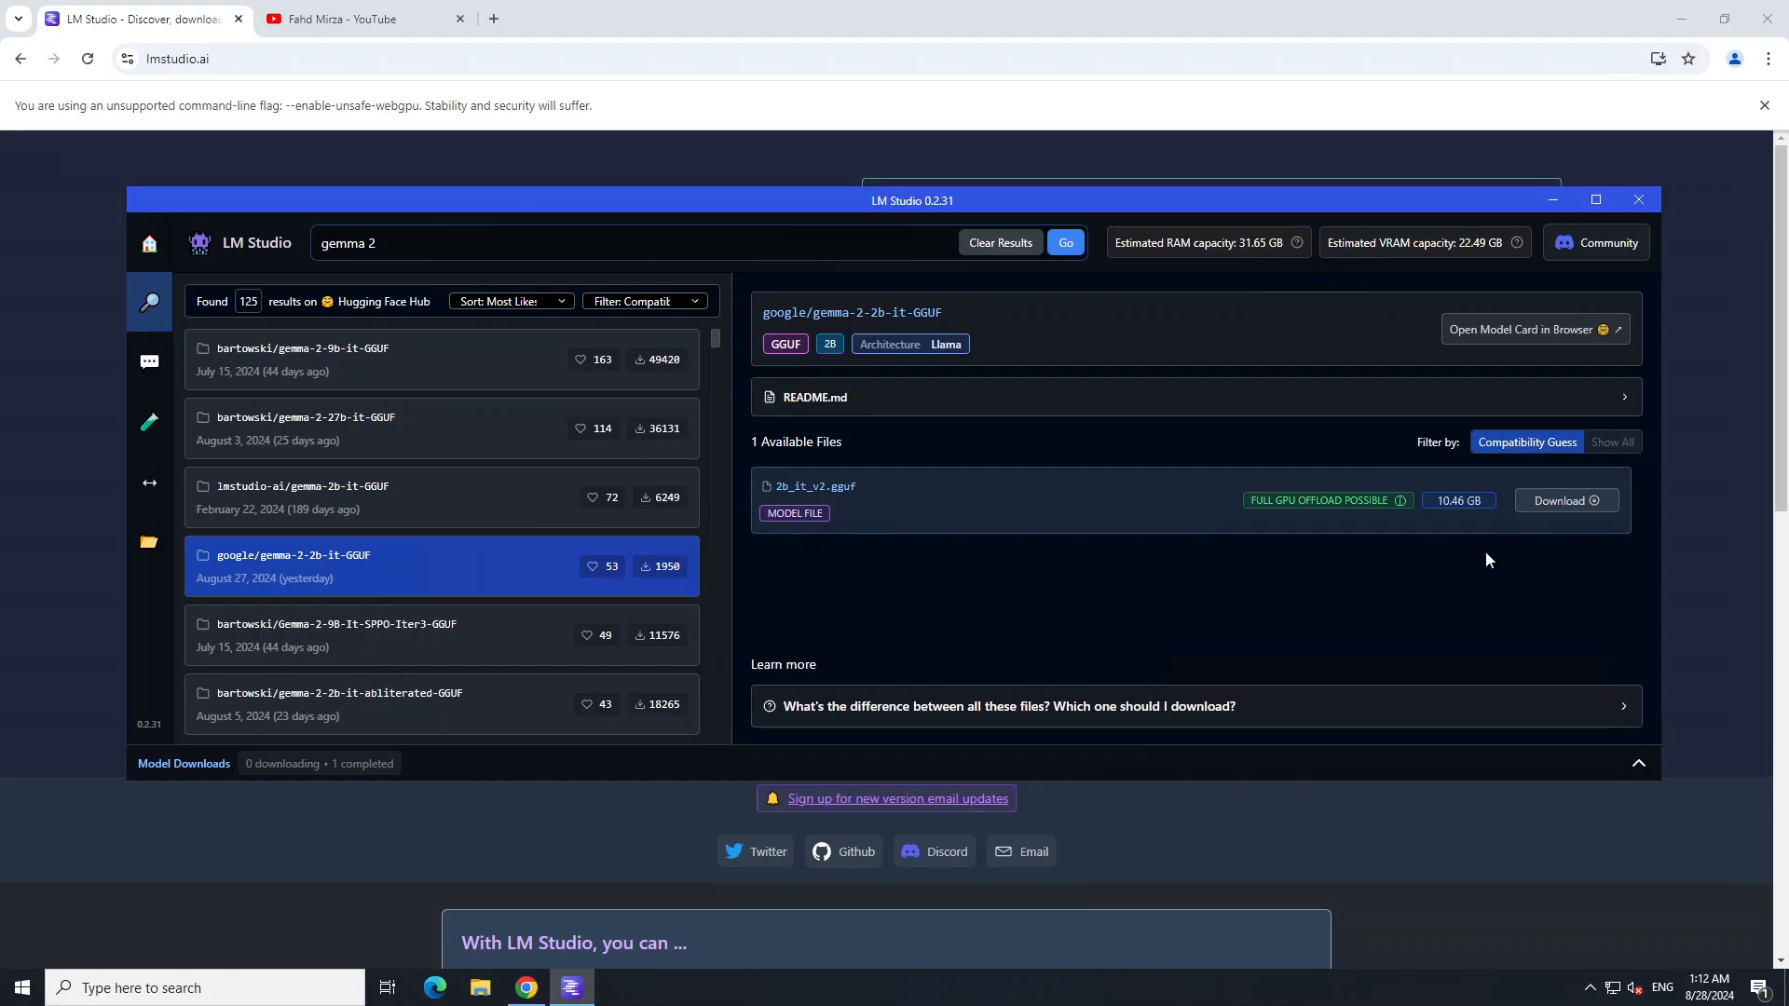
mouse_move(1563, 500)
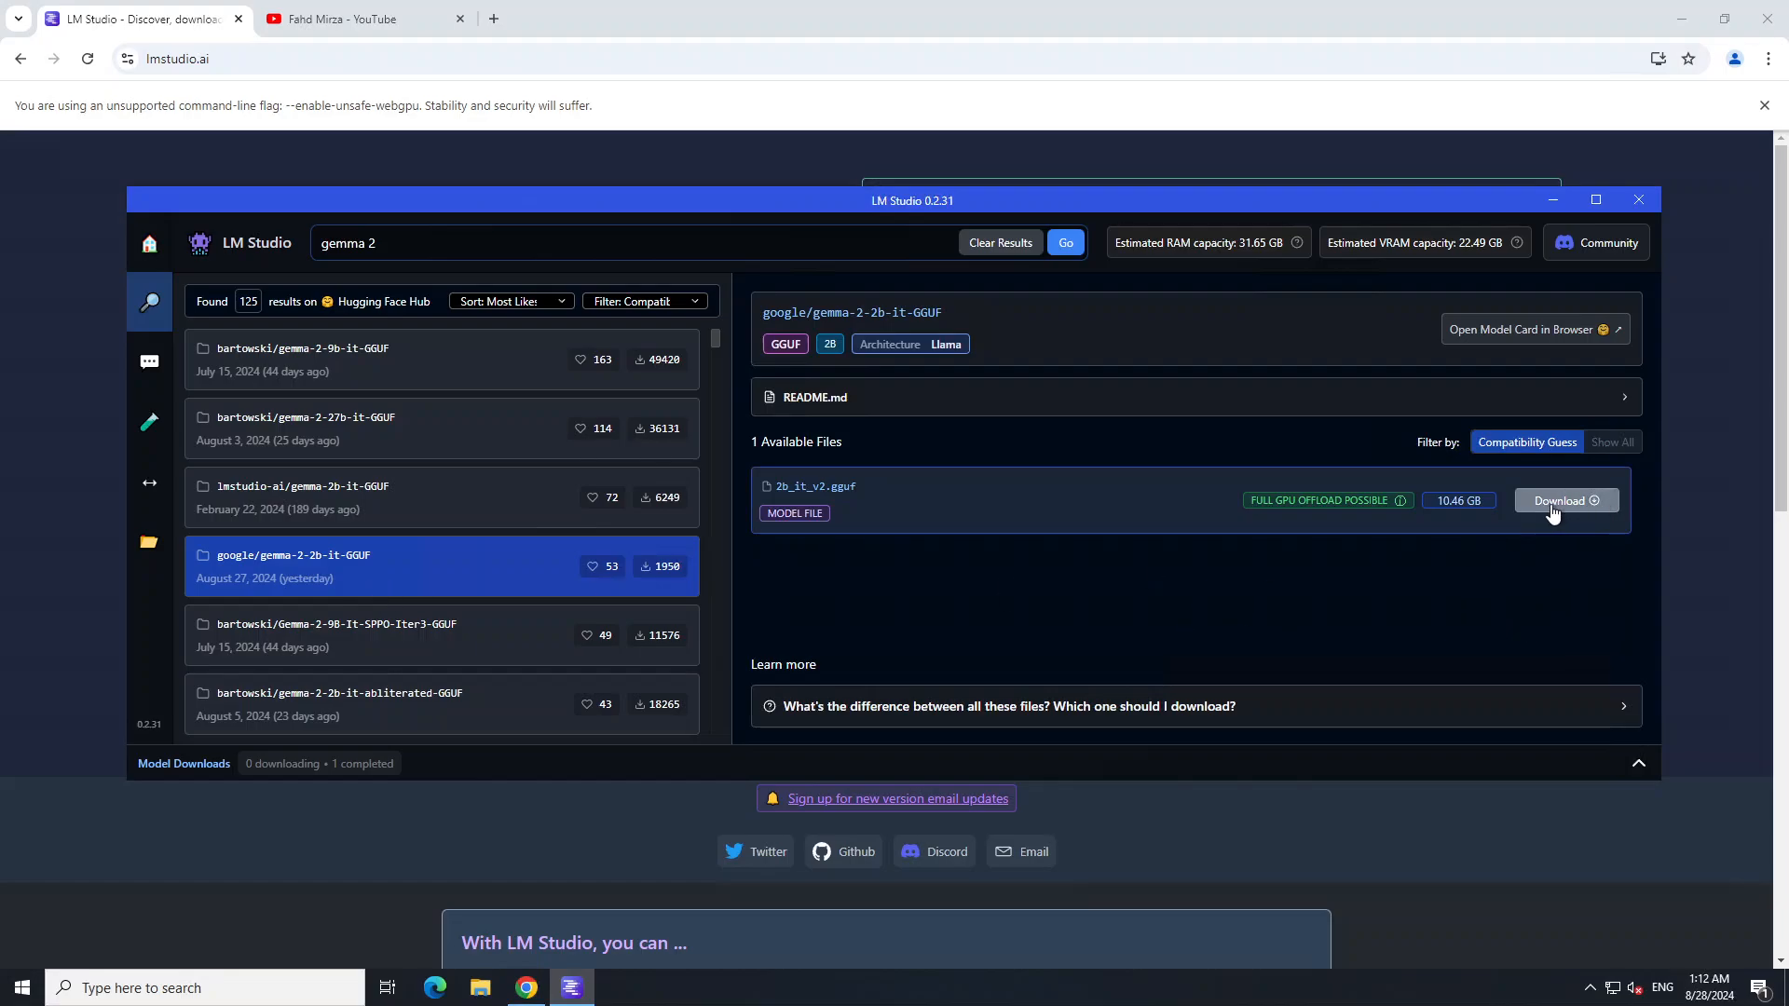
click(1564, 500)
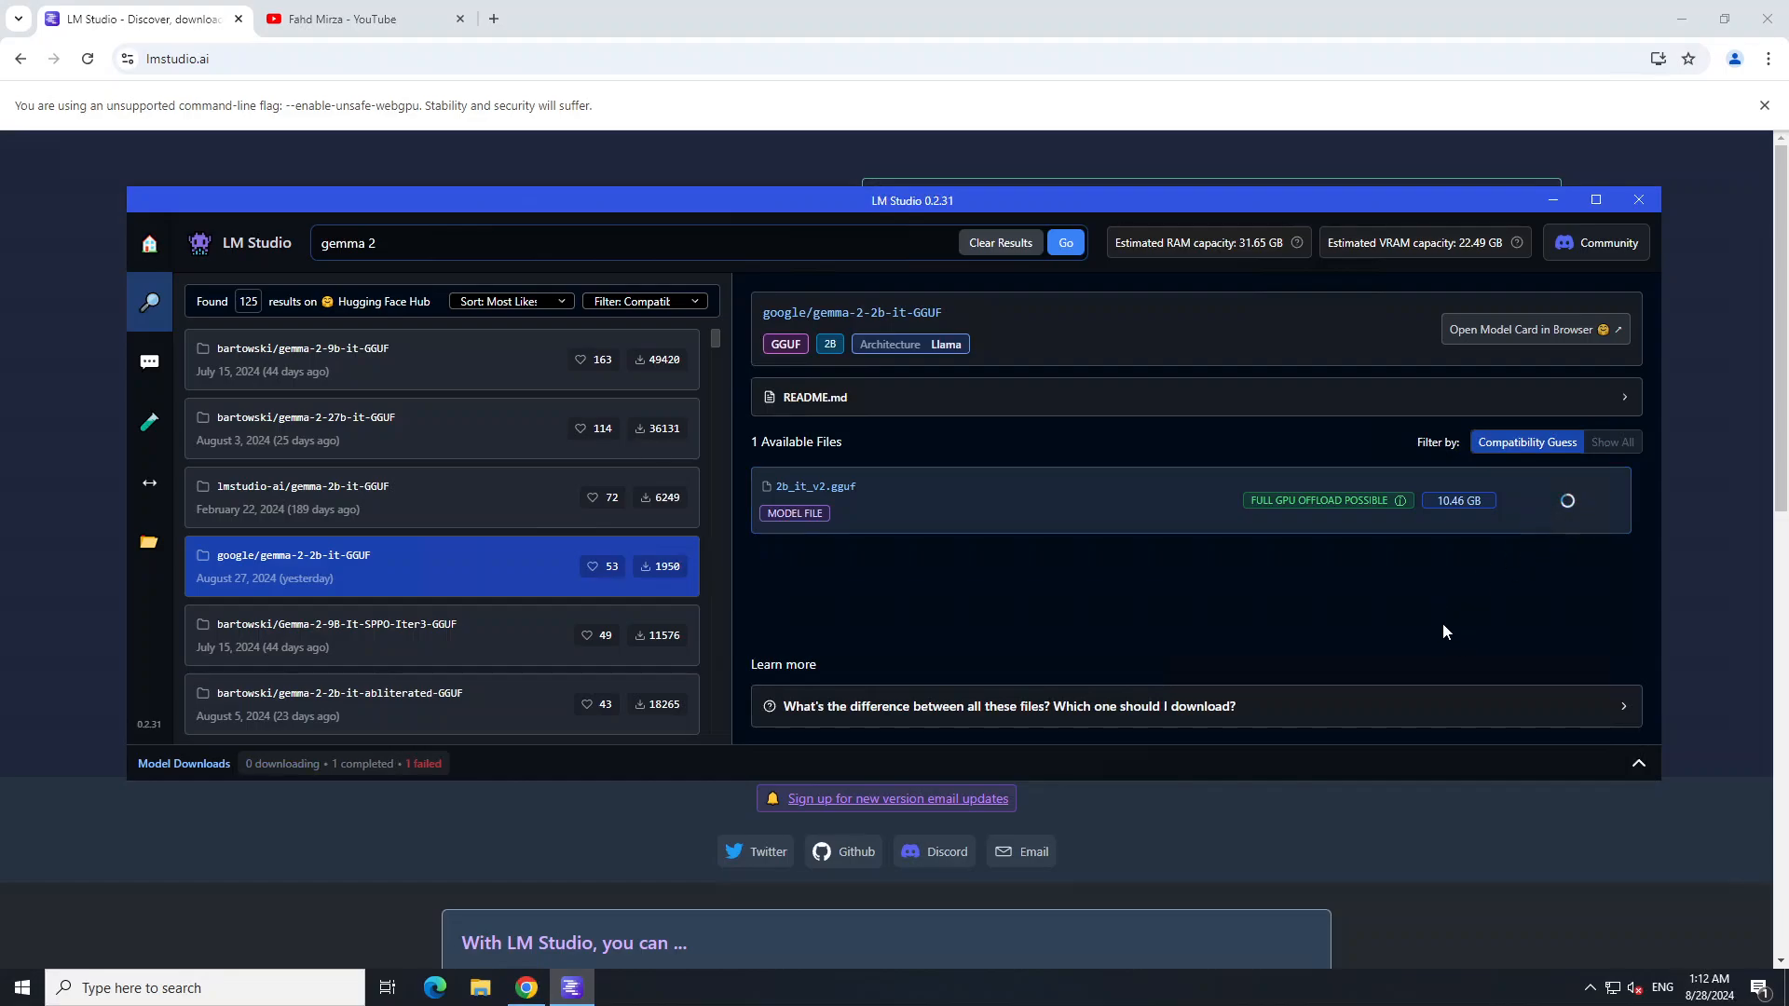
mouse_move(1523, 527)
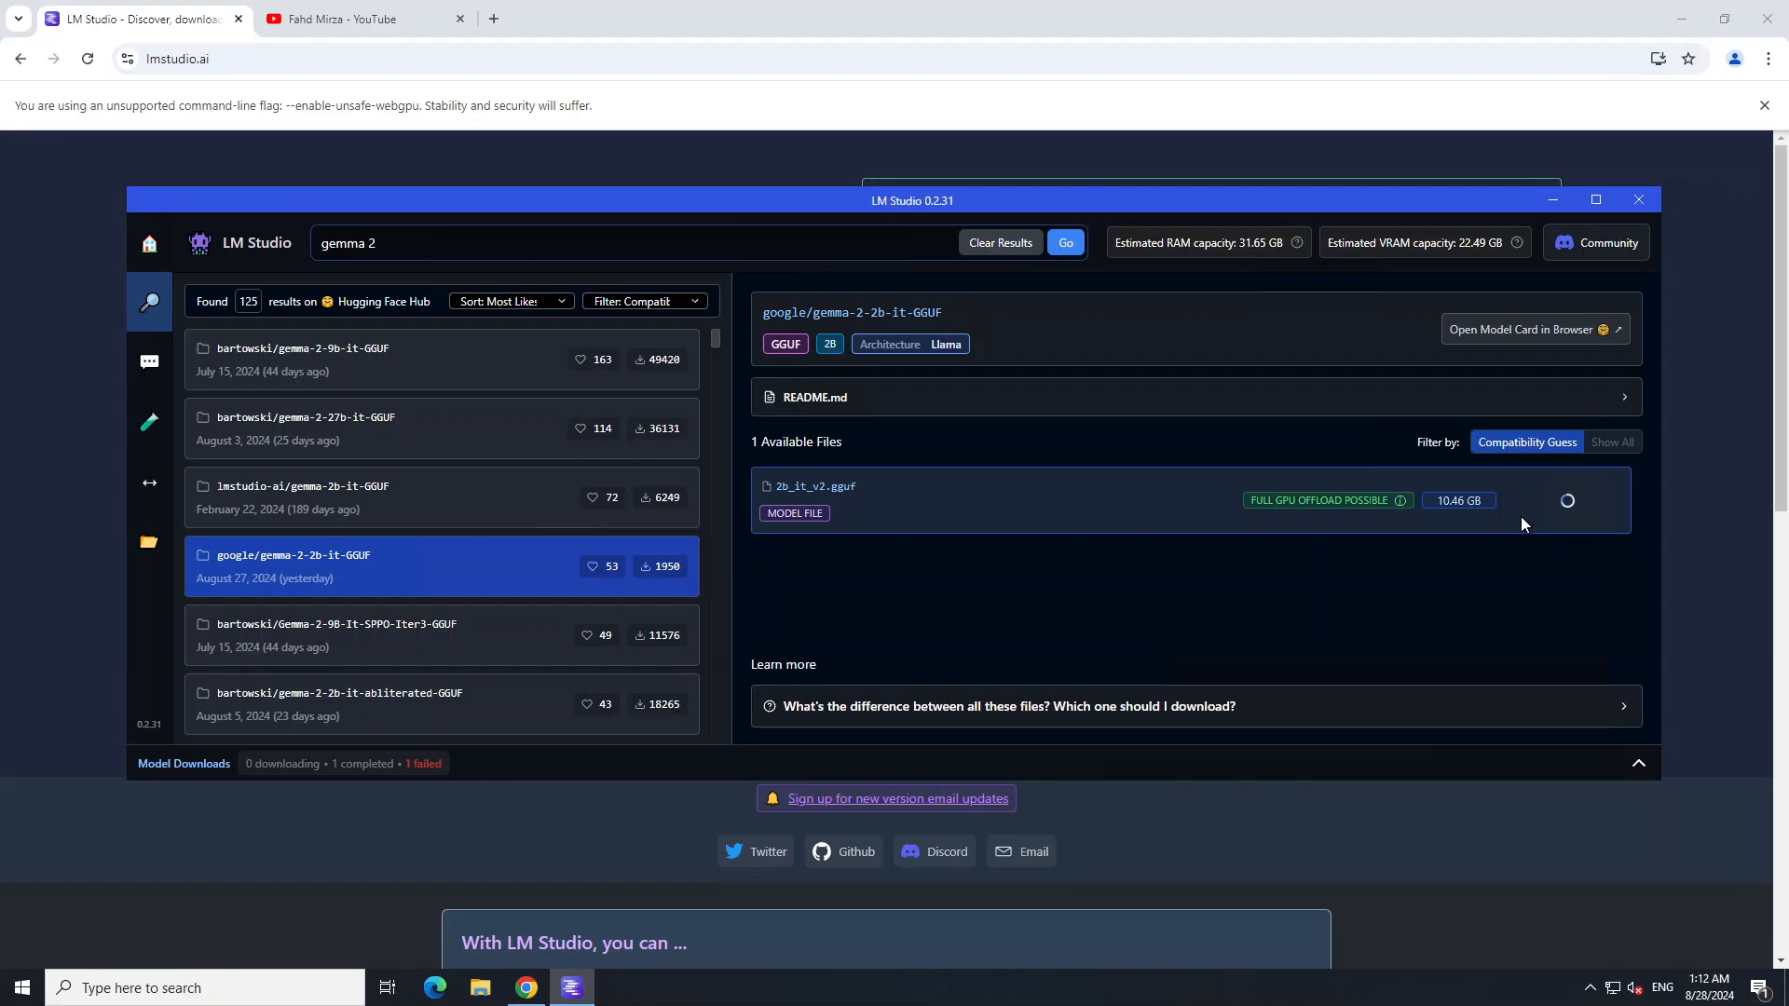
mouse_move(1165, 784)
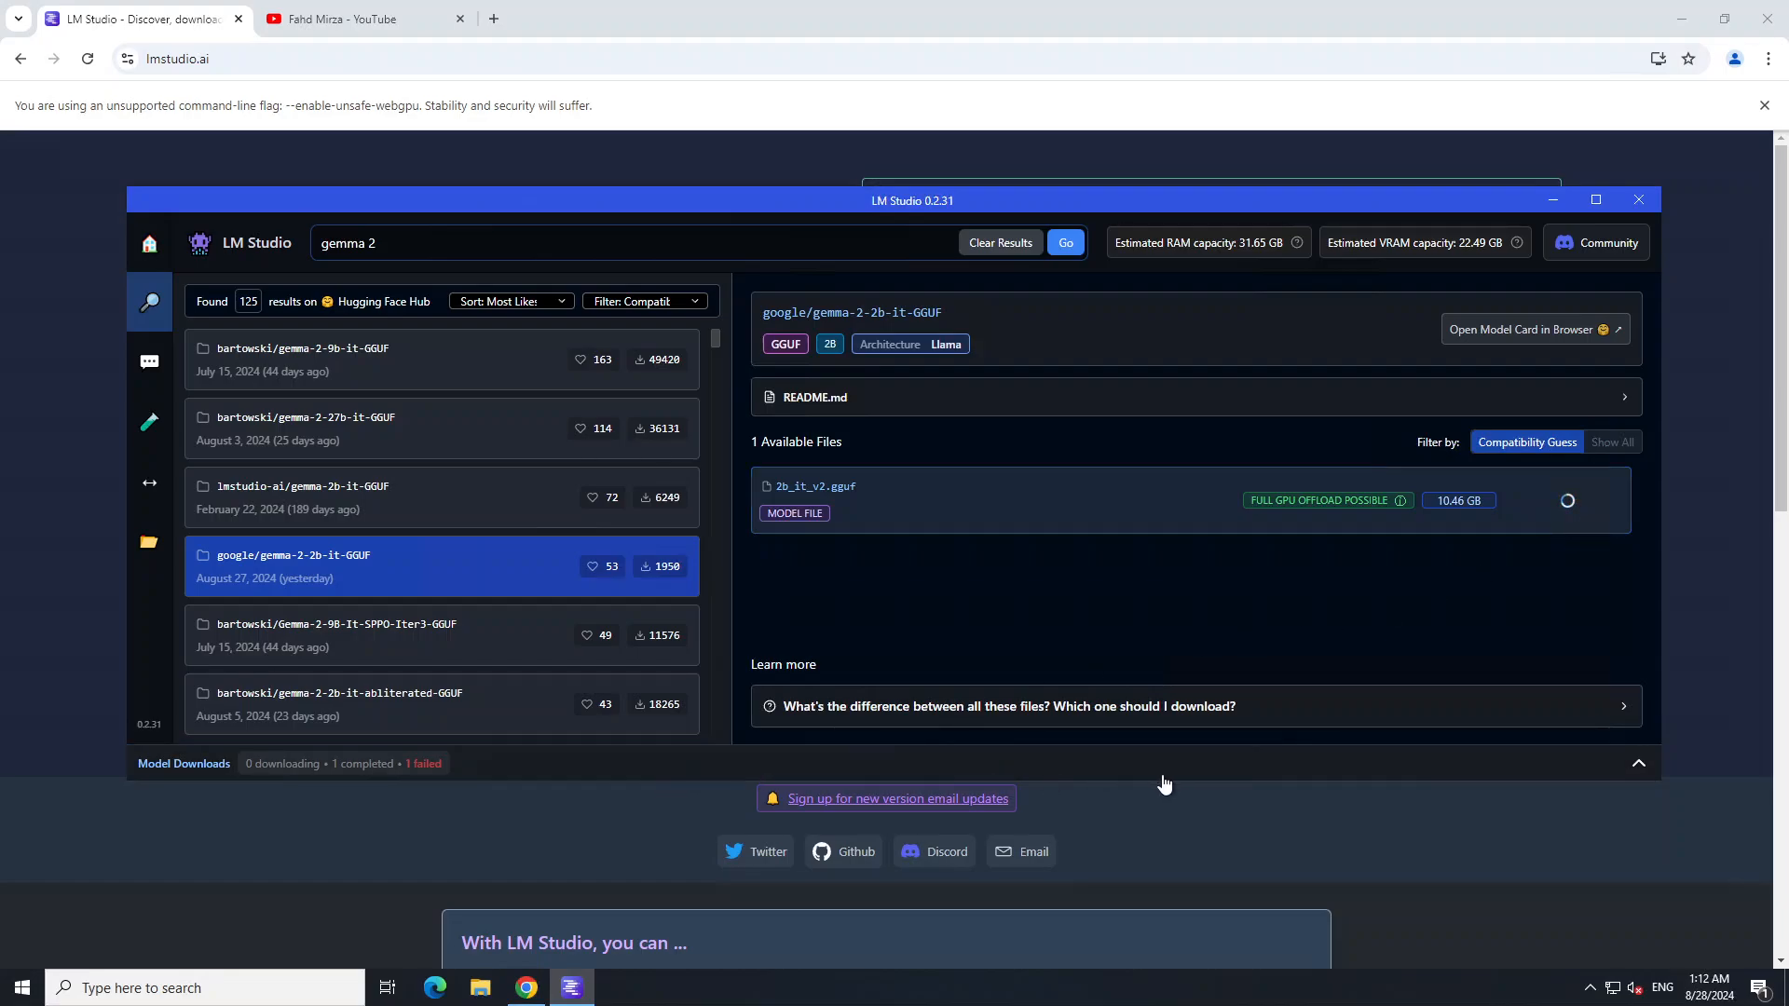
mouse_move(192, 808)
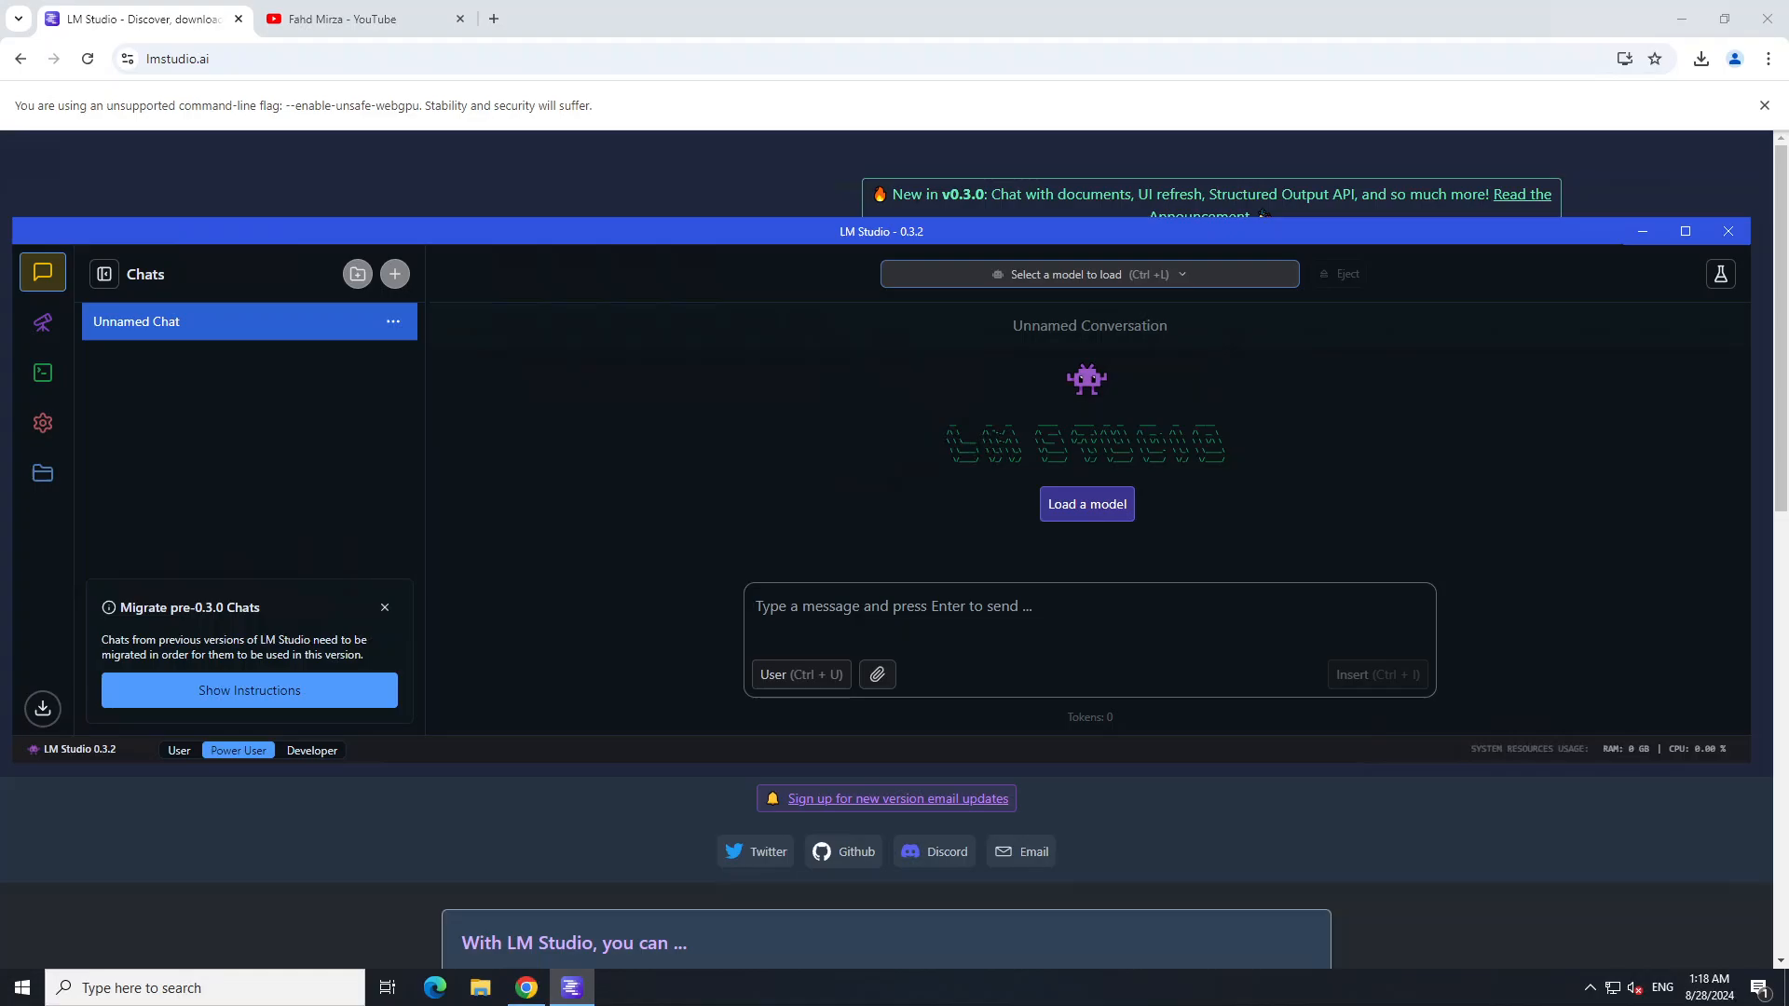
Step: Dismiss the pre-0.3.0 chat migration card and load Gemma 2 2B Instruct into the chat
click(248, 690)
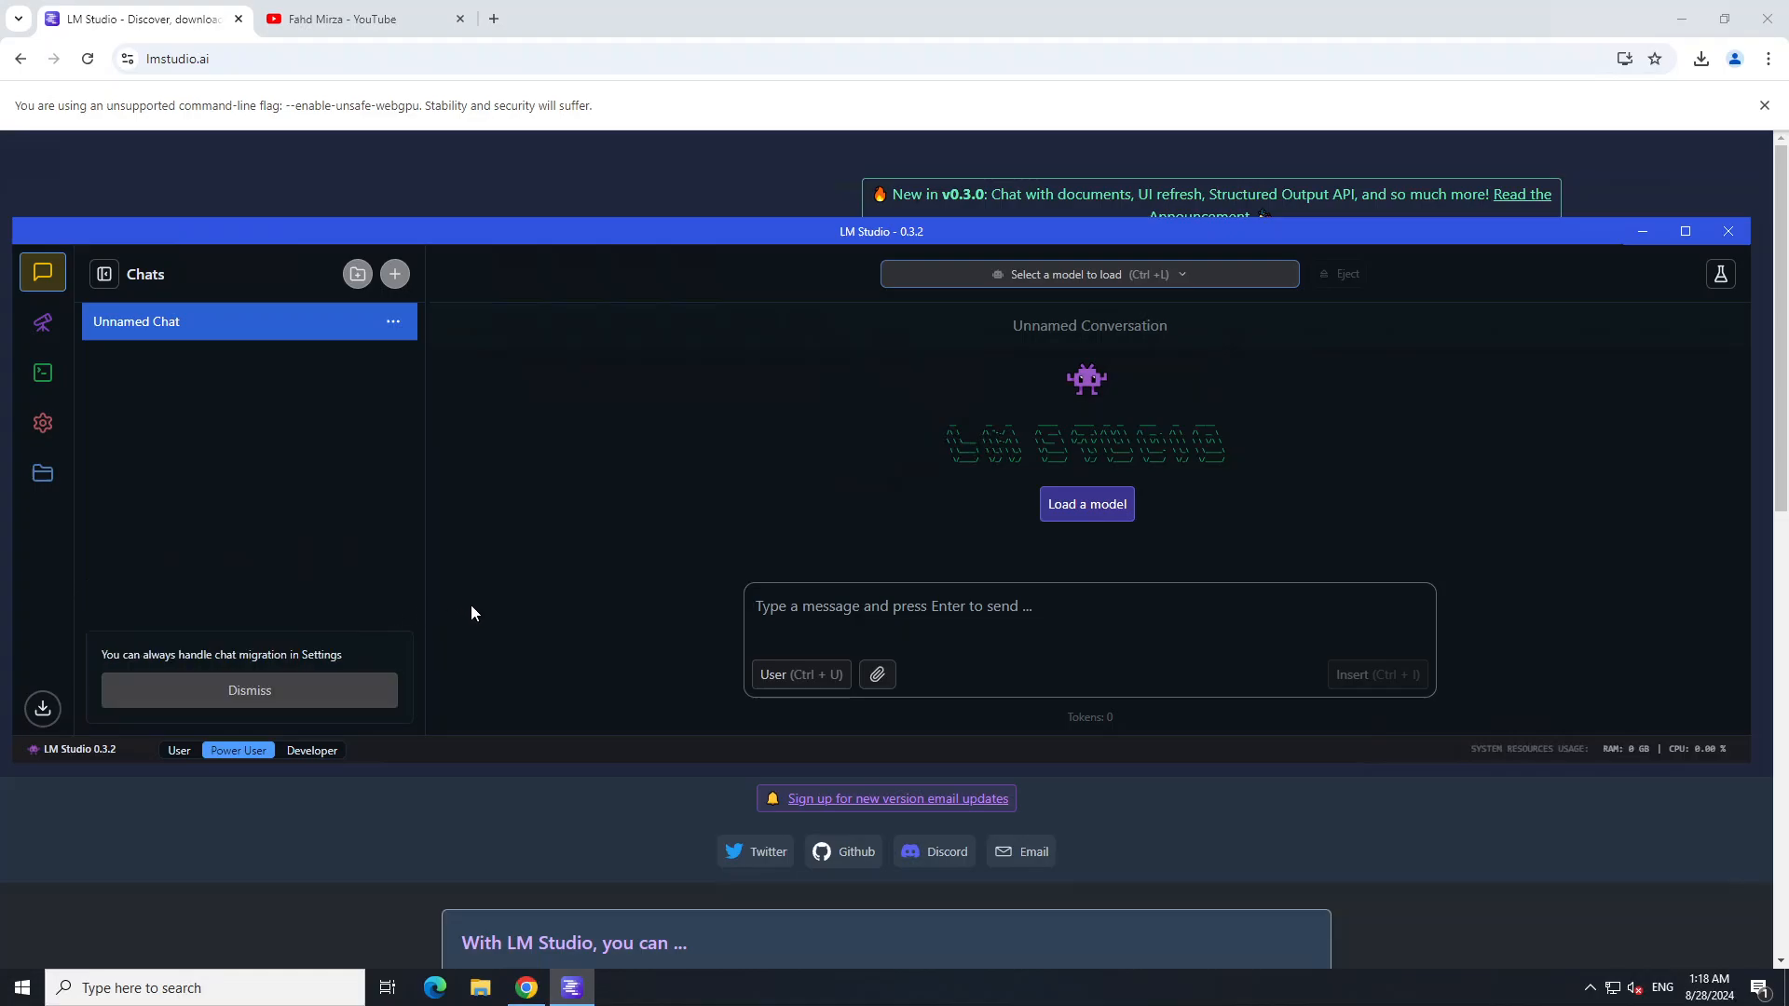
mouse_move(1087, 274)
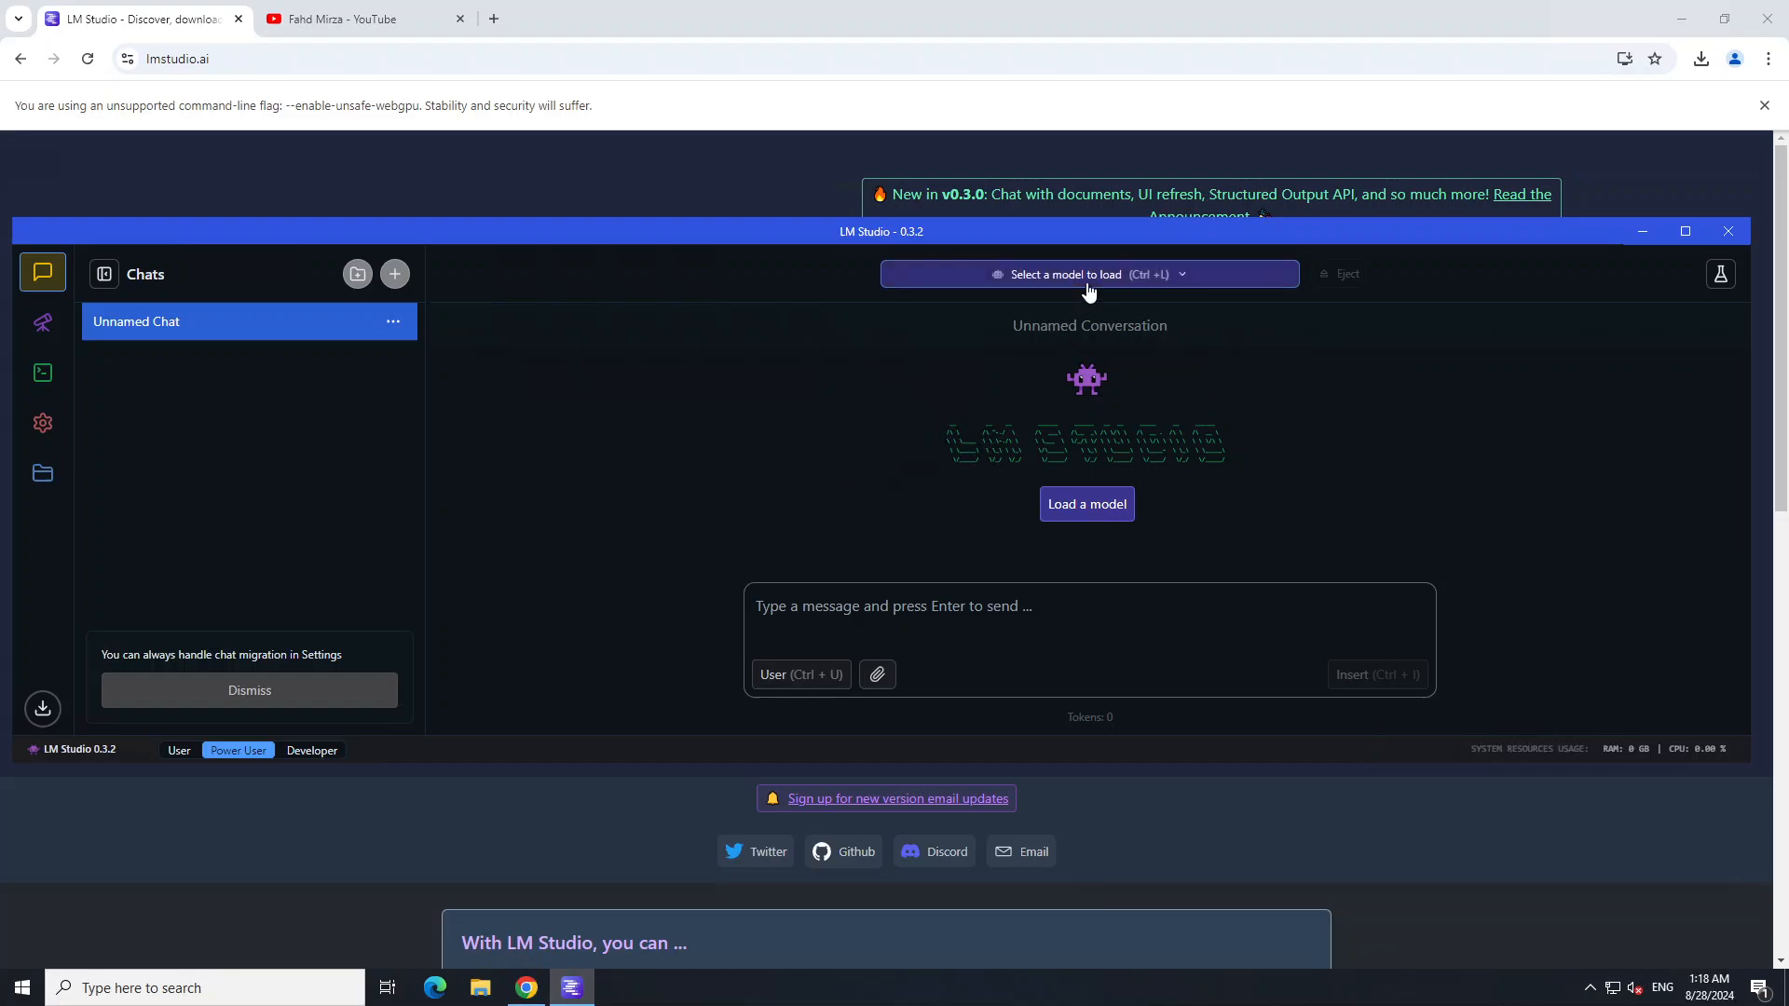
click(1085, 274)
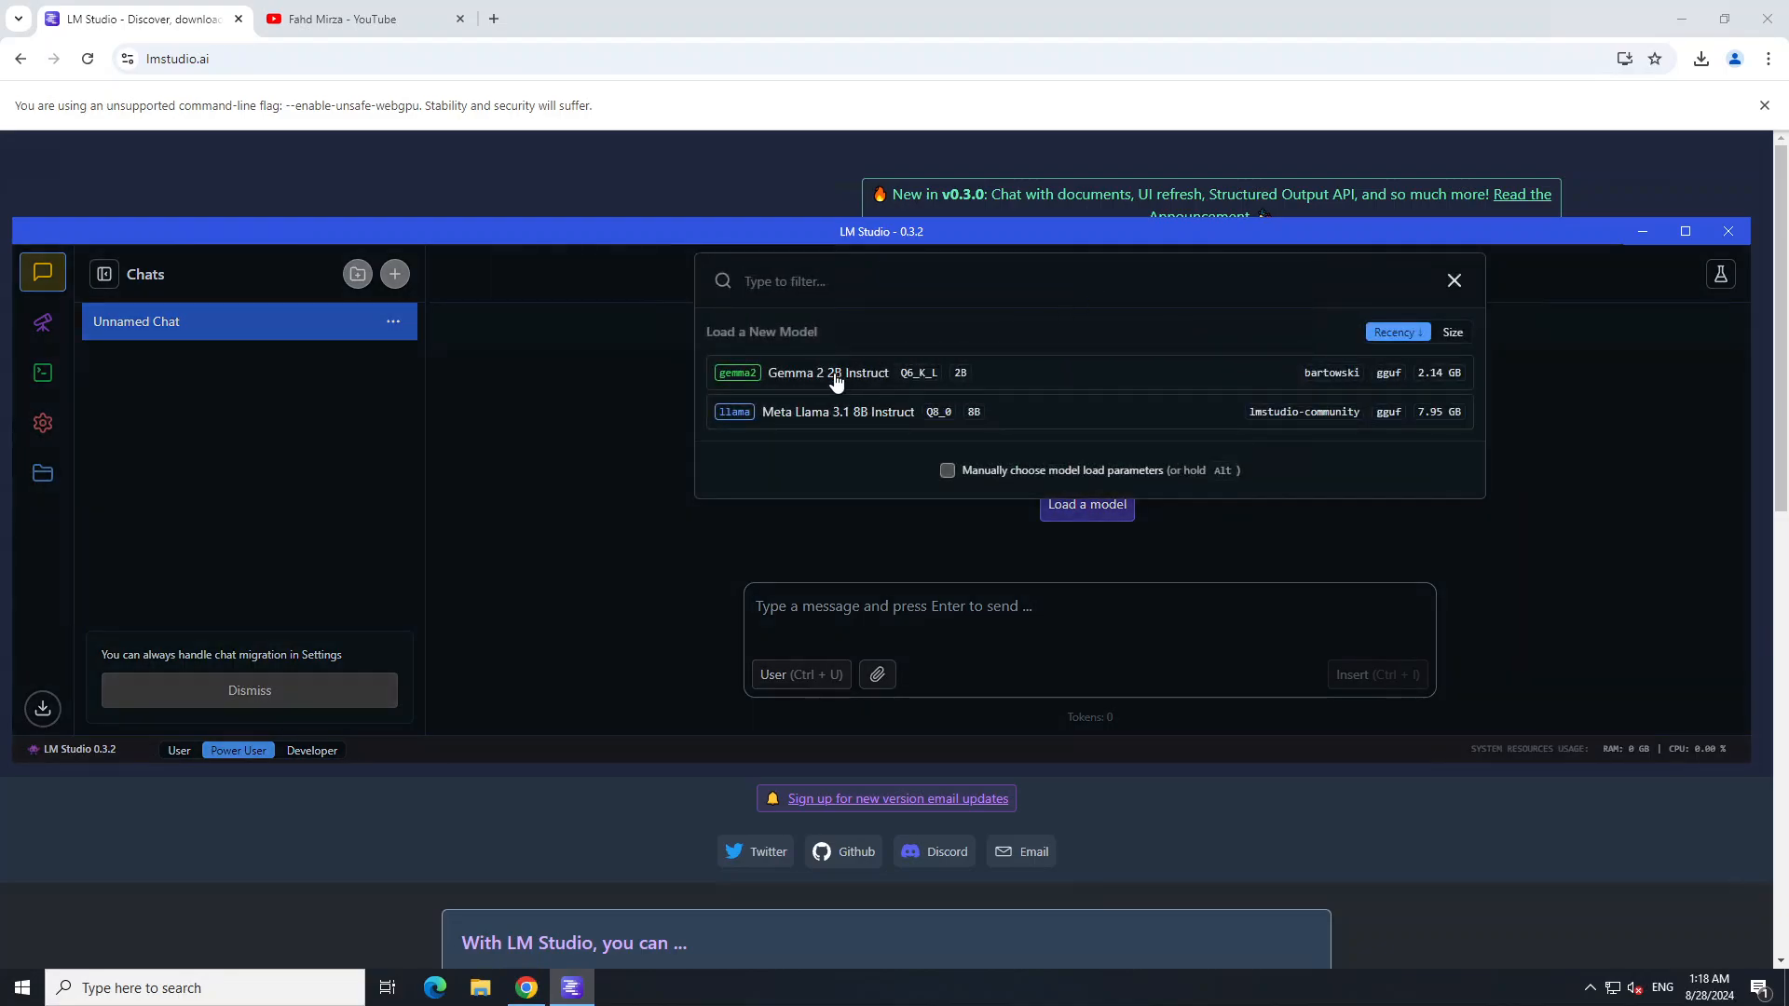
click(828, 373)
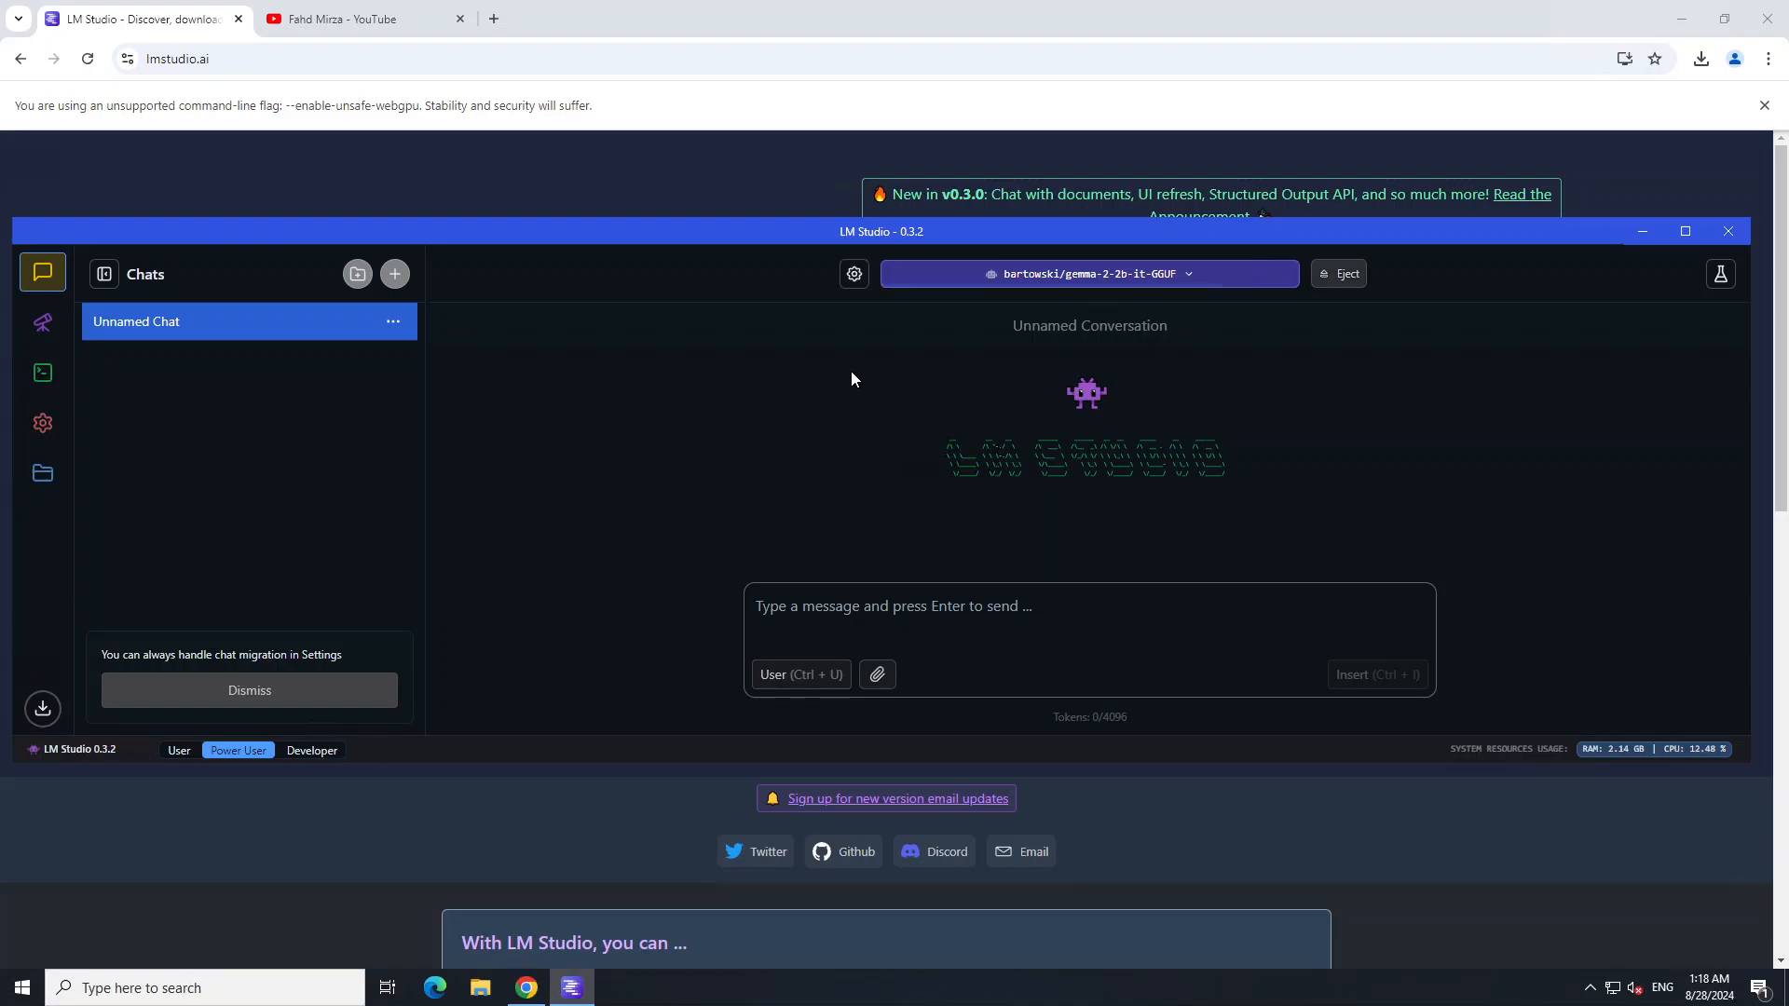
mouse_move(1465, 384)
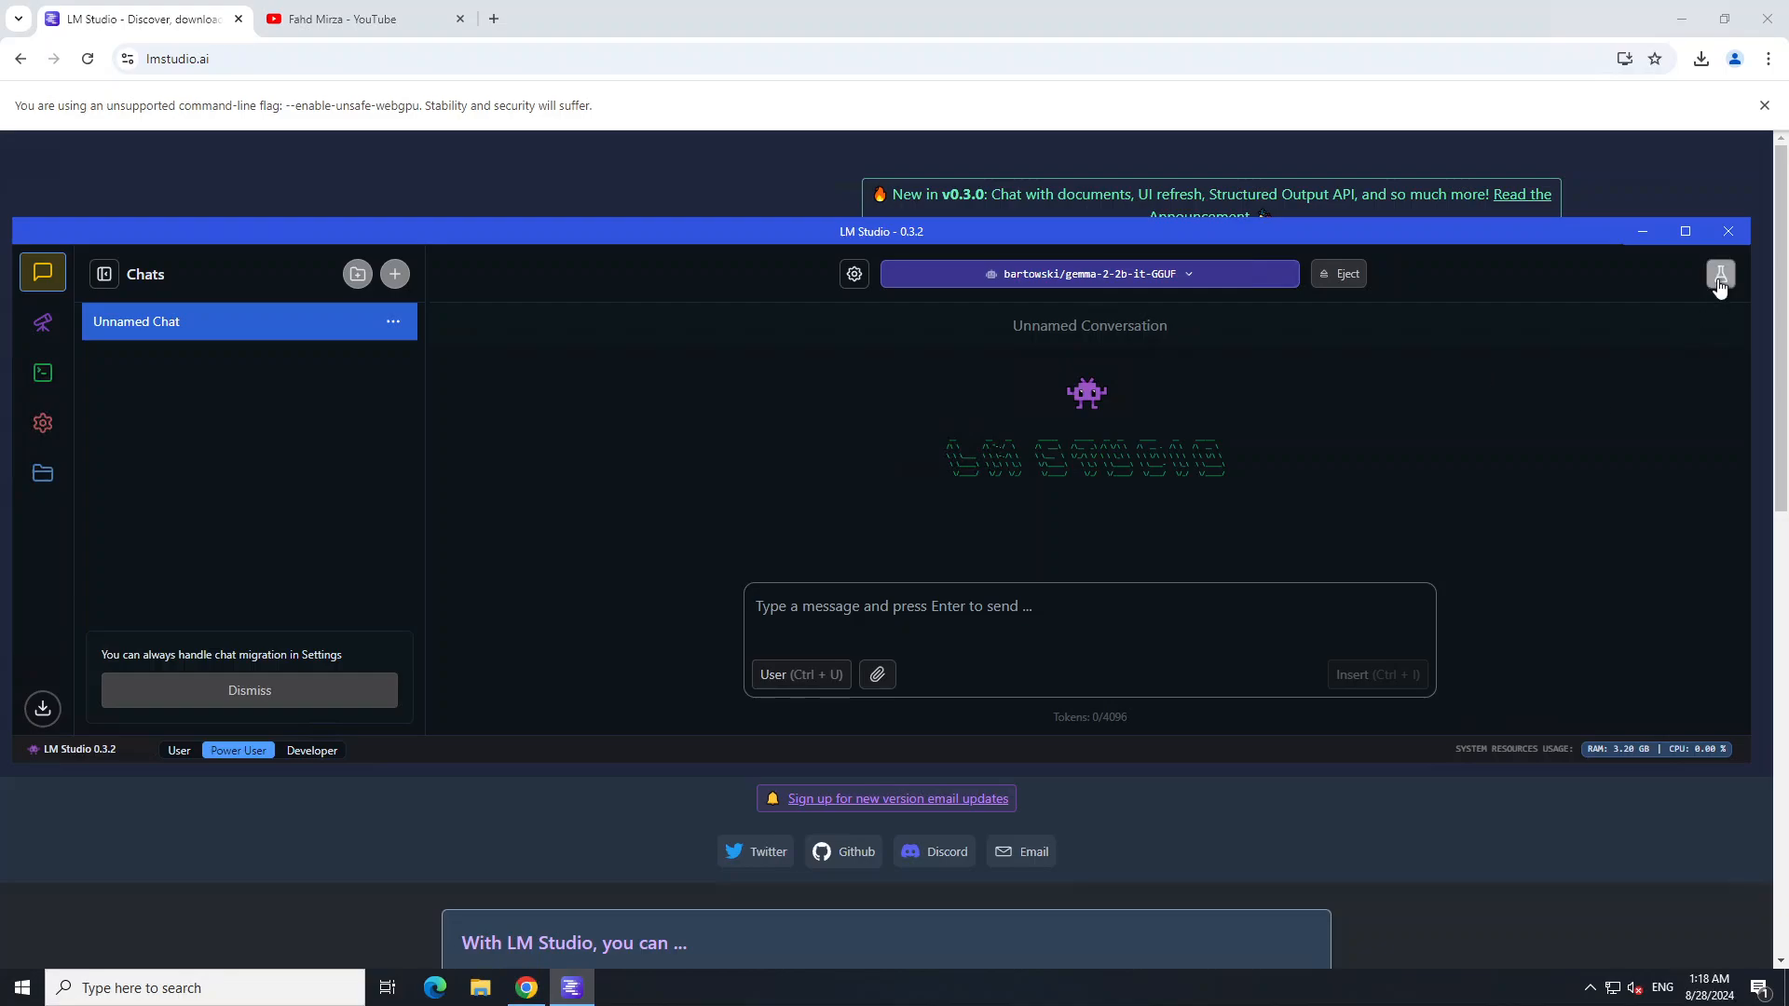
Step: Review the General advanced chat configuration, then switch the interface from User to Developer mode
click(1721, 274)
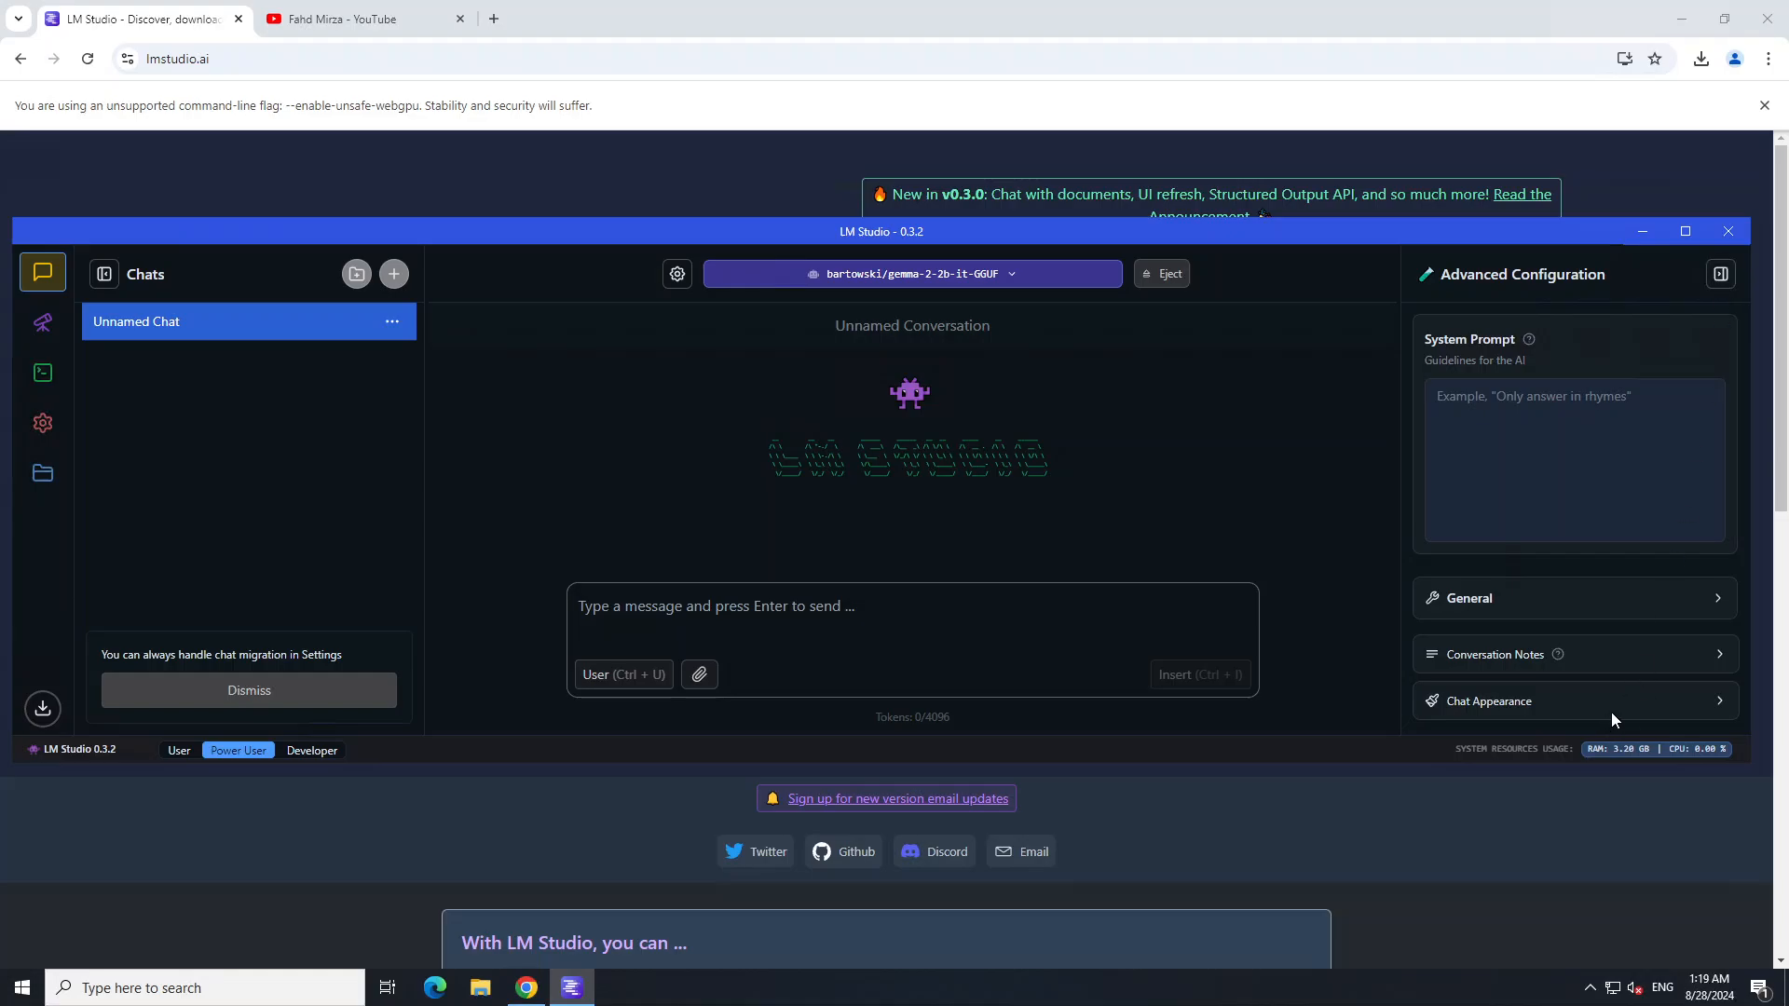
mouse_move(1486, 615)
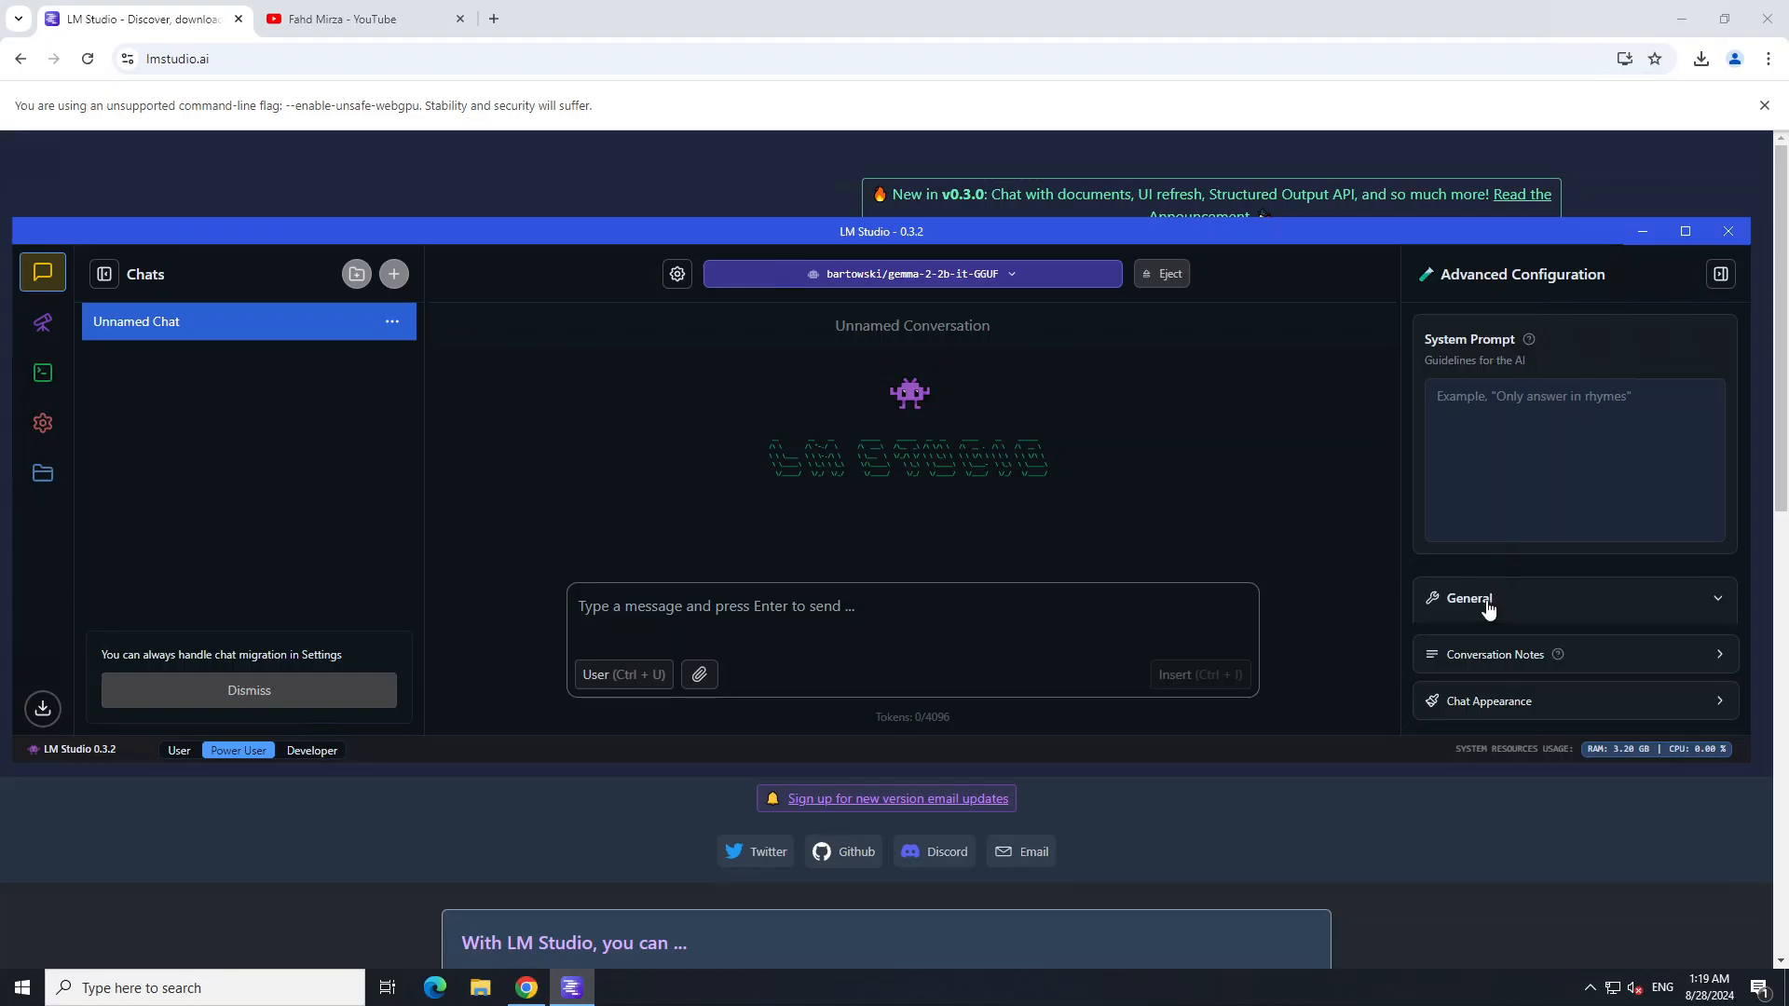
mouse_move(1629, 598)
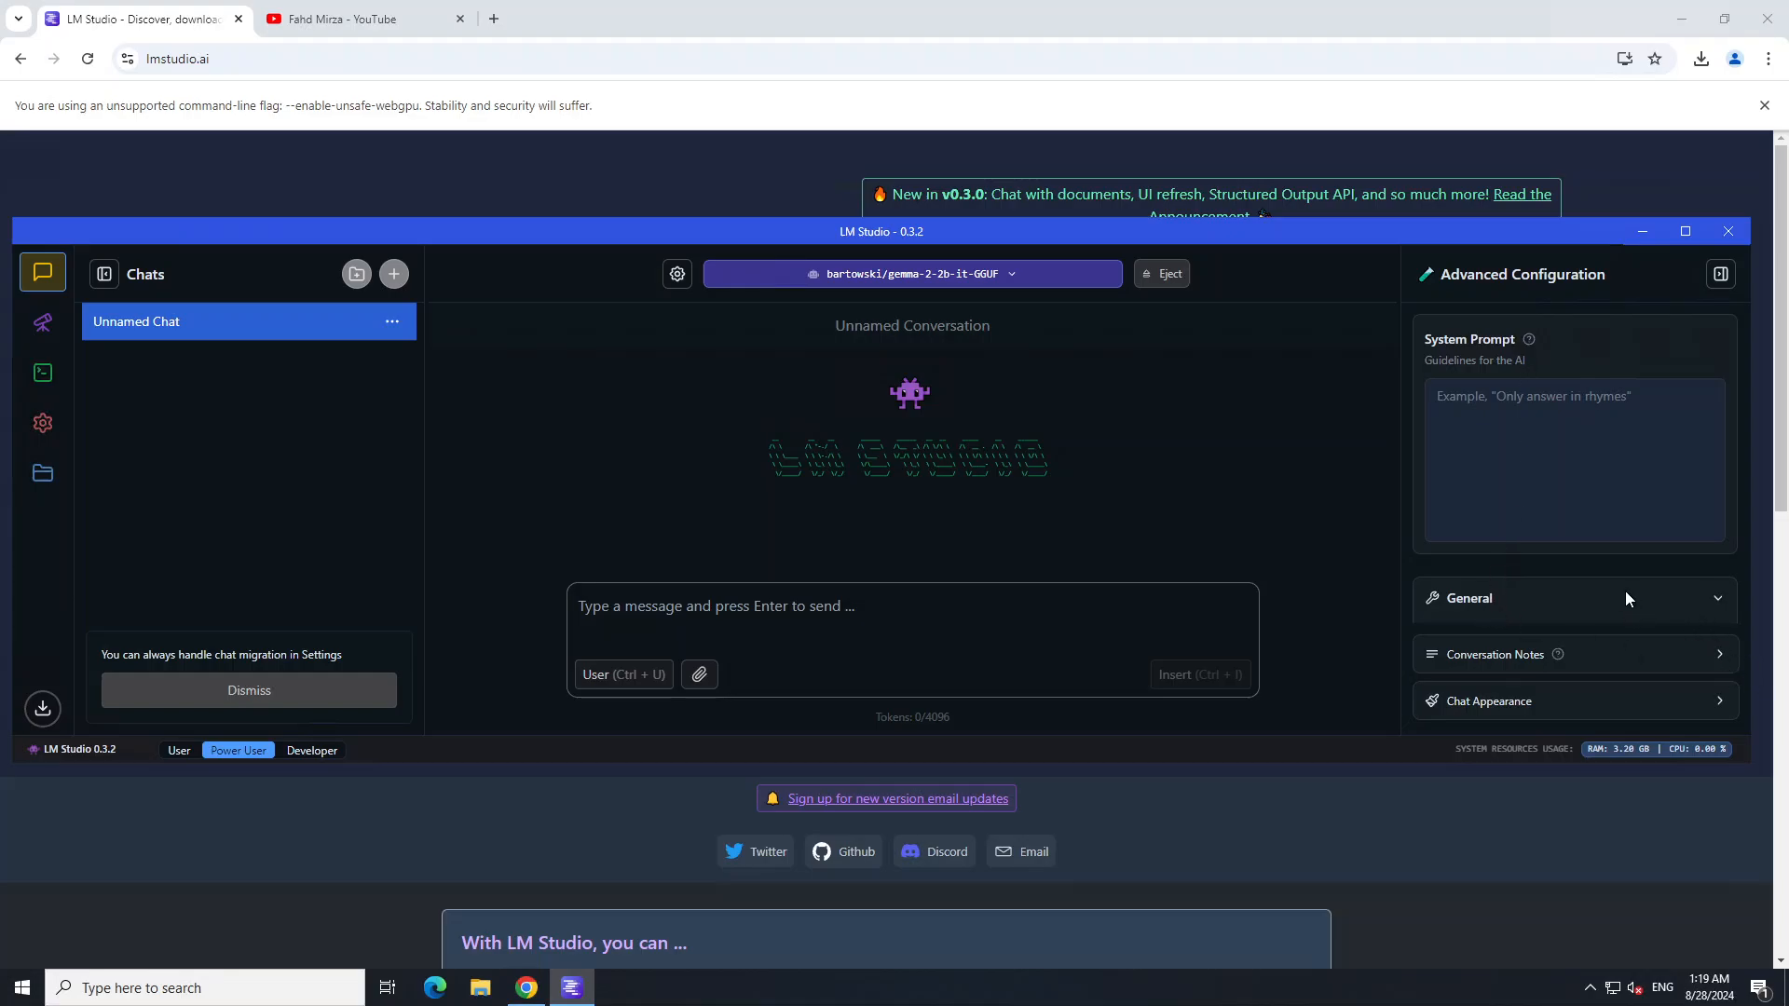
click(1469, 598)
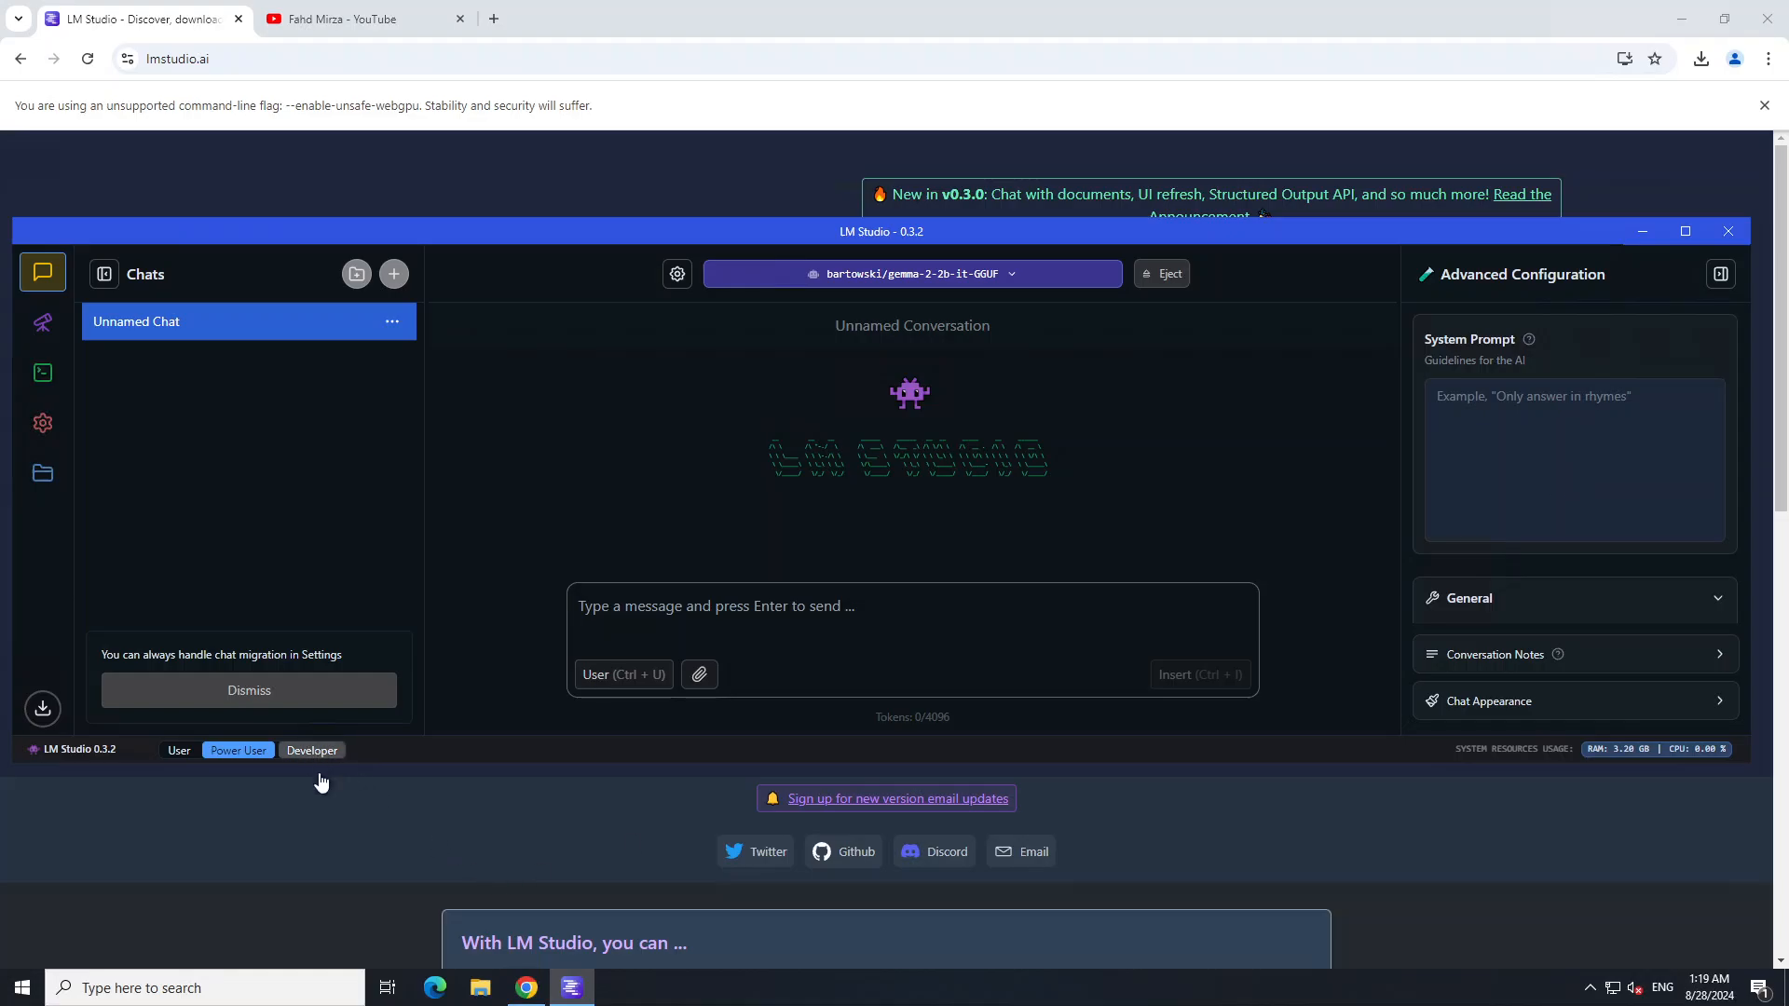
click(179, 750)
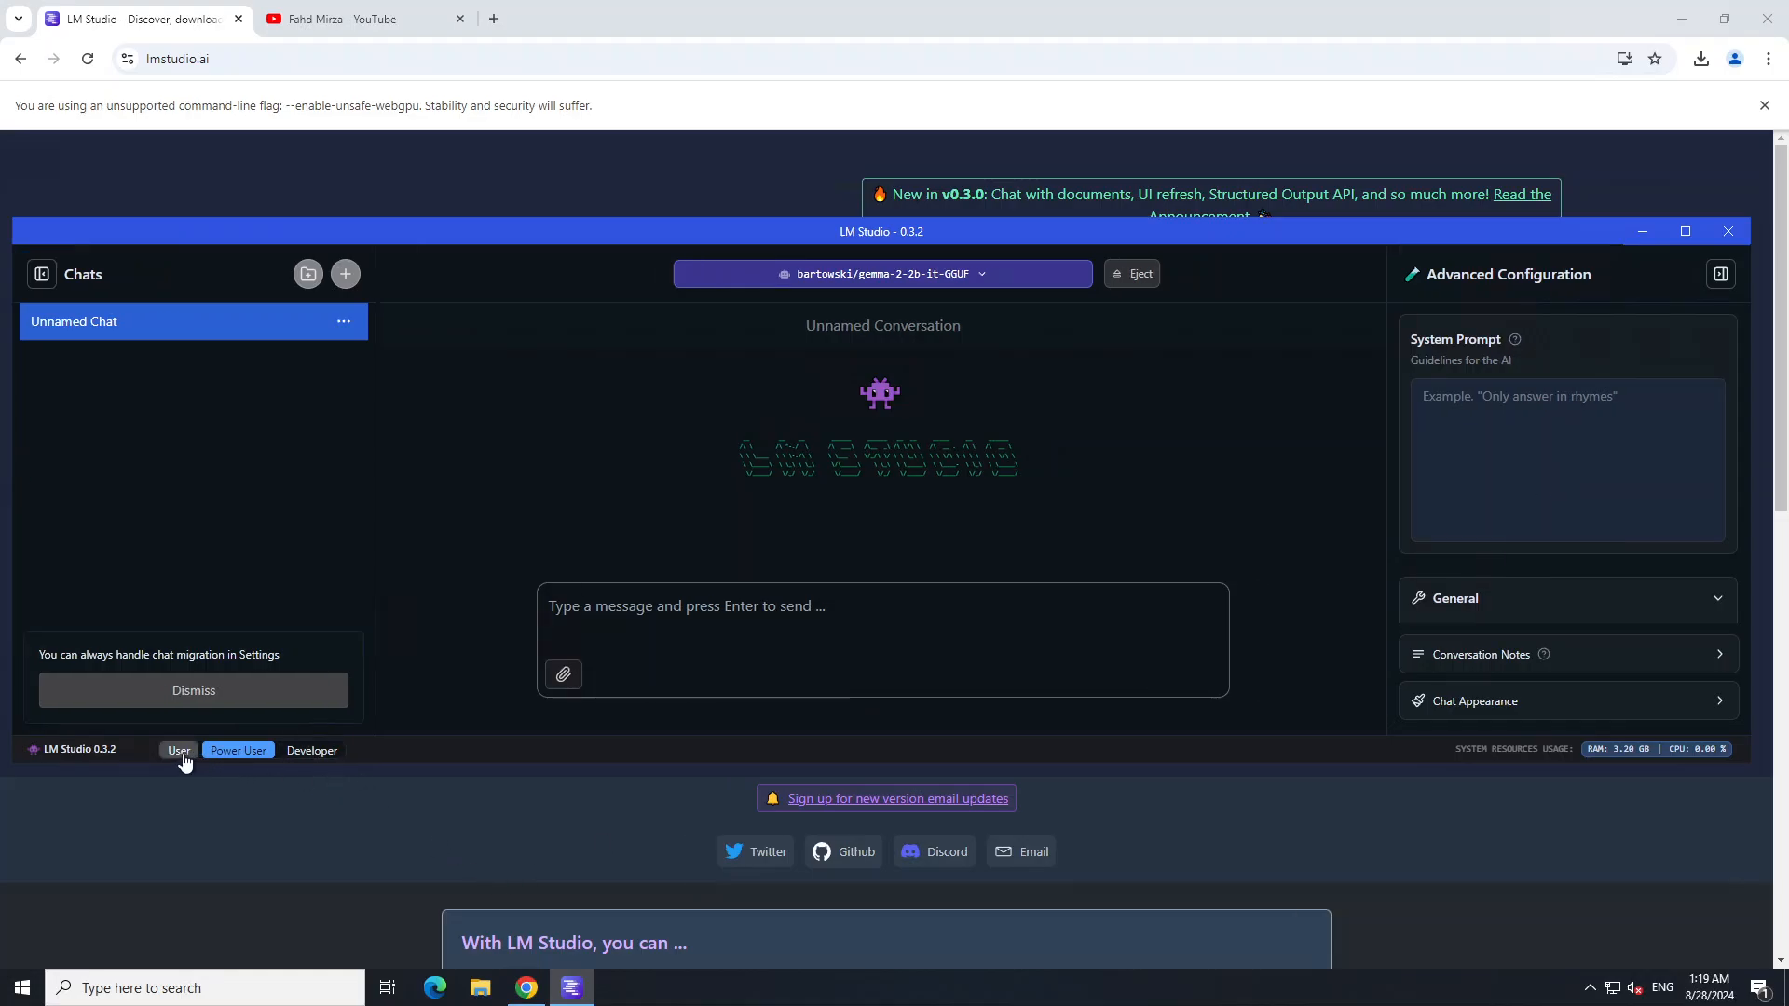
click(311, 751)
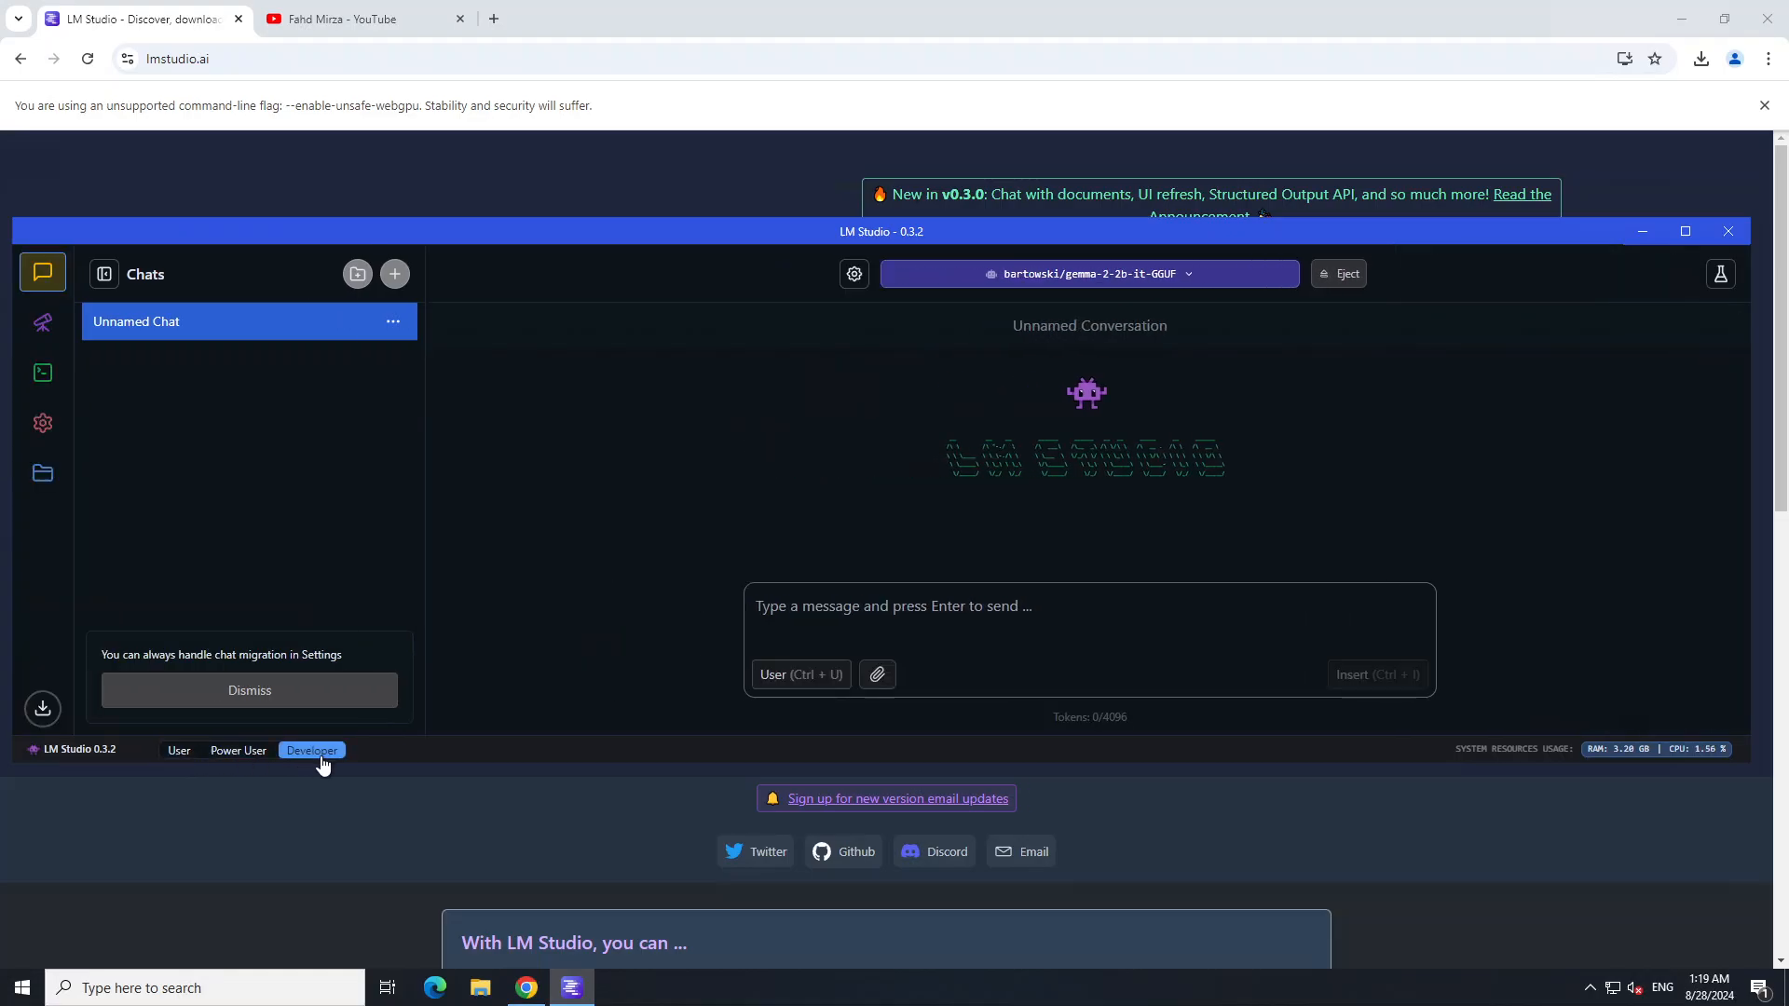
mouse_move(421, 762)
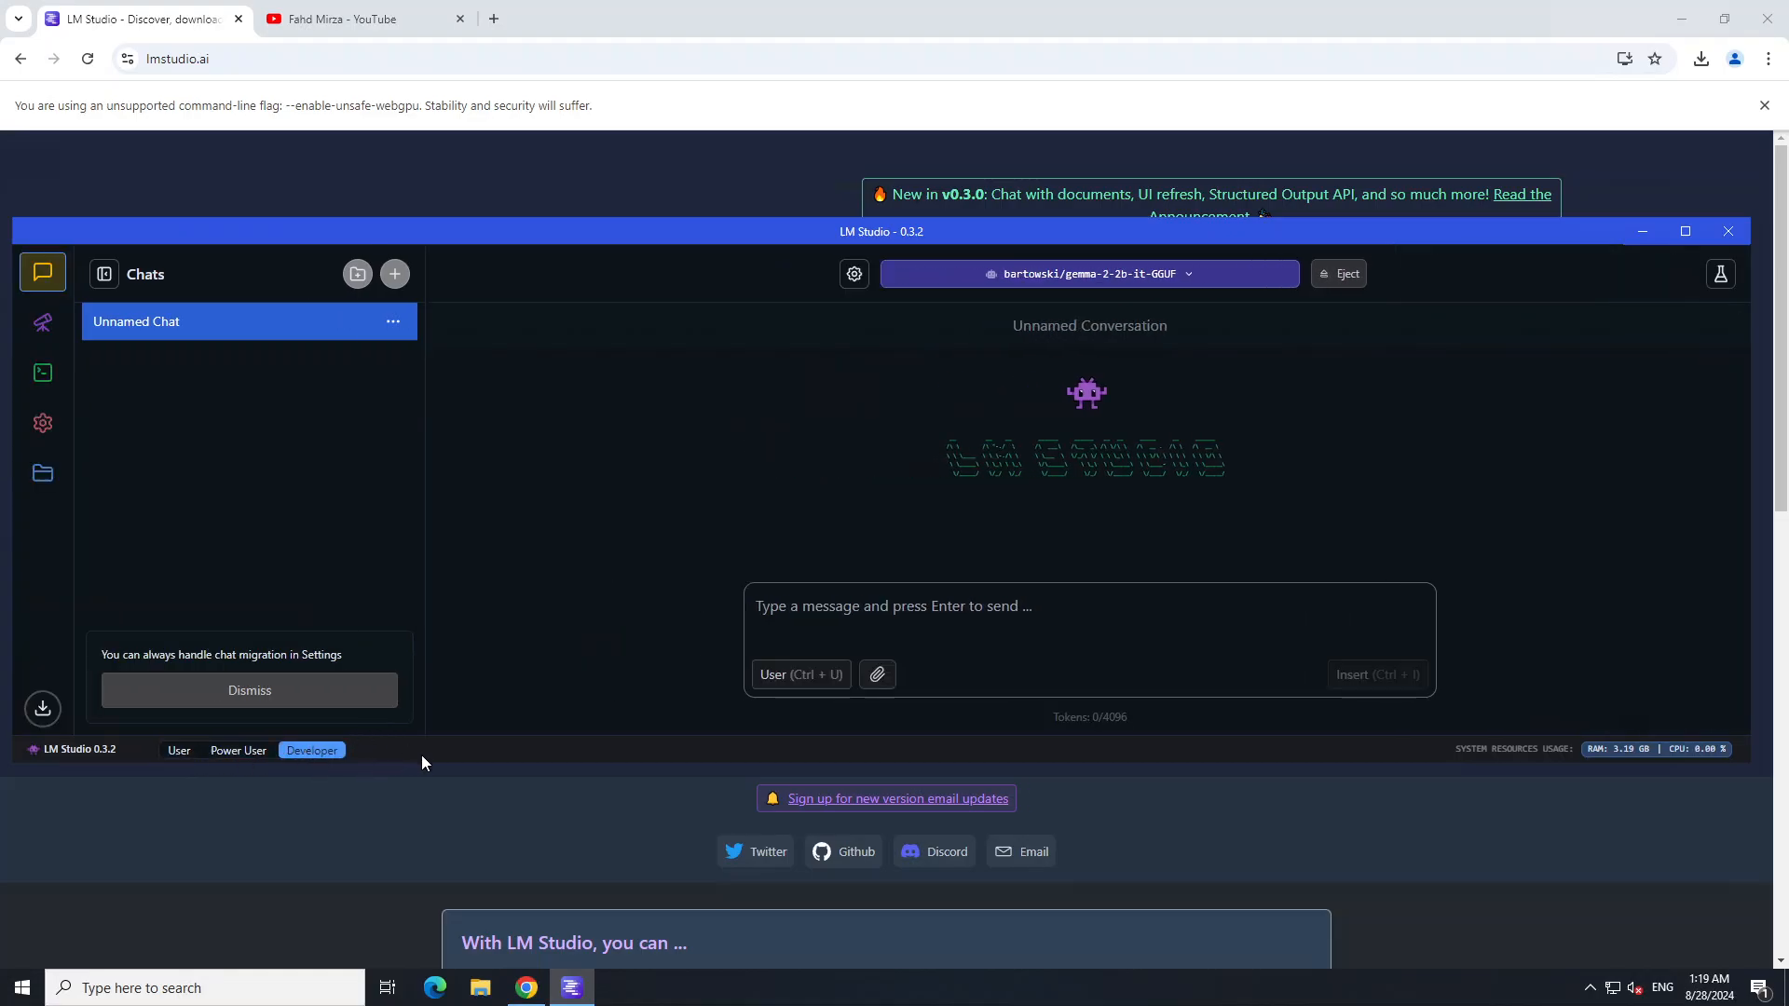
Step: Hide the advanced configuration and view the model's load parameters with 4096-token context
click(1720, 274)
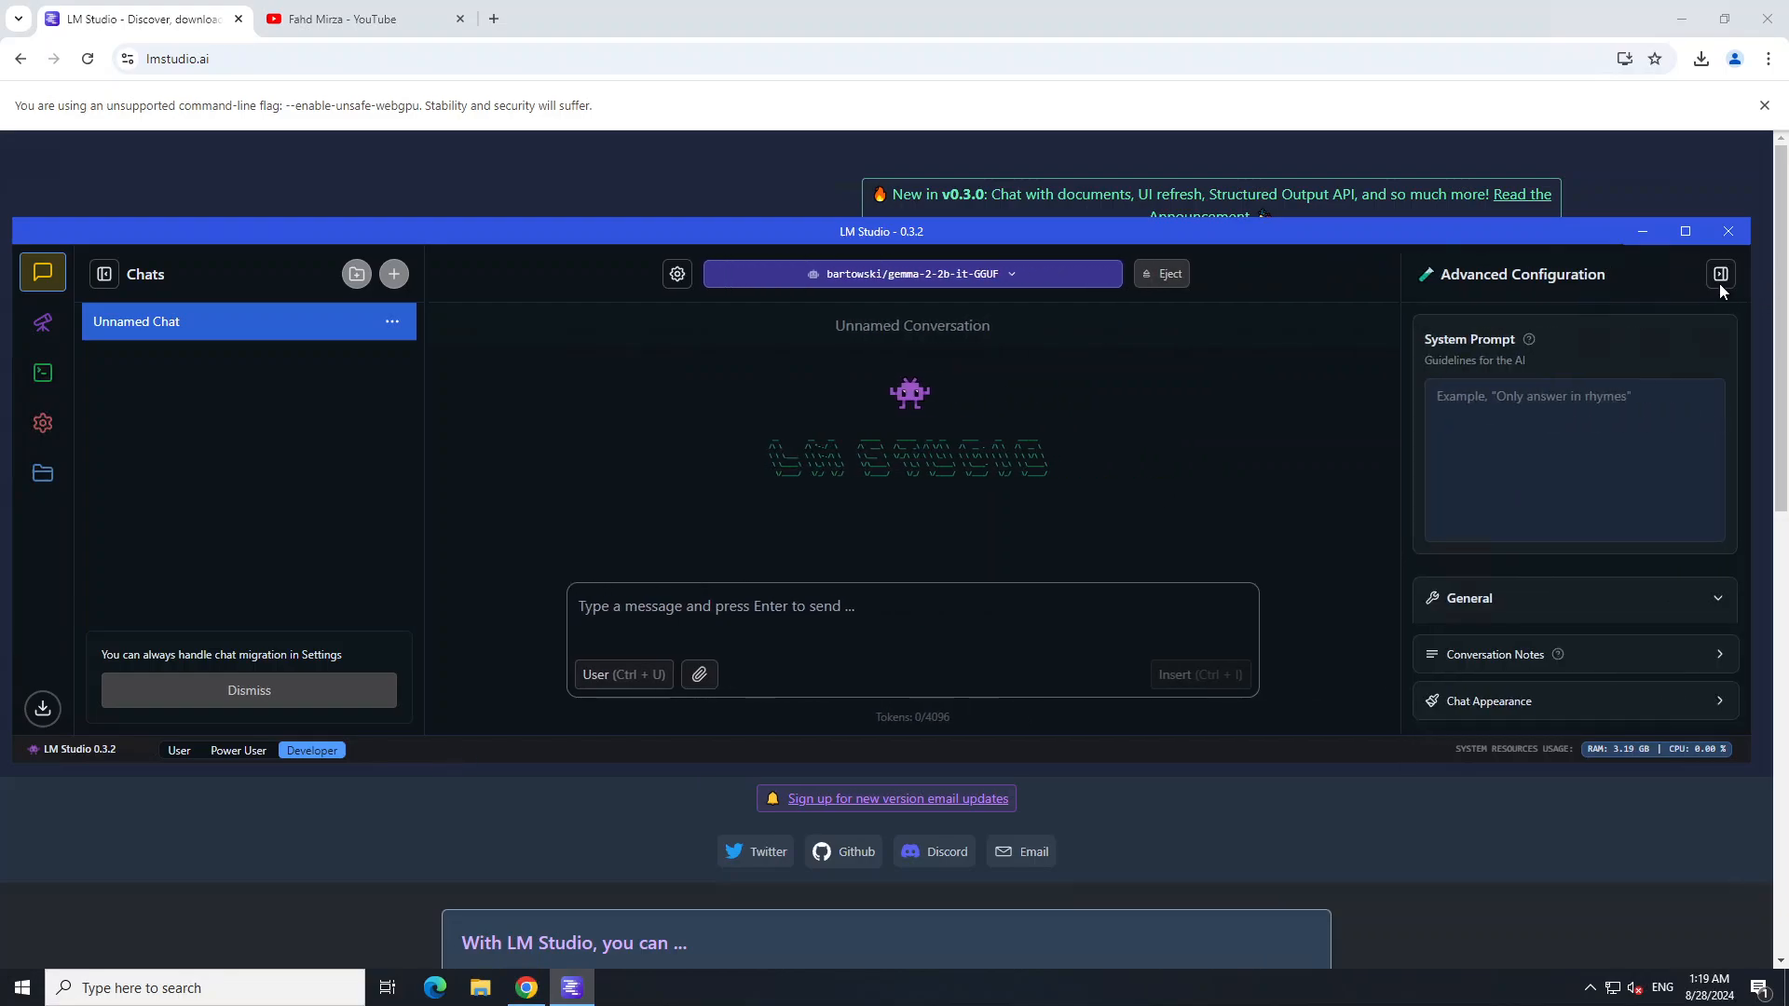
click(1720, 274)
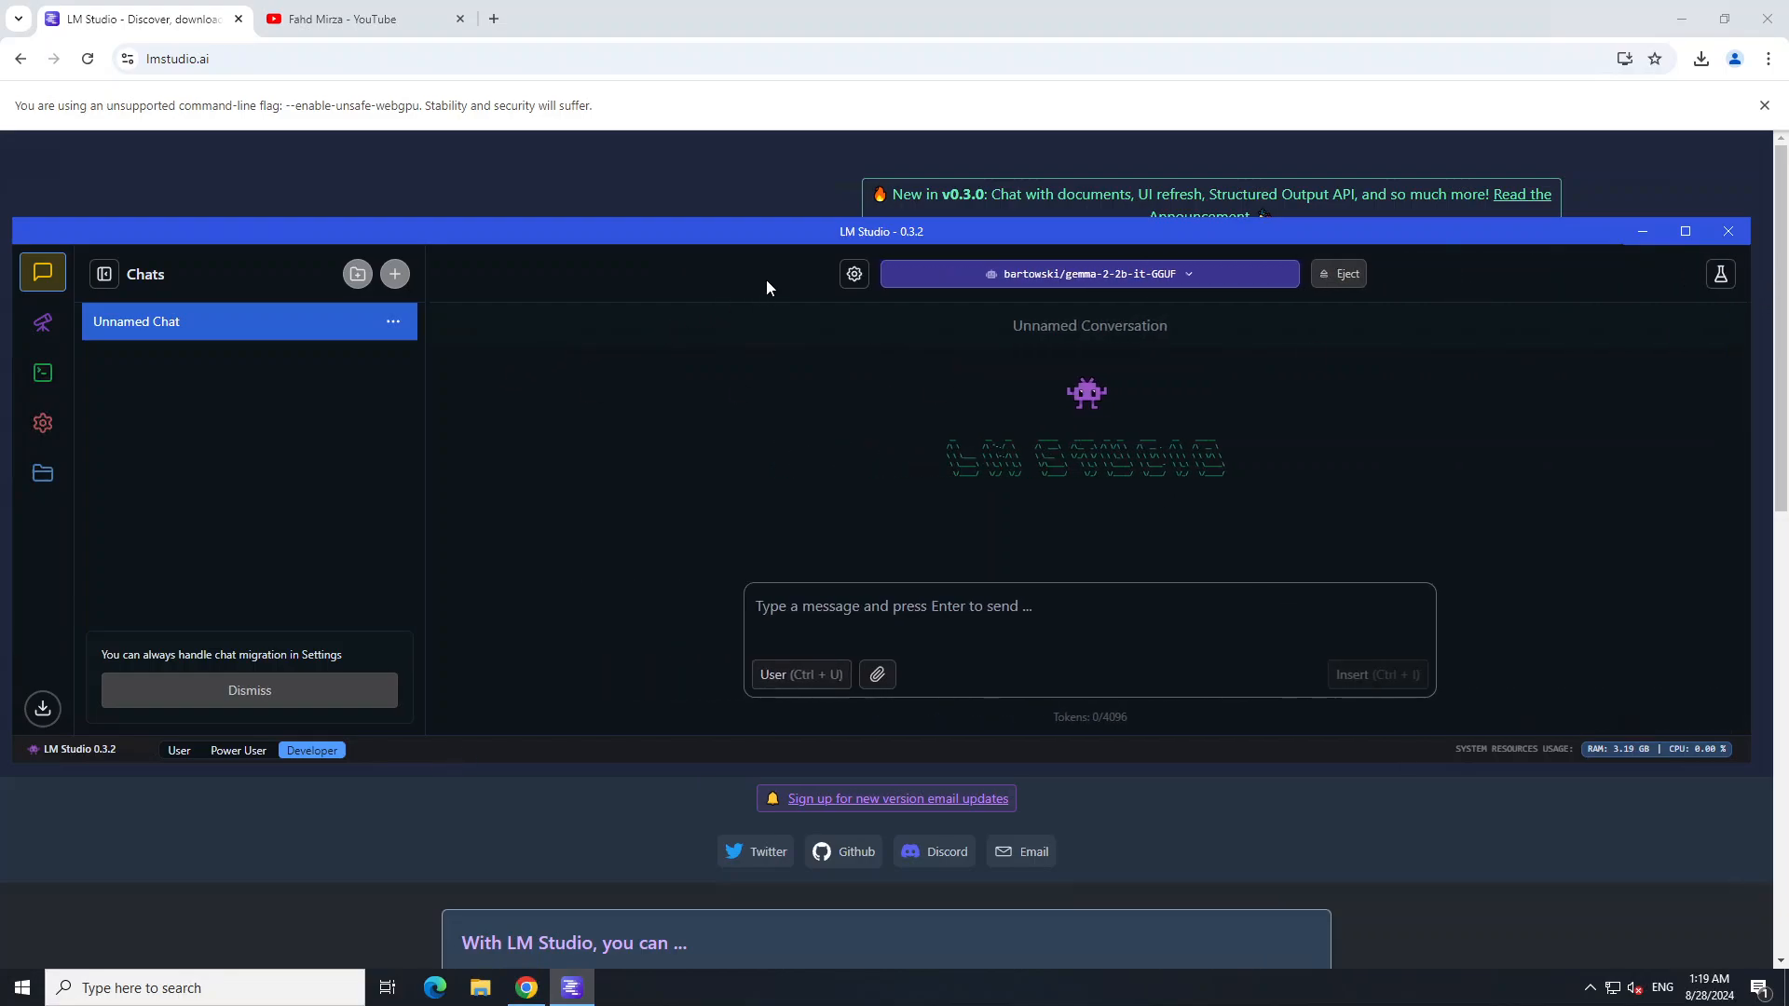
click(853, 274)
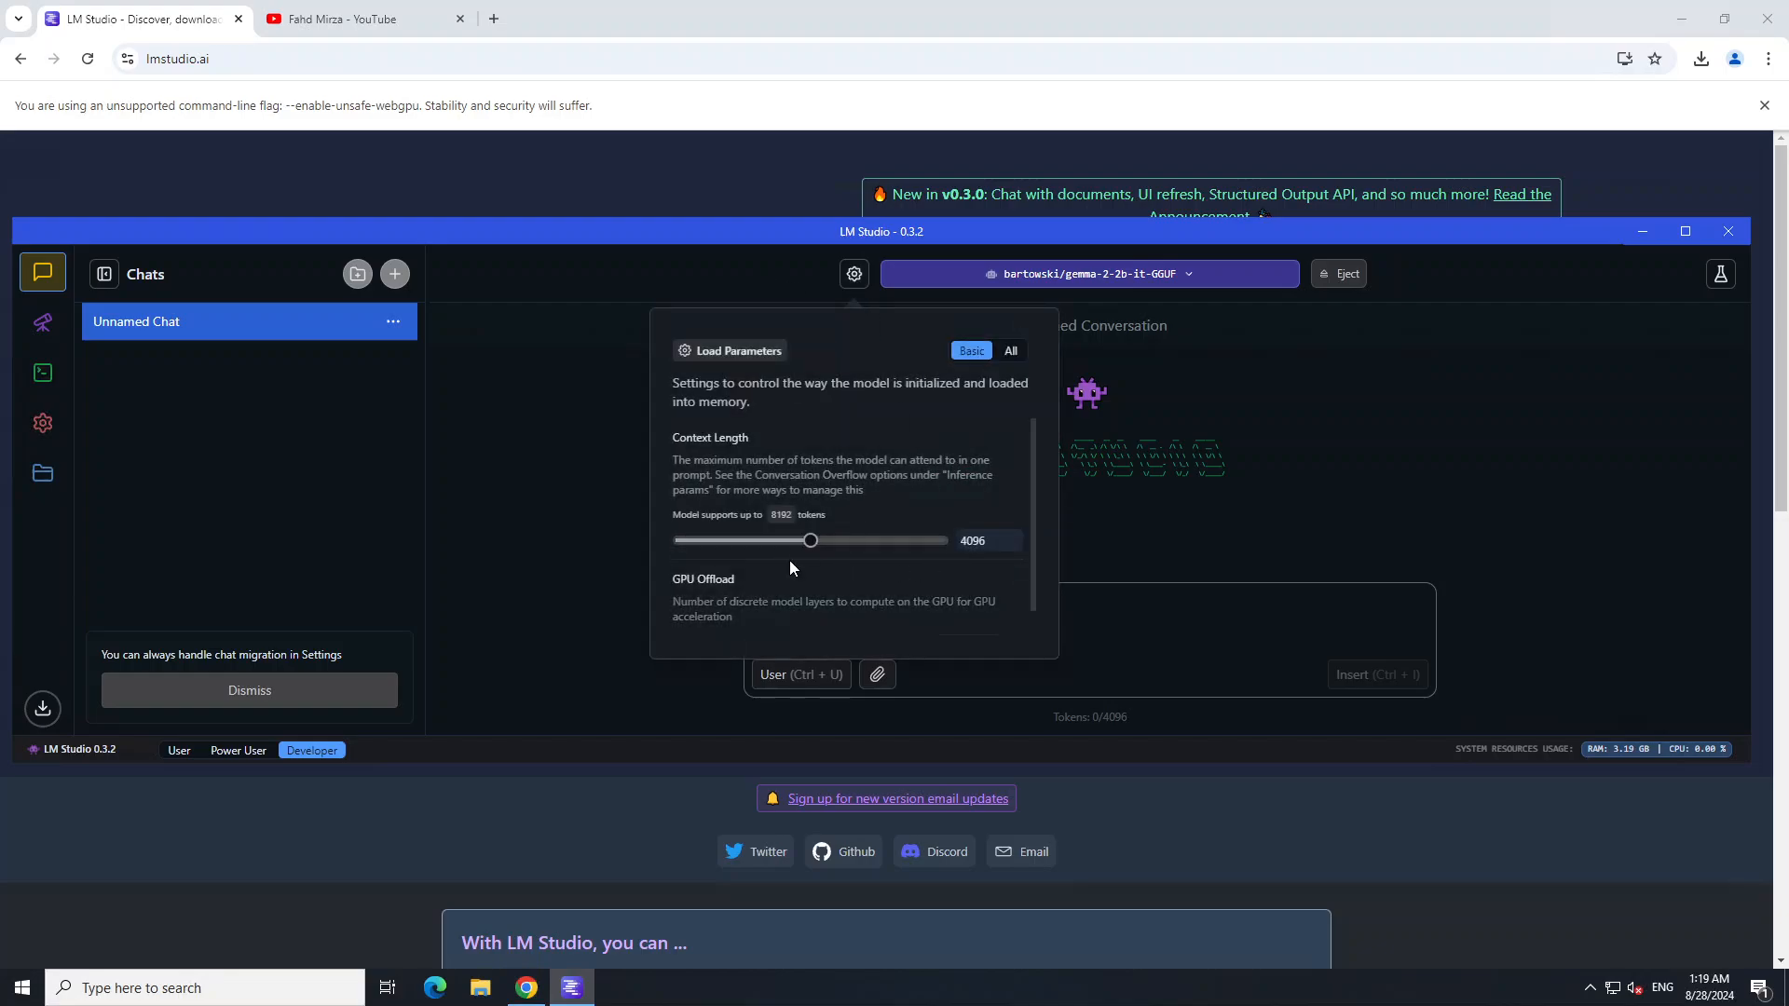
scroll(down, 3)
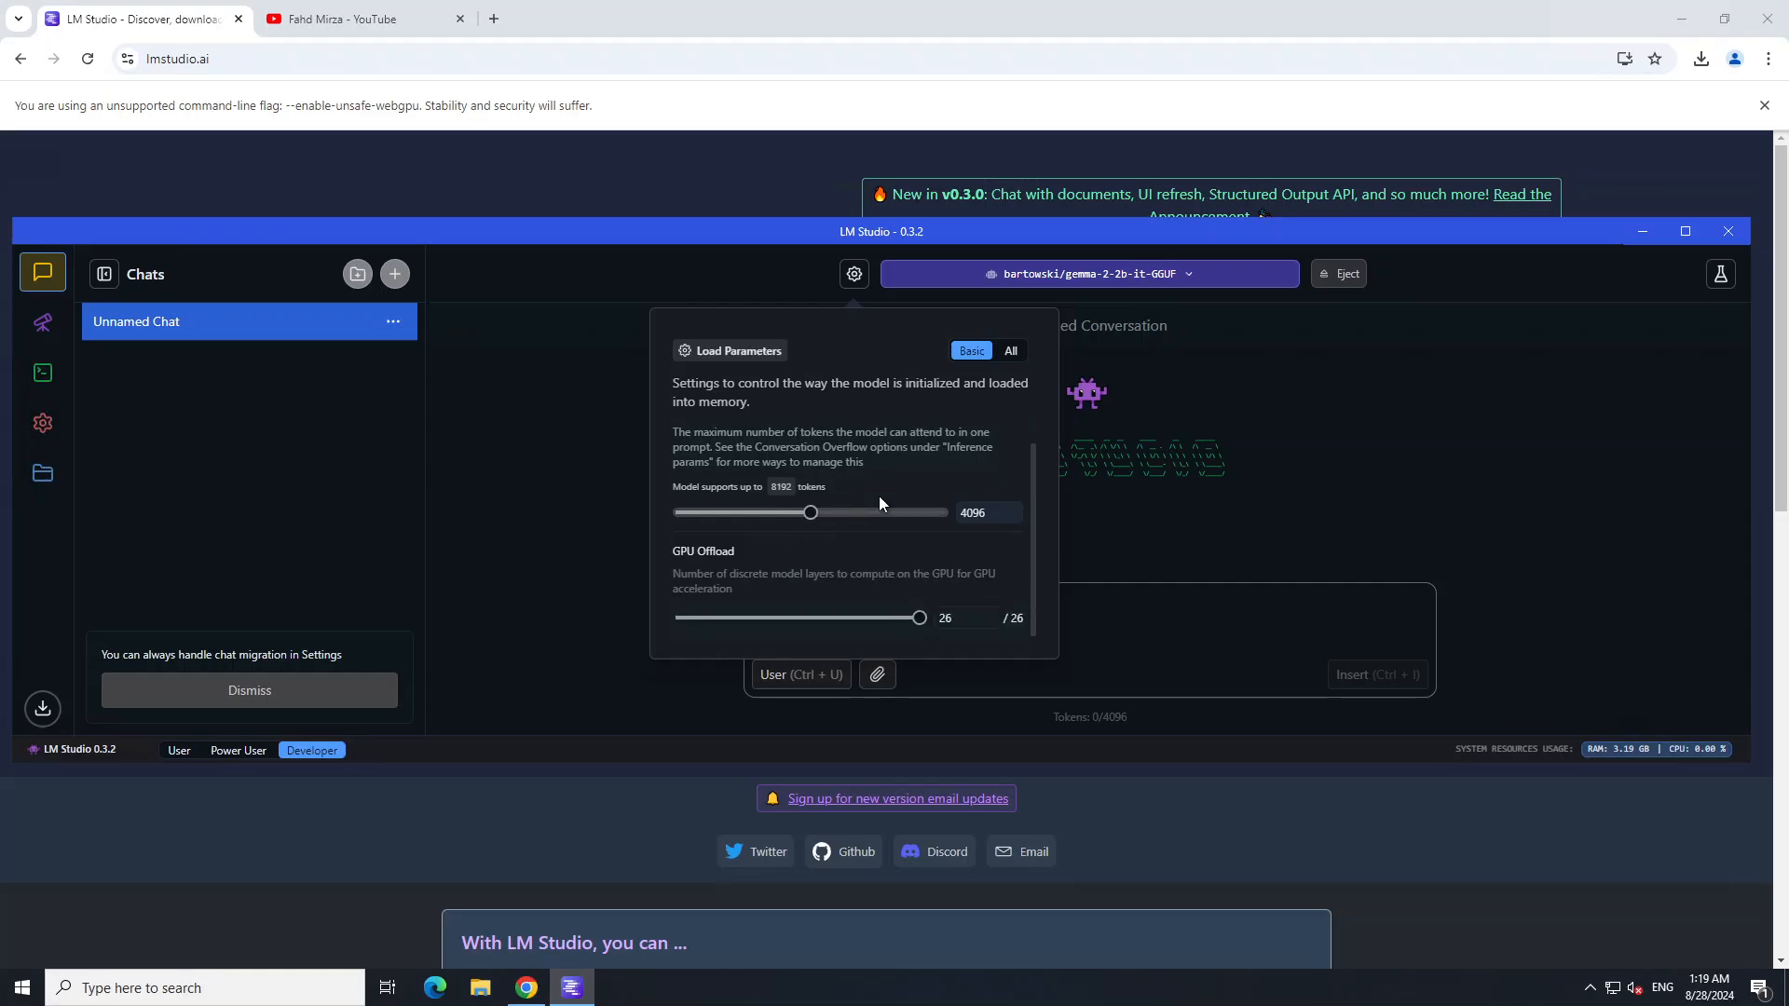
mouse_move(905, 622)
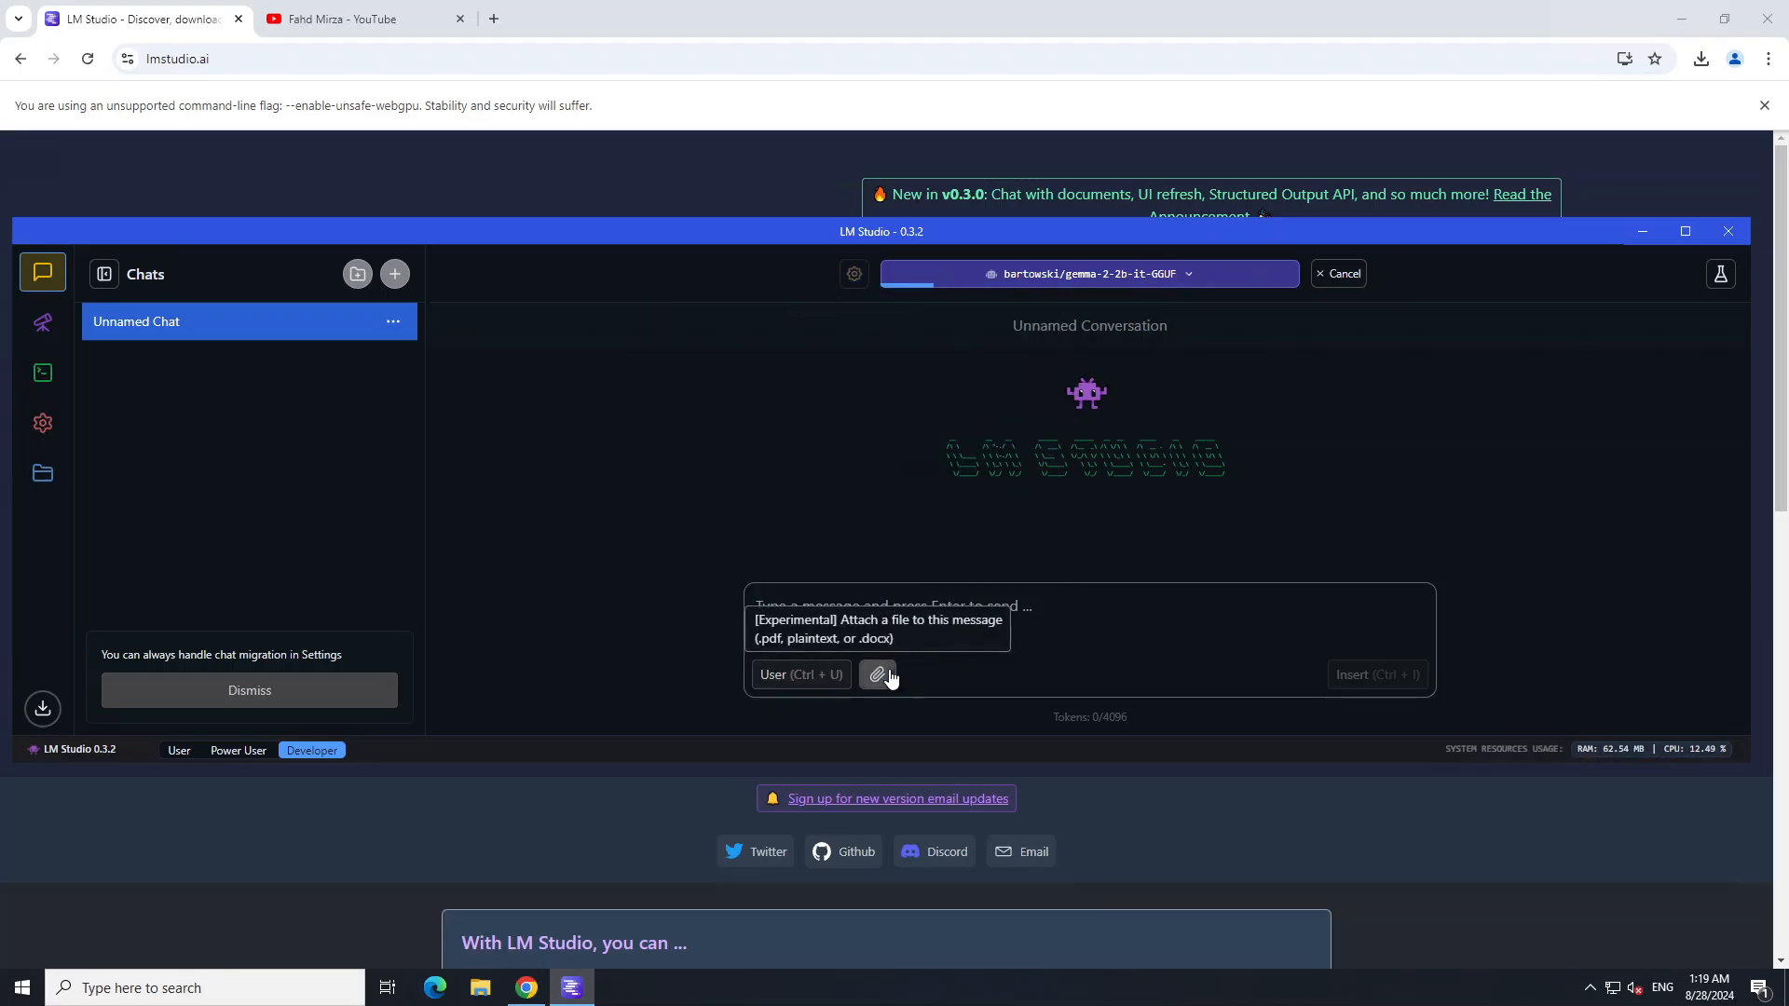
mouse_move(707, 369)
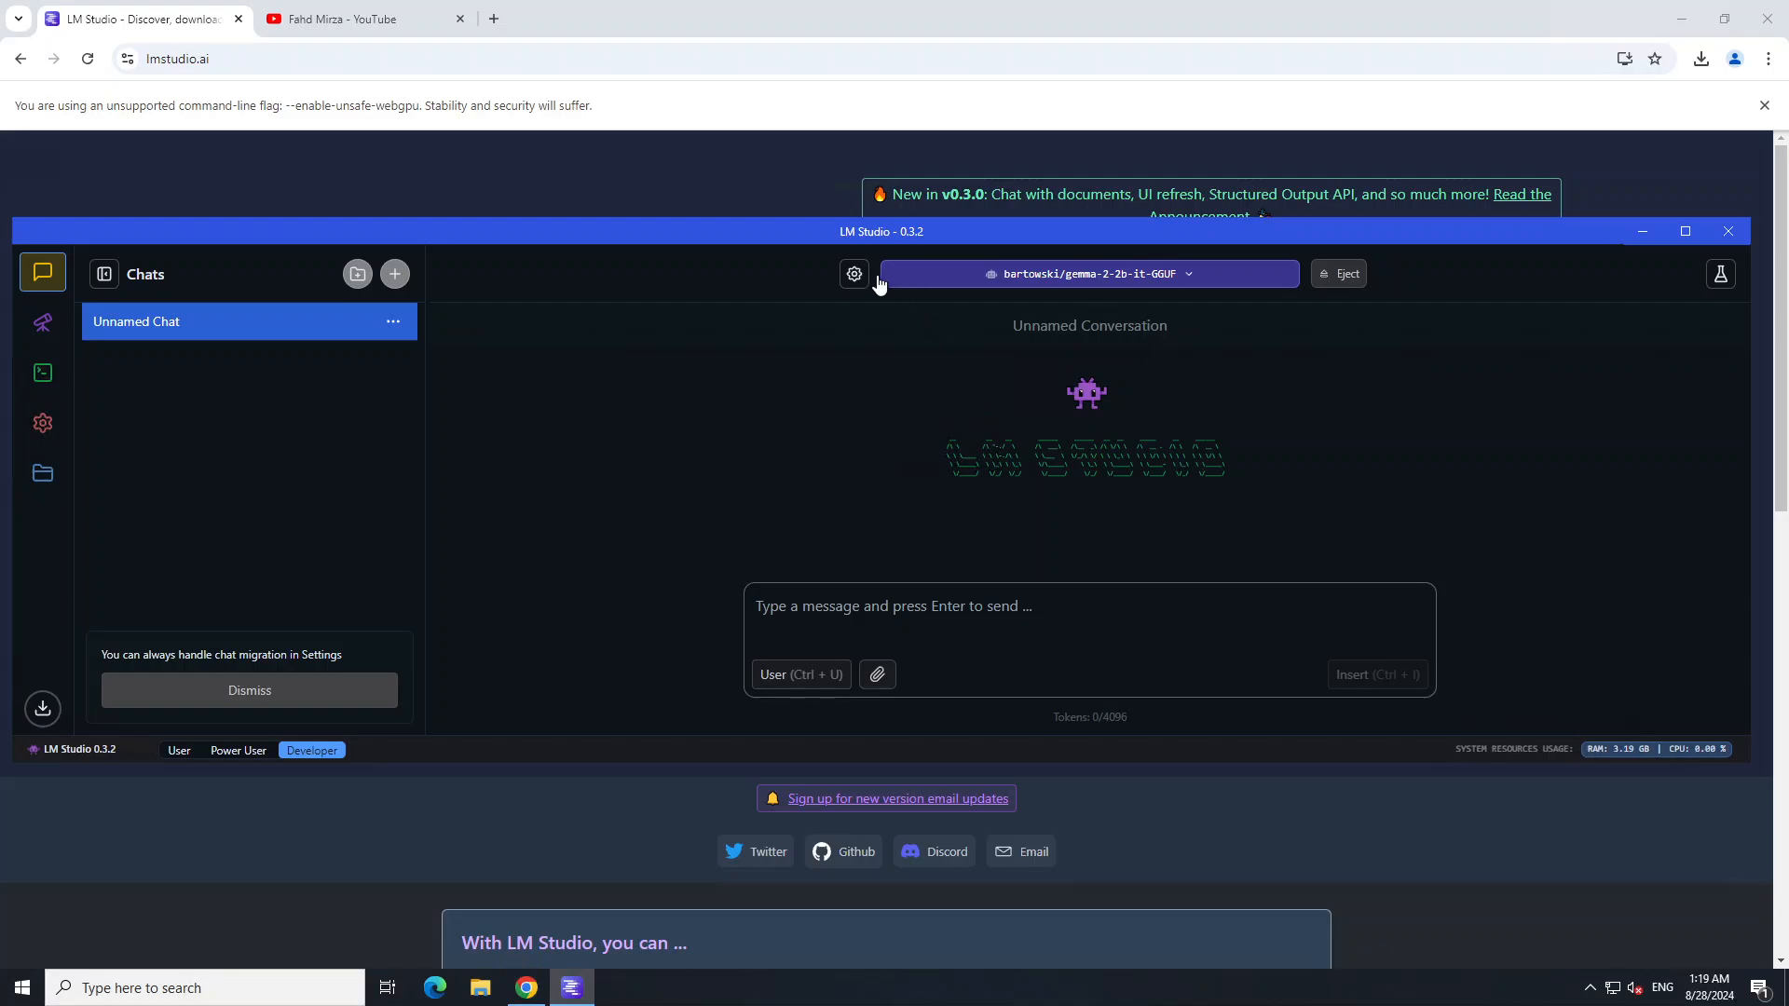
click(853, 274)
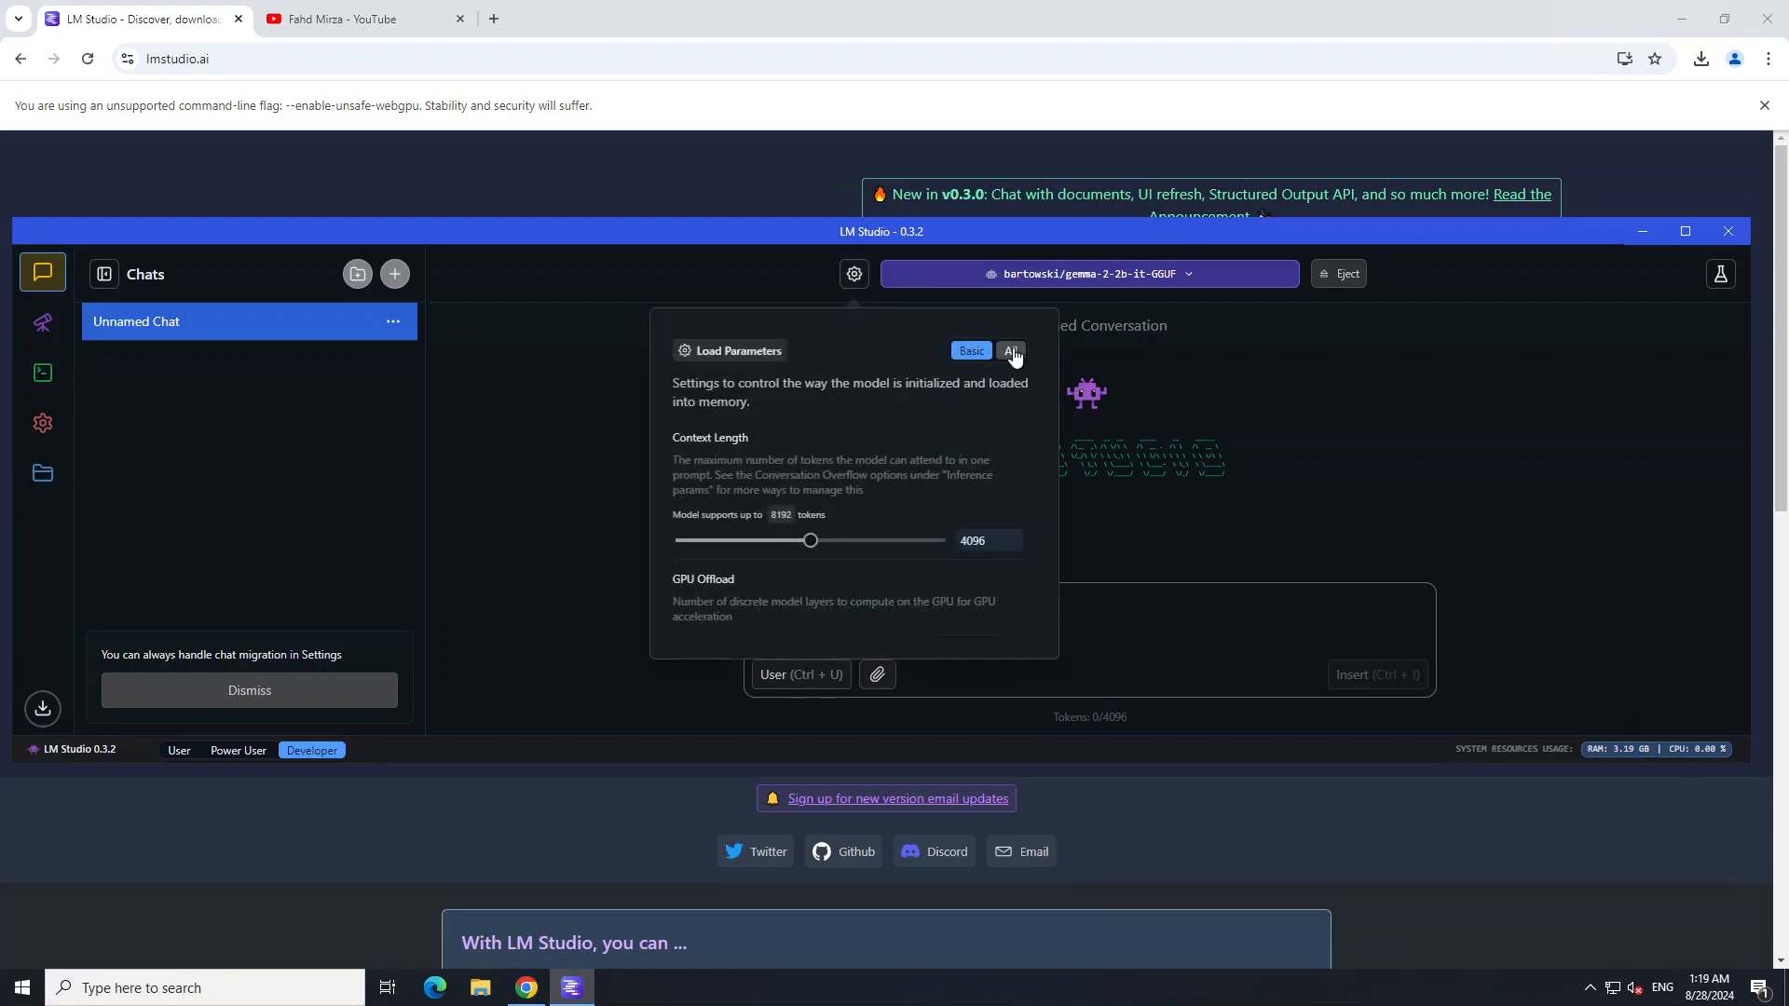
click(1011, 350)
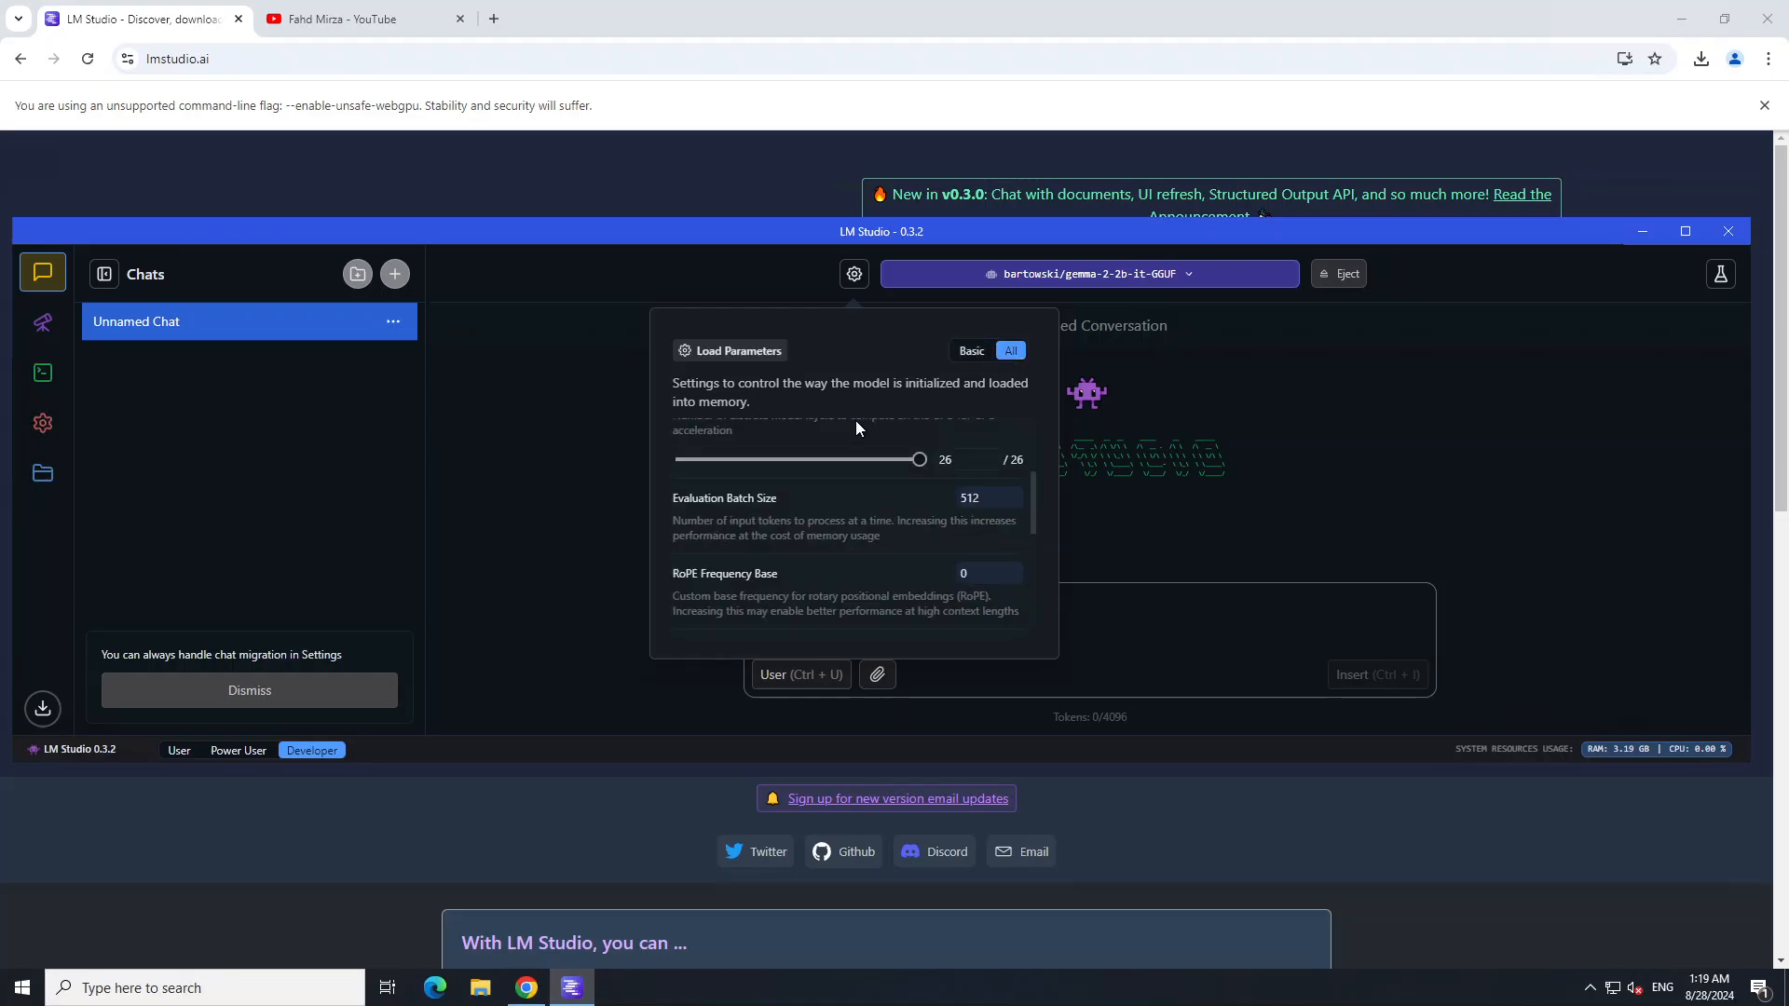
scroll(down, 3)
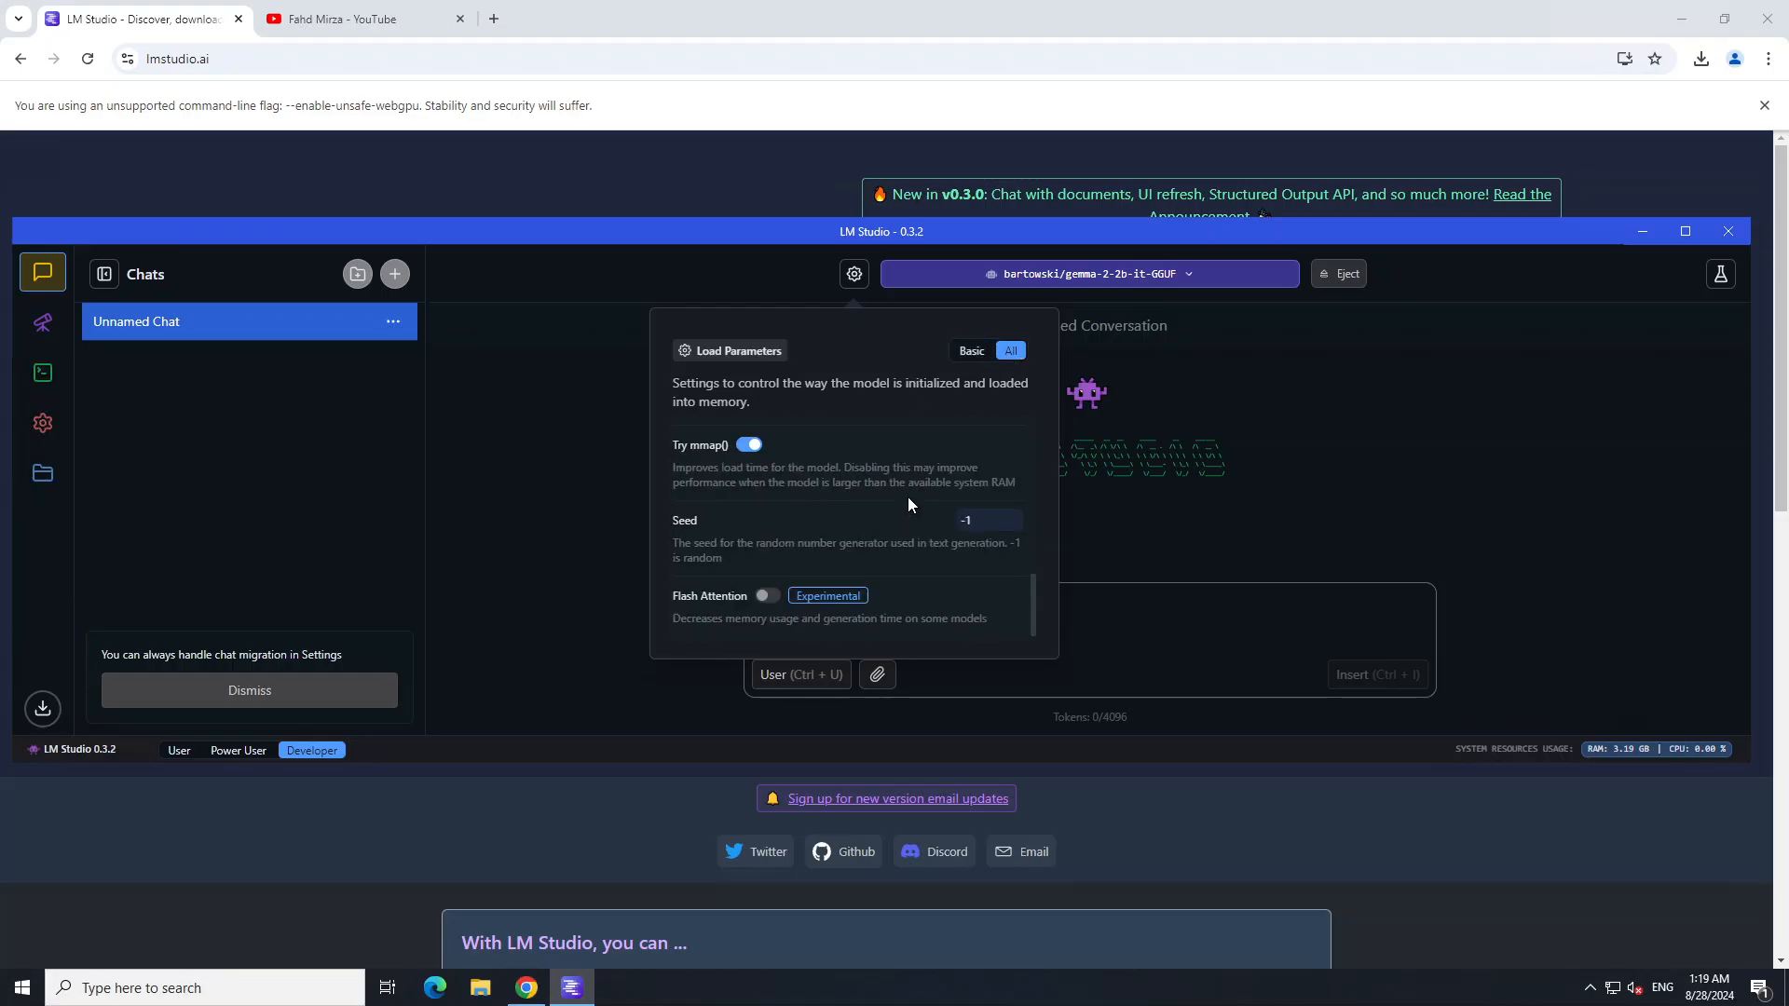
scroll(up, 3)
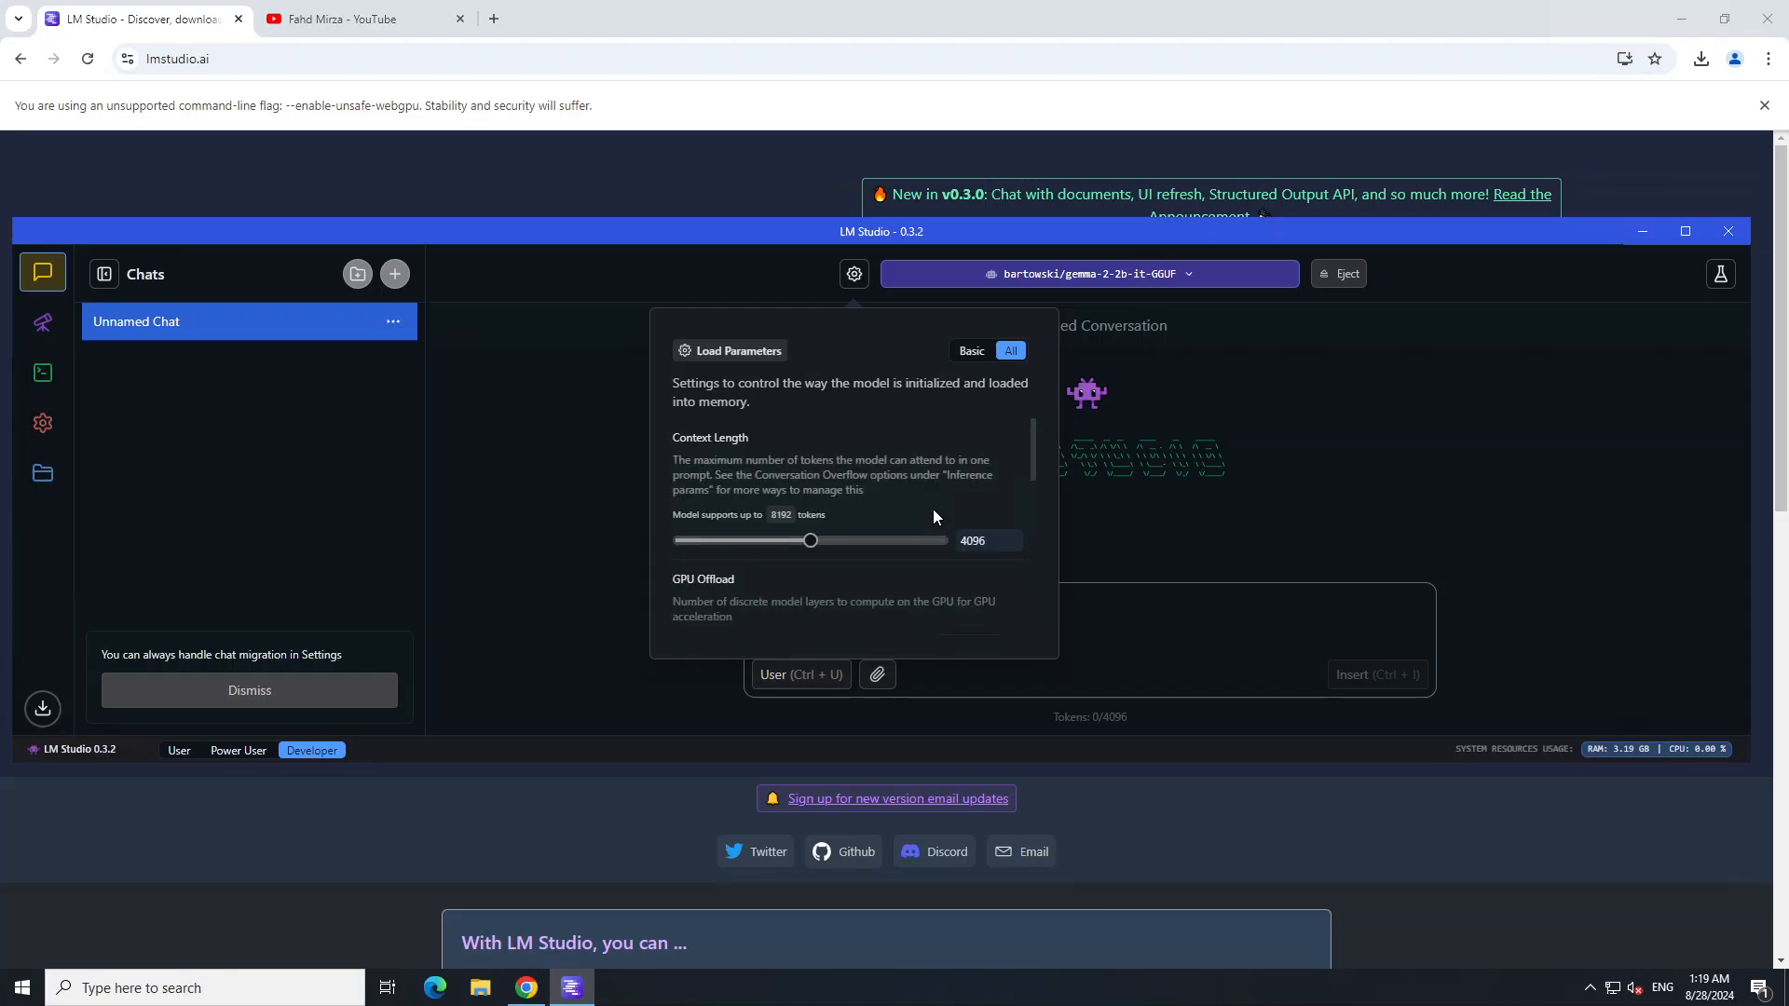
mouse_move(711, 464)
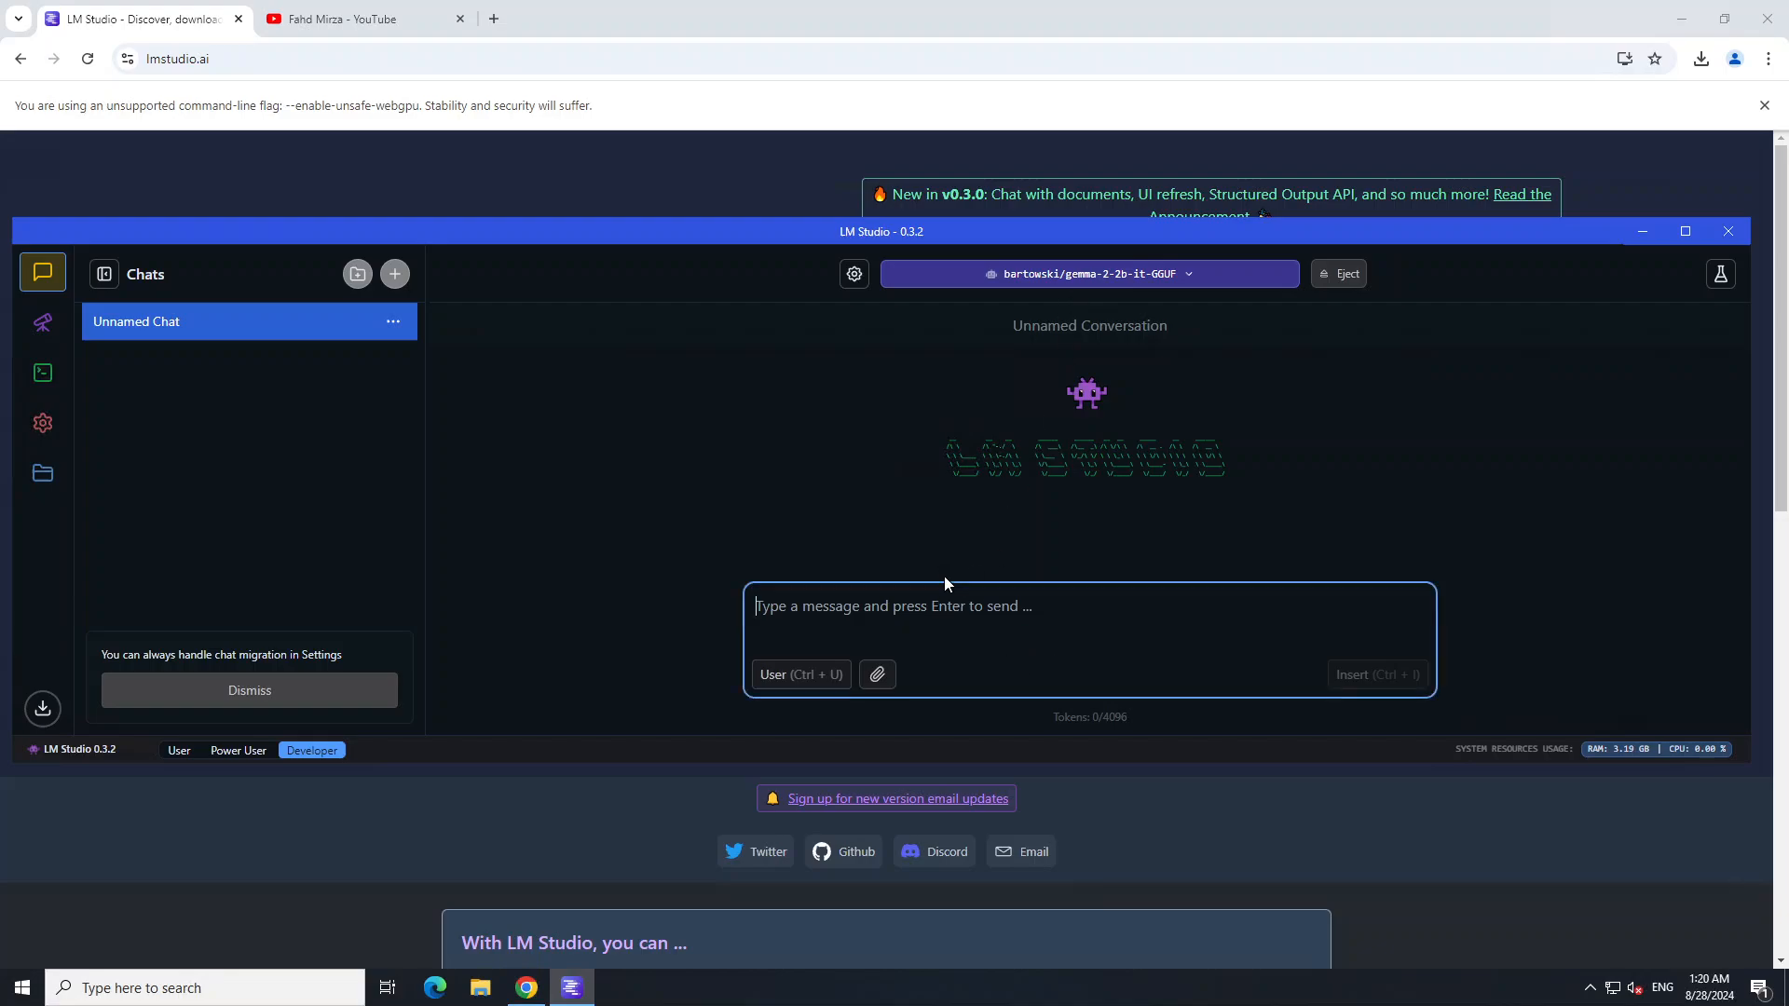
Step: Ask Gemma 'what is happiness' and receive its full answer in the chat
text(what is ha)
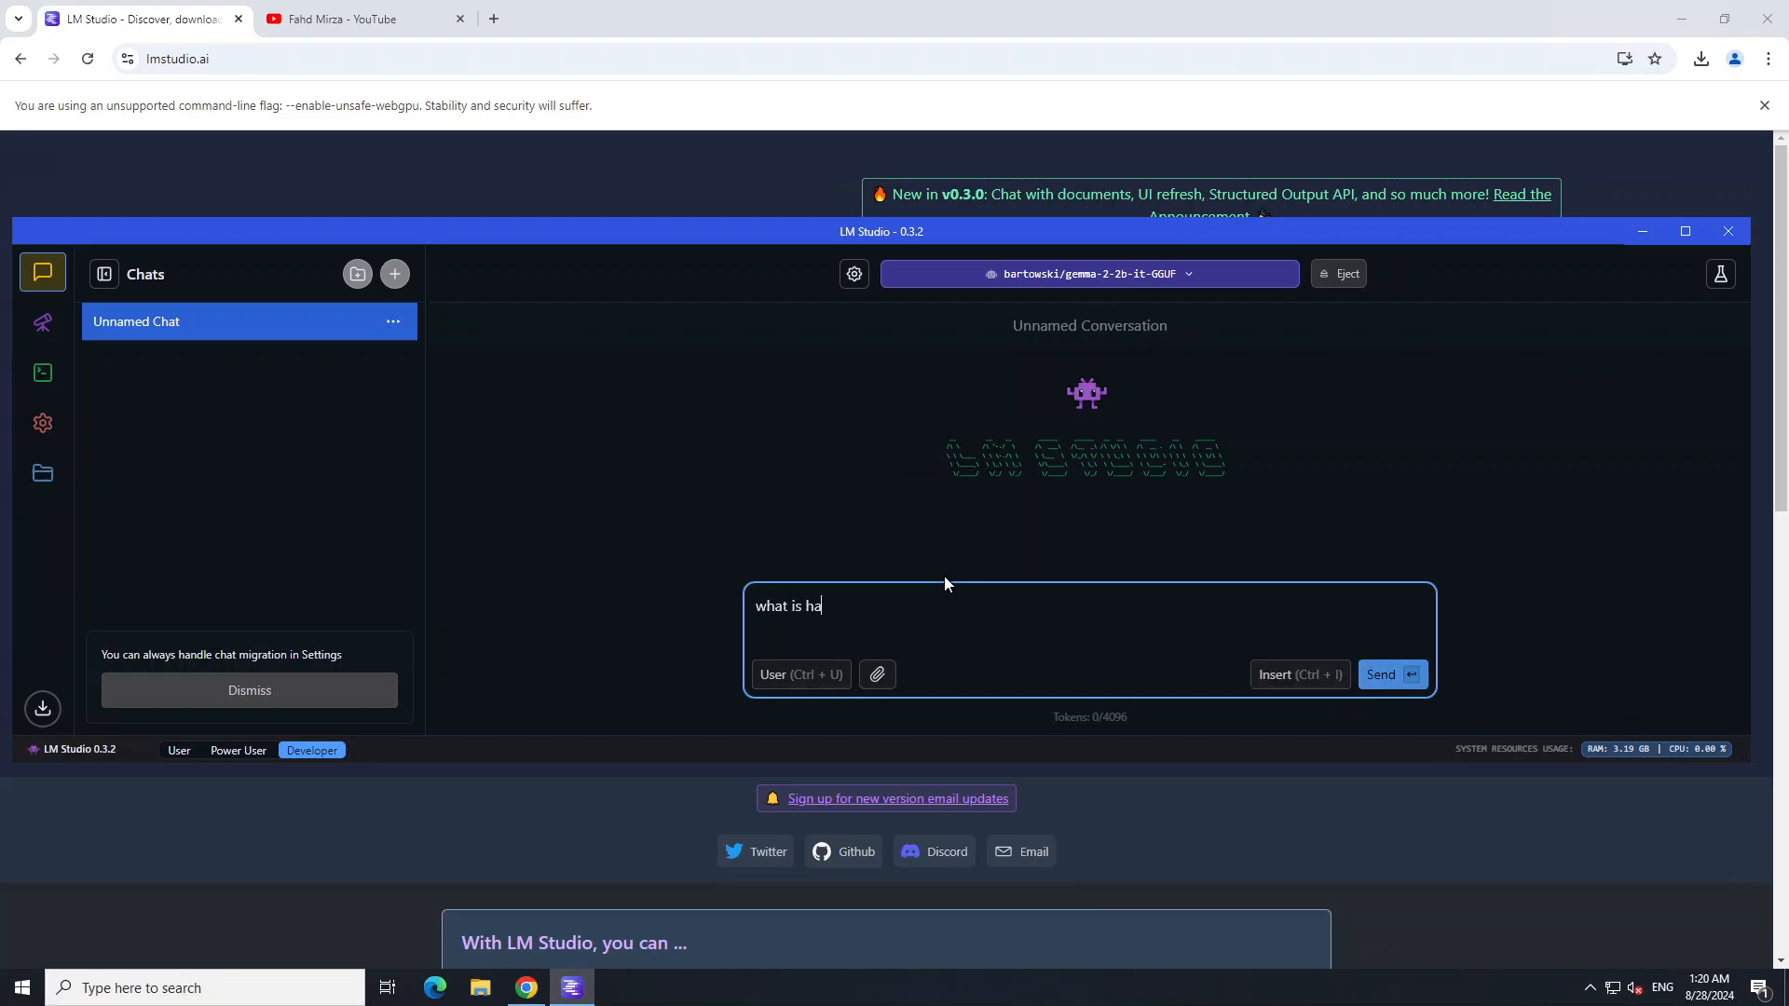
key(Return)
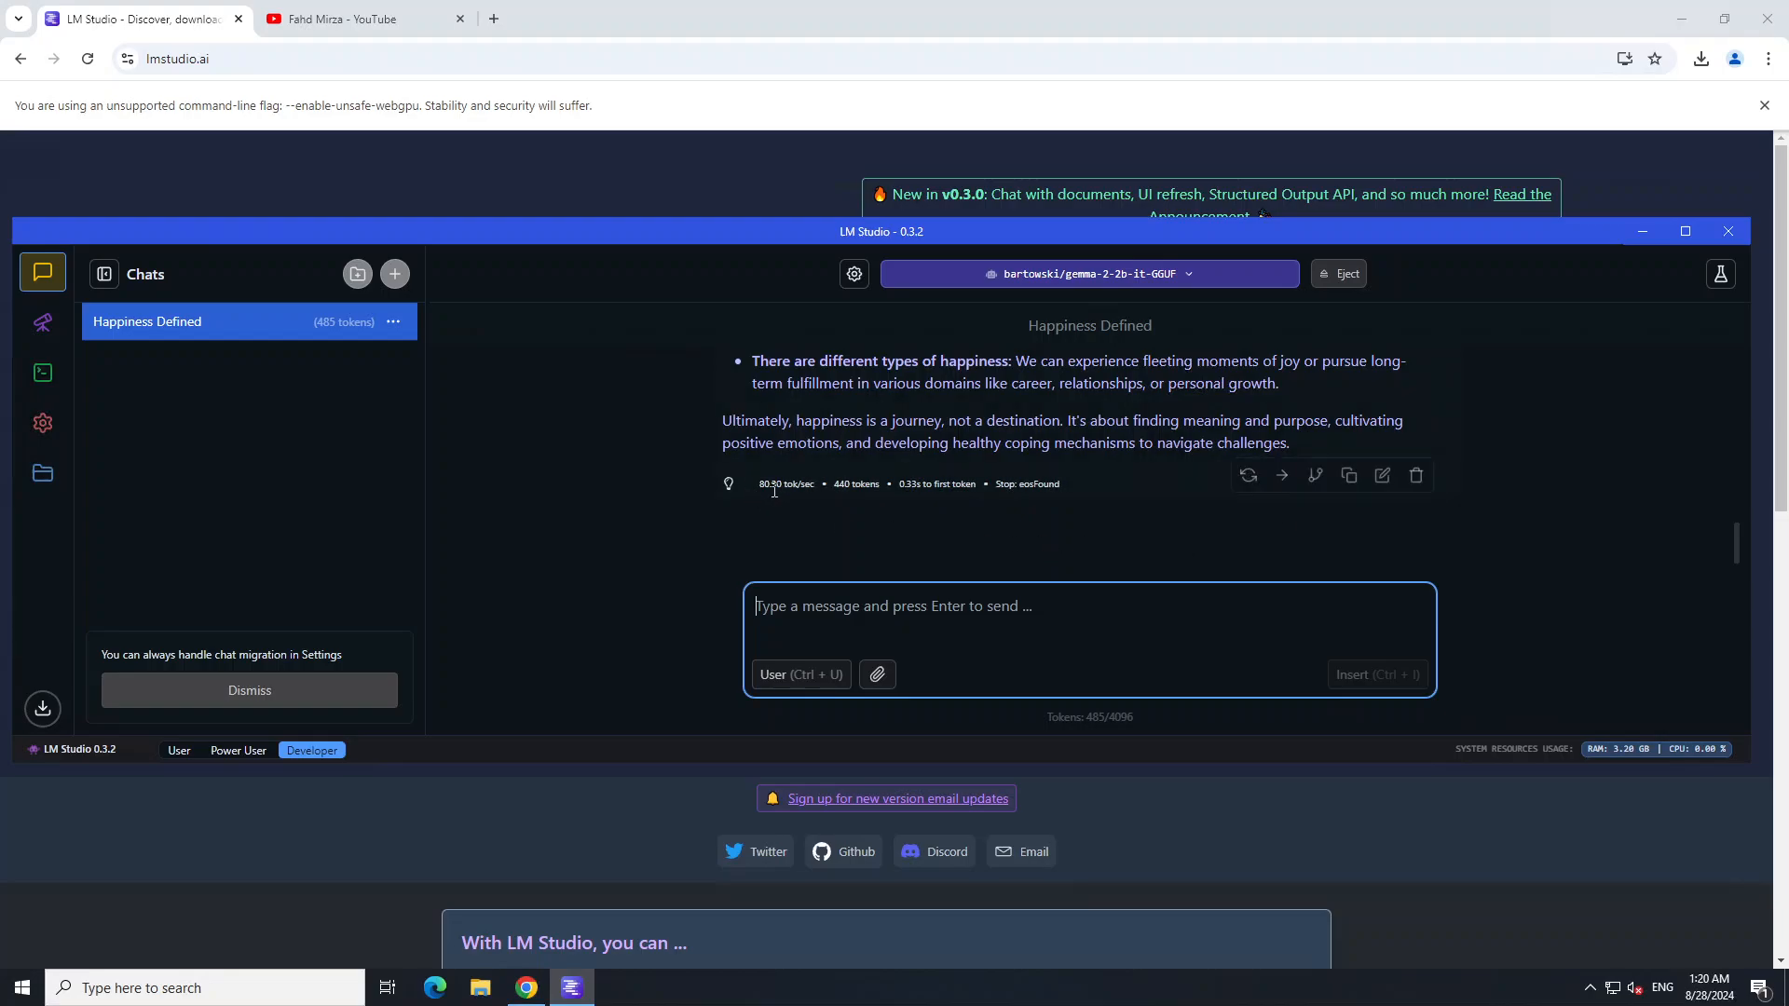
mouse_move(863, 504)
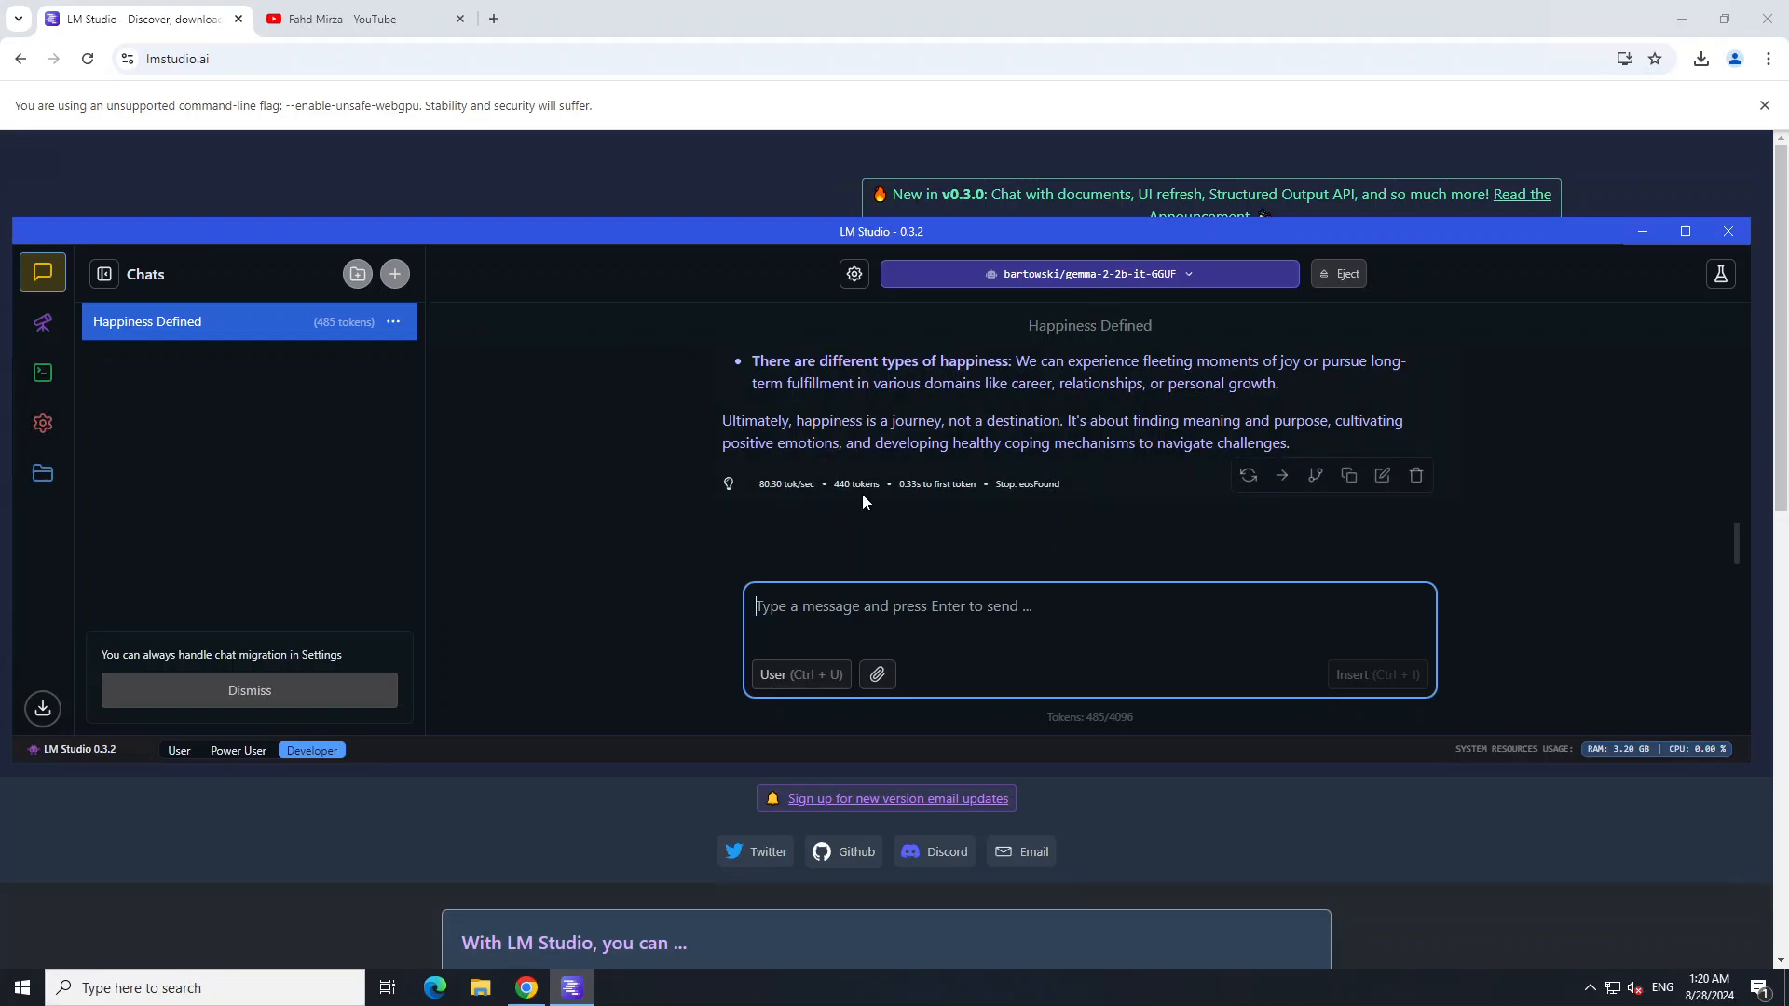
mouse_move(1055, 501)
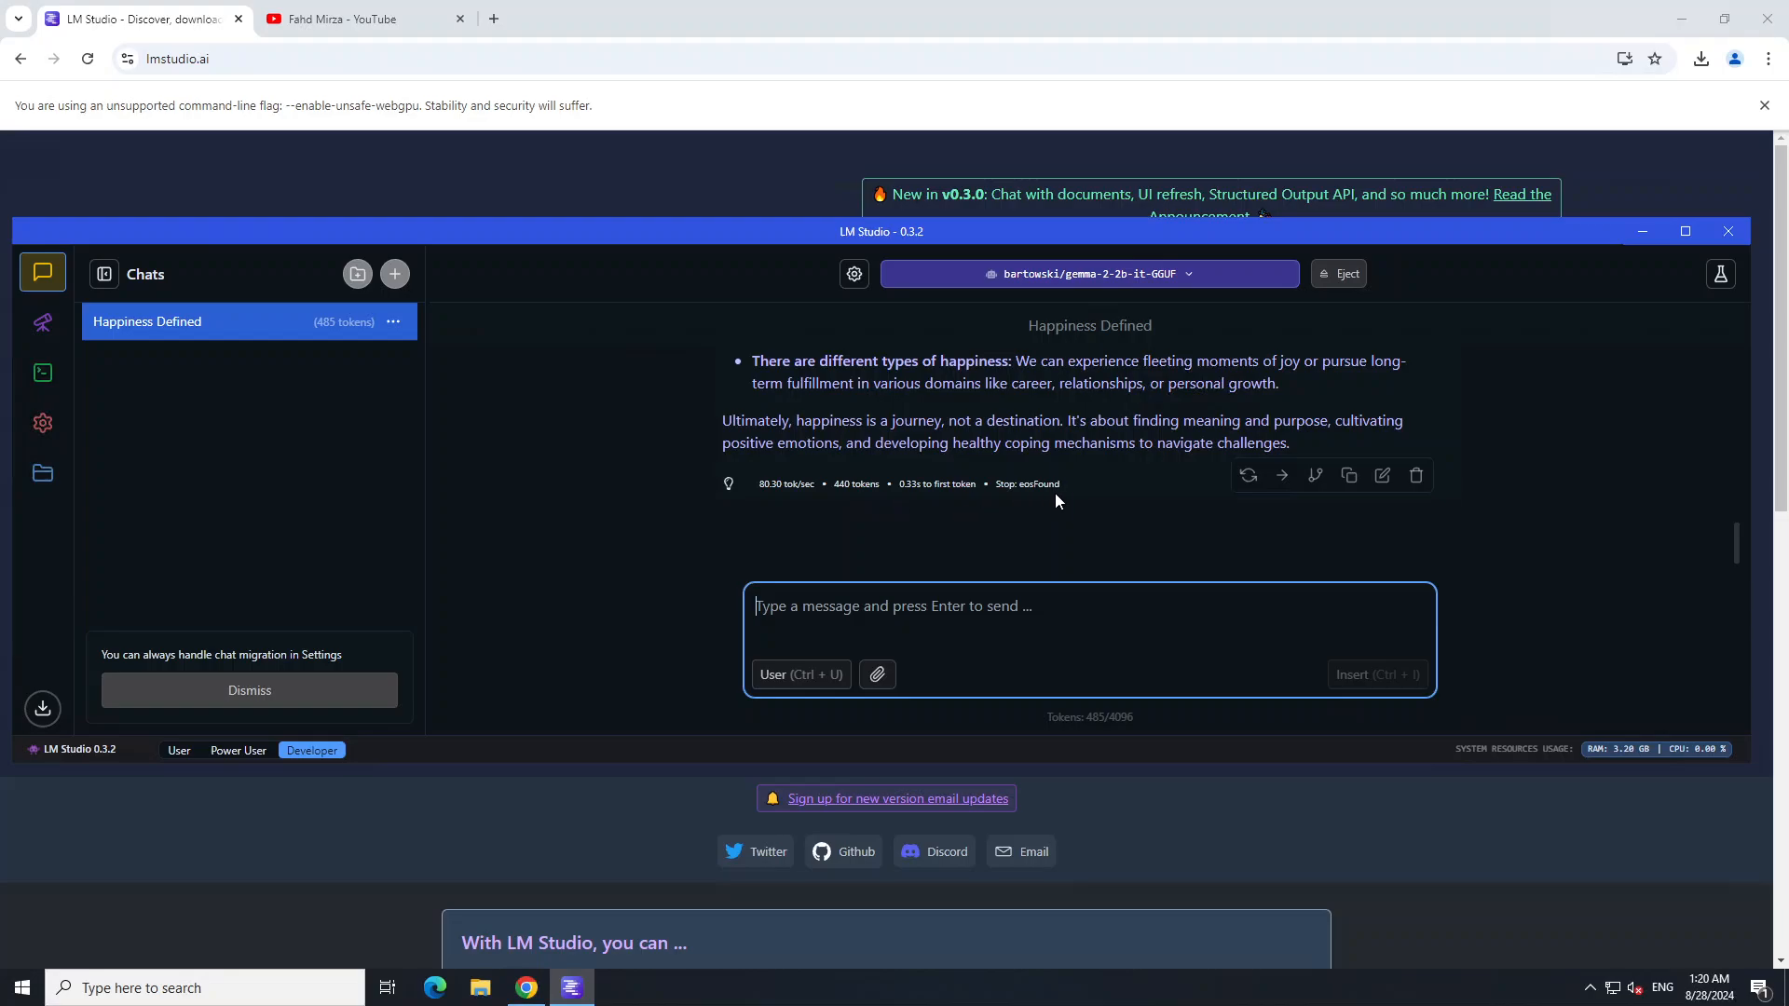
mouse_move(736, 537)
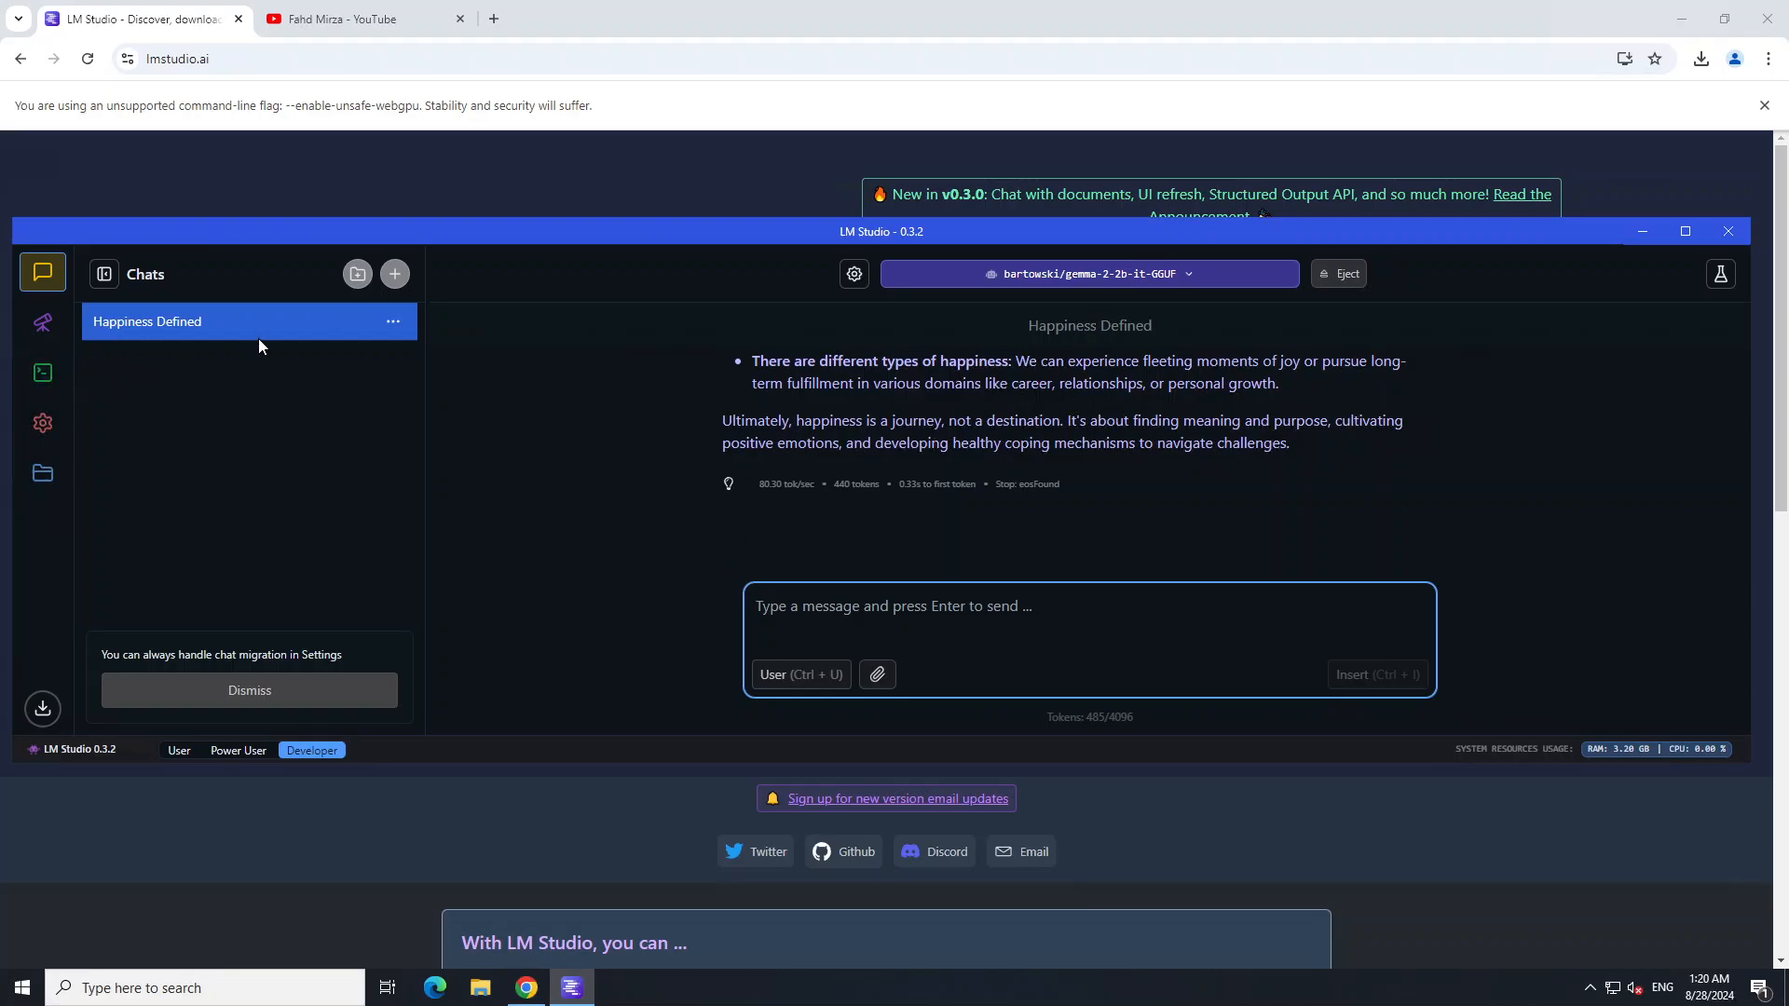
mouse_move(43, 324)
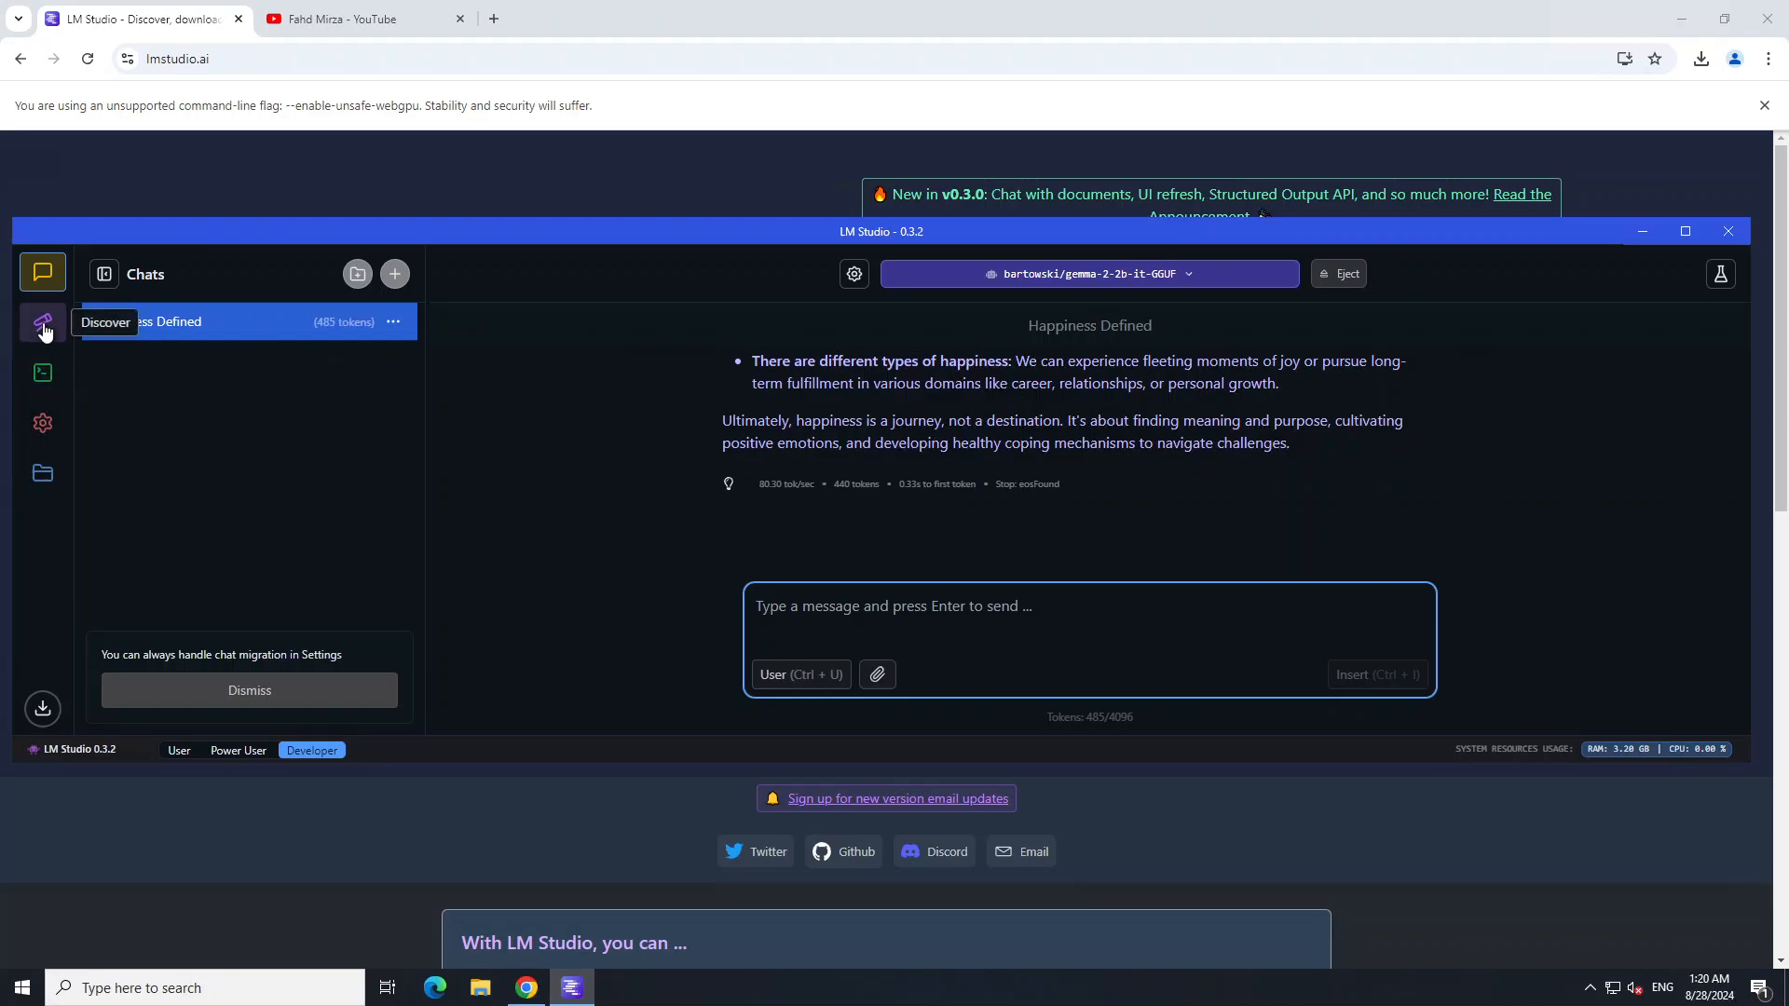
Step: Browse the Discover page's curated New & Noteworthy list down to InternLM 2.5 20B
click(43, 323)
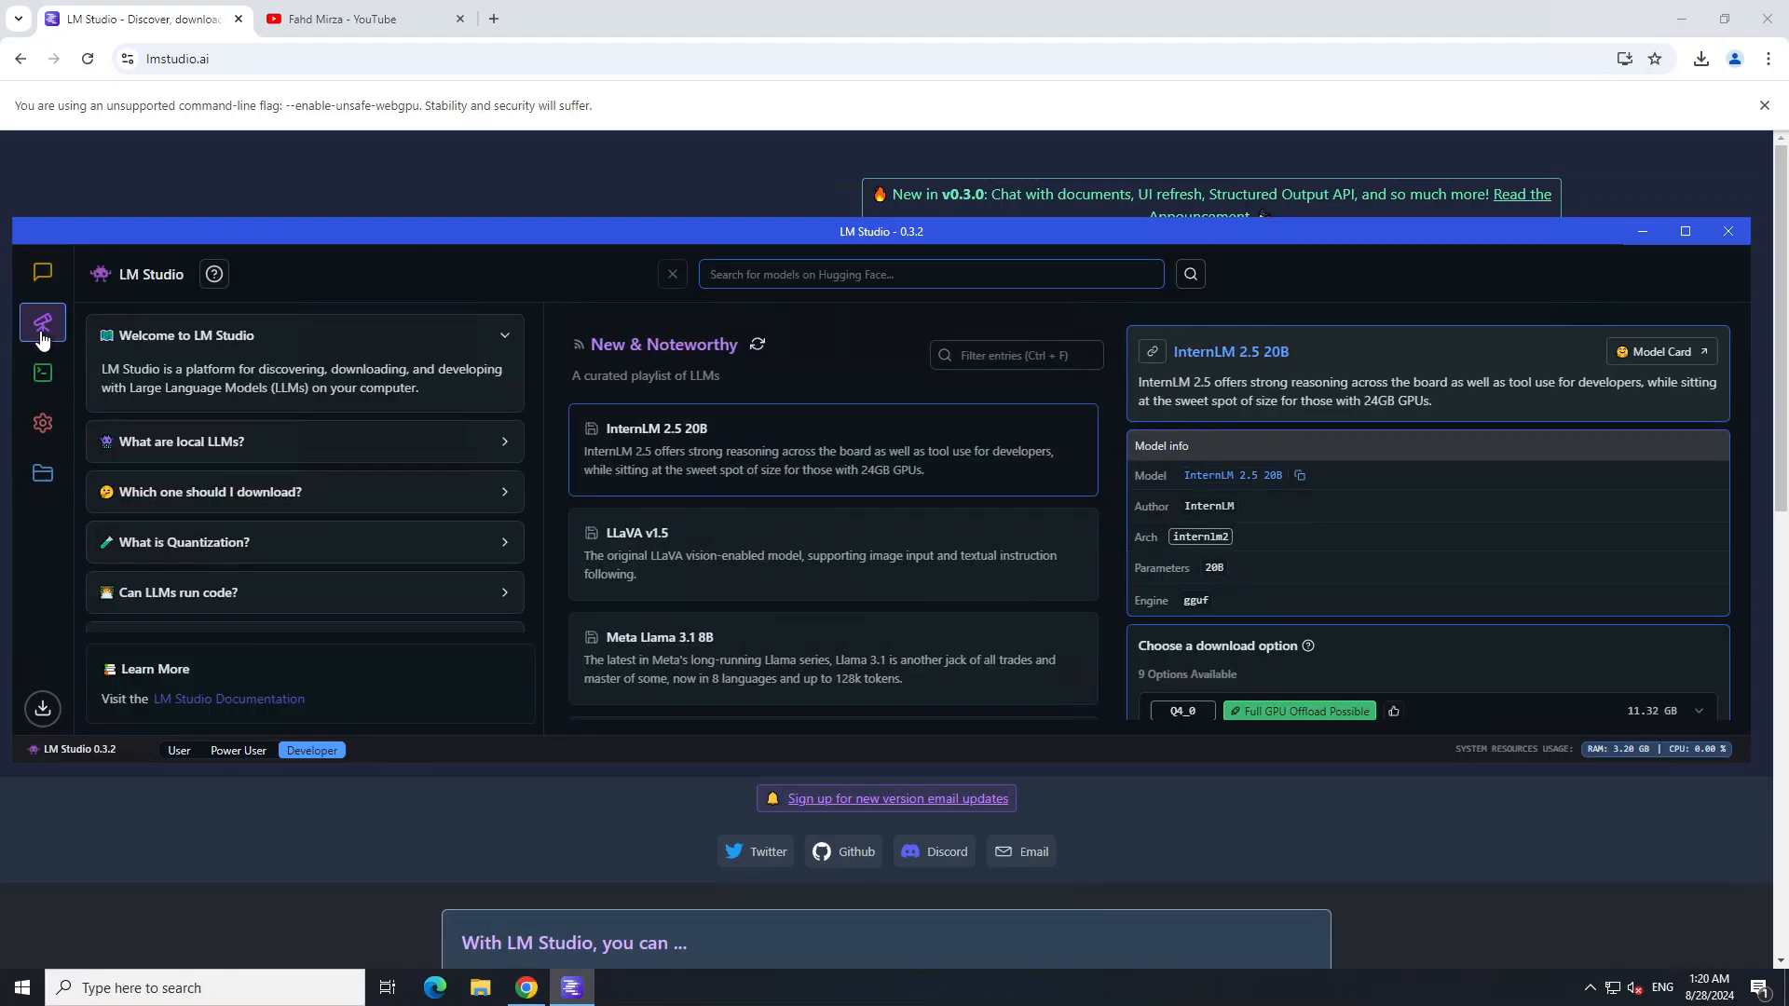
click(930, 274)
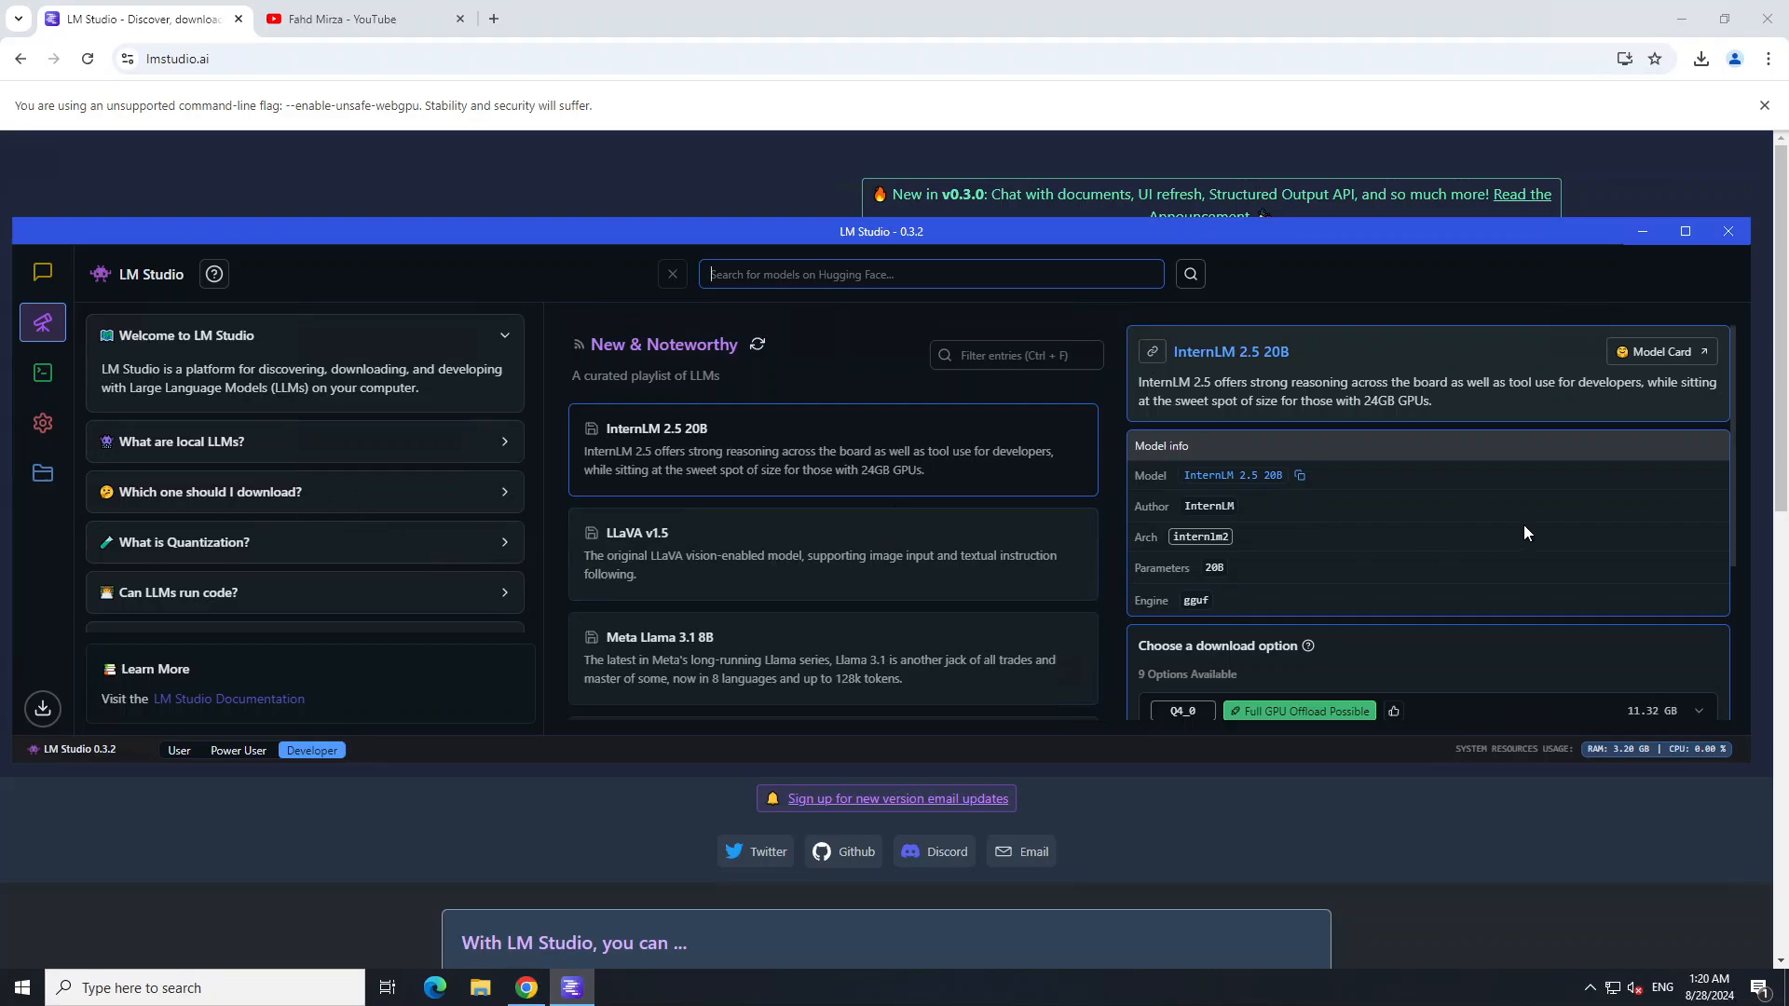
scroll(down, 3)
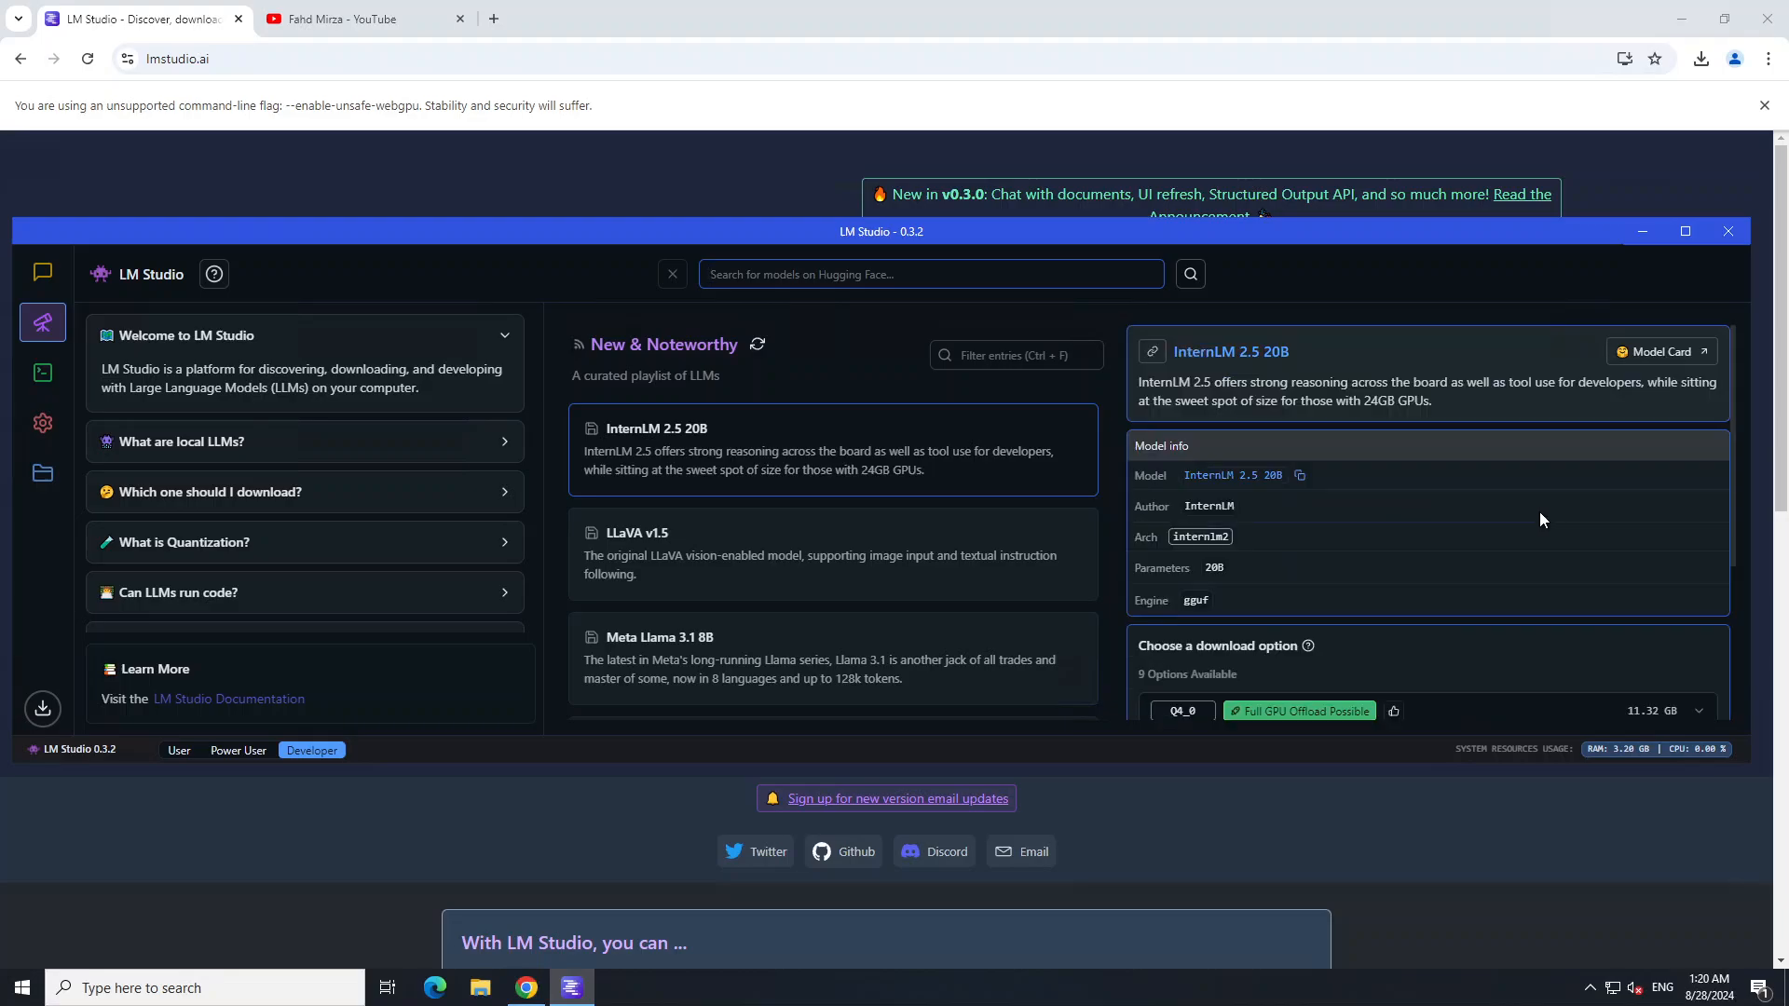
Step: Open the Local Server page showing Gemma 2 2B loaded and the server stopped on port 1234
click(43, 373)
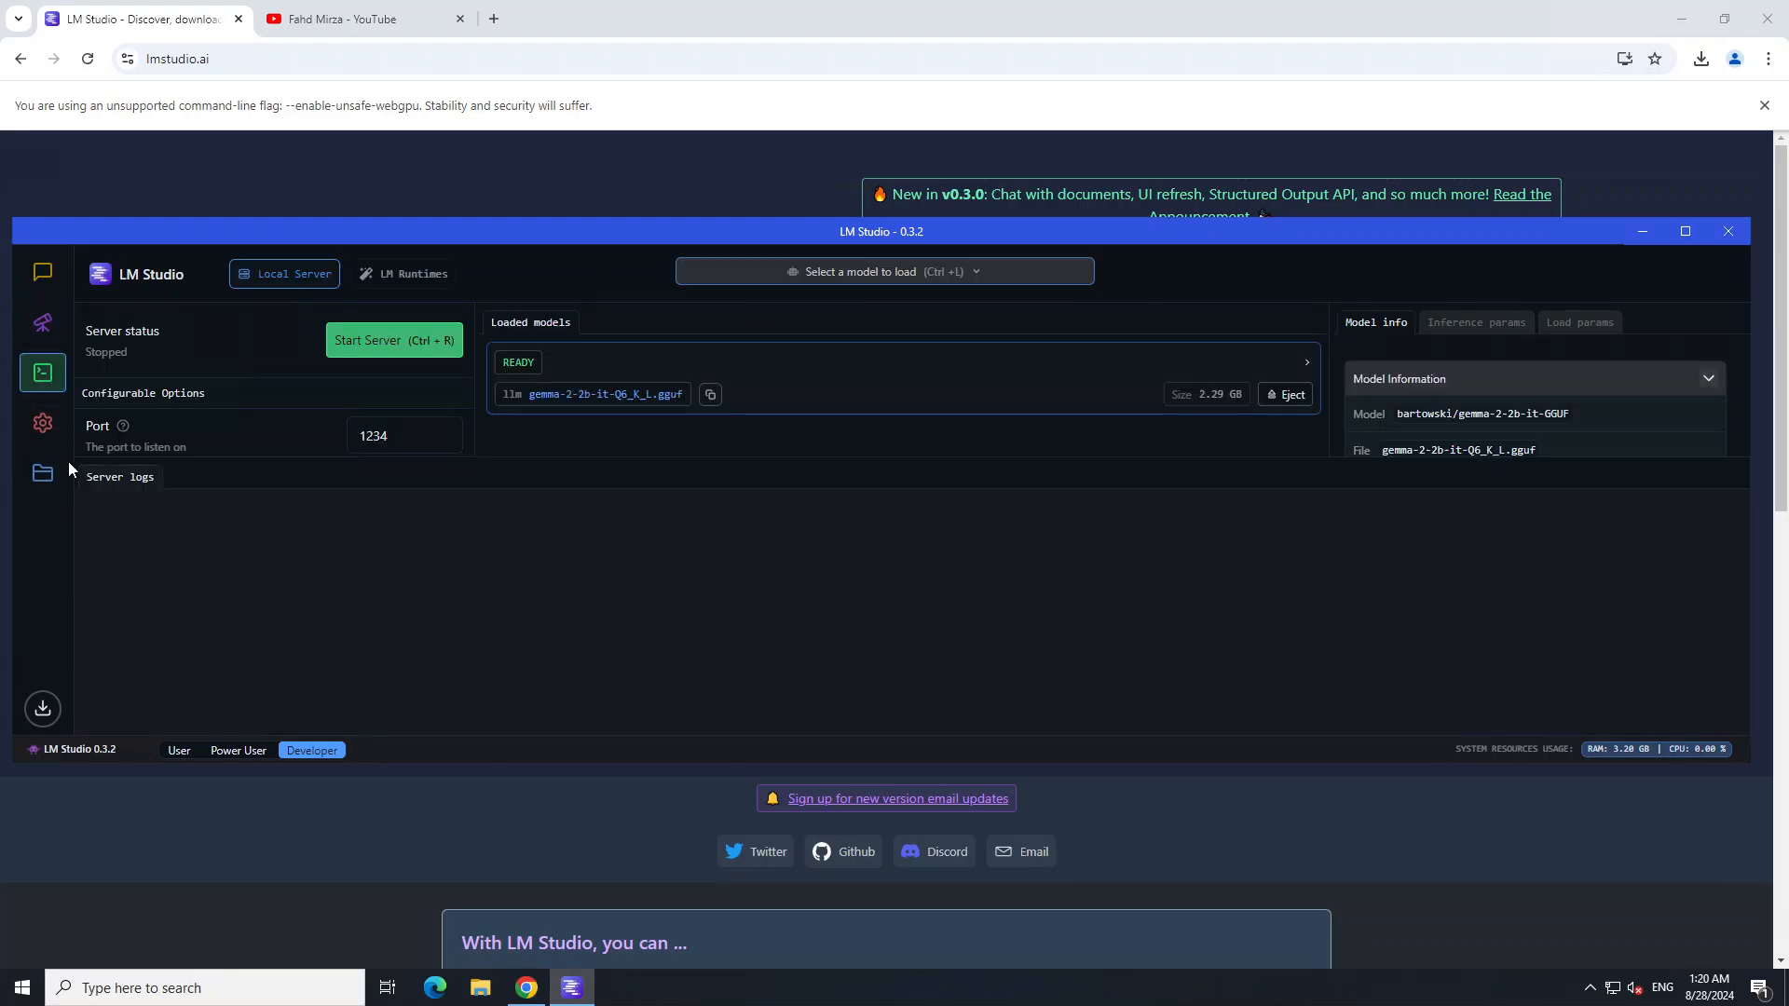
mouse_move(408, 367)
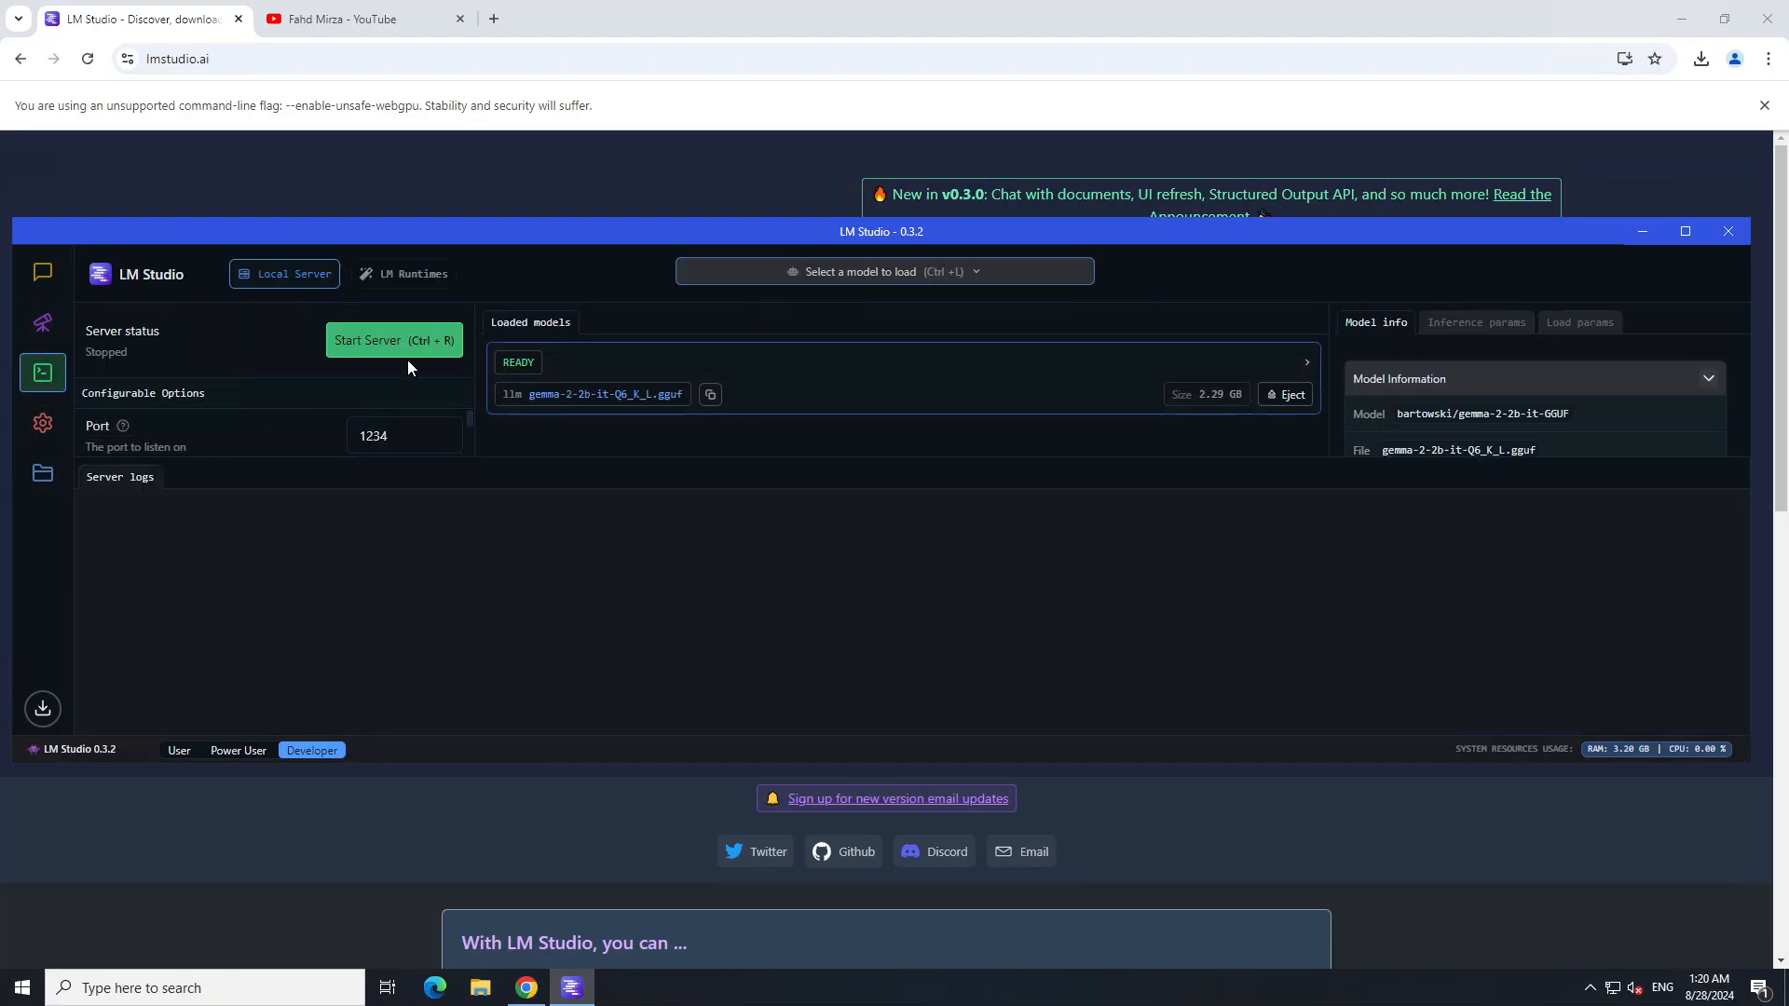
mouse_move(403, 437)
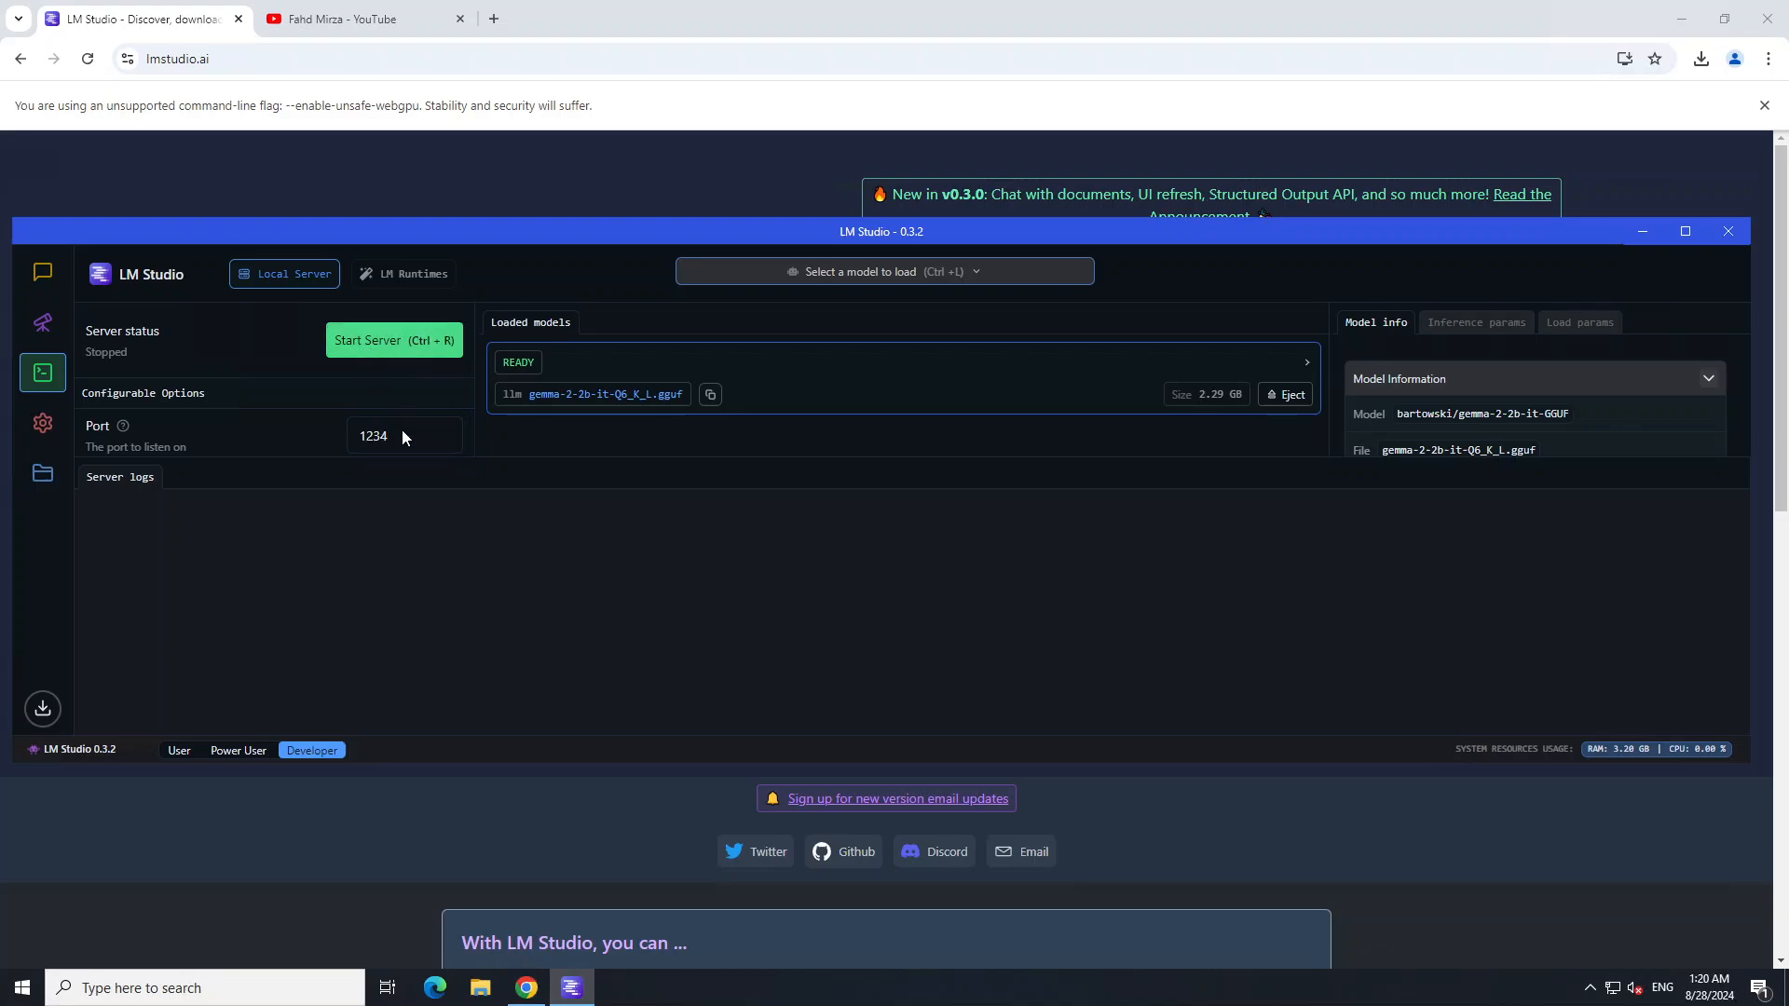
mouse_move(393, 339)
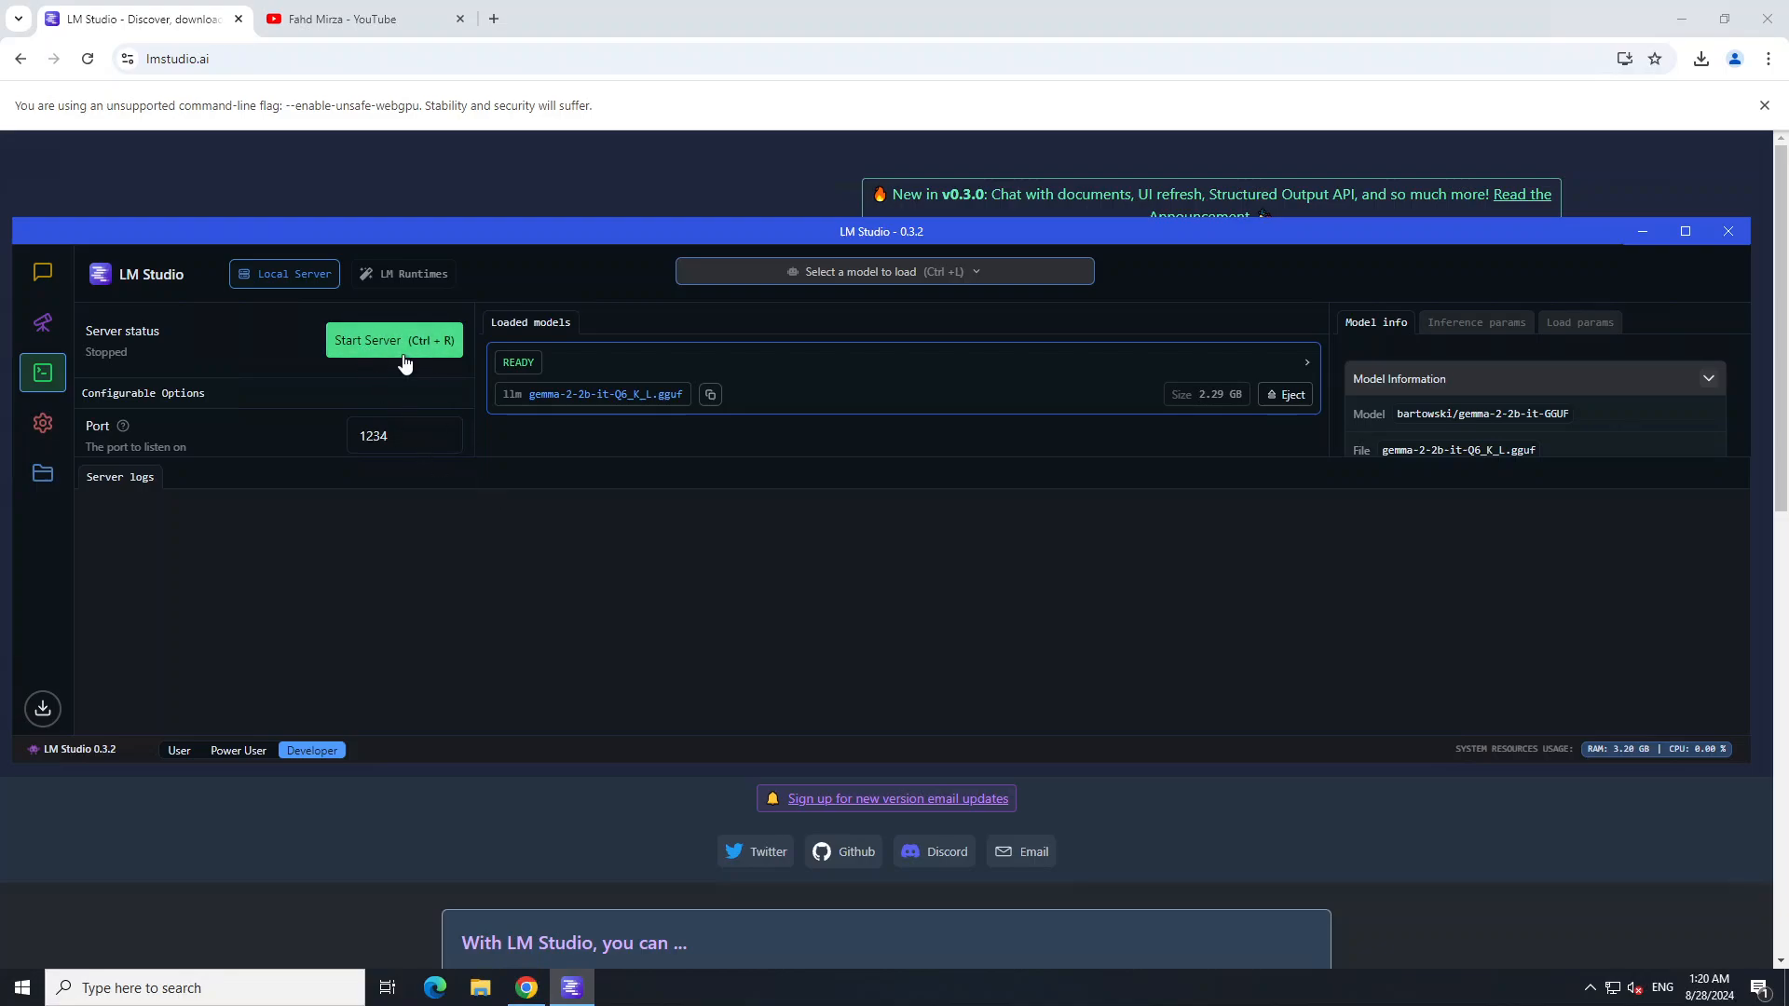
mouse_move(160, 496)
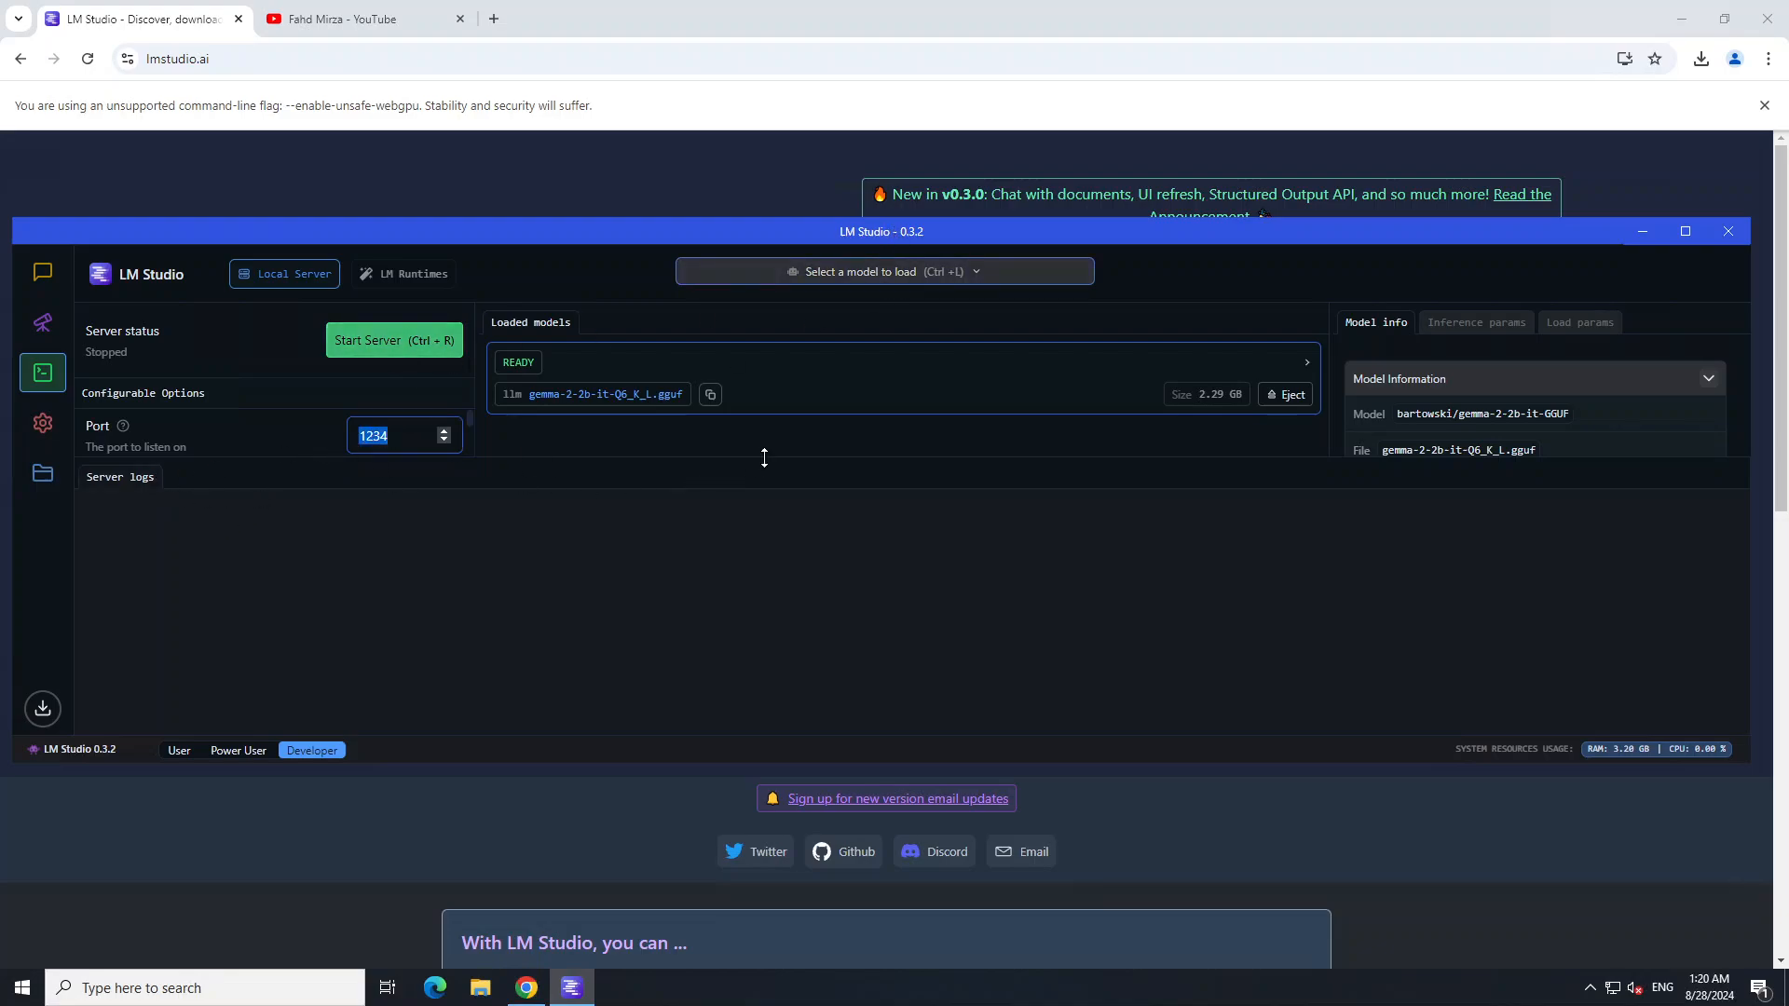
mouse_move(43, 423)
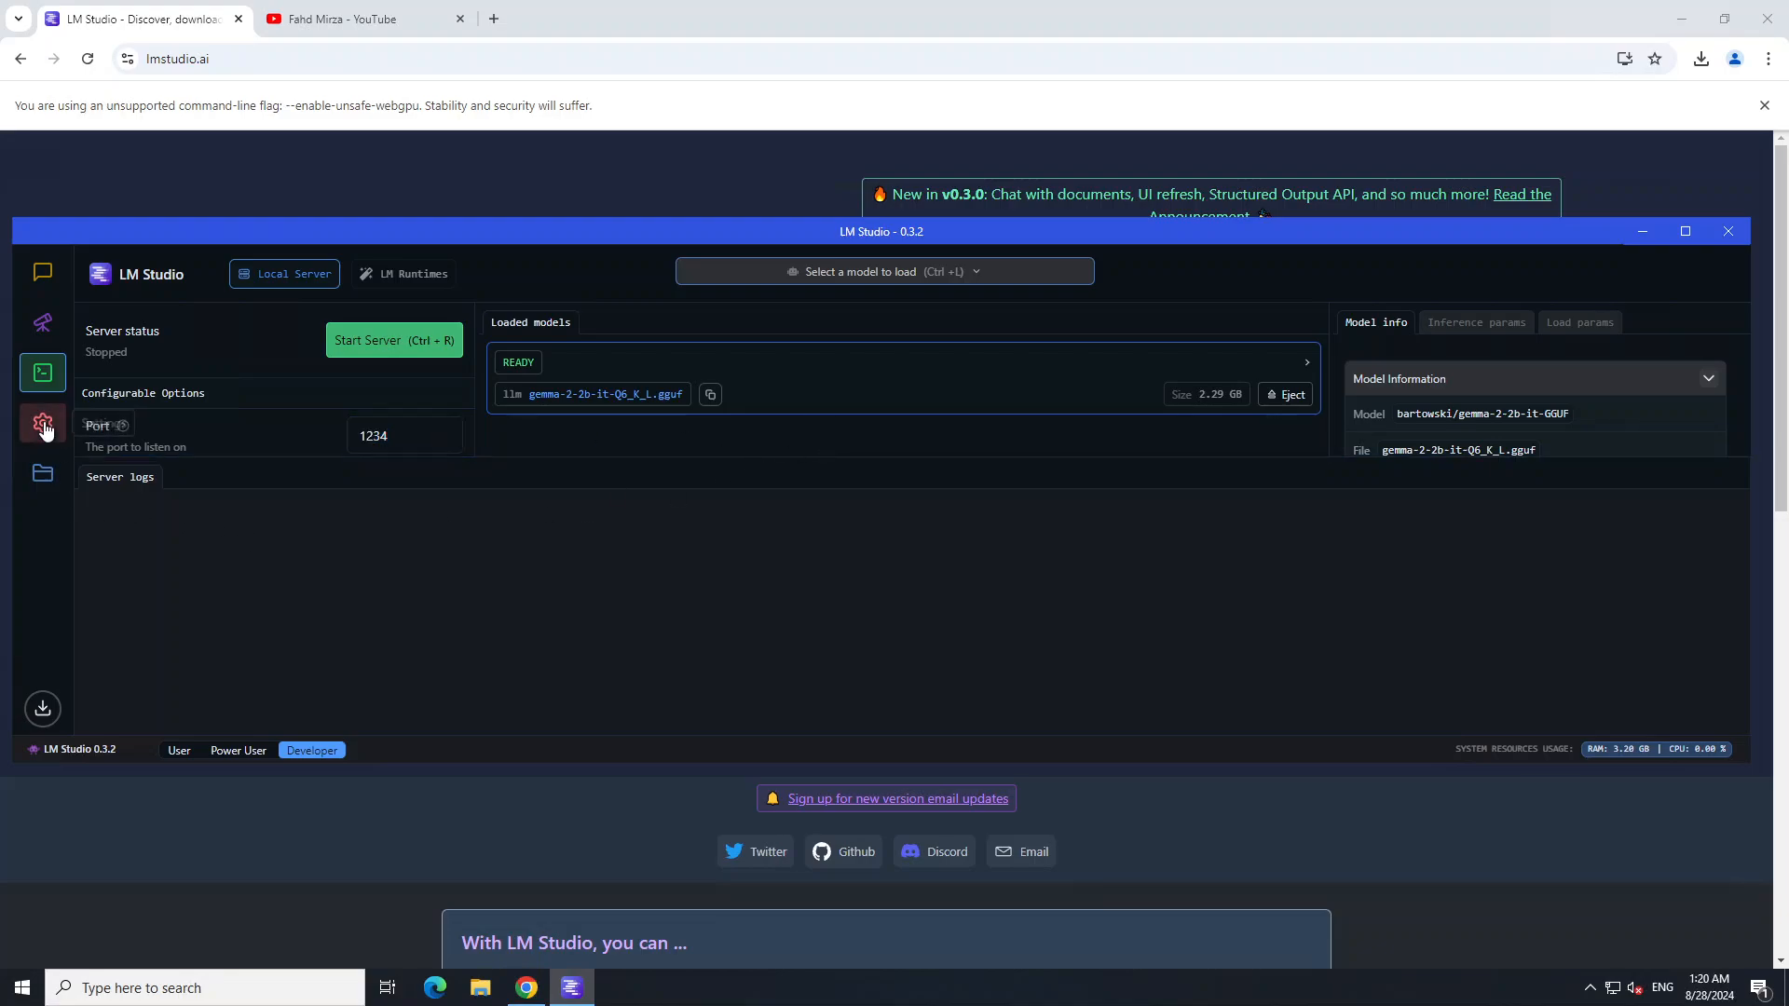
Step: Review General preferences through Developer and Onboarding Hints, keeping the Developer interface complexity level
click(43, 425)
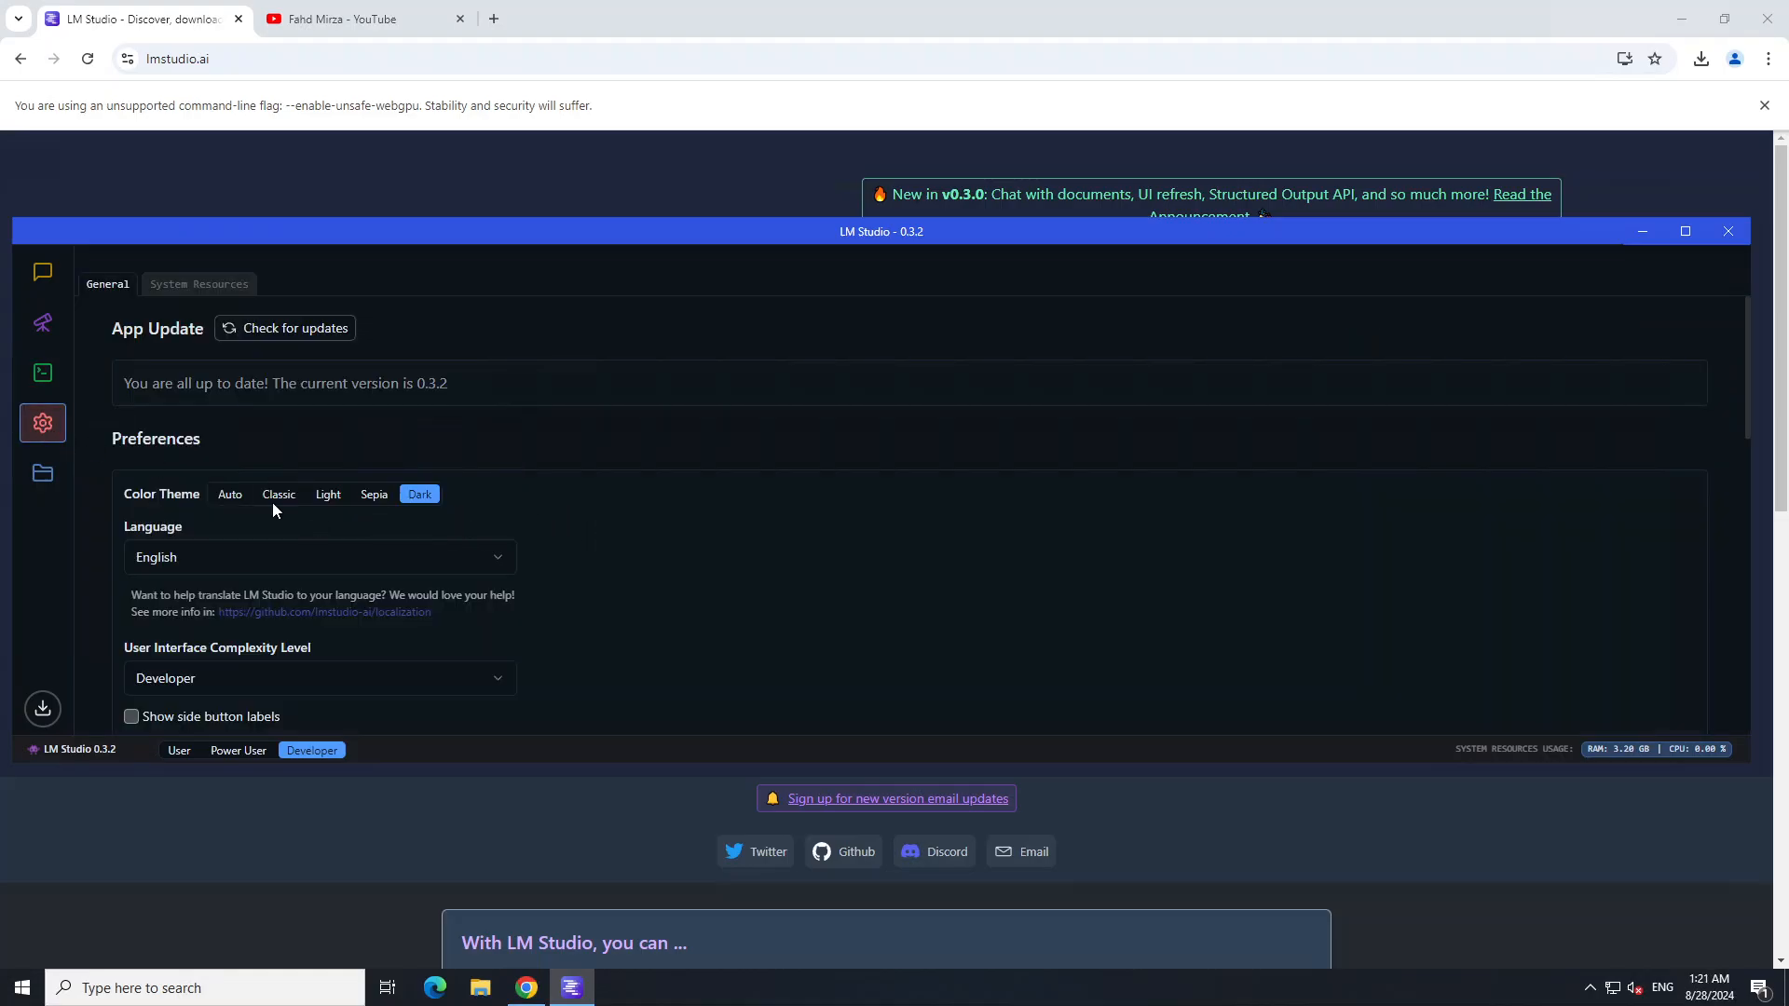
scroll(down, 3)
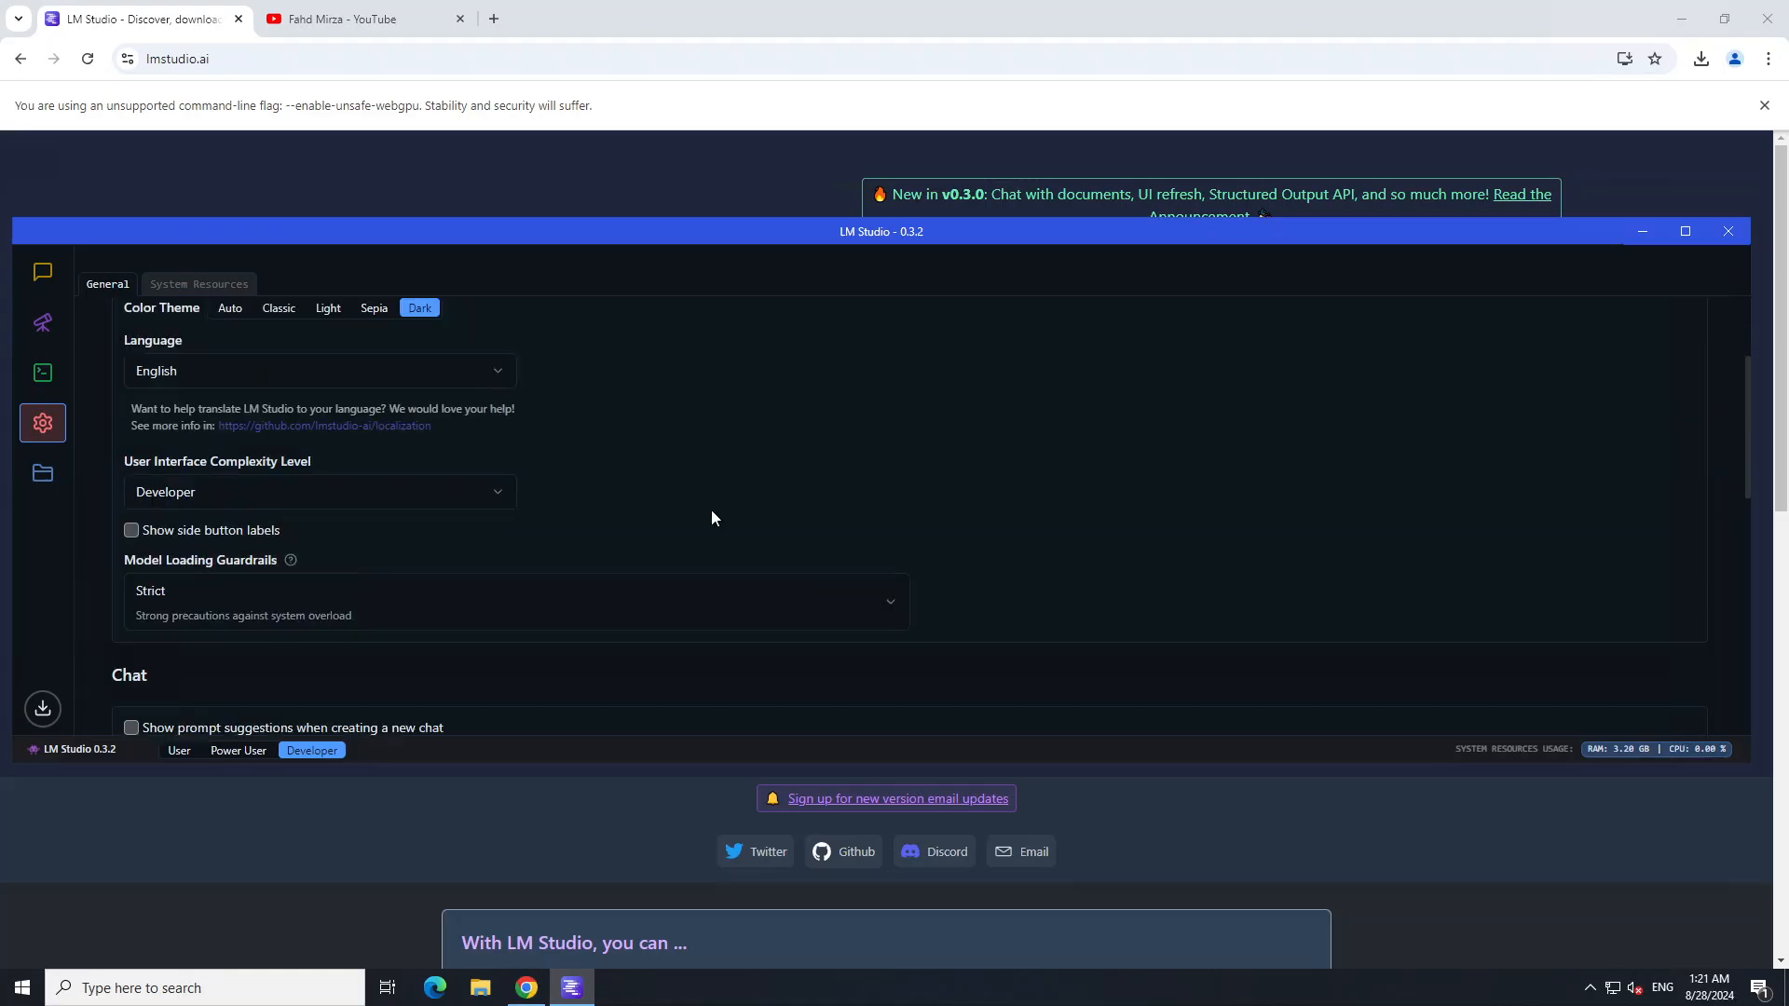
click(318, 492)
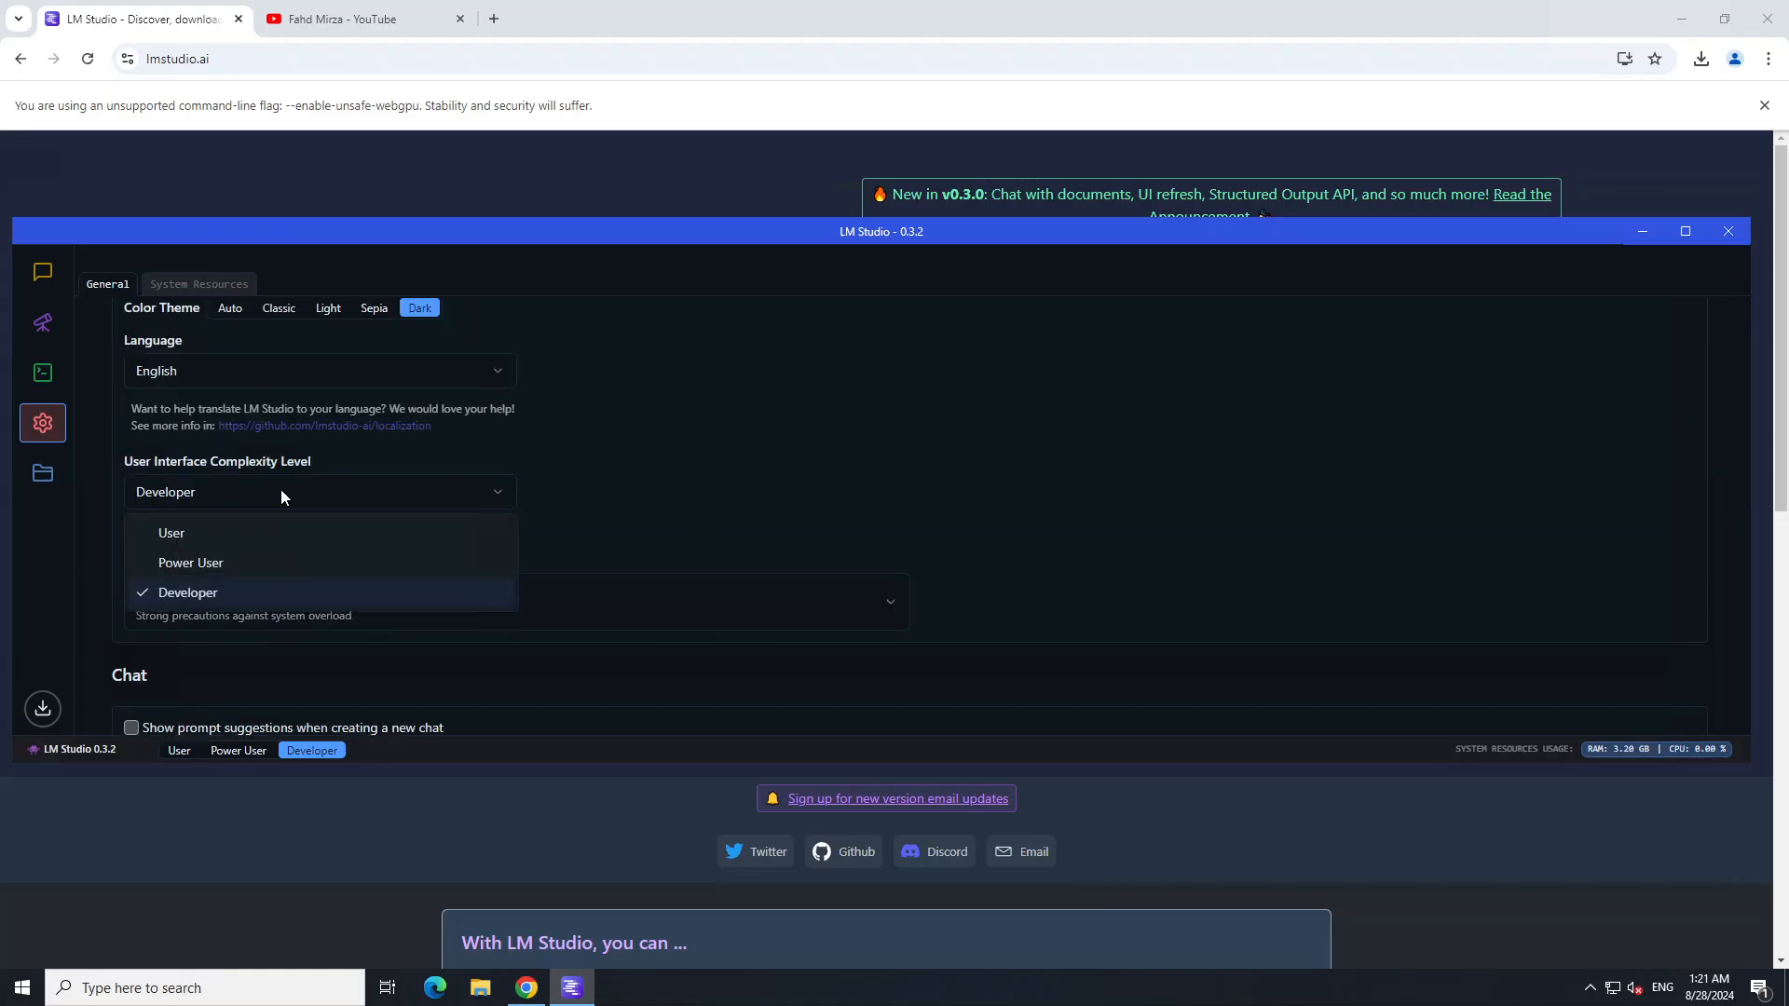
click(188, 593)
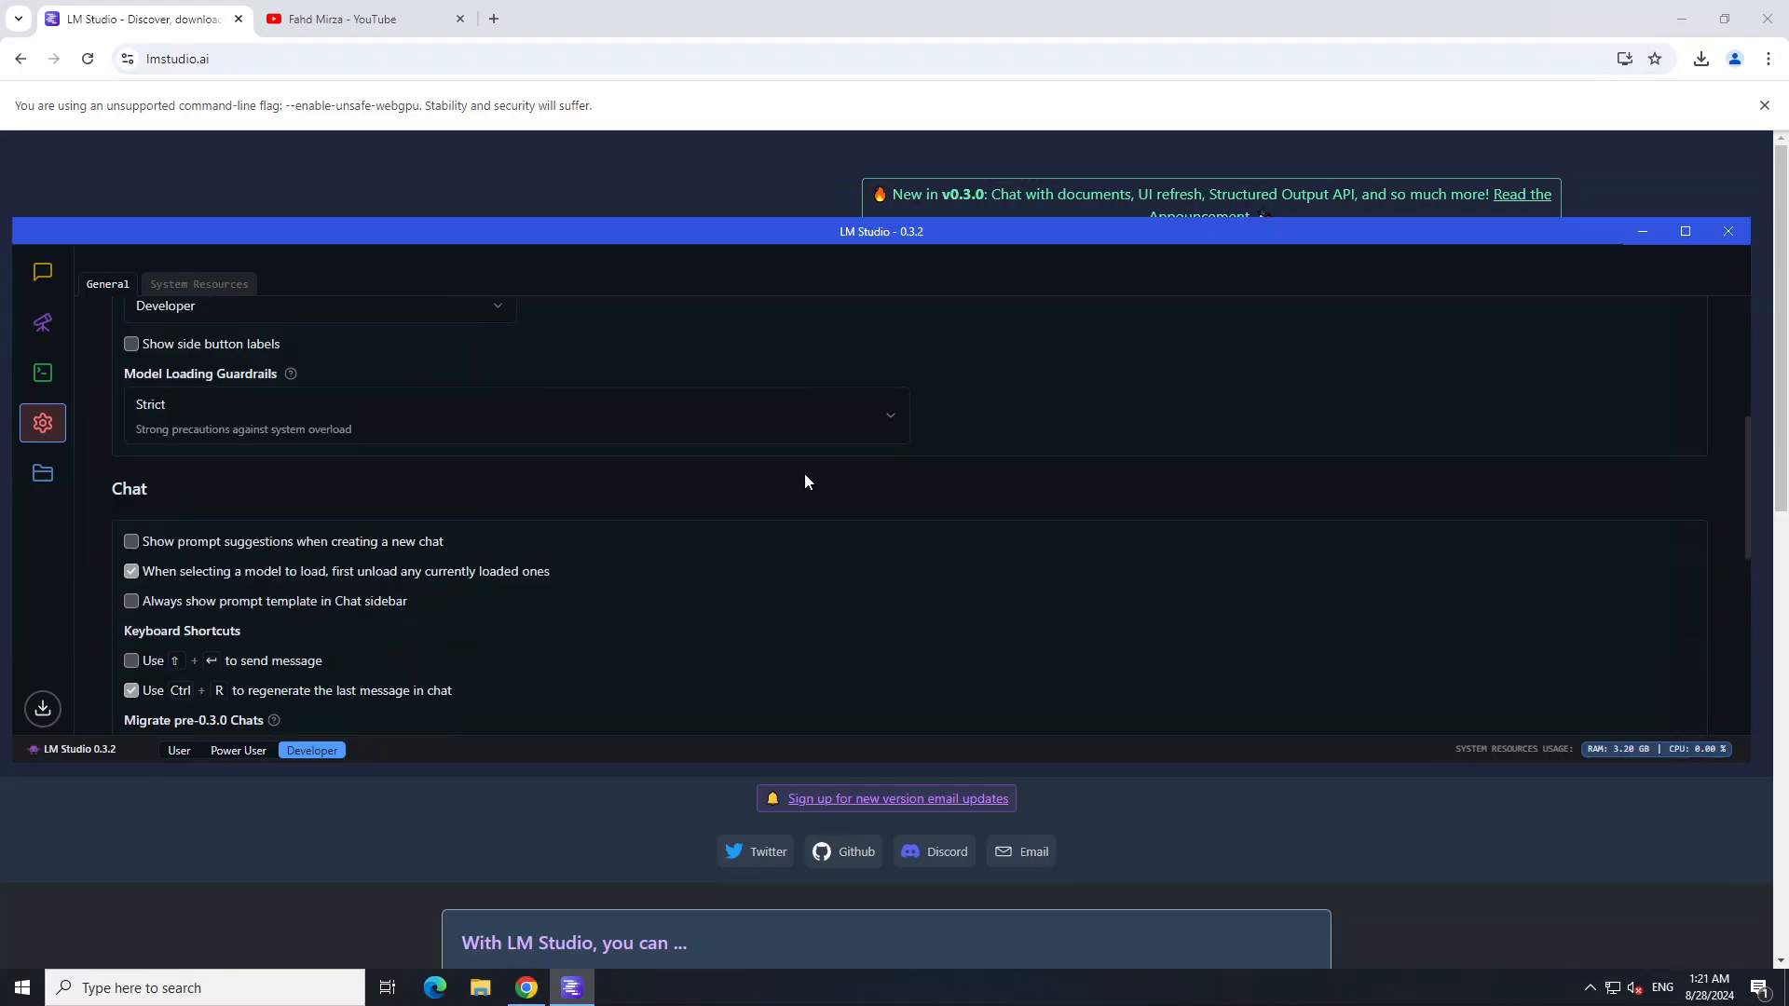
scroll(down, 3)
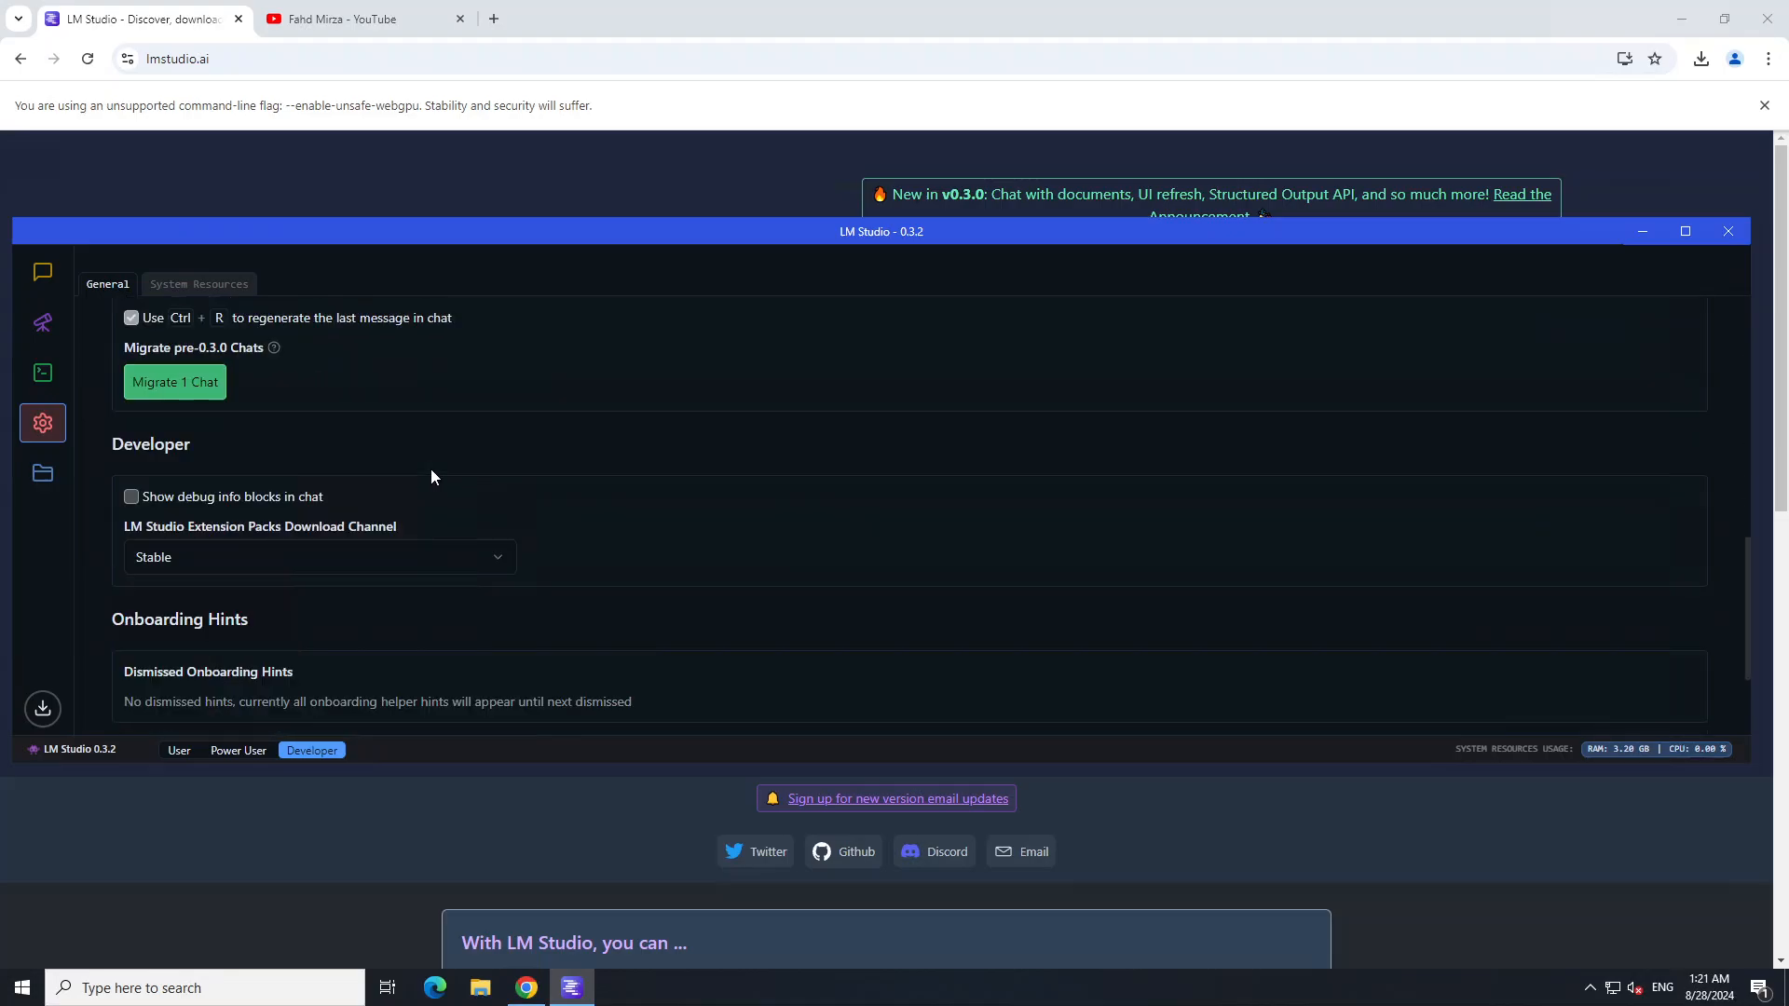
scroll(down, 3)
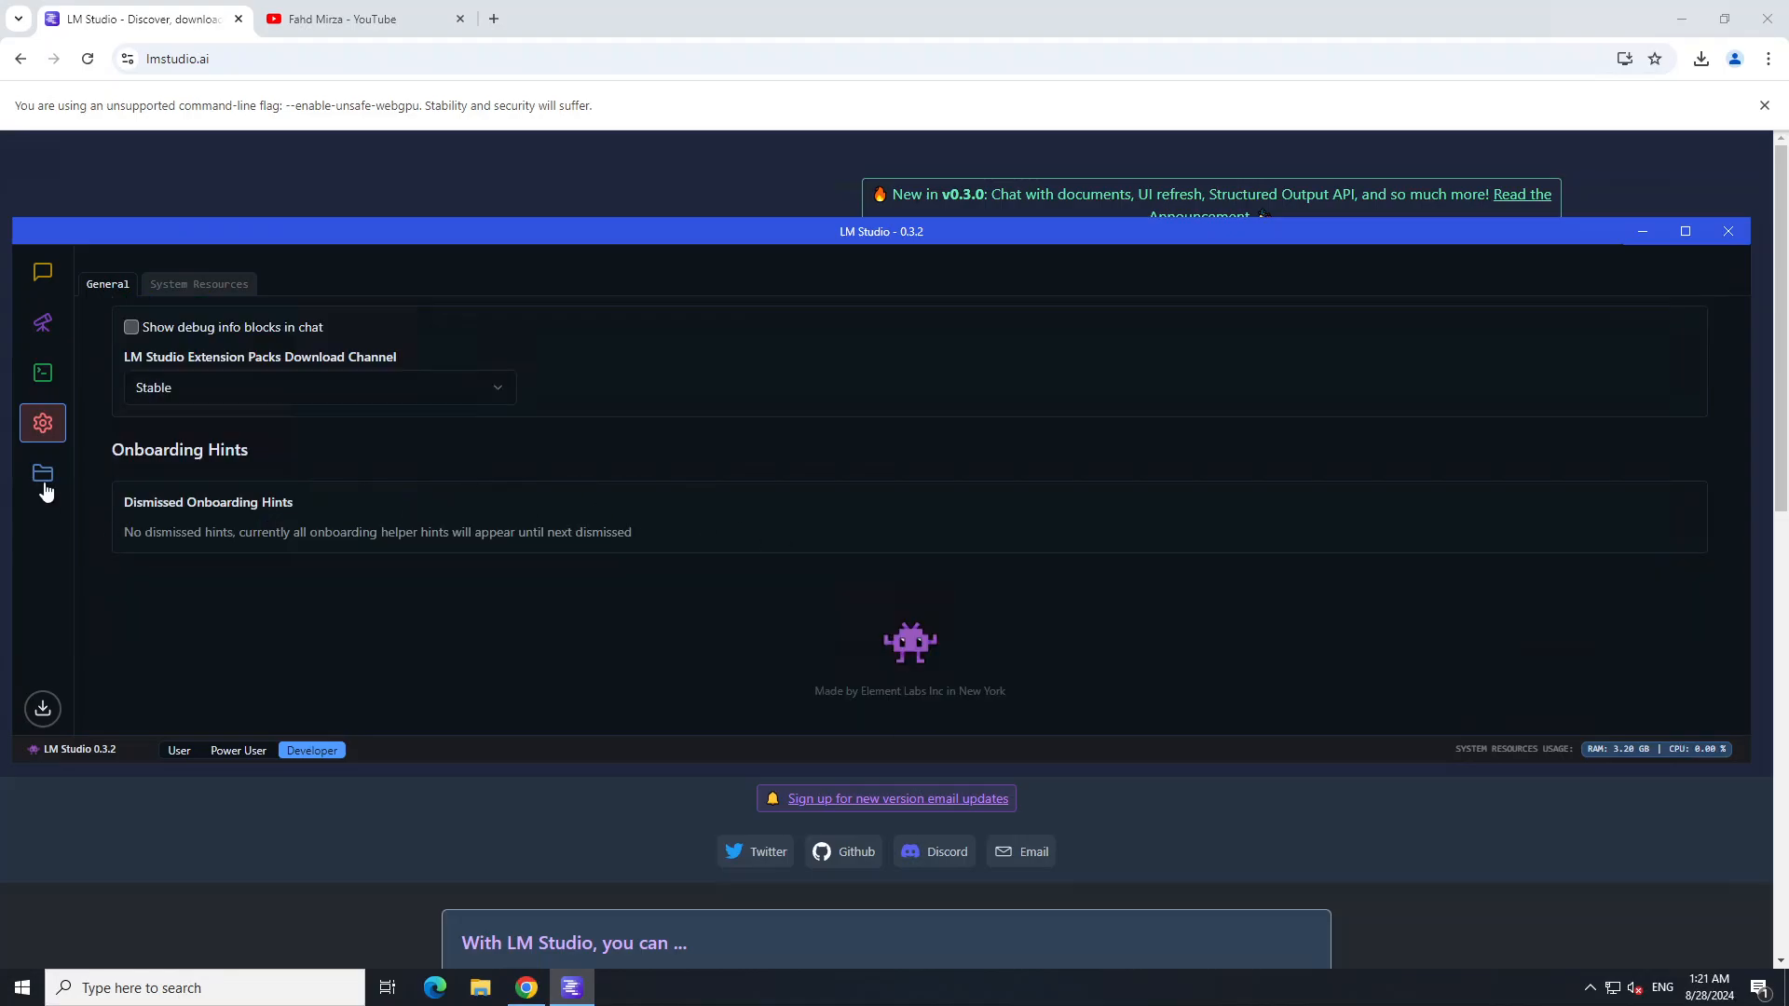
Step: Glance at the downloaded models, return to the Happiness Defined chat and bring up the File Attachments and RAG dialog
click(43, 472)
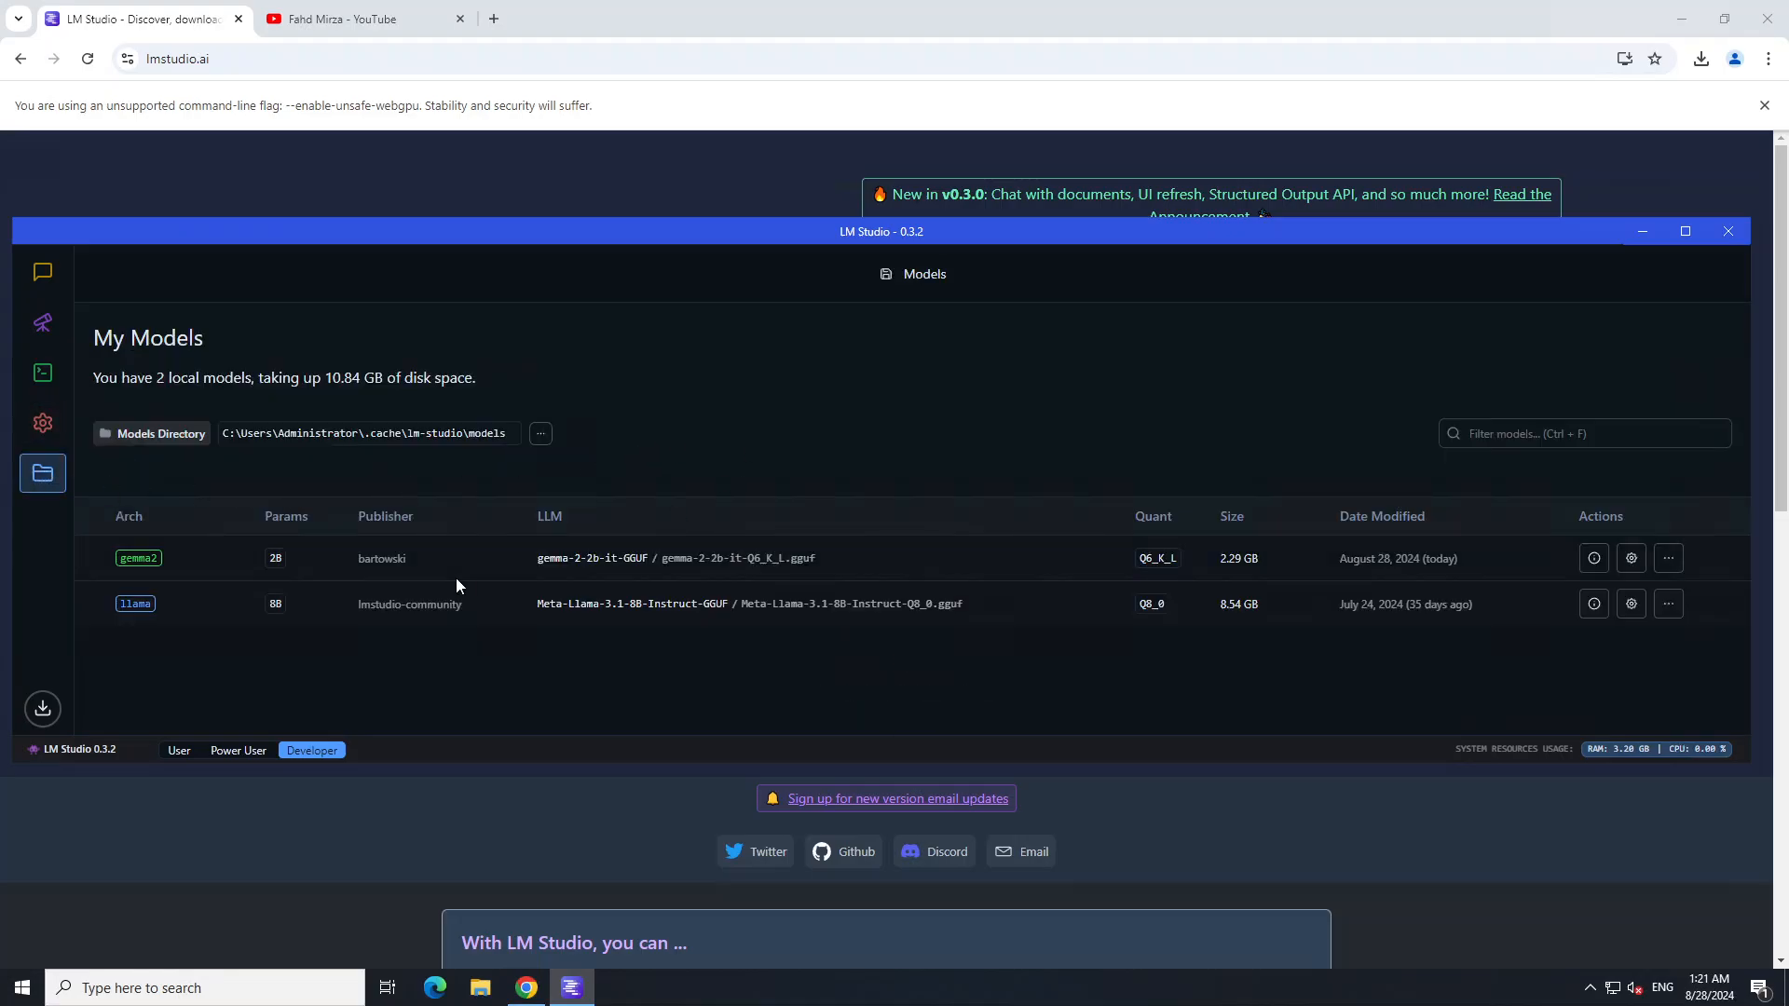
mouse_move(43, 272)
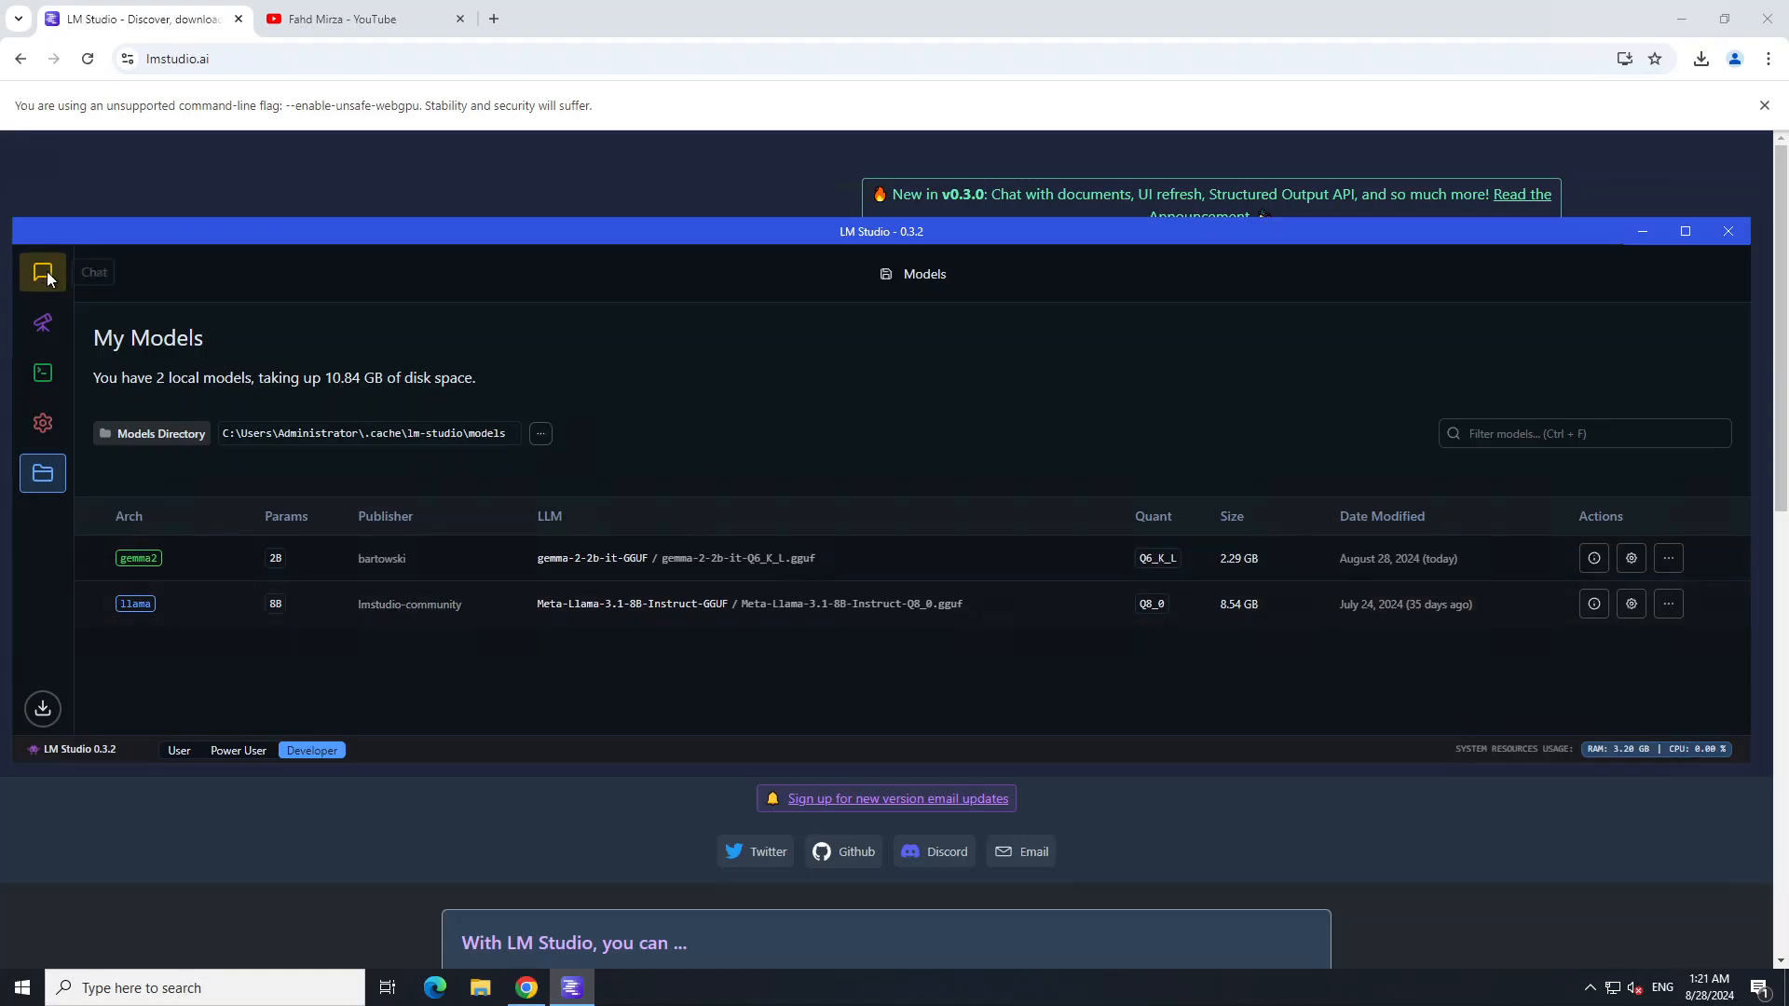
click(42, 273)
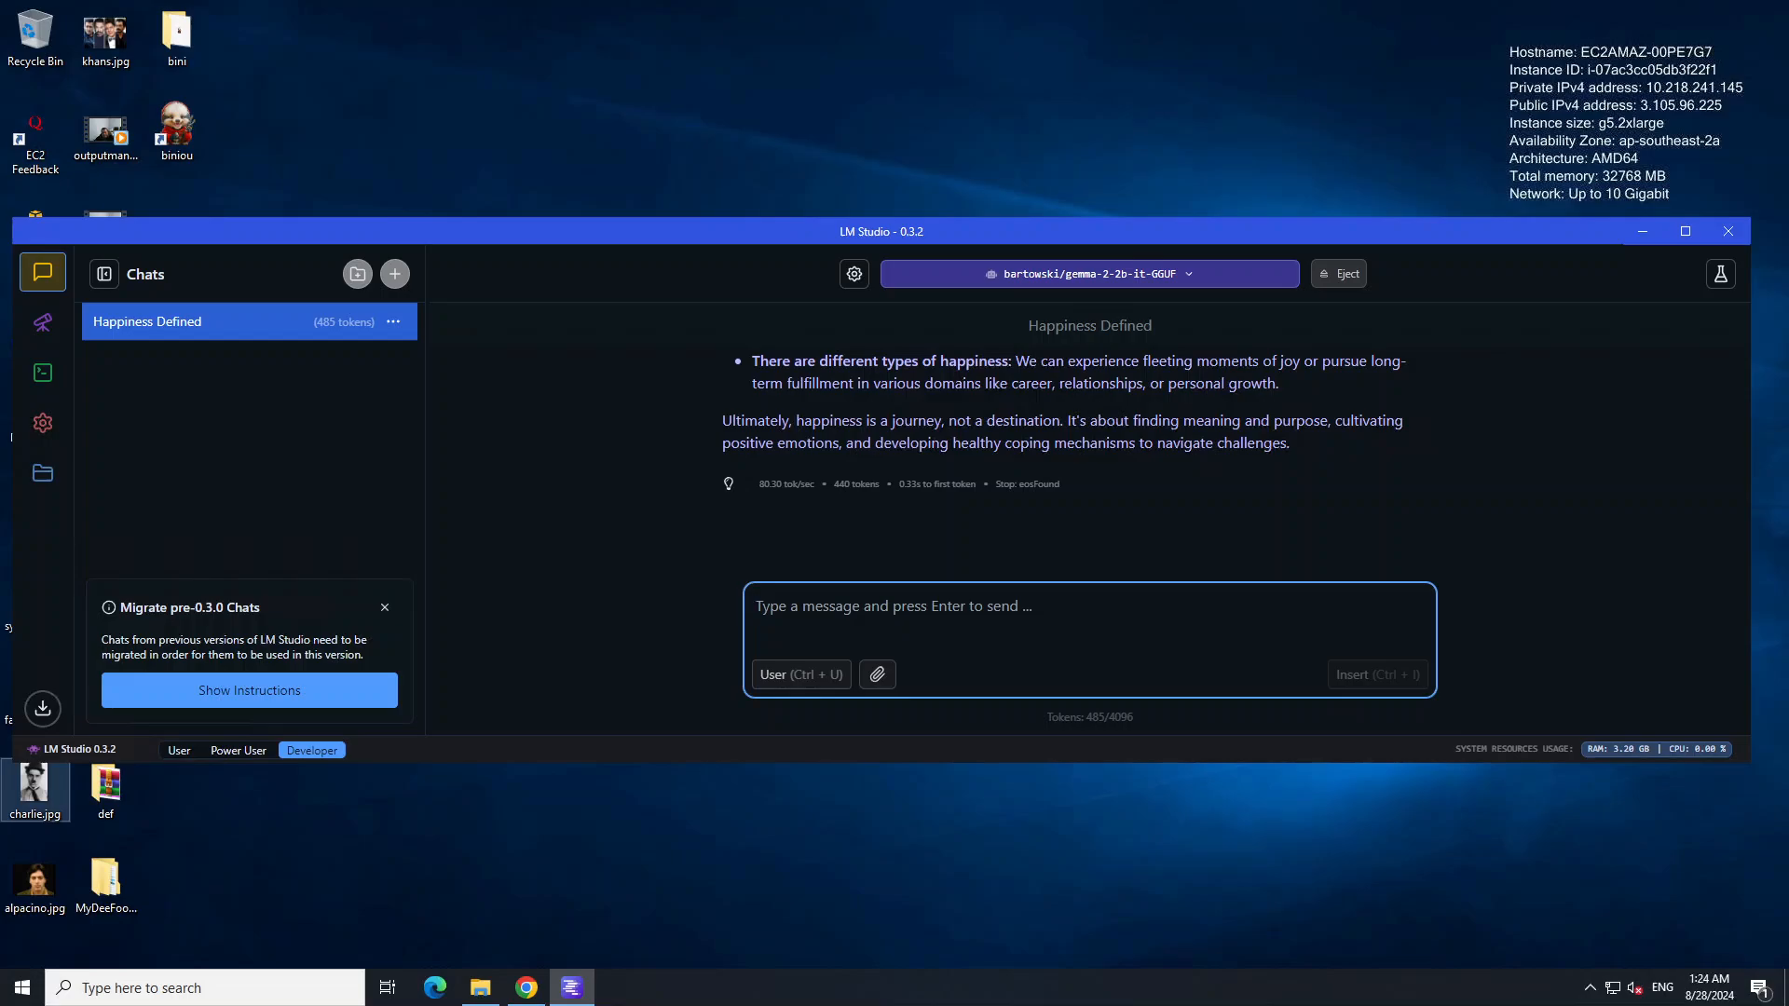
click(1088, 606)
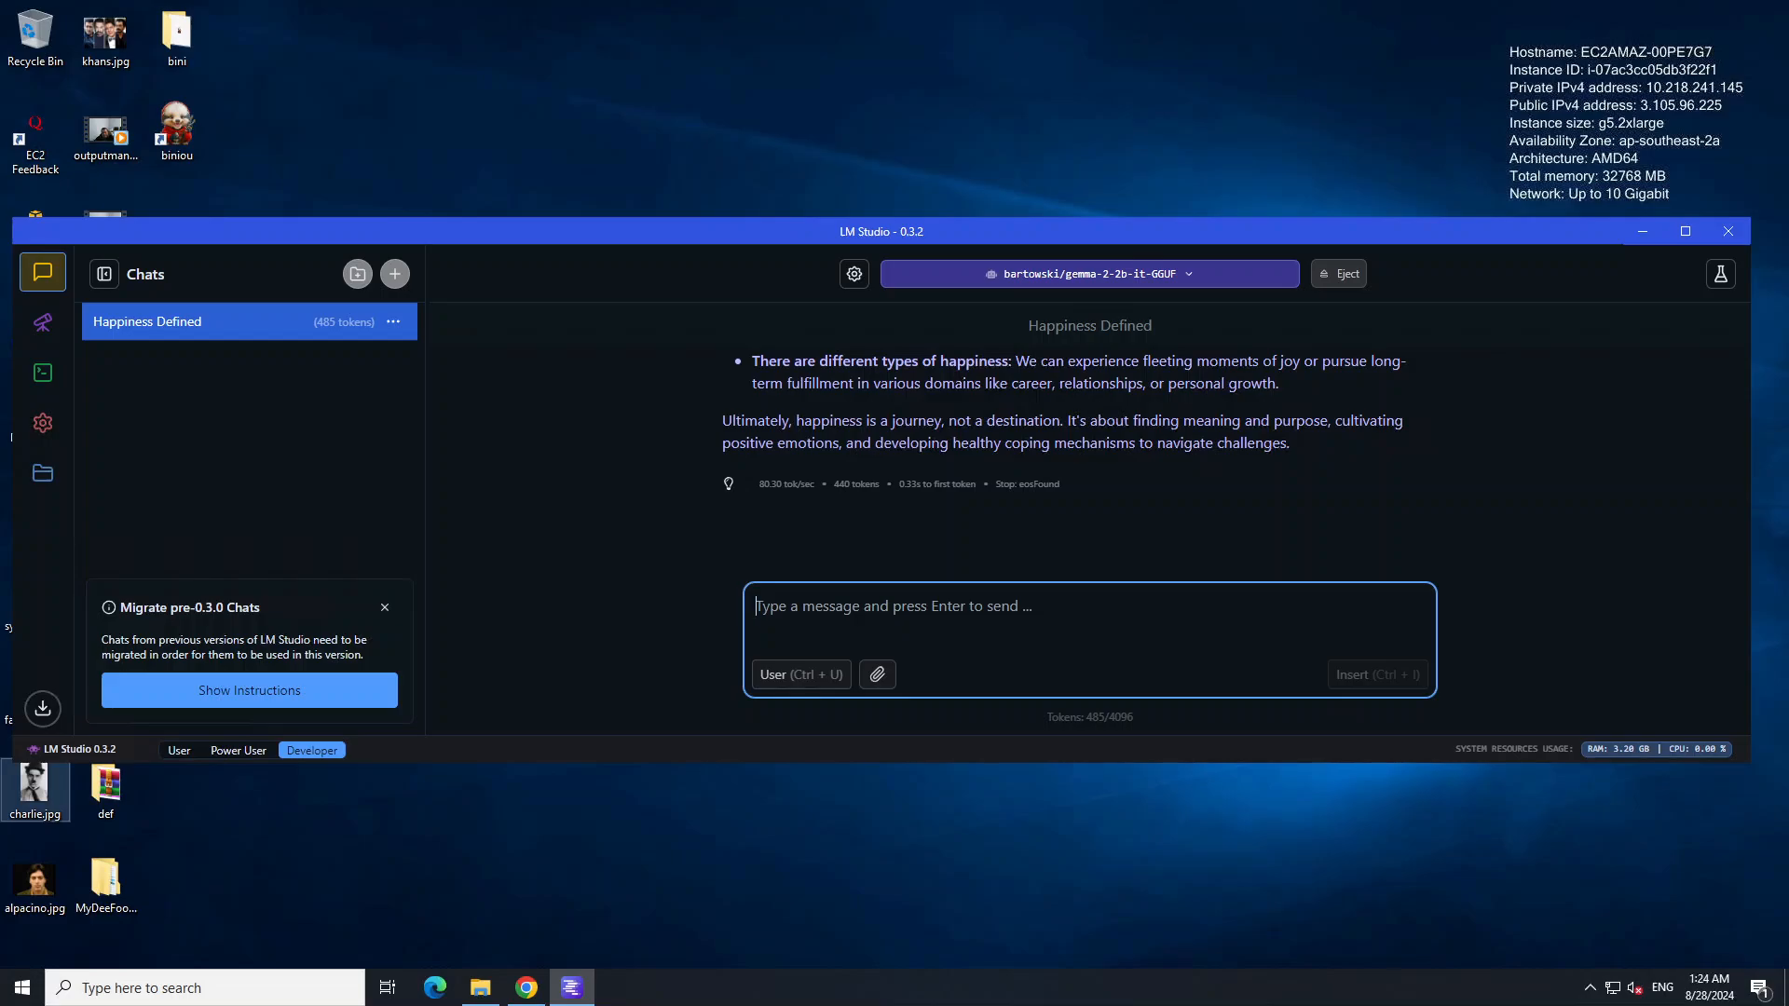
click(876, 675)
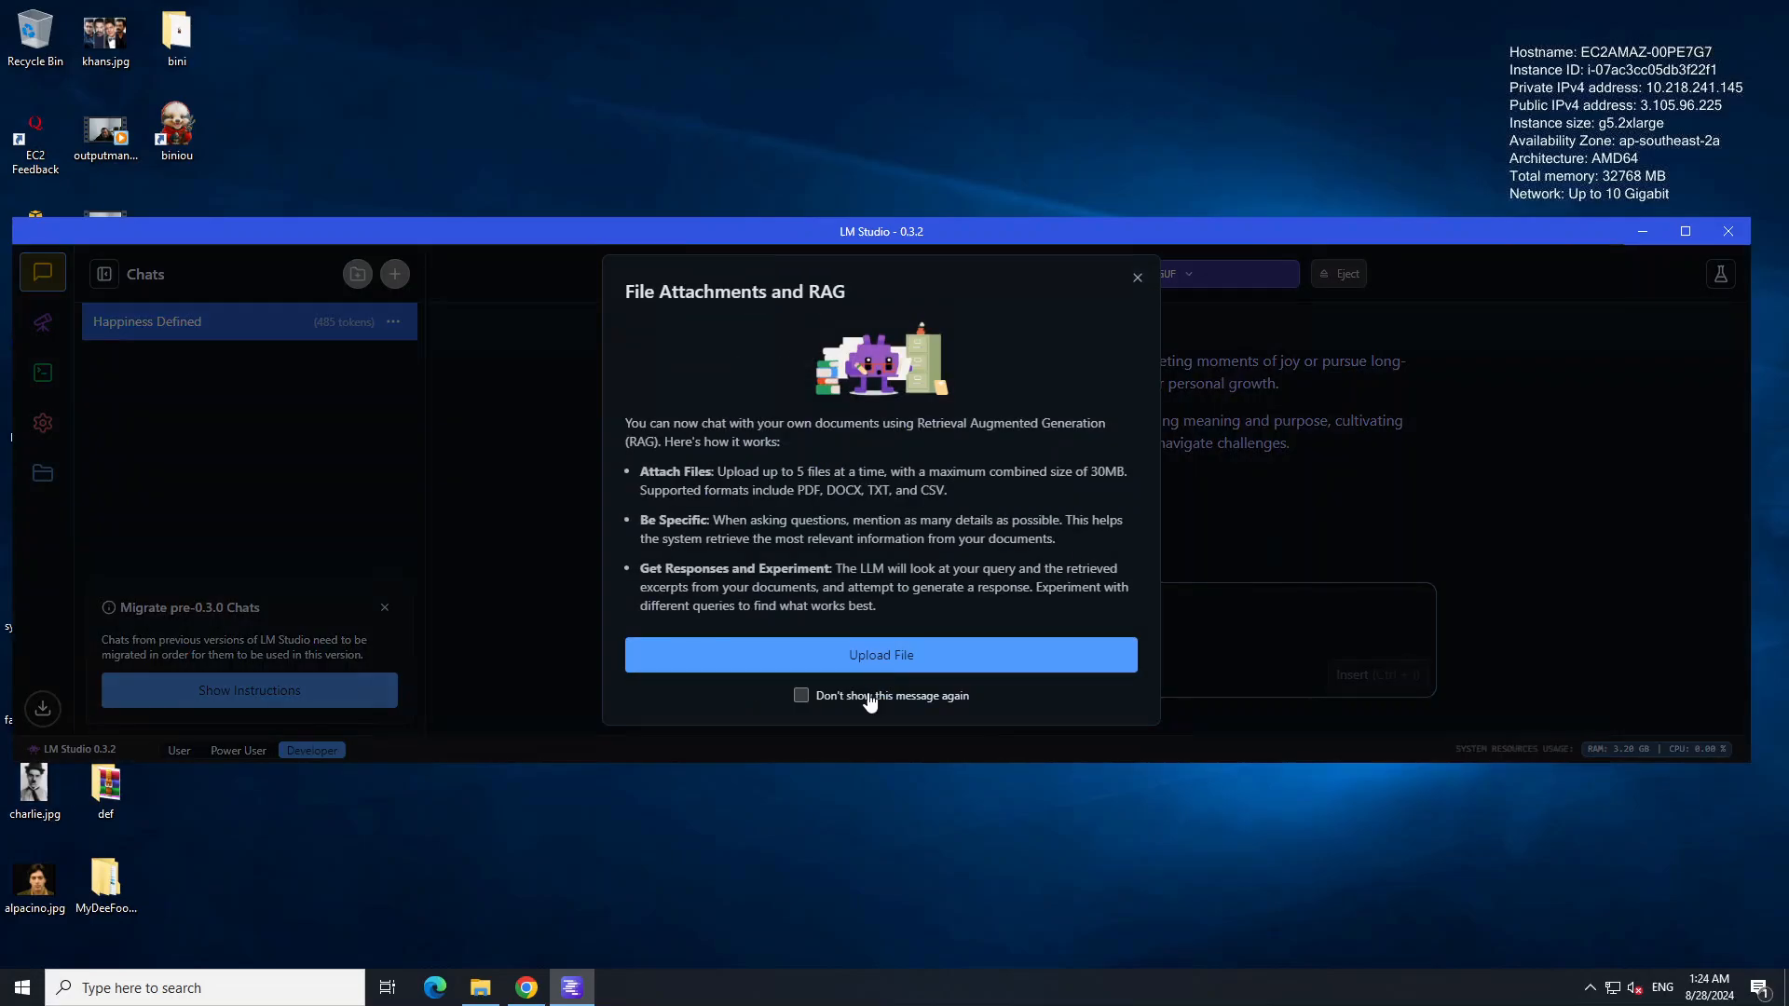
Step: Upload fahd.txt from the Desktop's myfiles folder as an attachment to the pending message
click(880, 654)
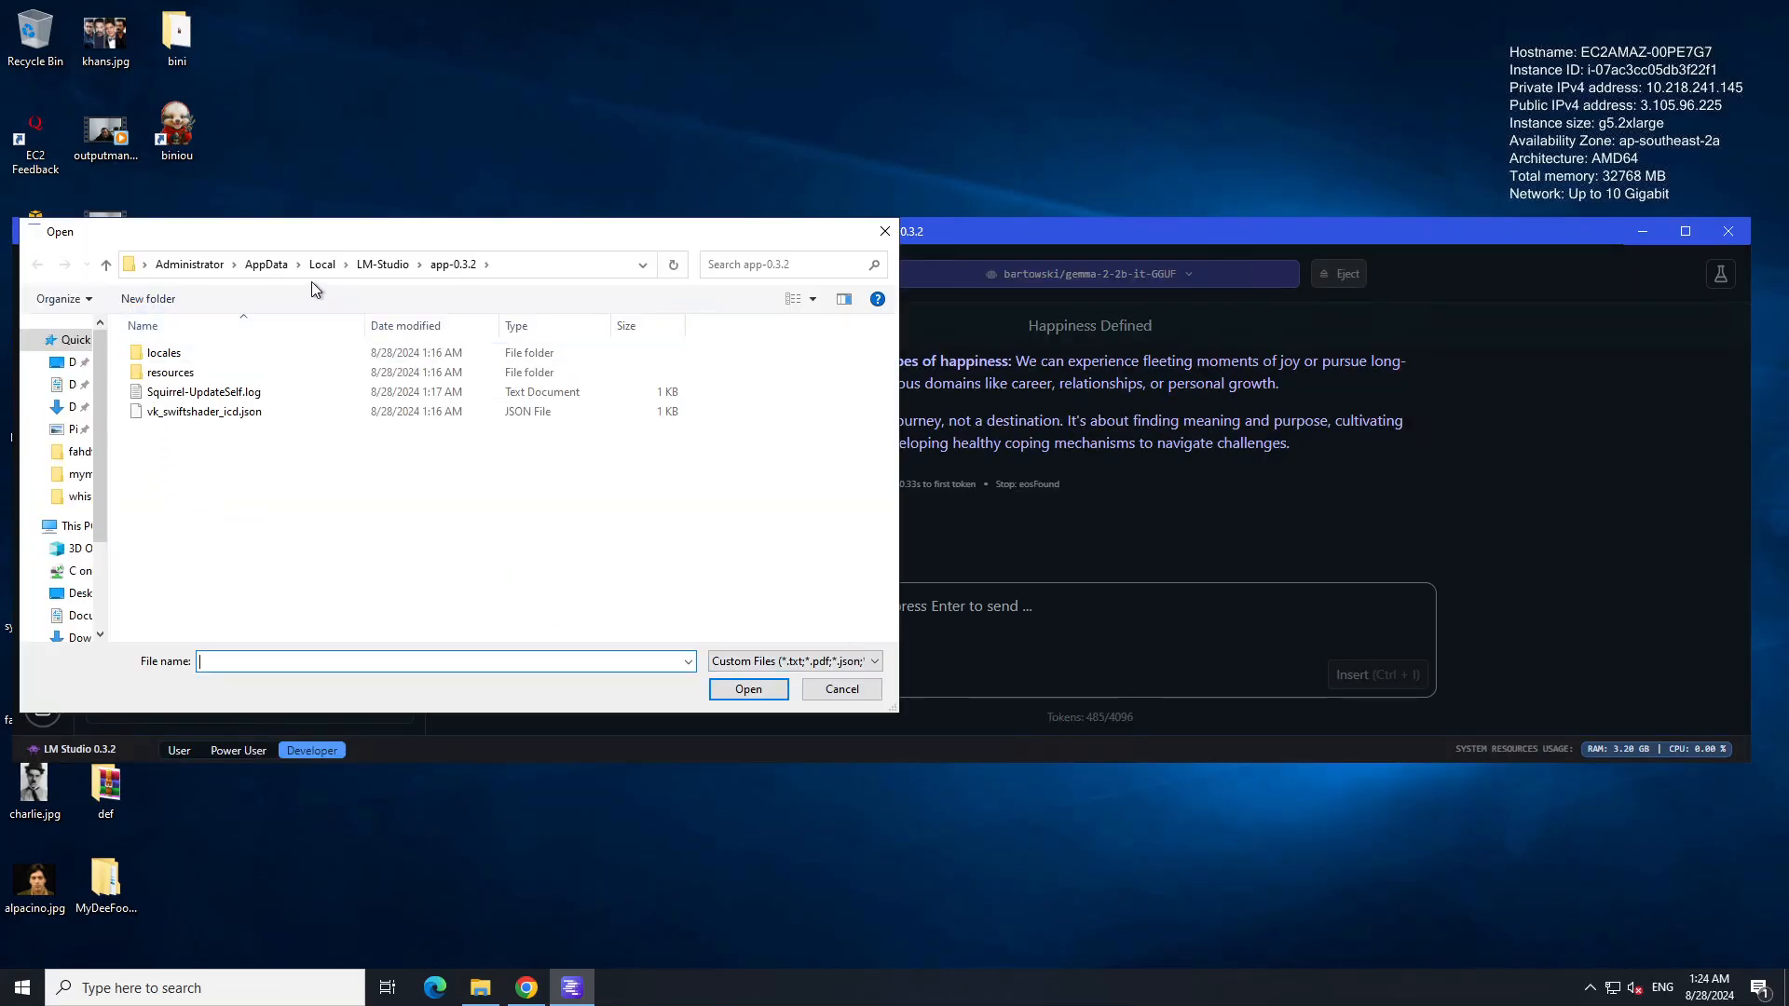
click(88, 362)
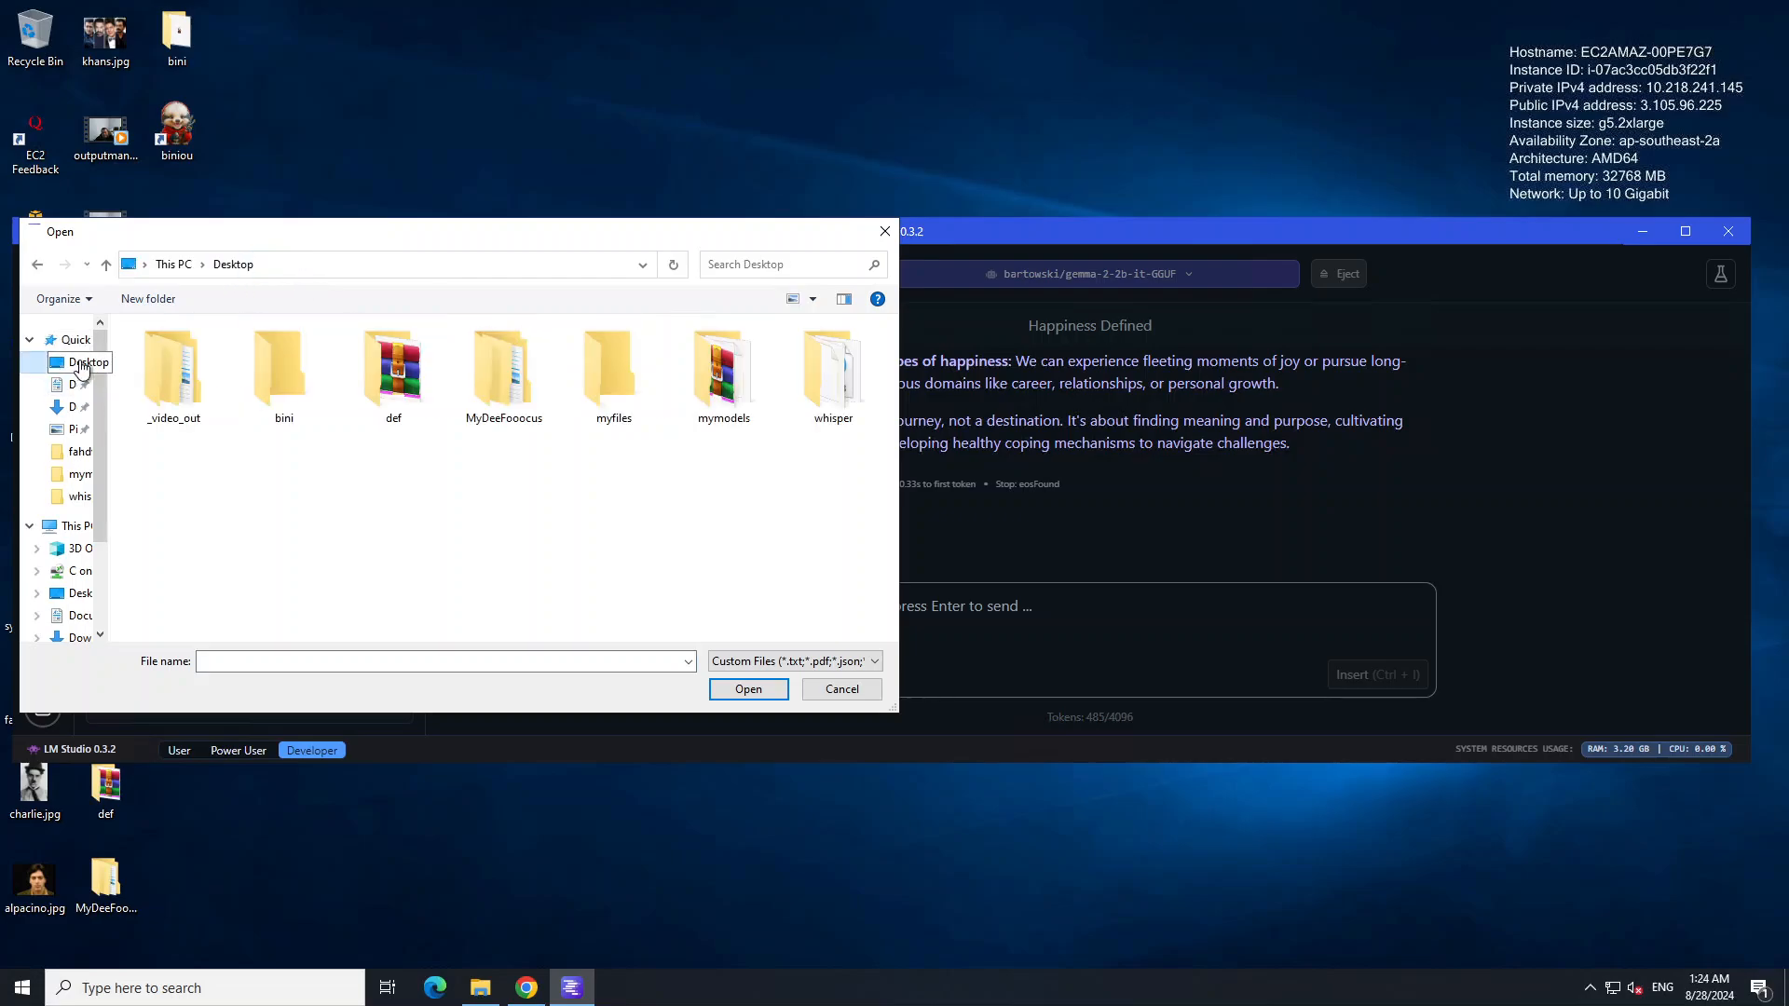
click(613, 365)
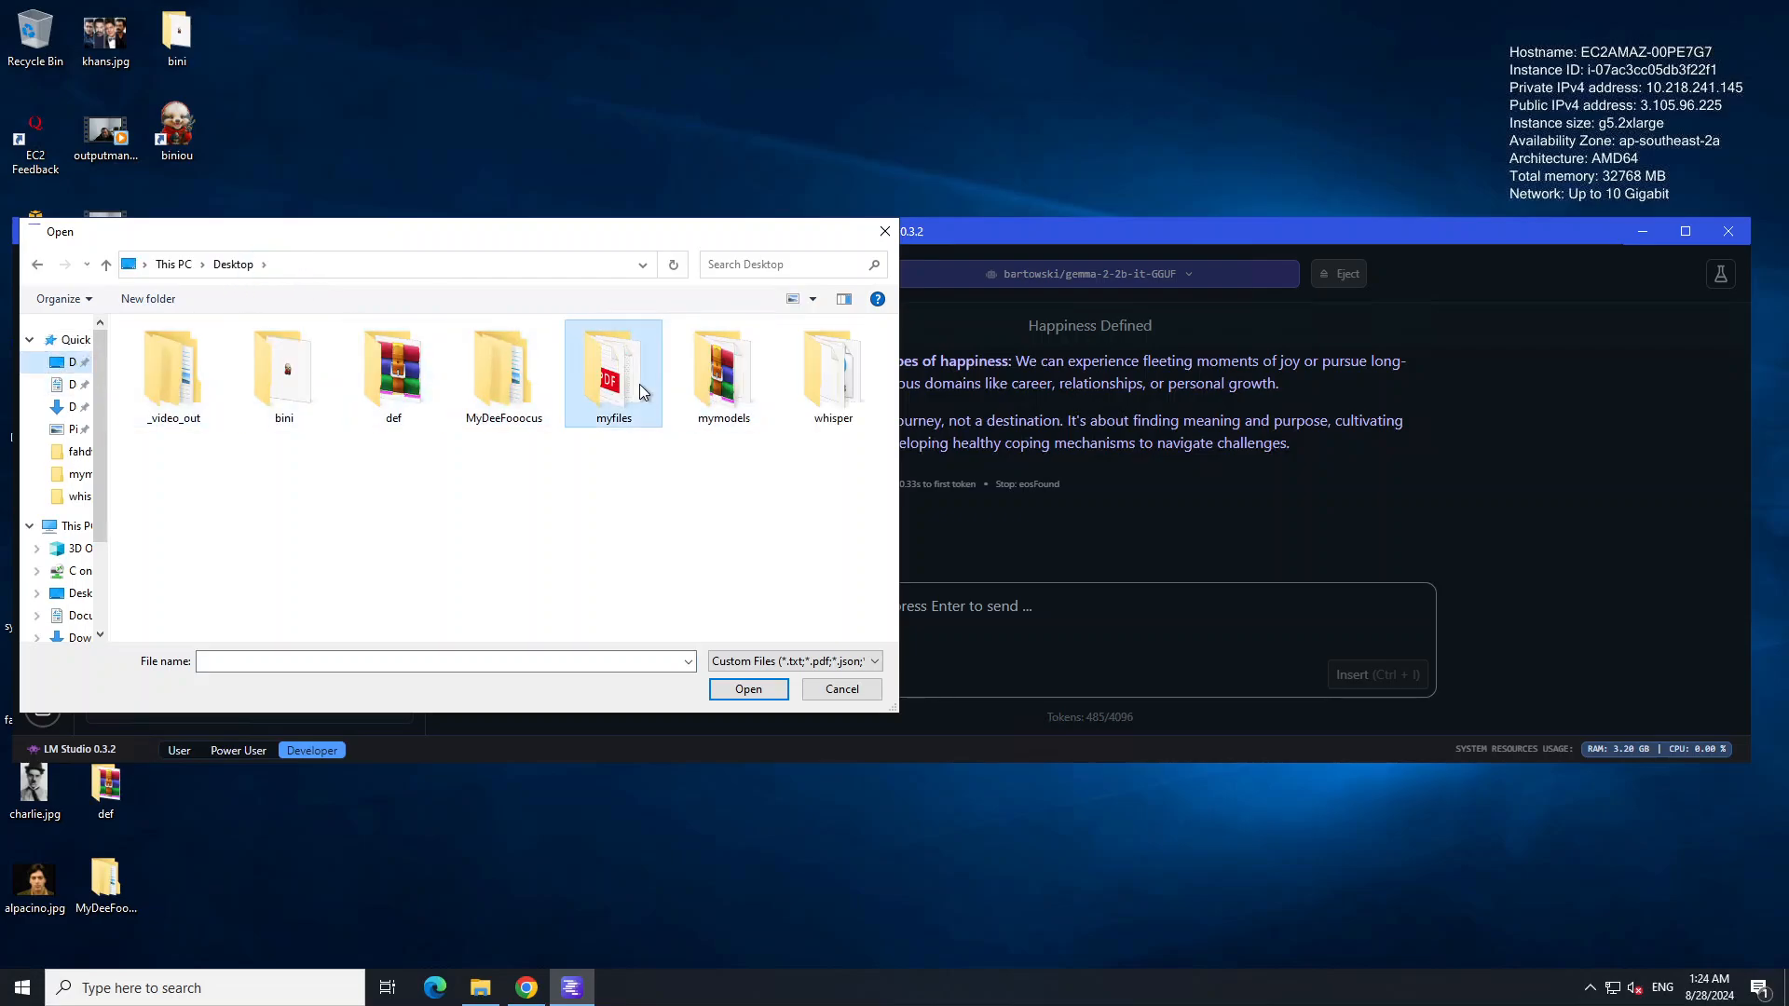
double_click(613, 366)
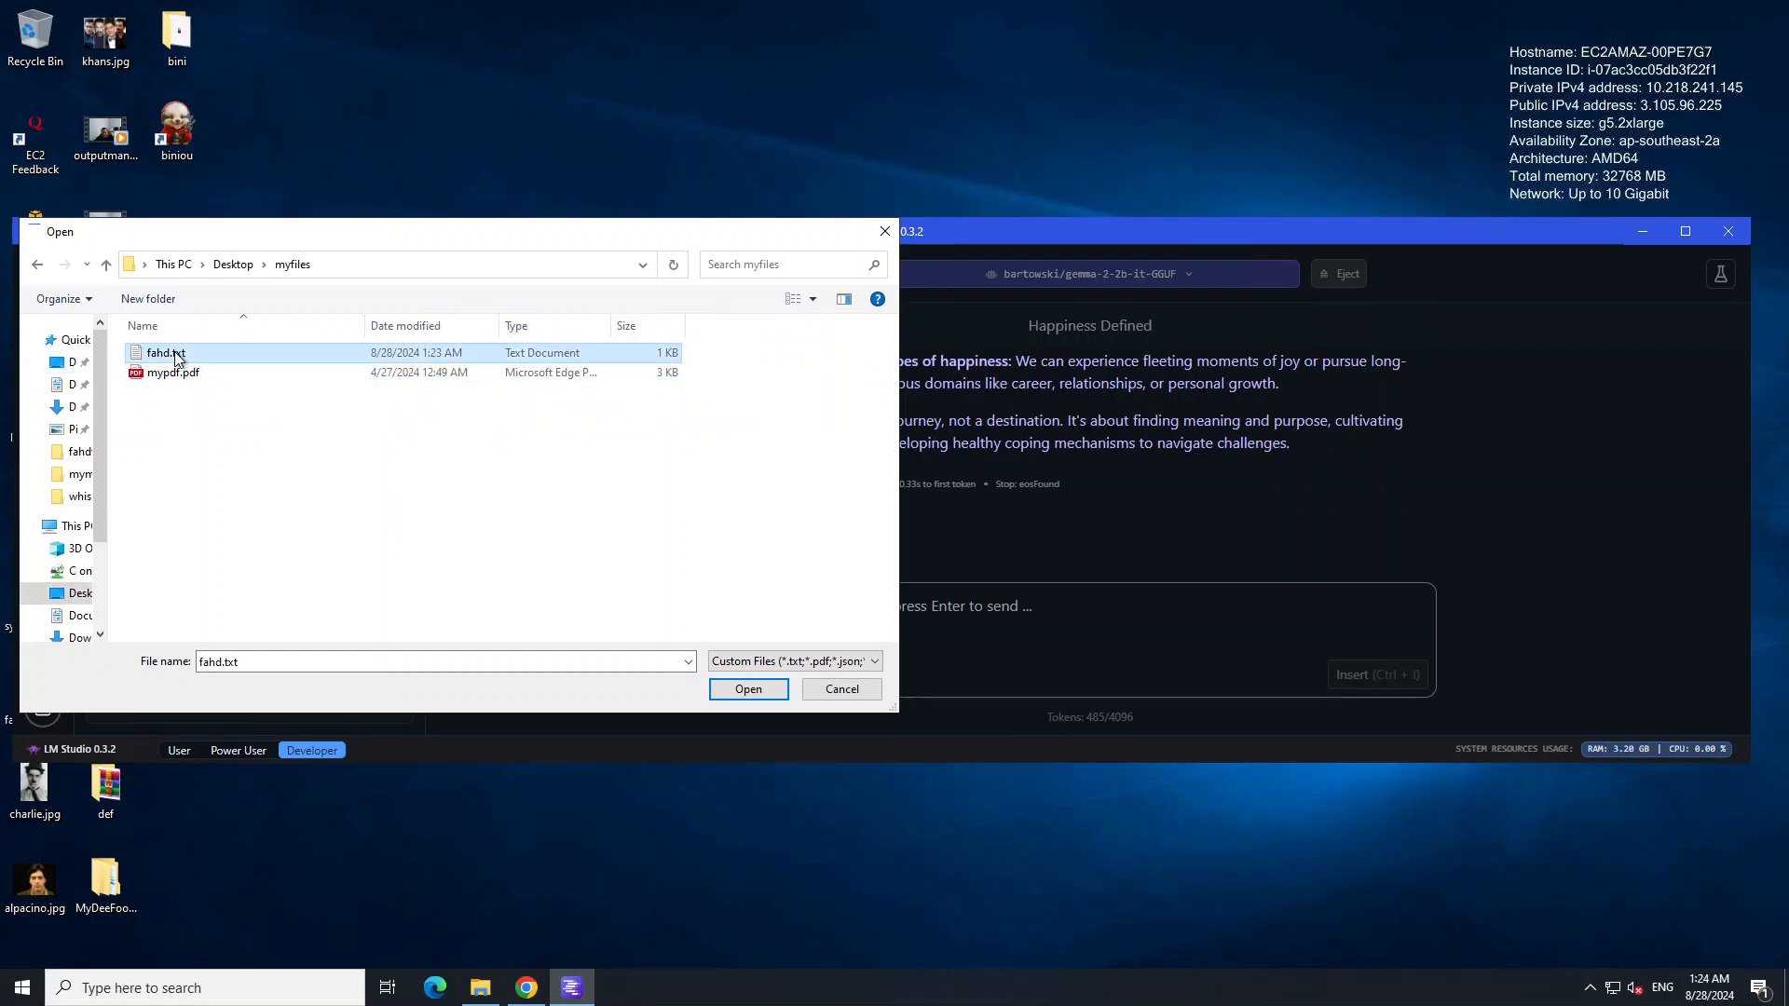
click(748, 689)
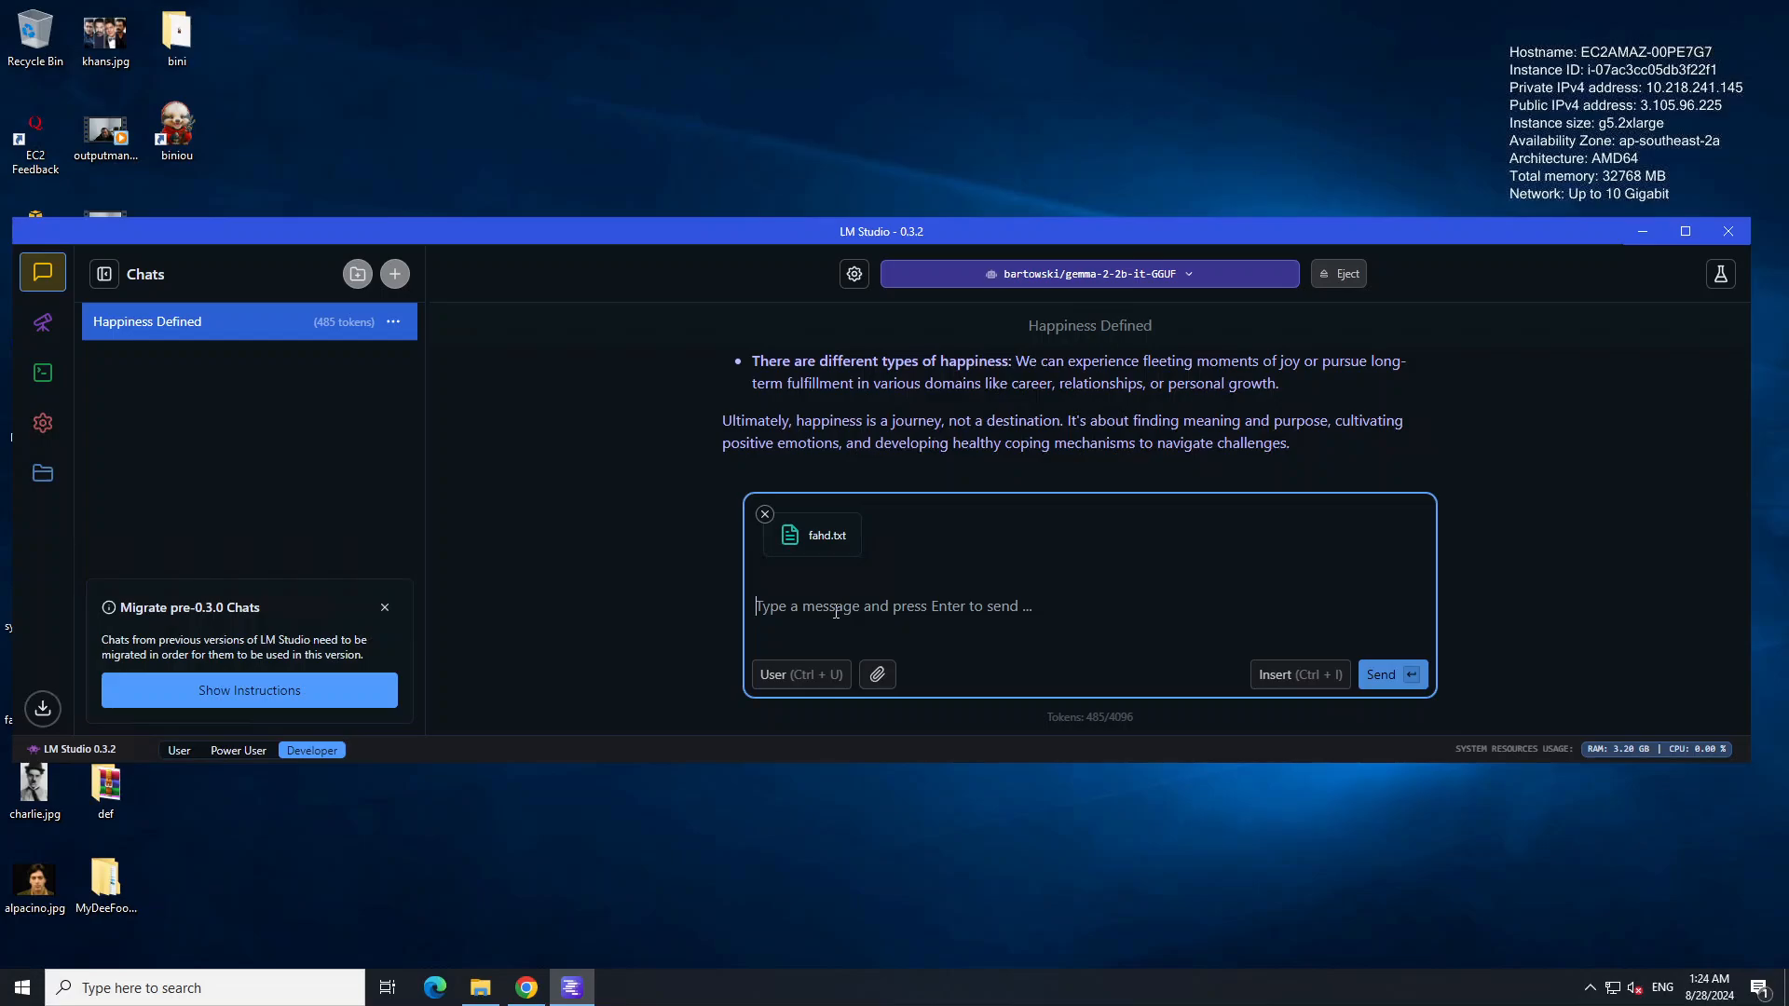
Step: Ask Gemma 'who is F…' without the document and get the Pakistani-American entrepreneur answer
text(who)
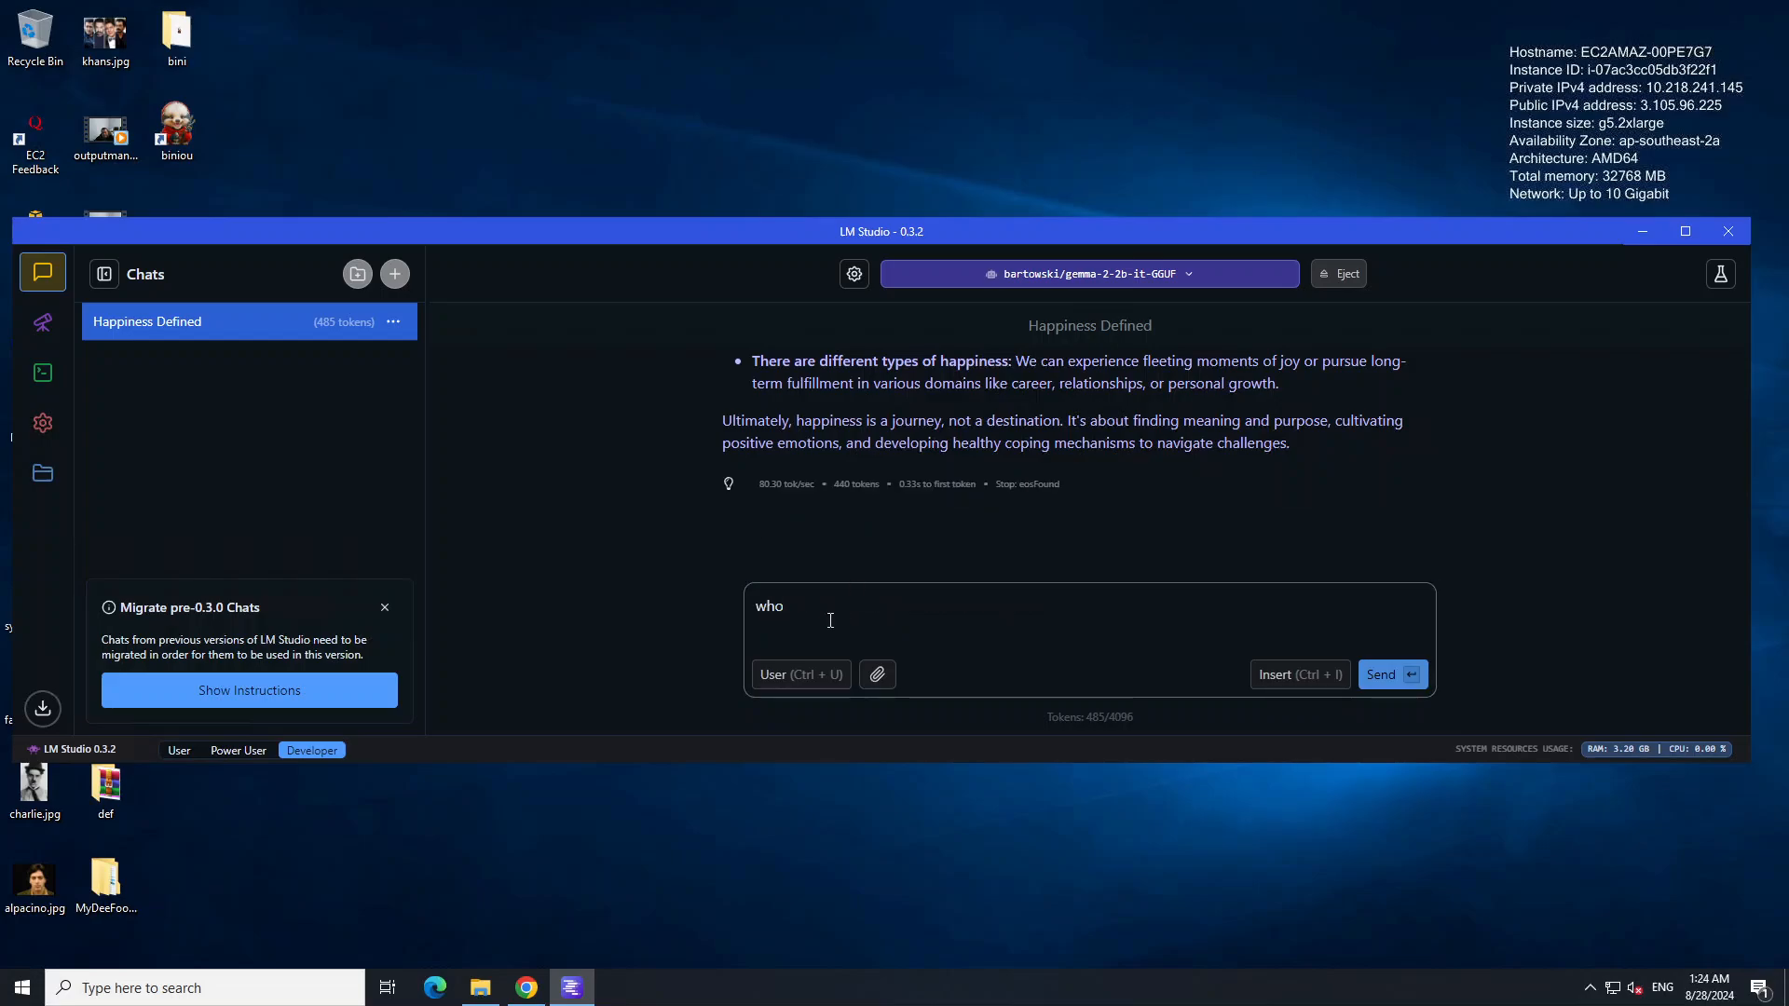
text(is F)
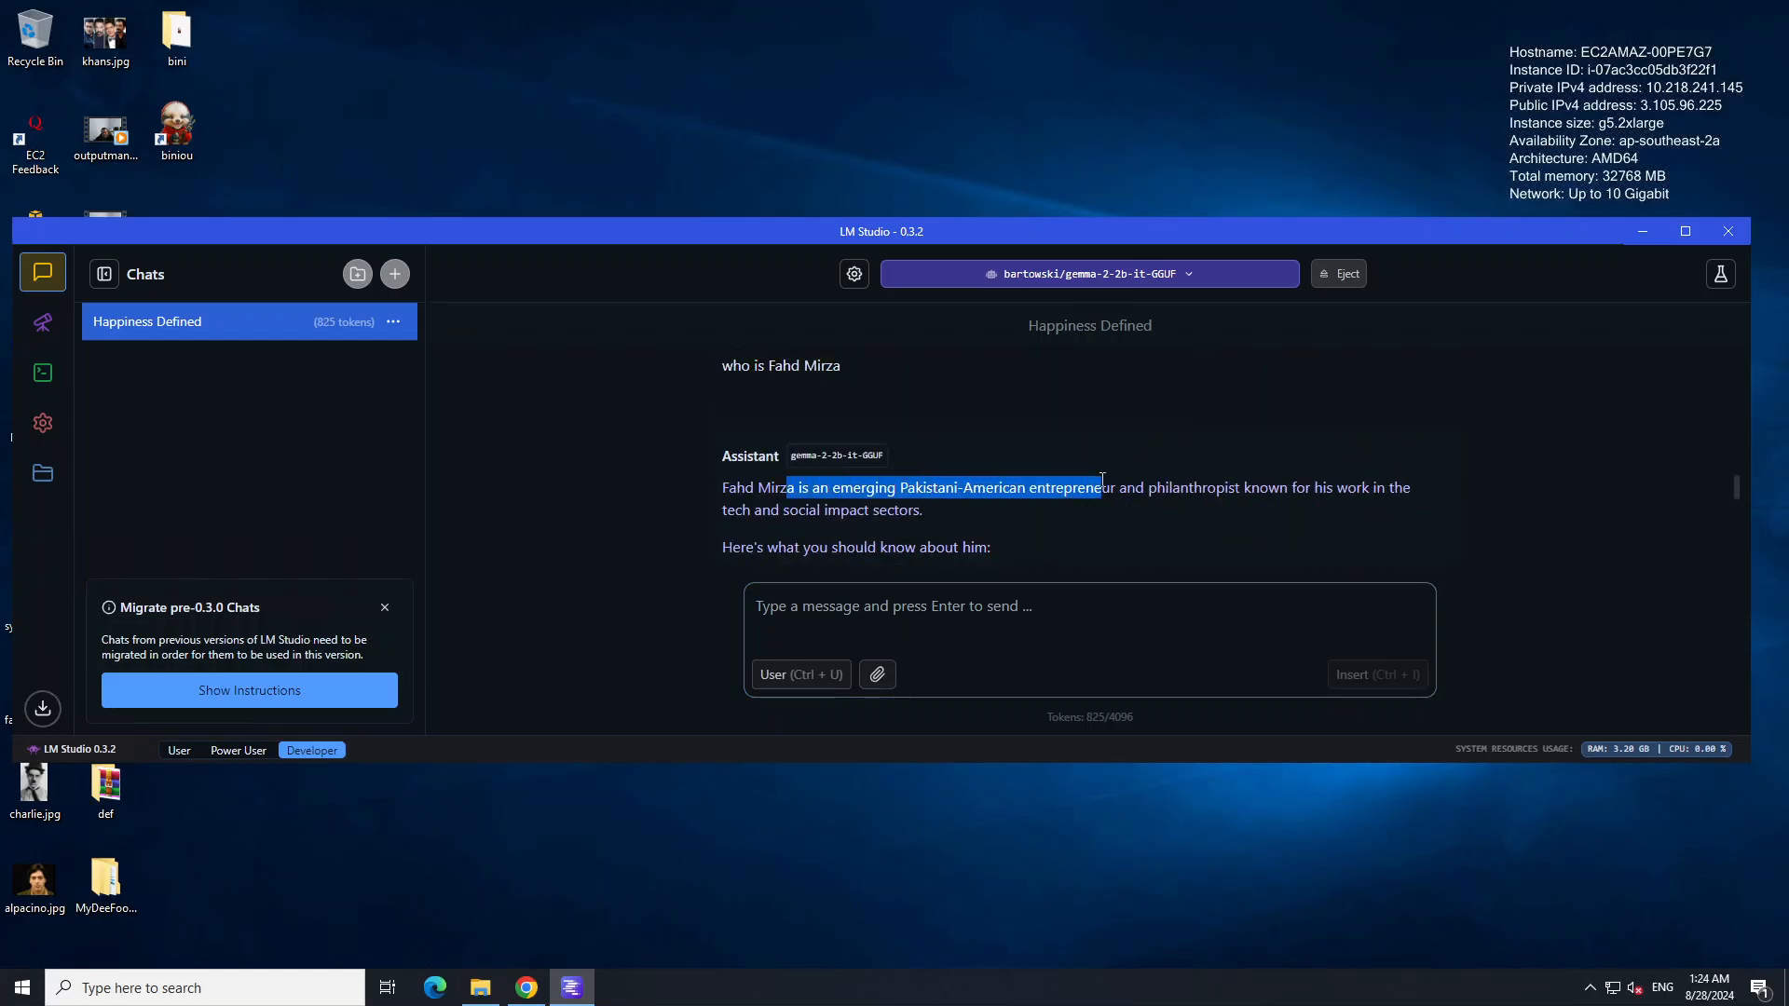
mouse_move(1299, 511)
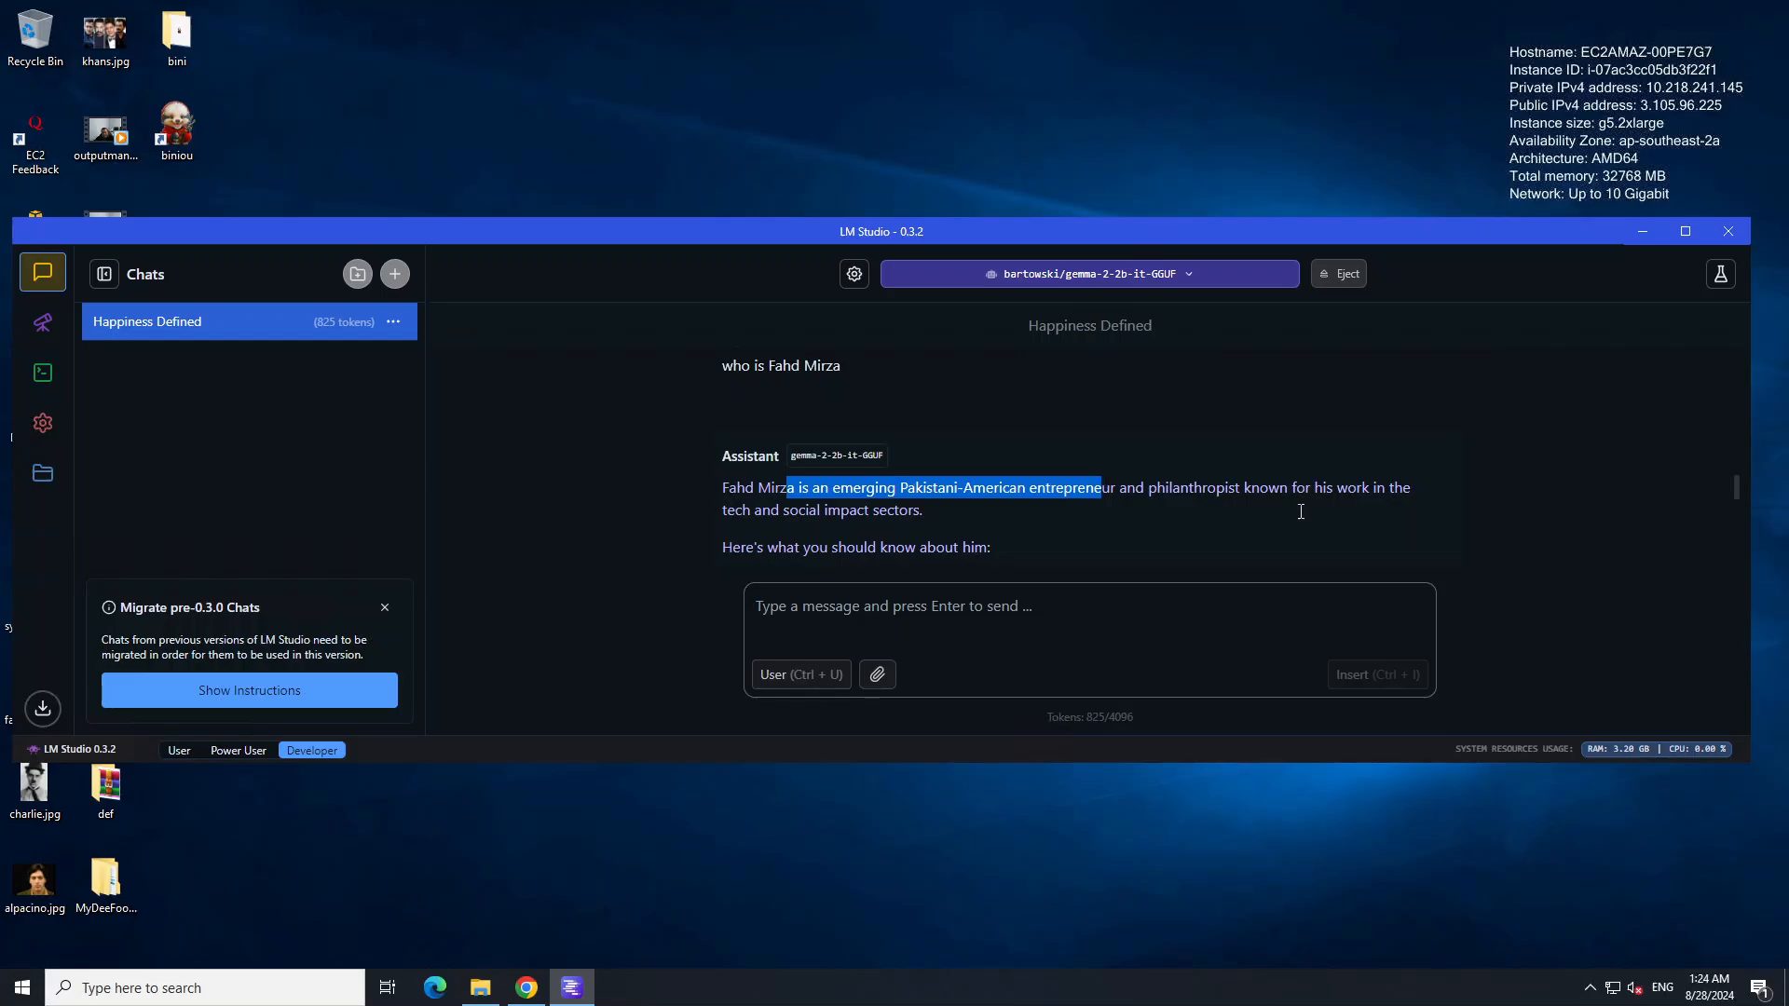
click(876, 675)
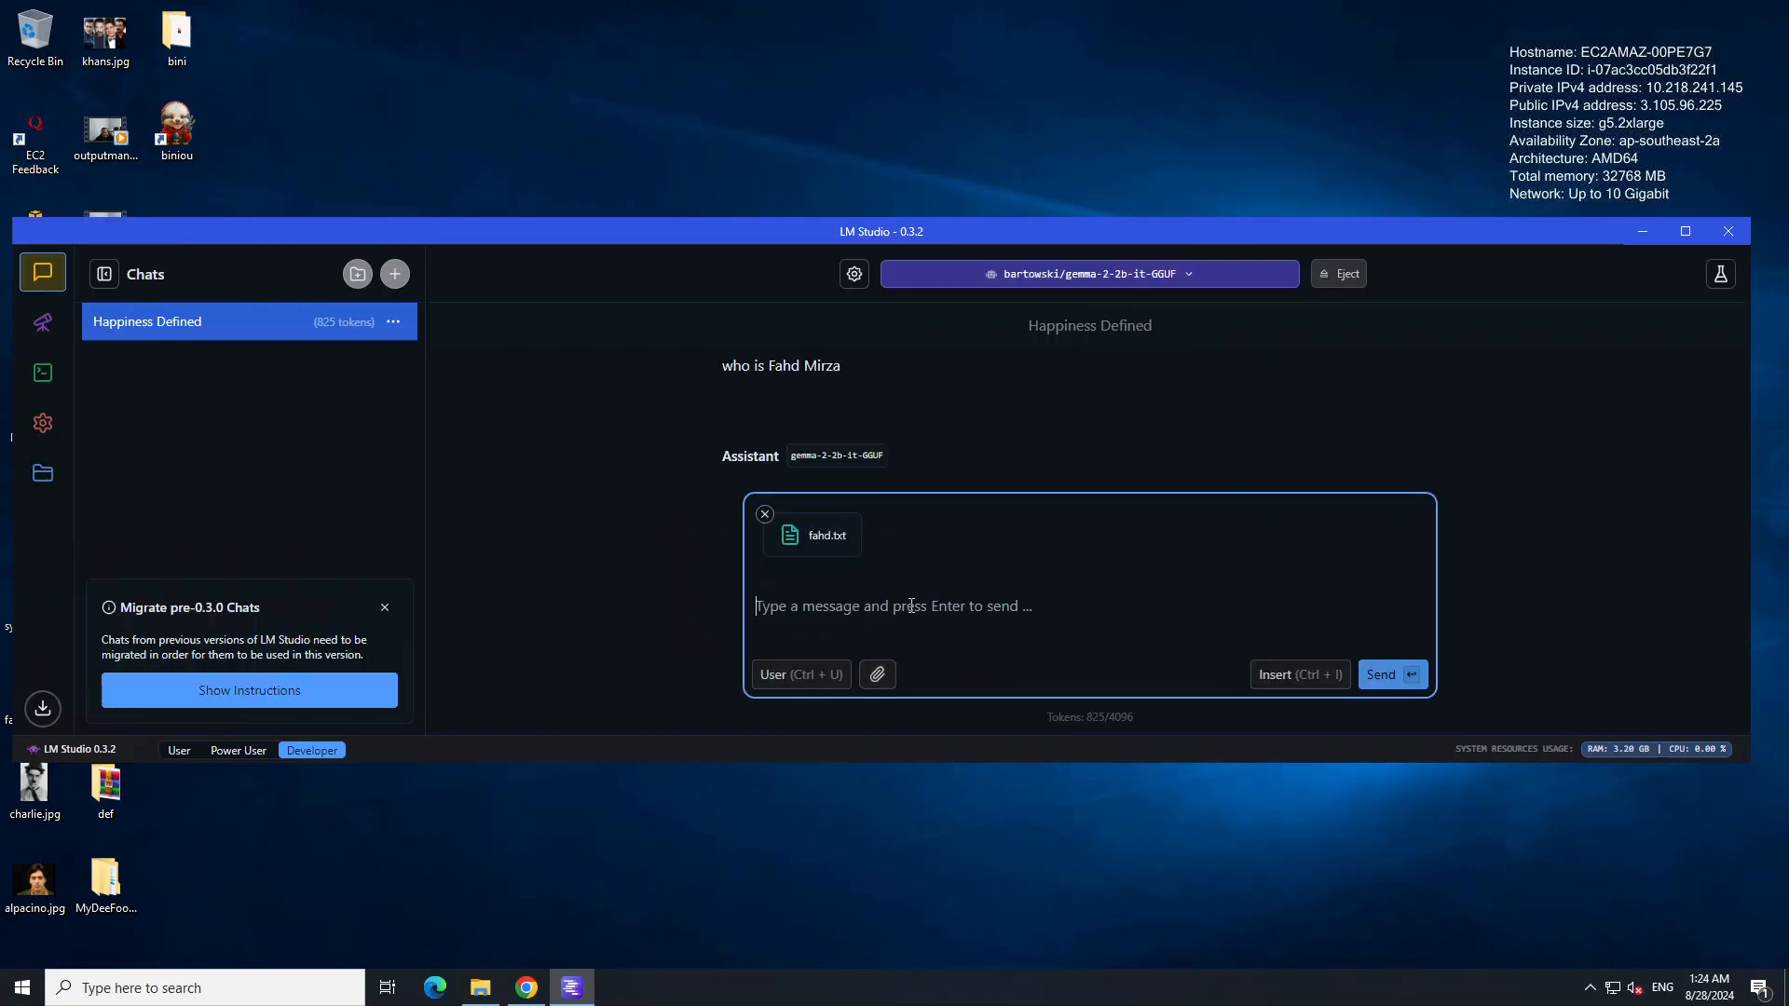
Step: Send 'Who is Fahd M' with fahd.txt attached and read the grounded answer about a Sydney-based AI and cloud engineer
text(Who is Fahd M)
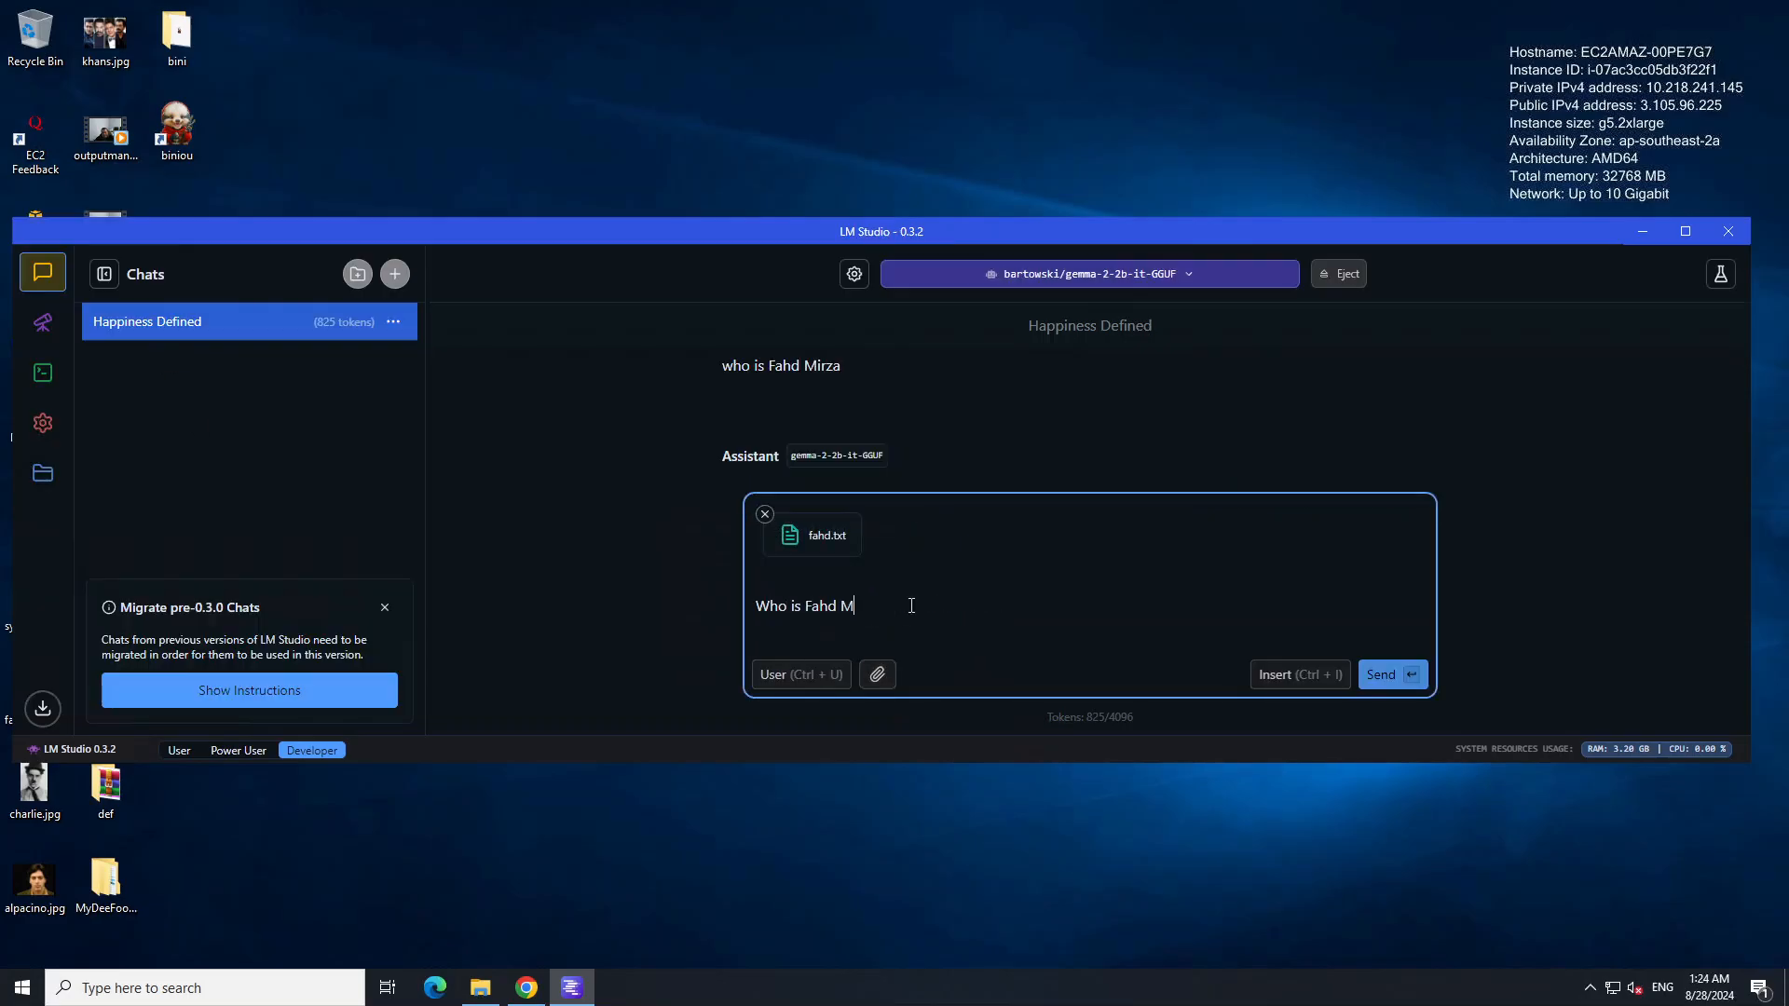
click(1381, 675)
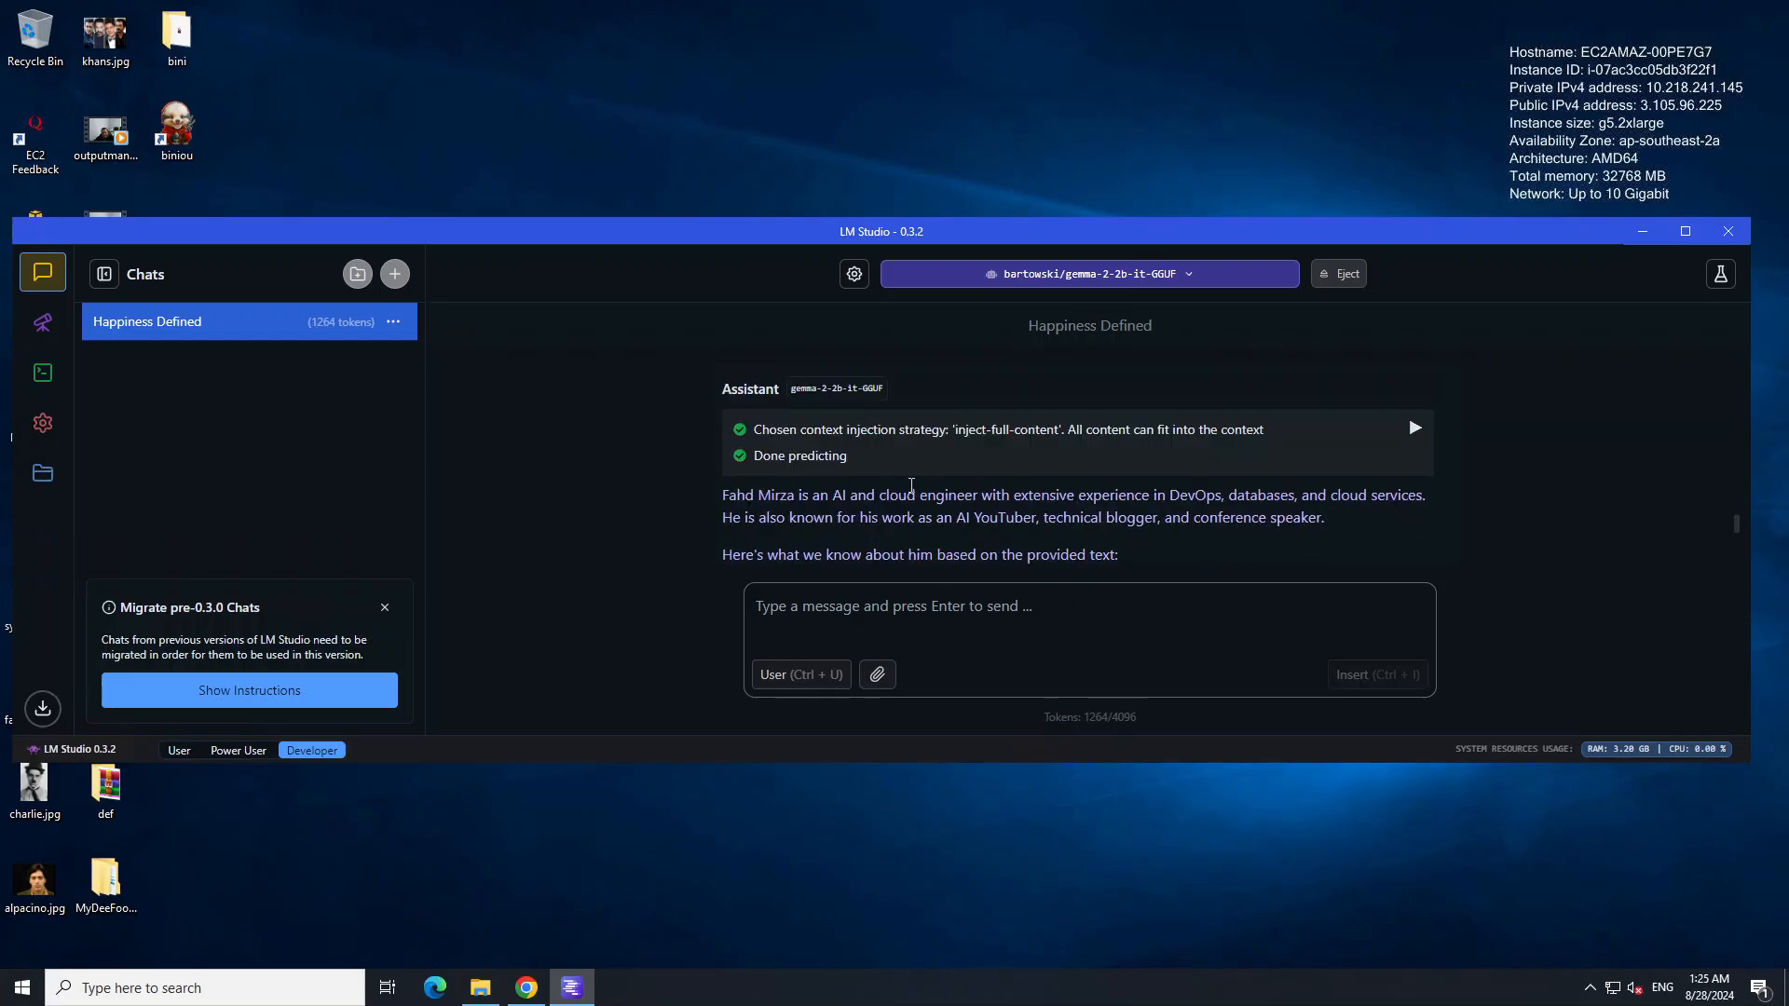
scroll(up, 3)
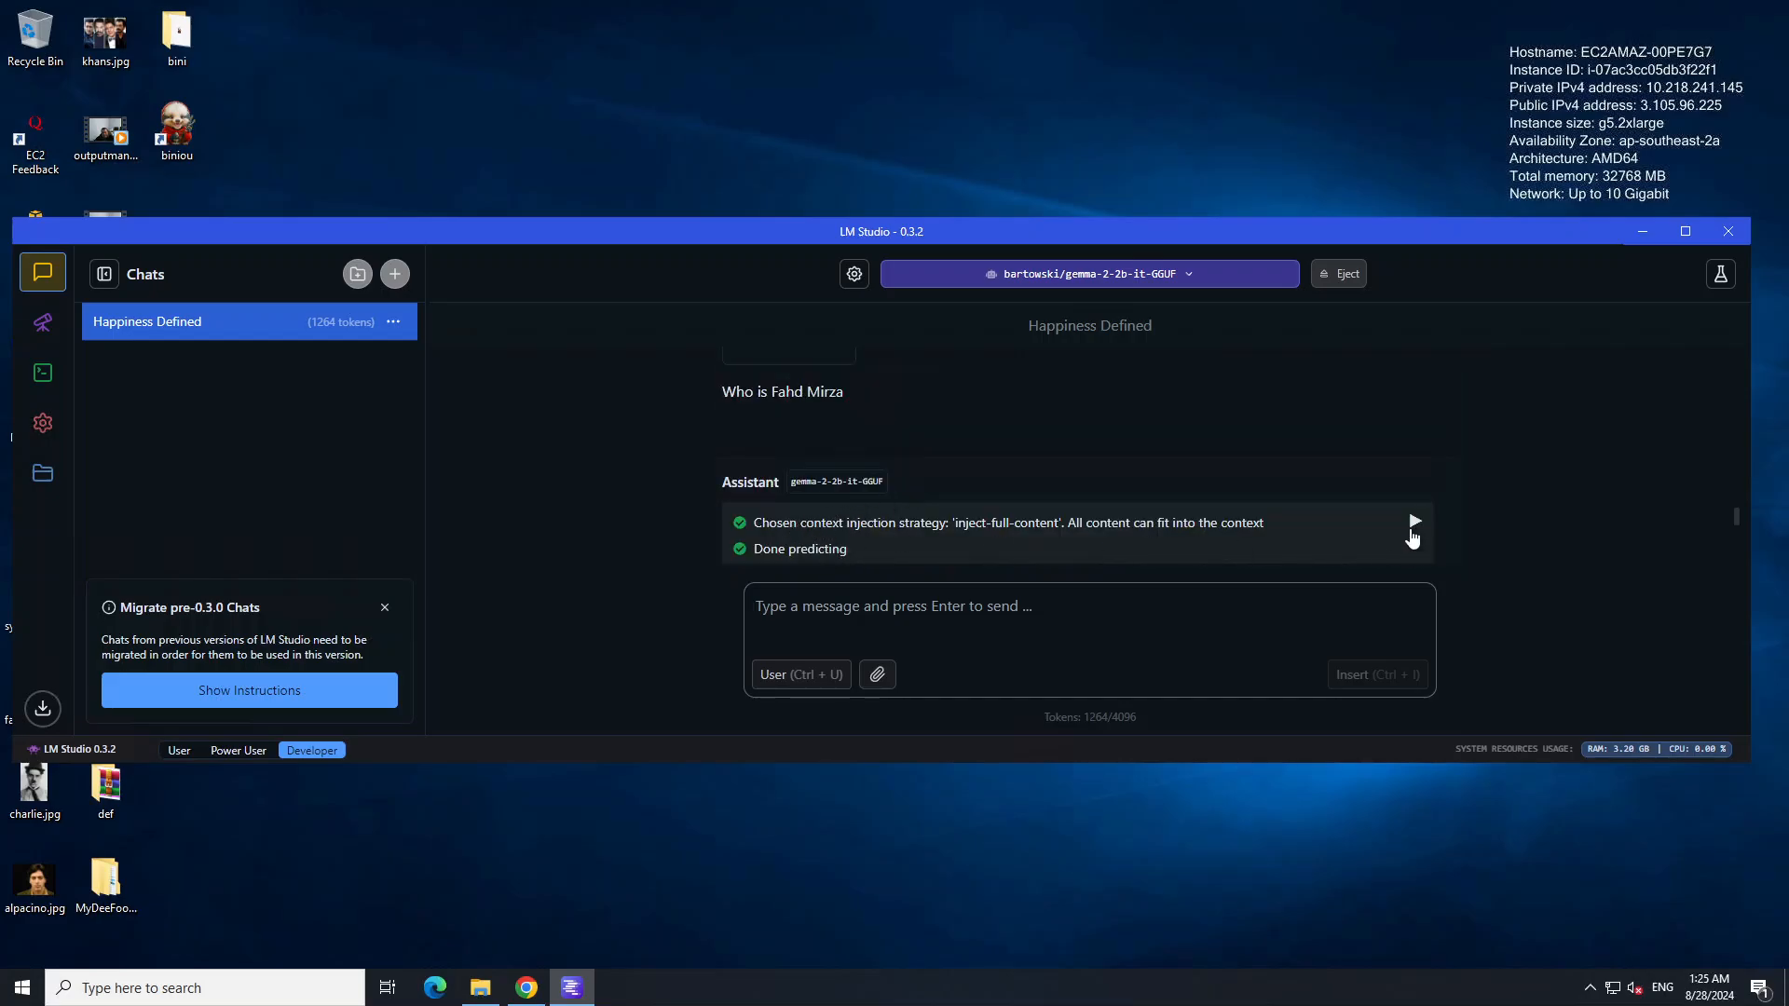
mouse_move(1419, 580)
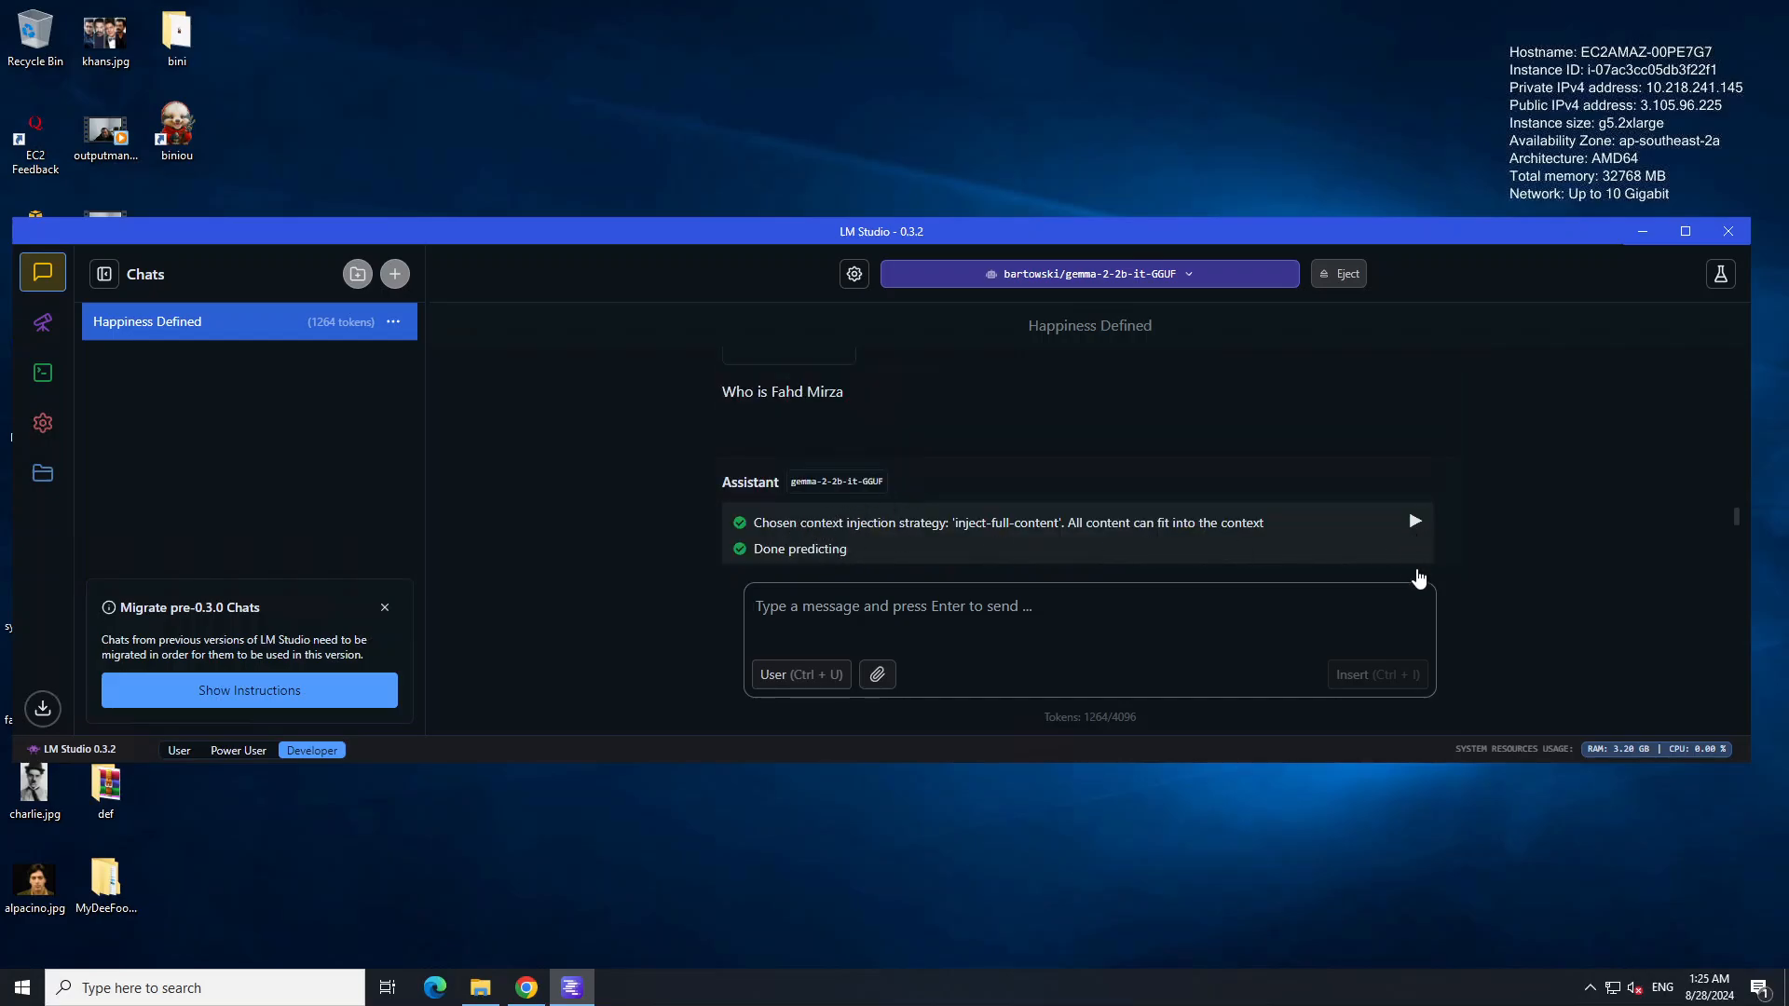
scroll(down, 3)
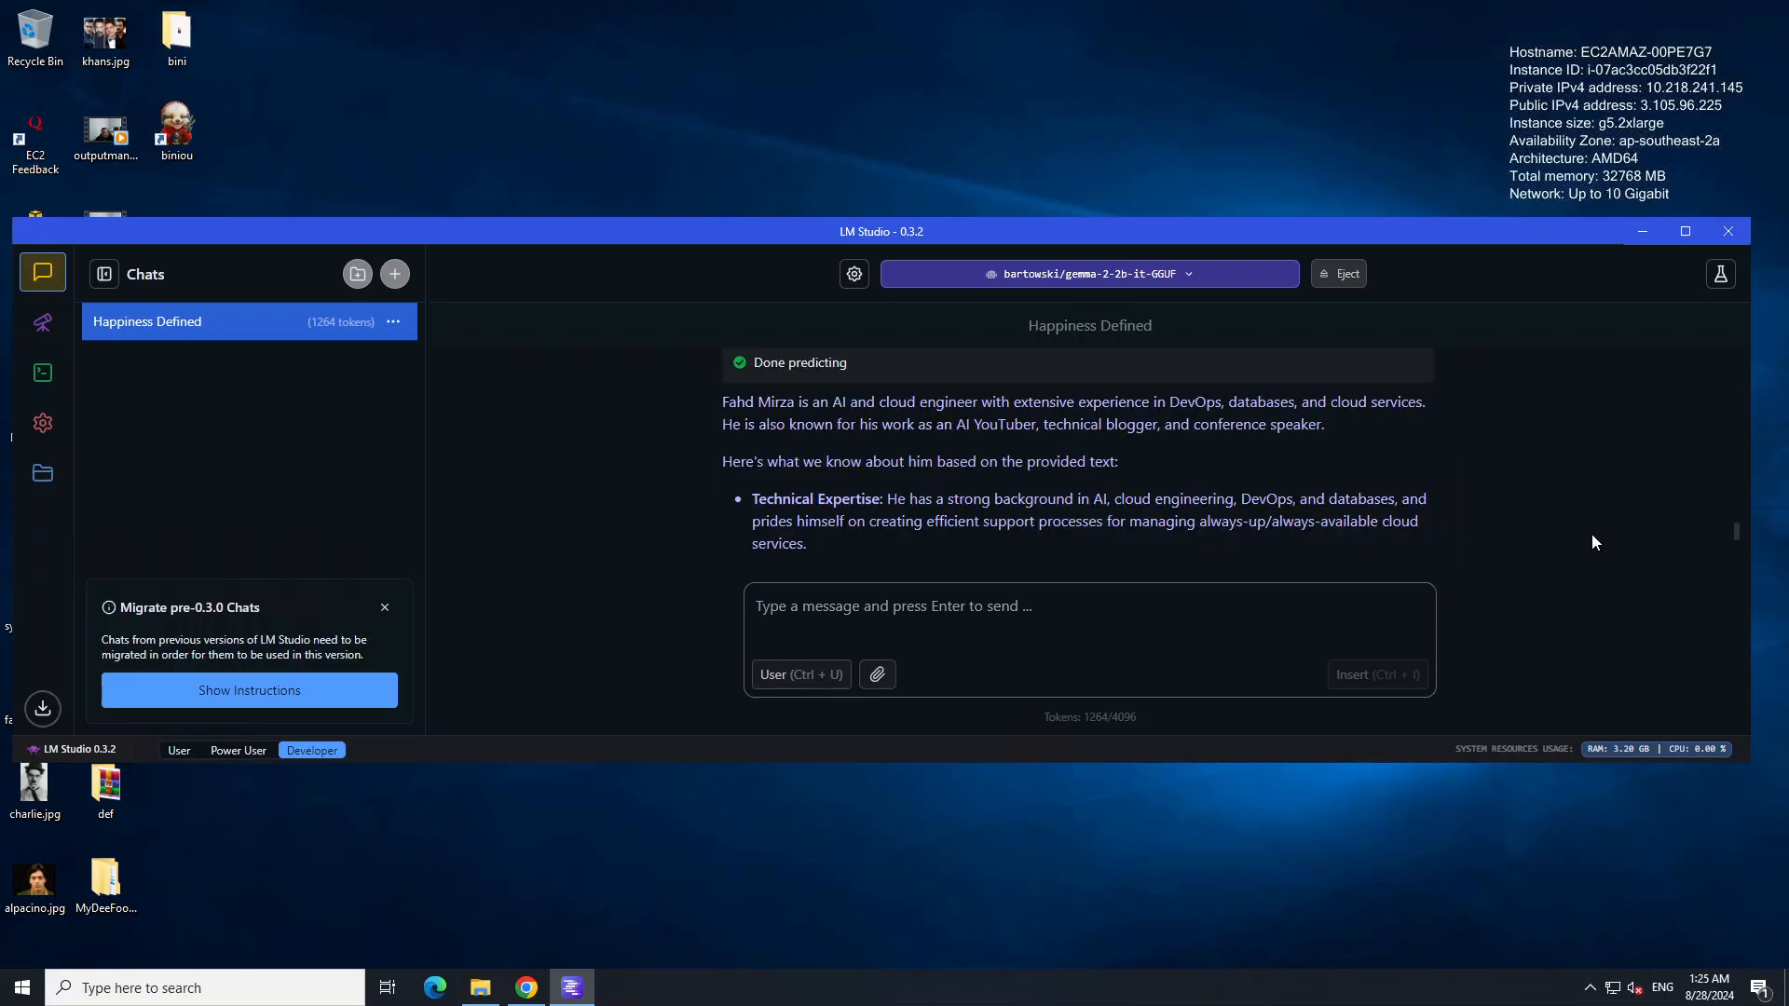
mouse_move(919, 420)
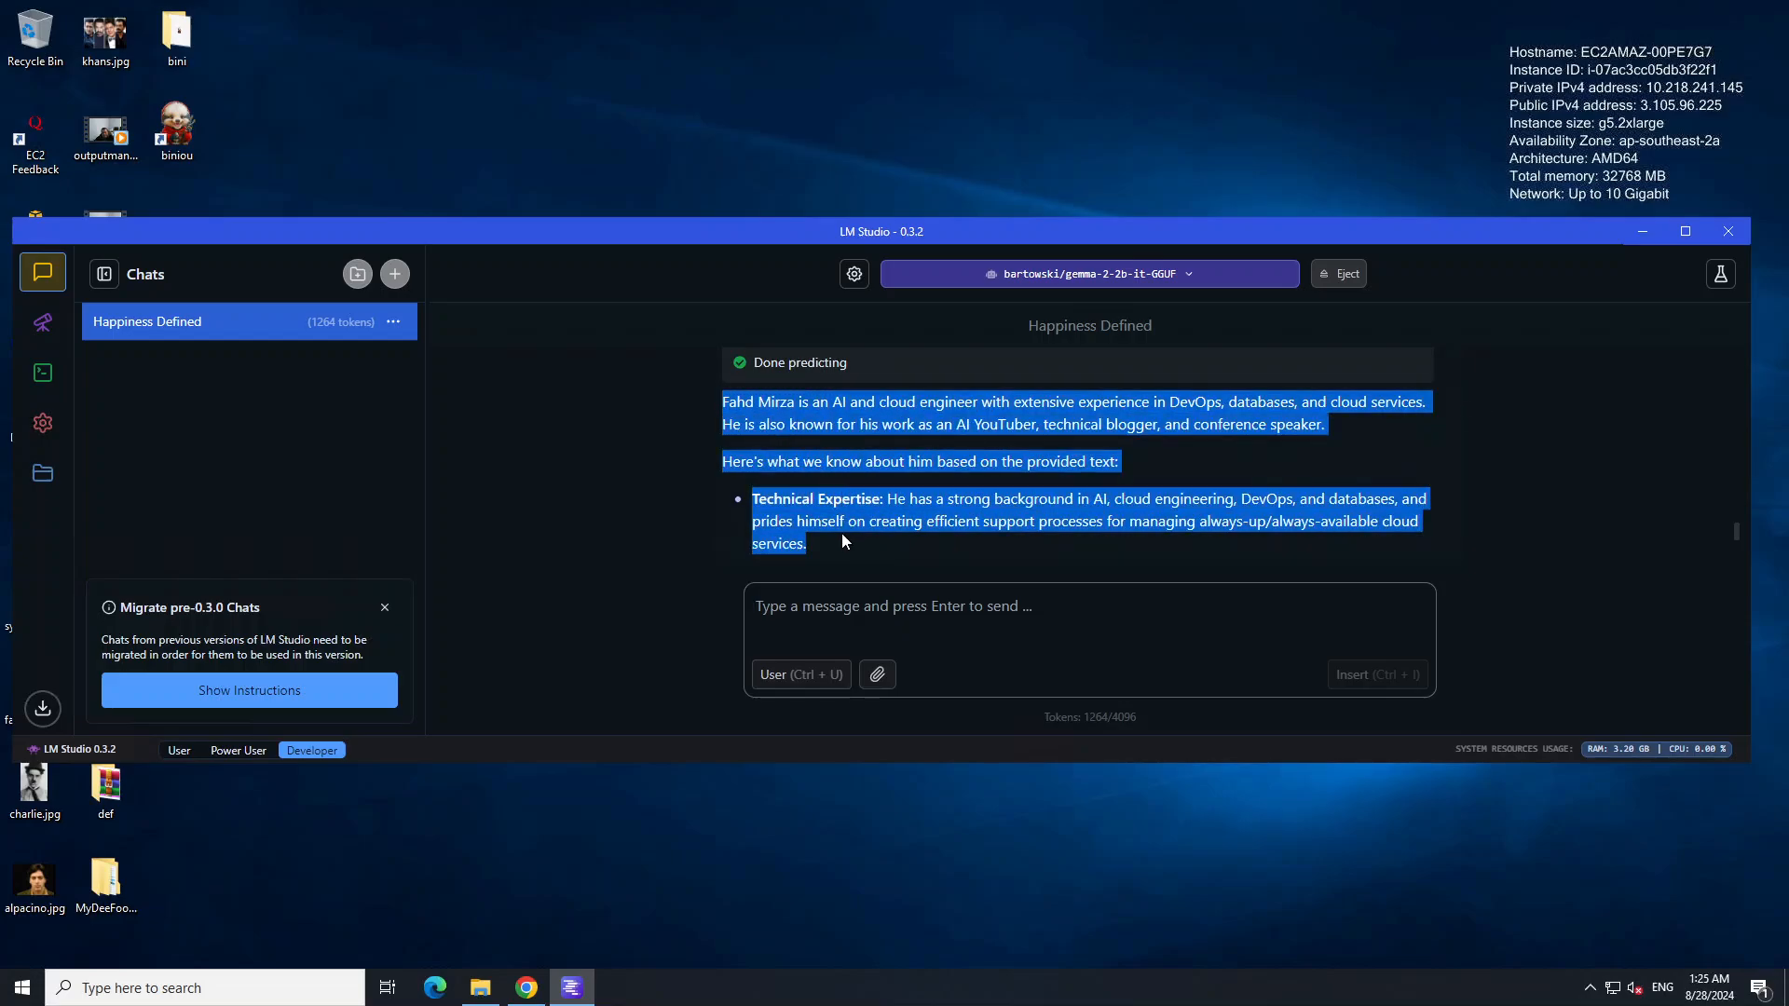
scroll(down, 3)
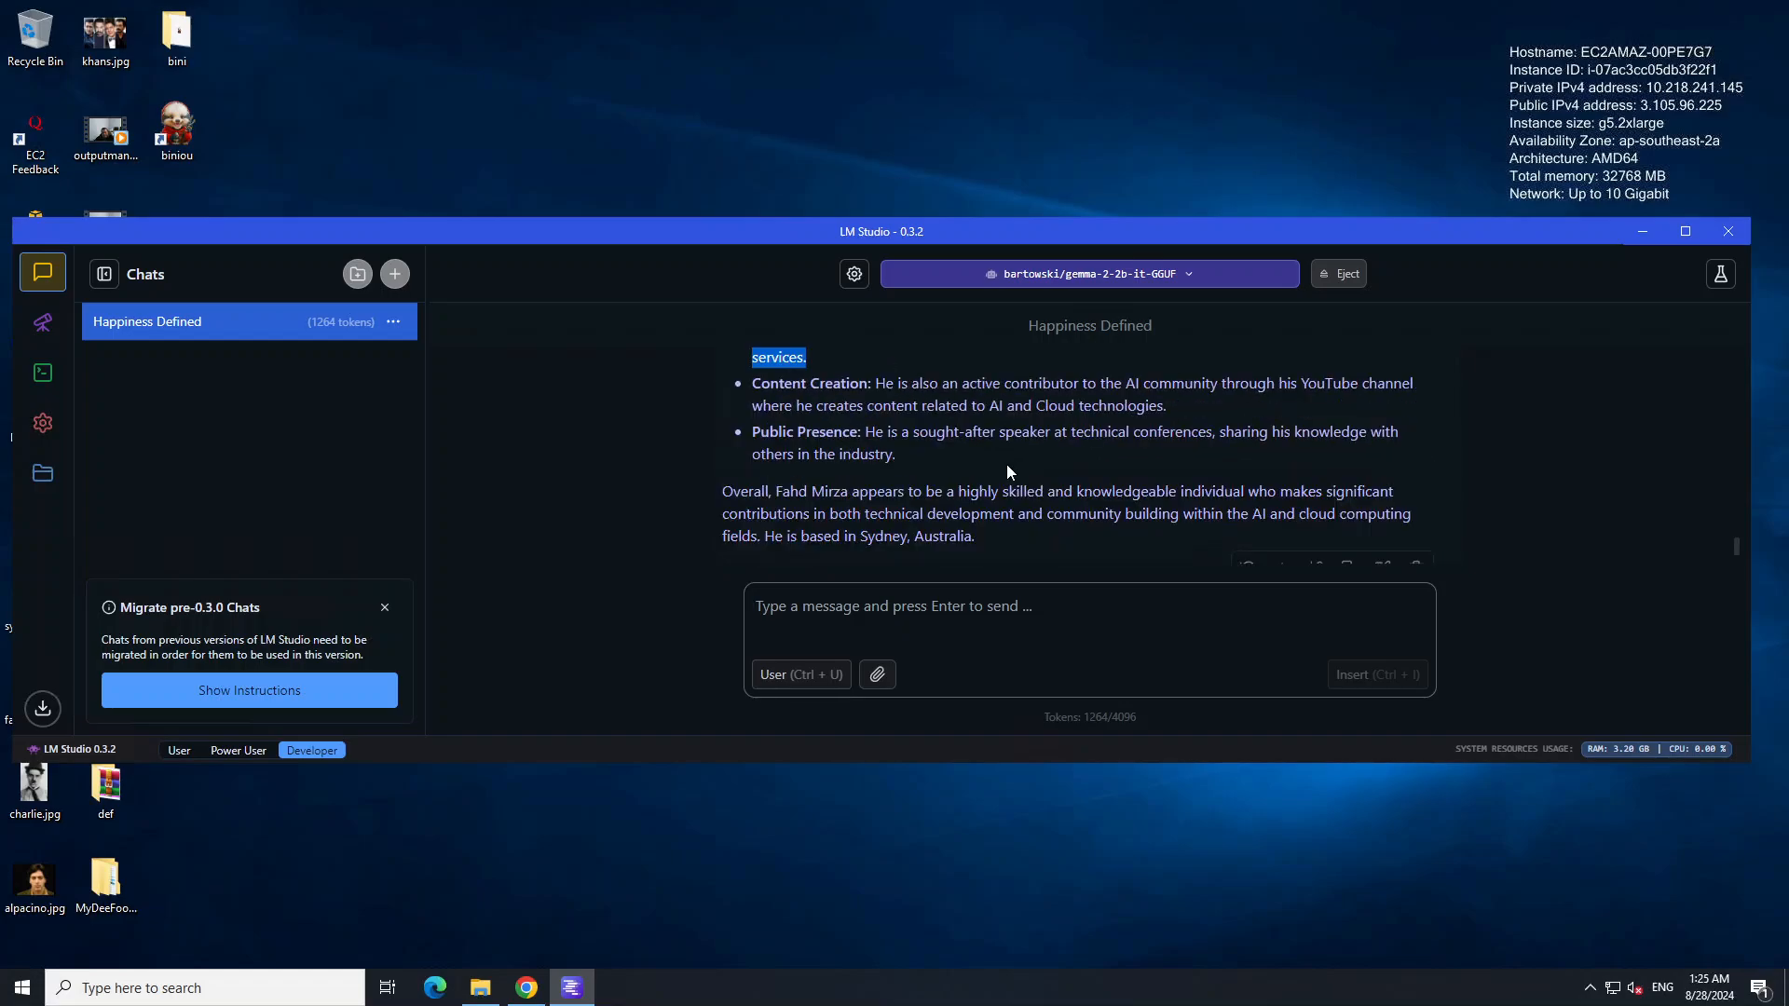
mouse_move(1124, 500)
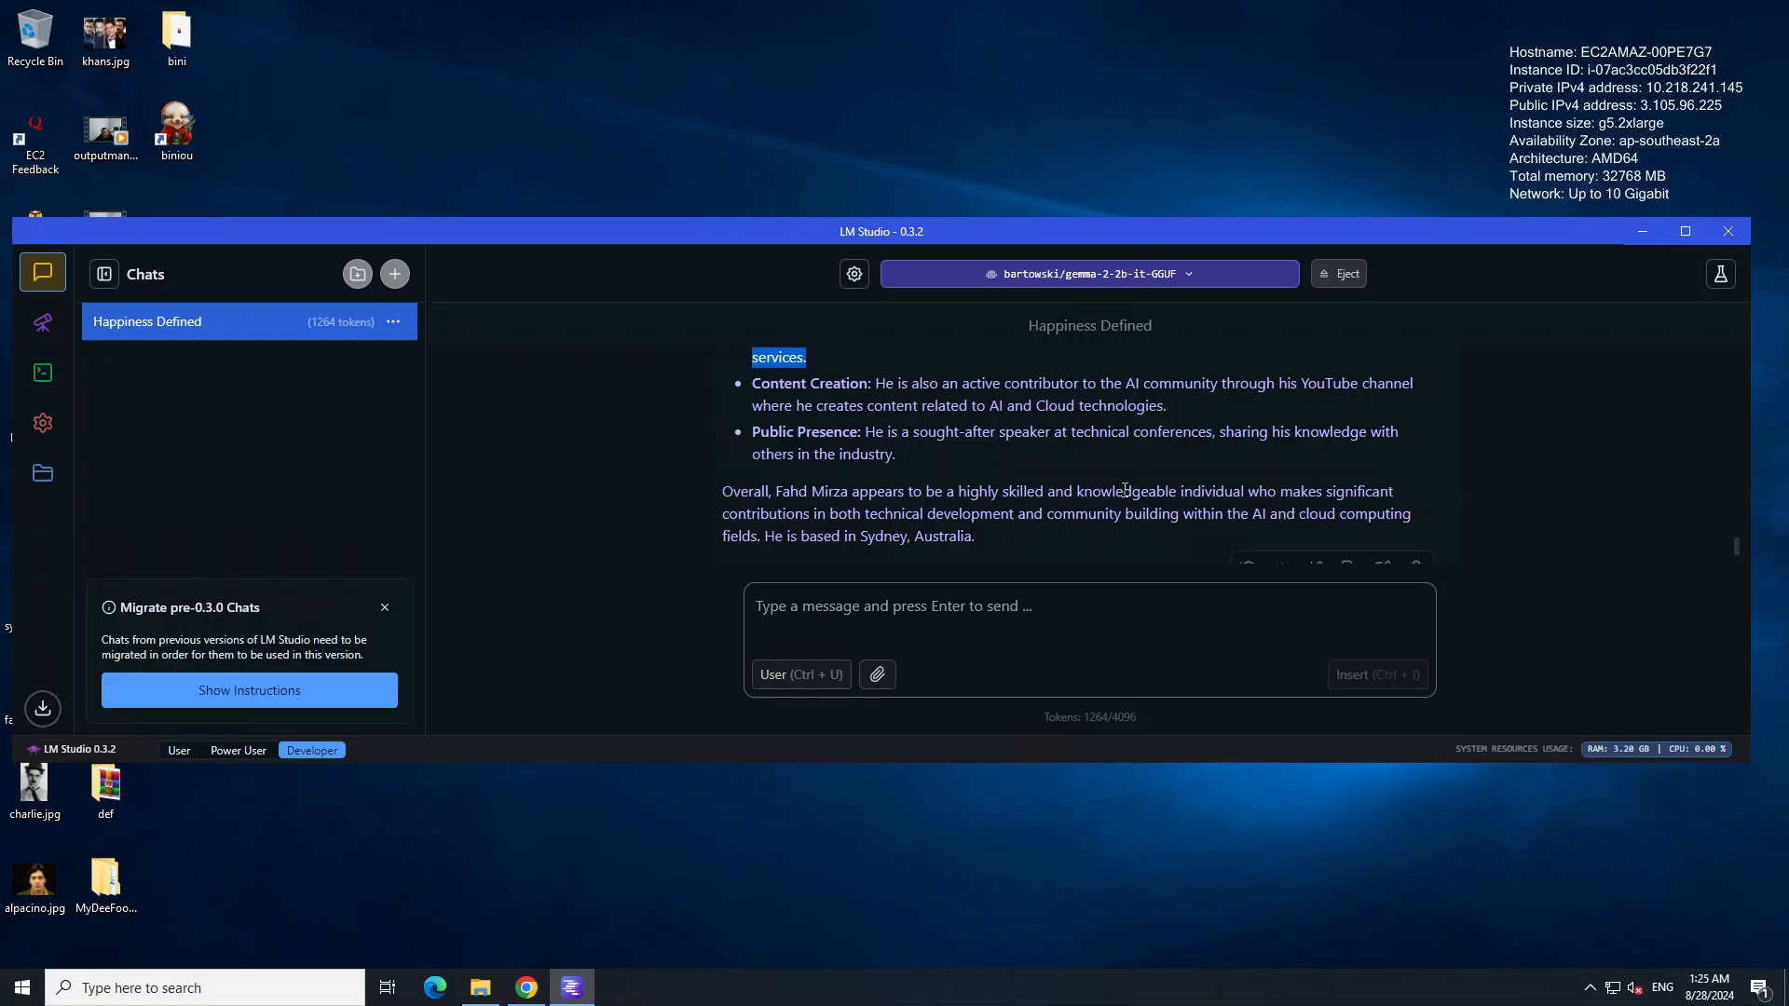
scroll(down, 3)
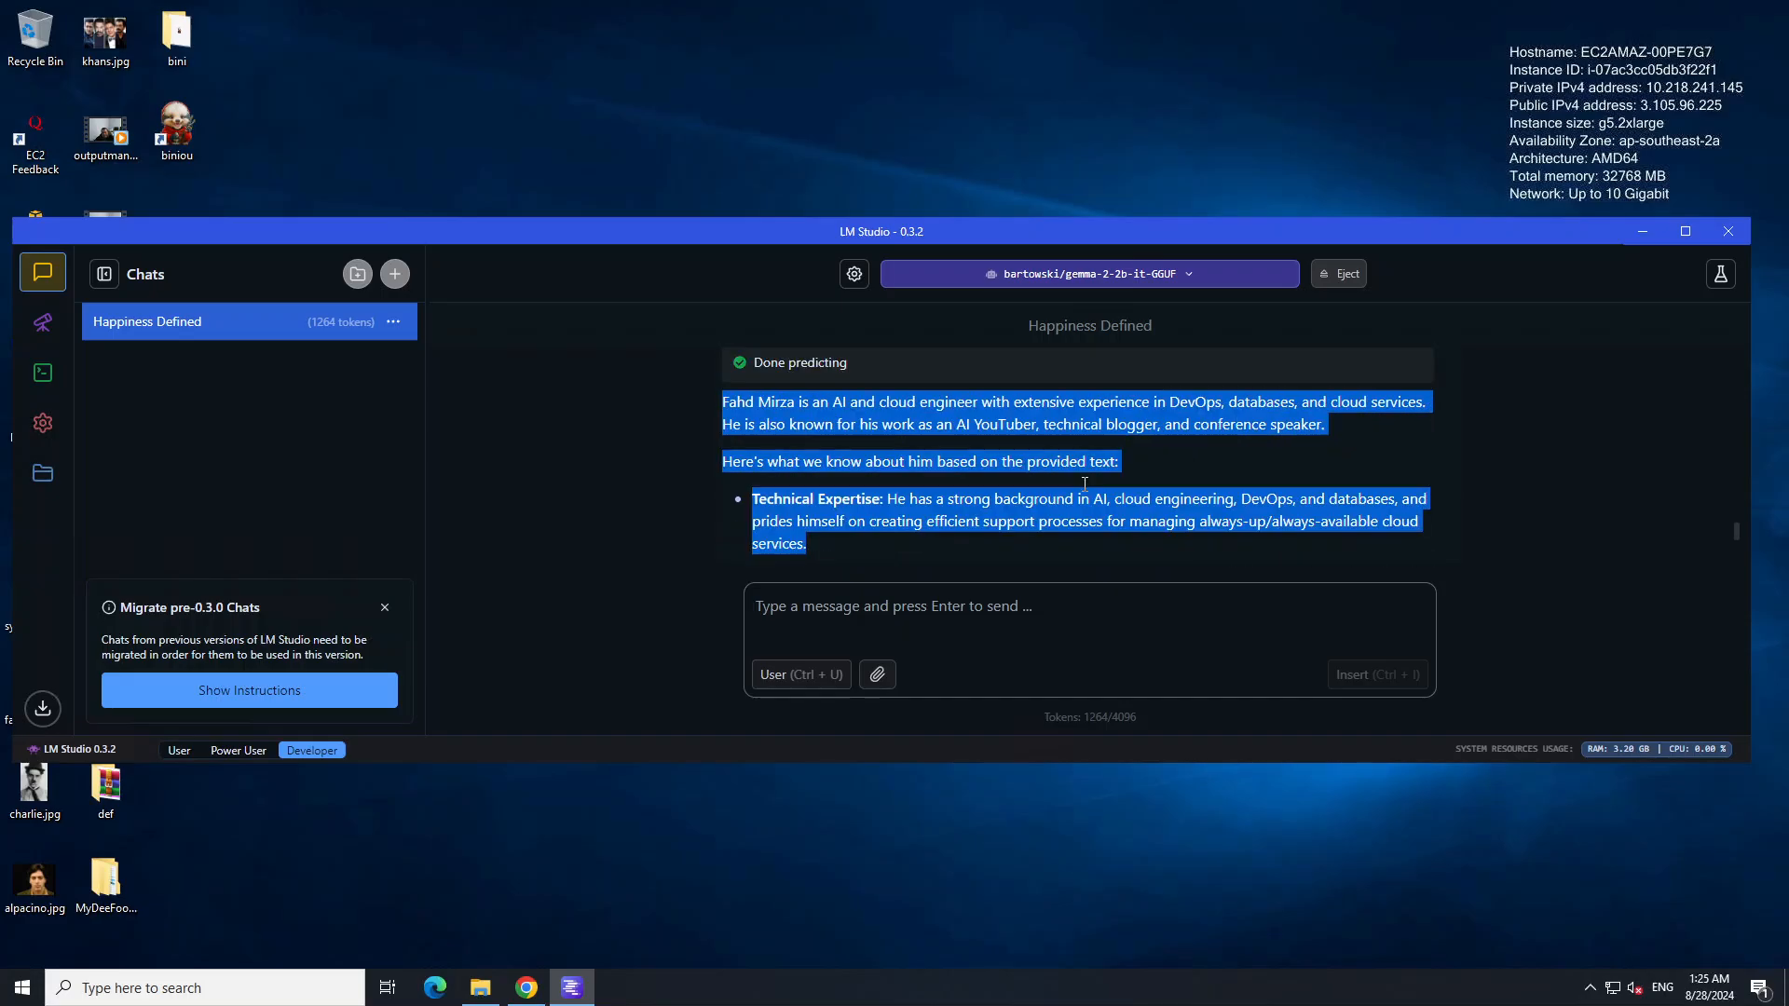
mouse_move(1685, 231)
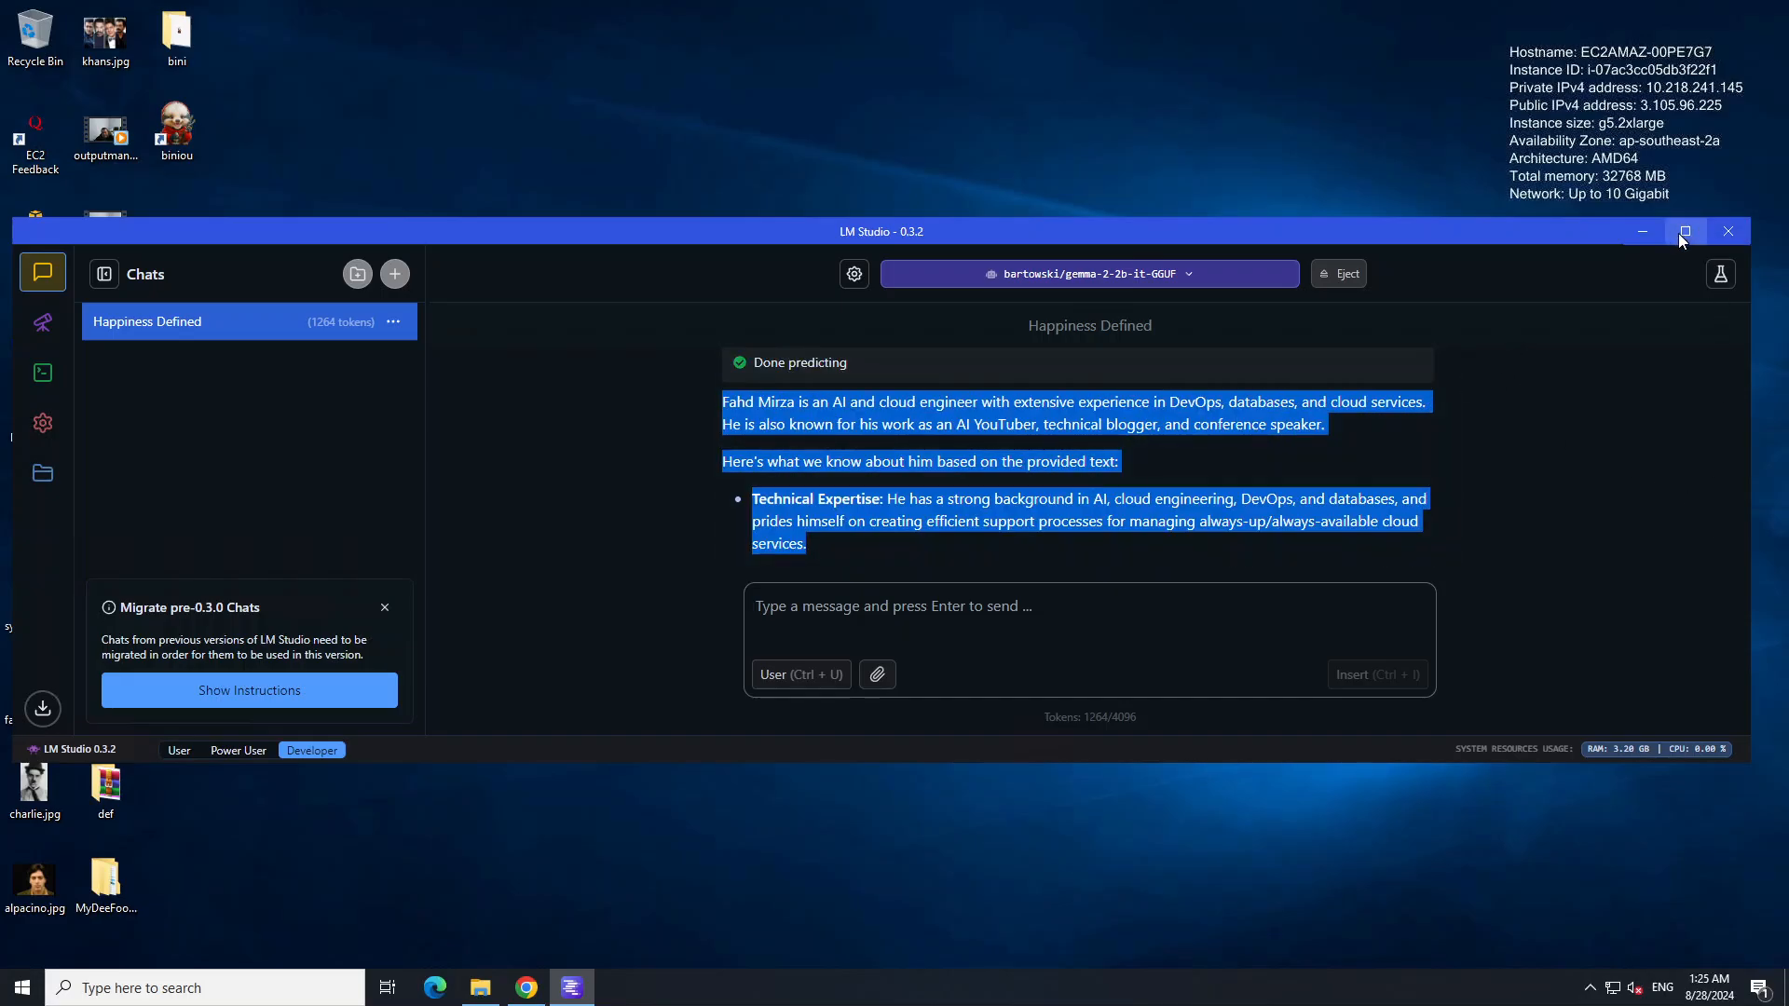
Step: Maximize the LM Studio window to show the Happiness Defined conversation full-screen
click(1683, 231)
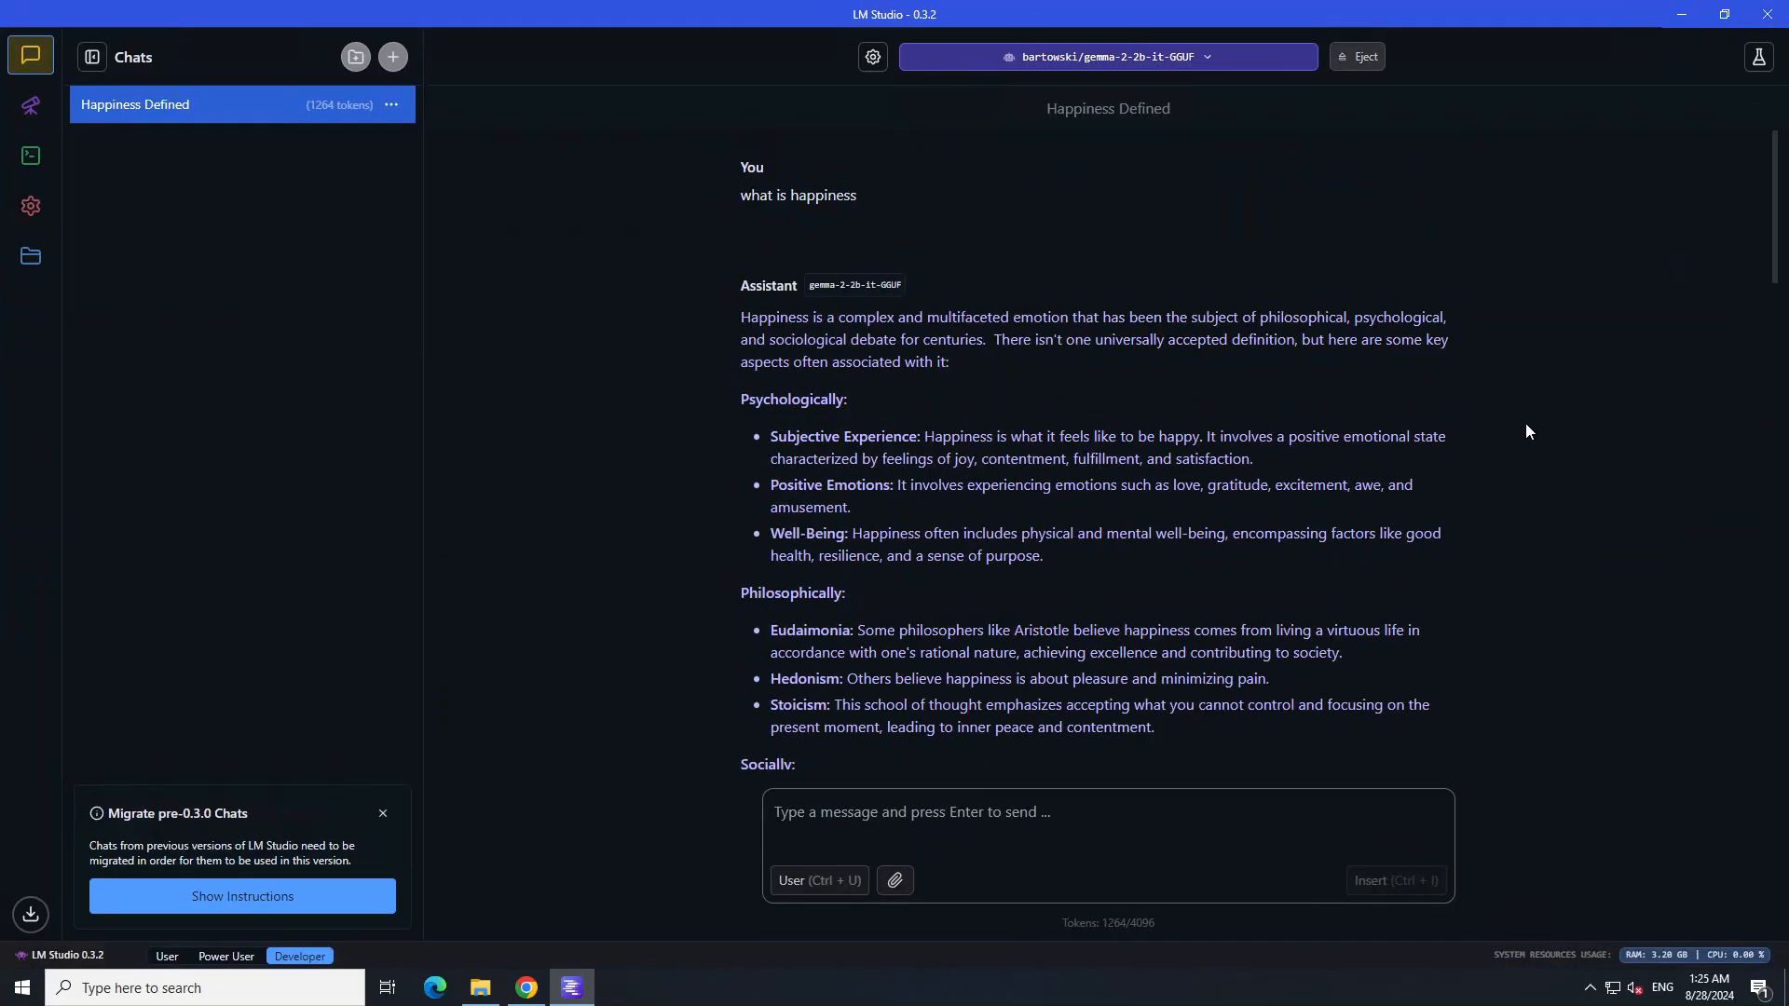
mouse_move(1126, 515)
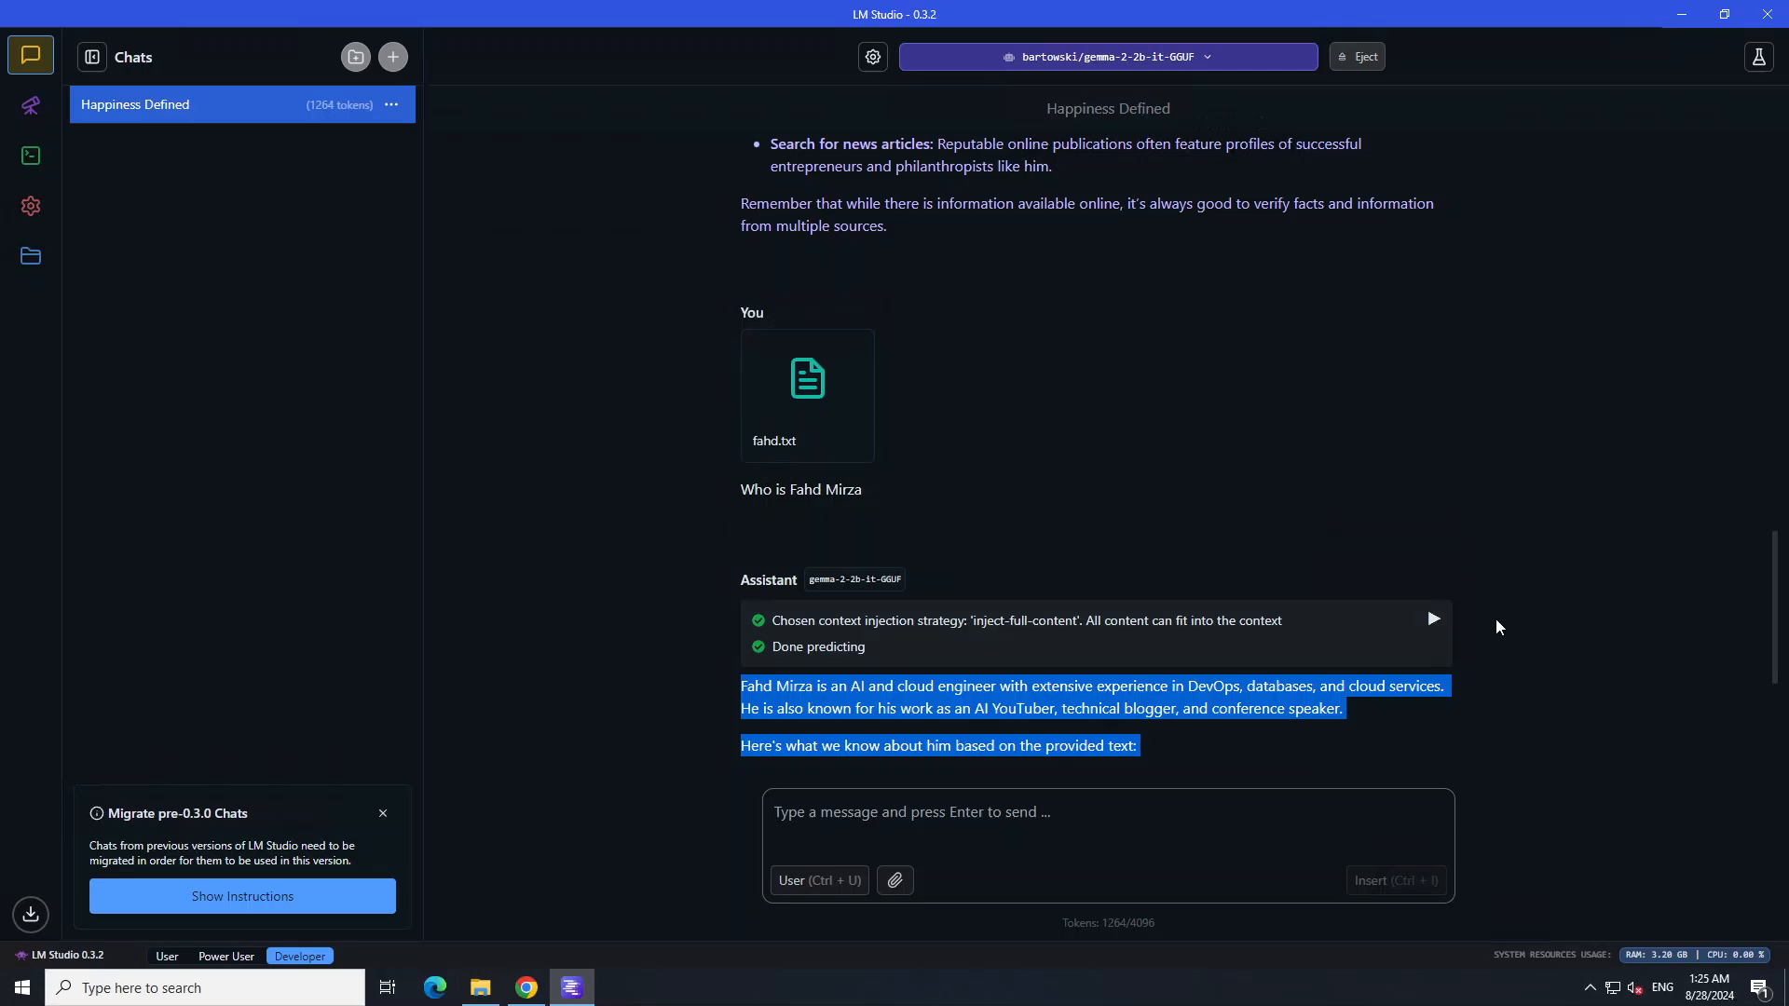
mouse_move(1430, 627)
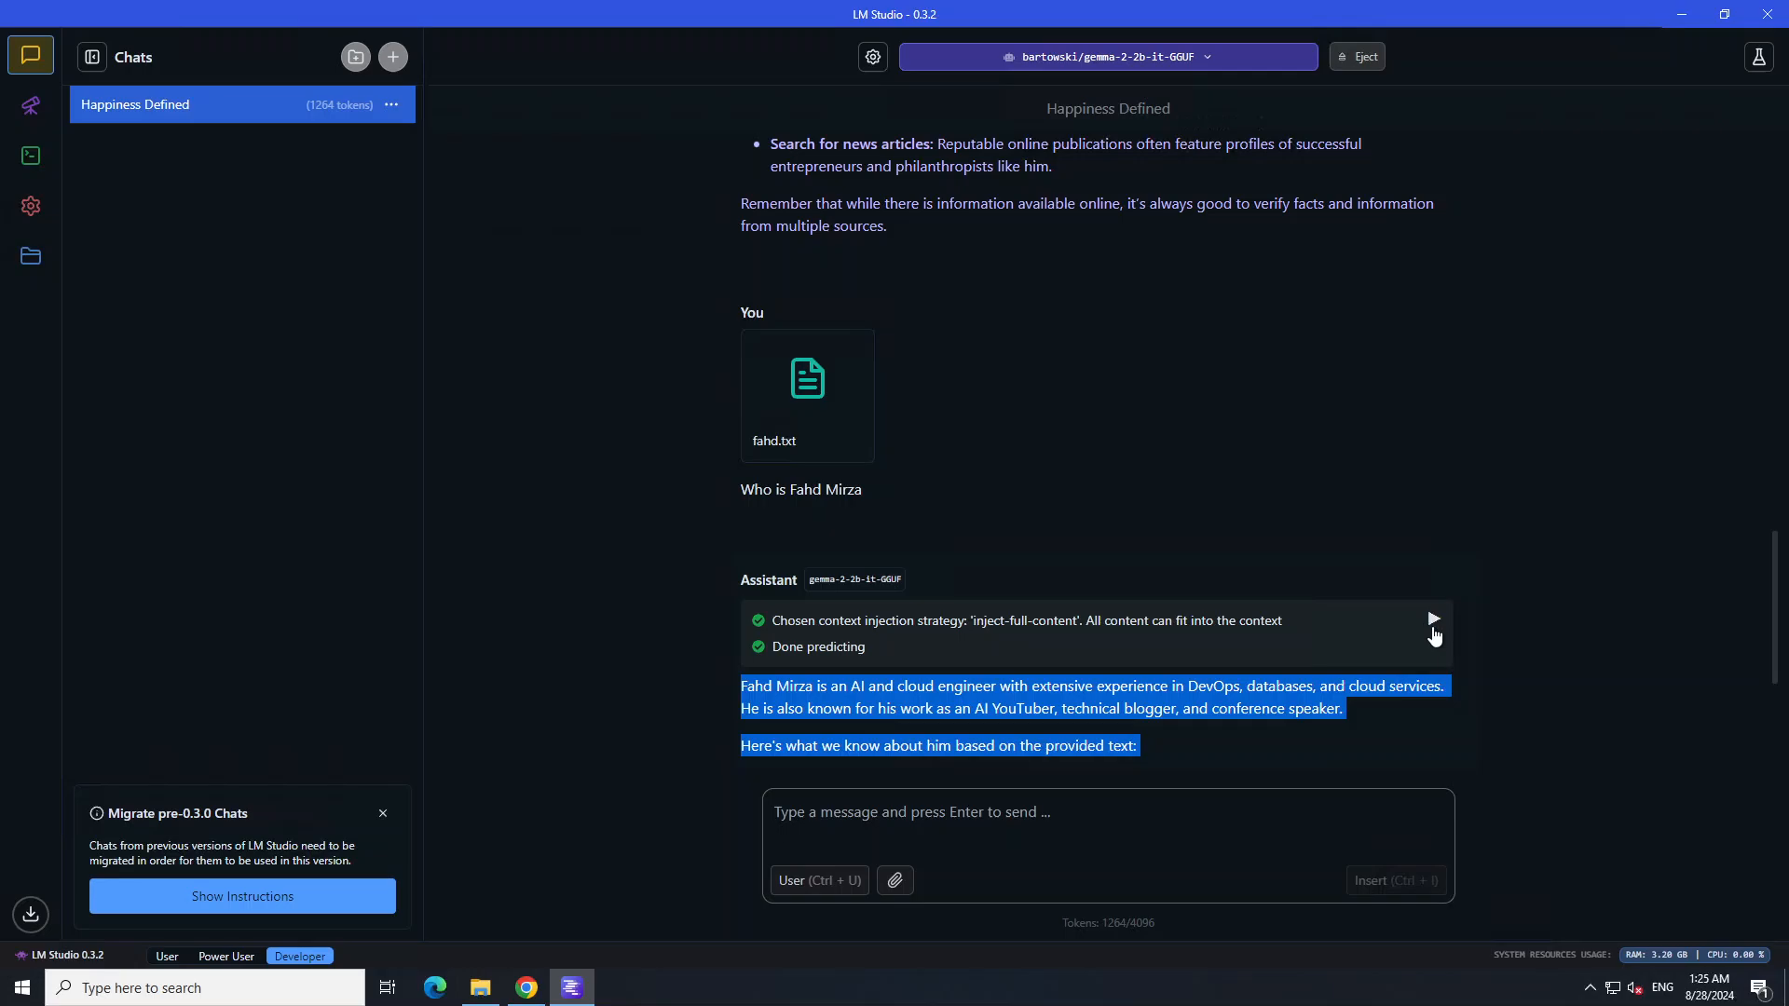
mouse_move(1391, 630)
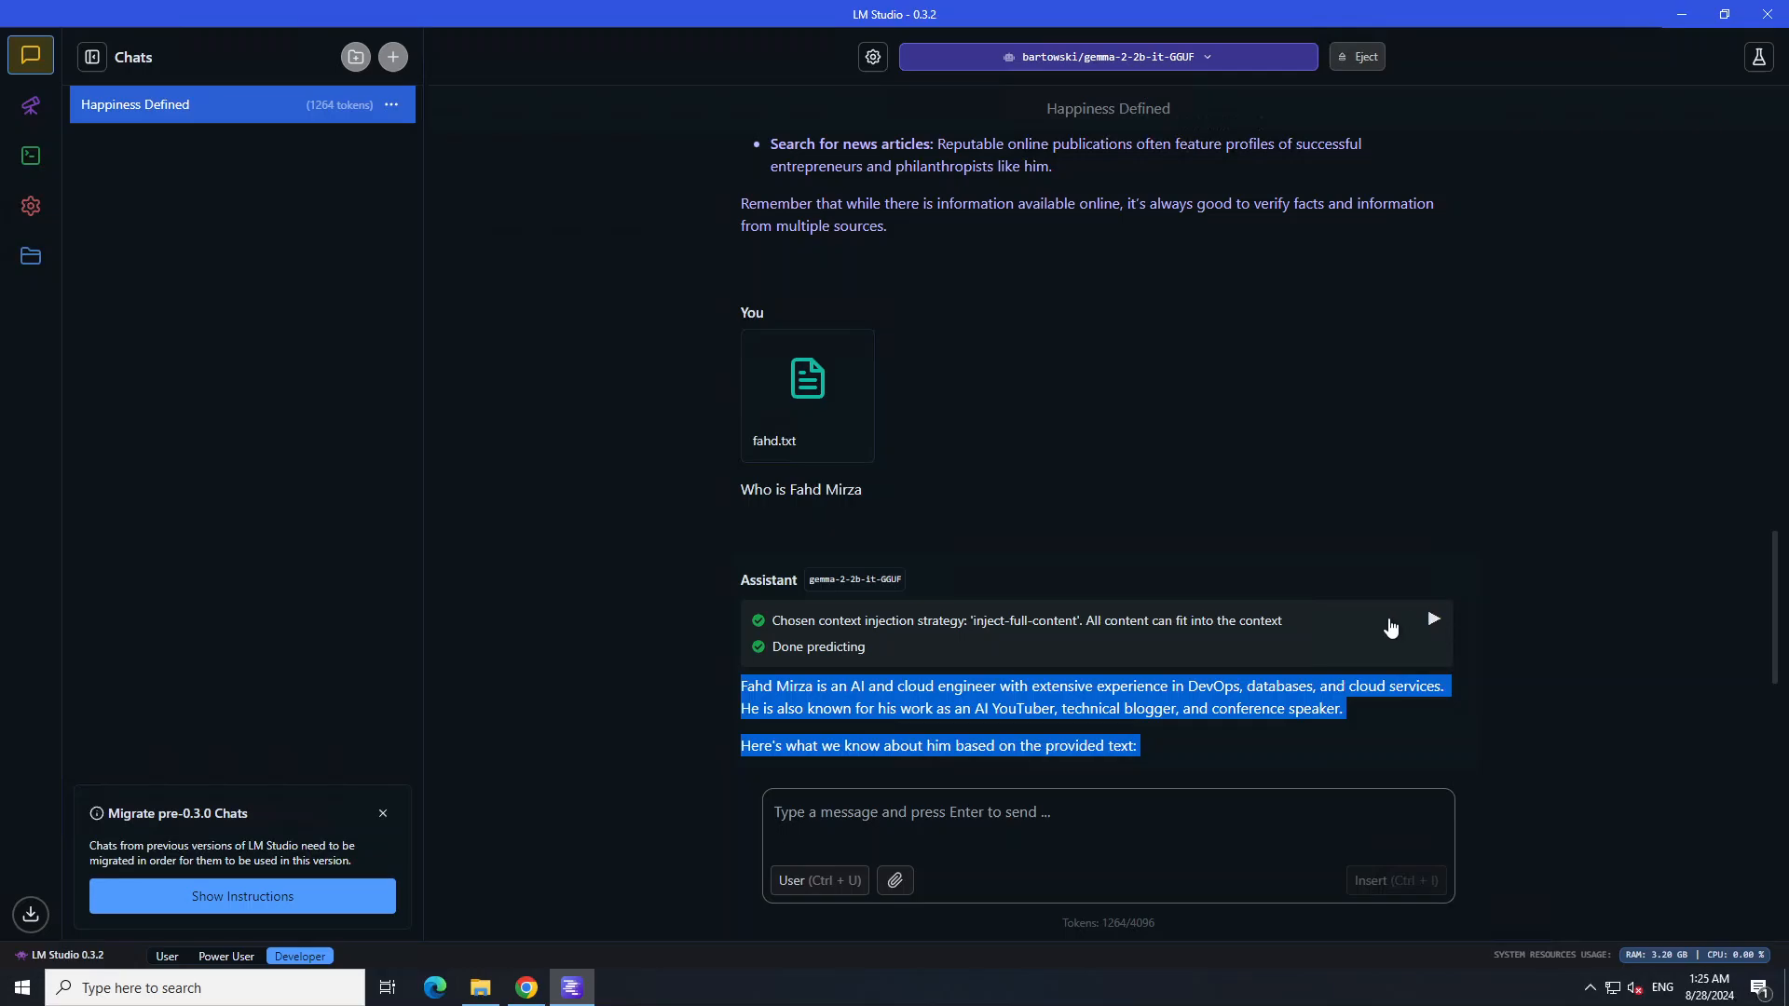